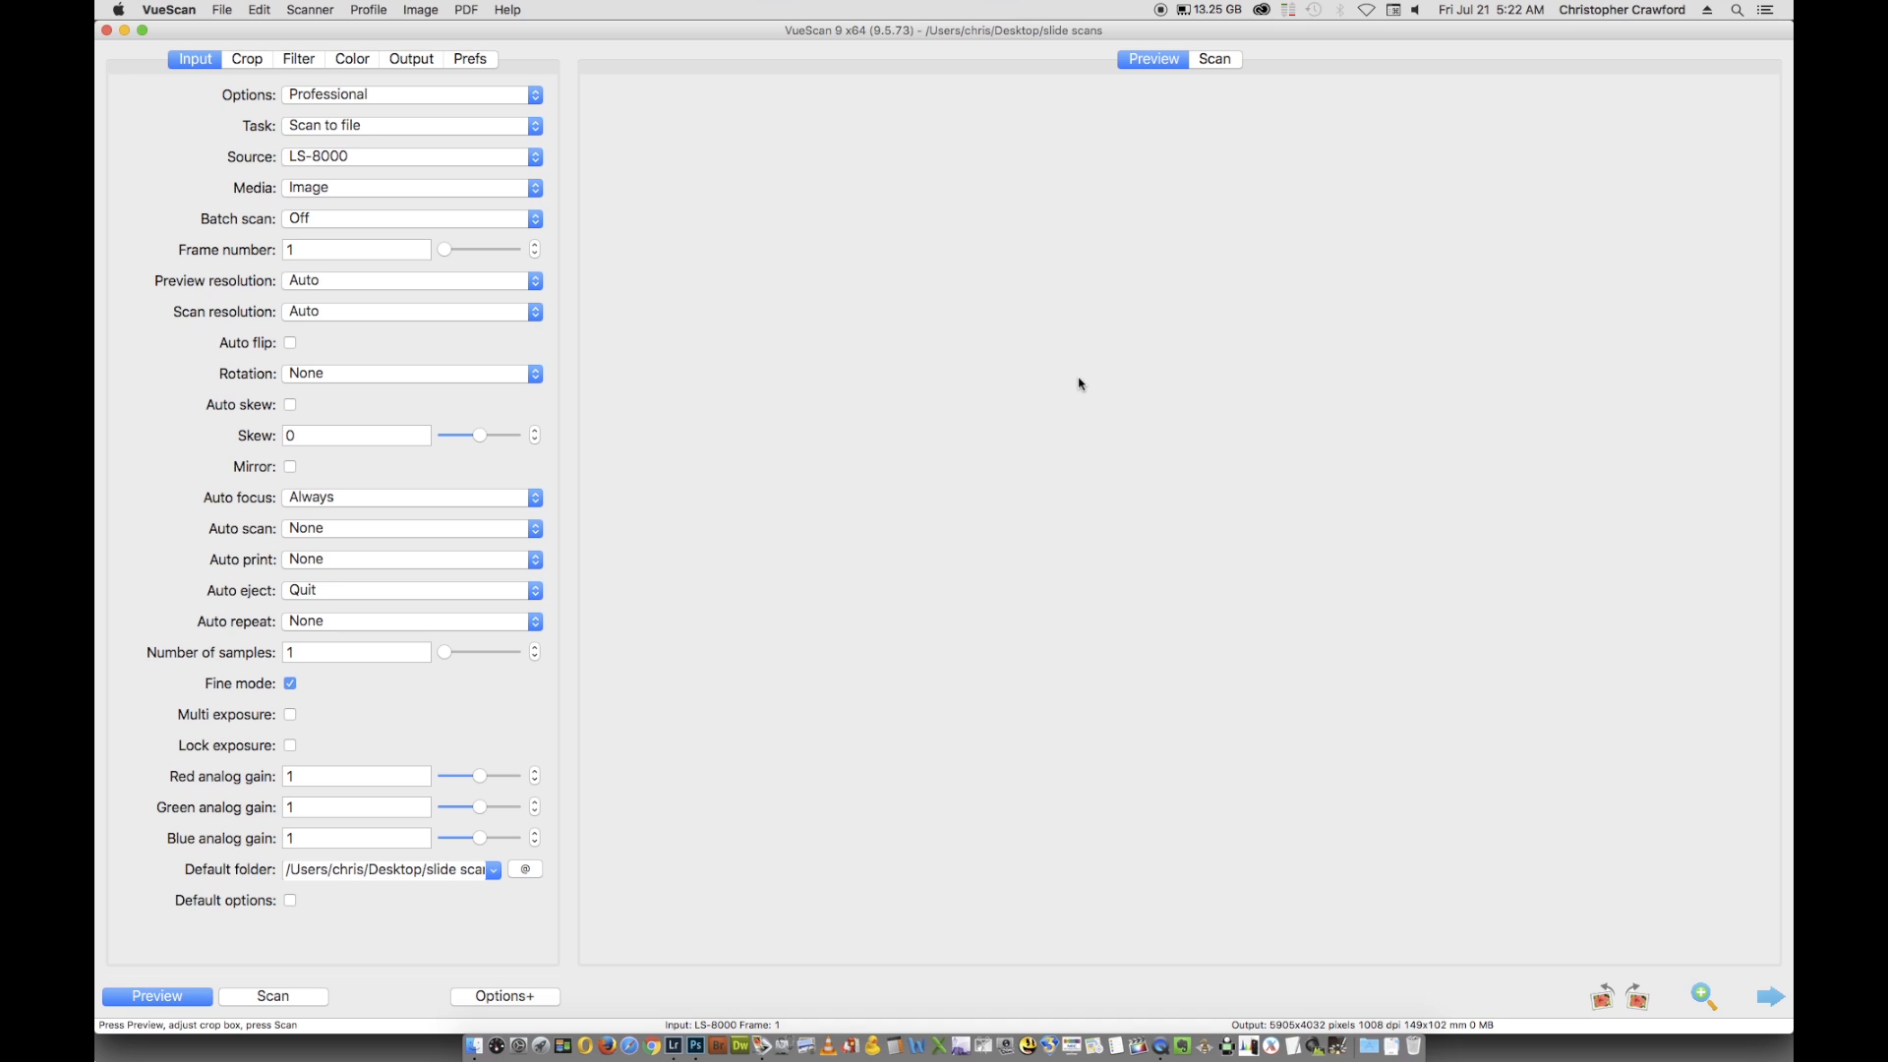
{"action": "mouse_move", "coordinate": [1037, 389]}
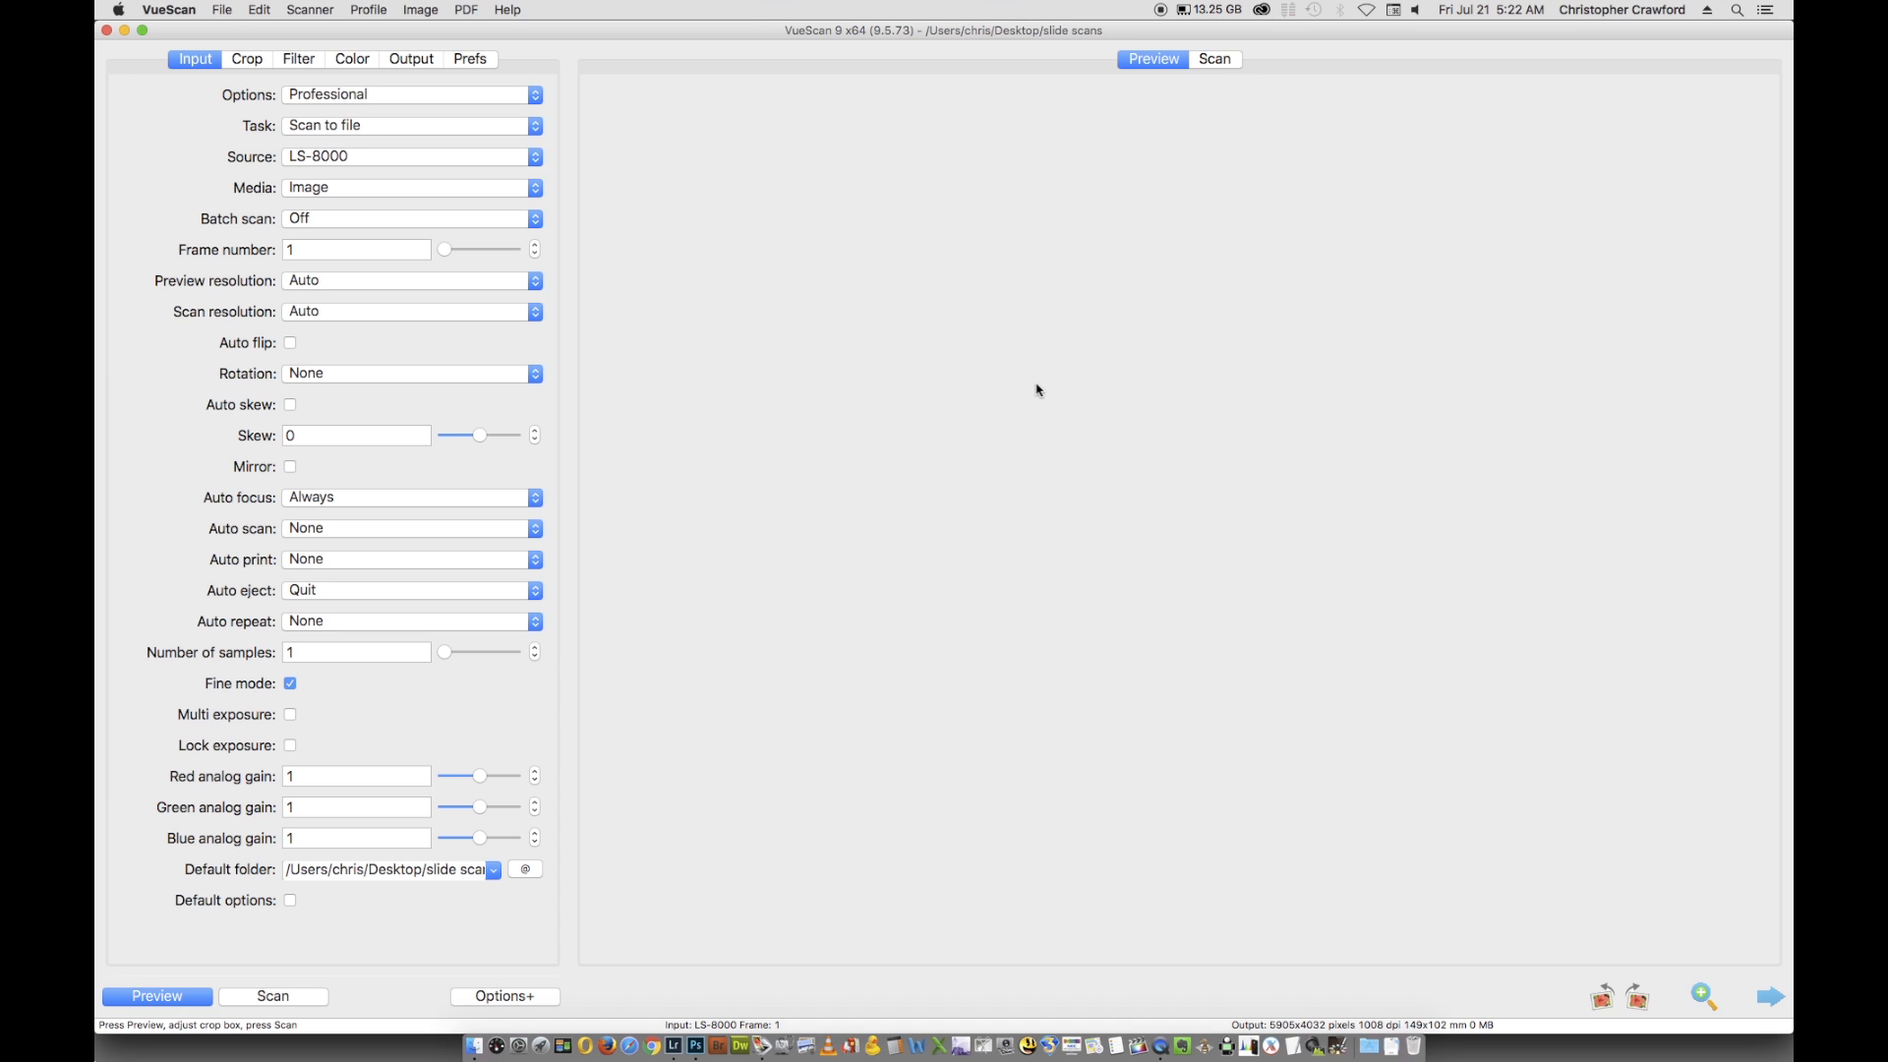
{"action": "mouse_move", "coordinate": [354, 73]}
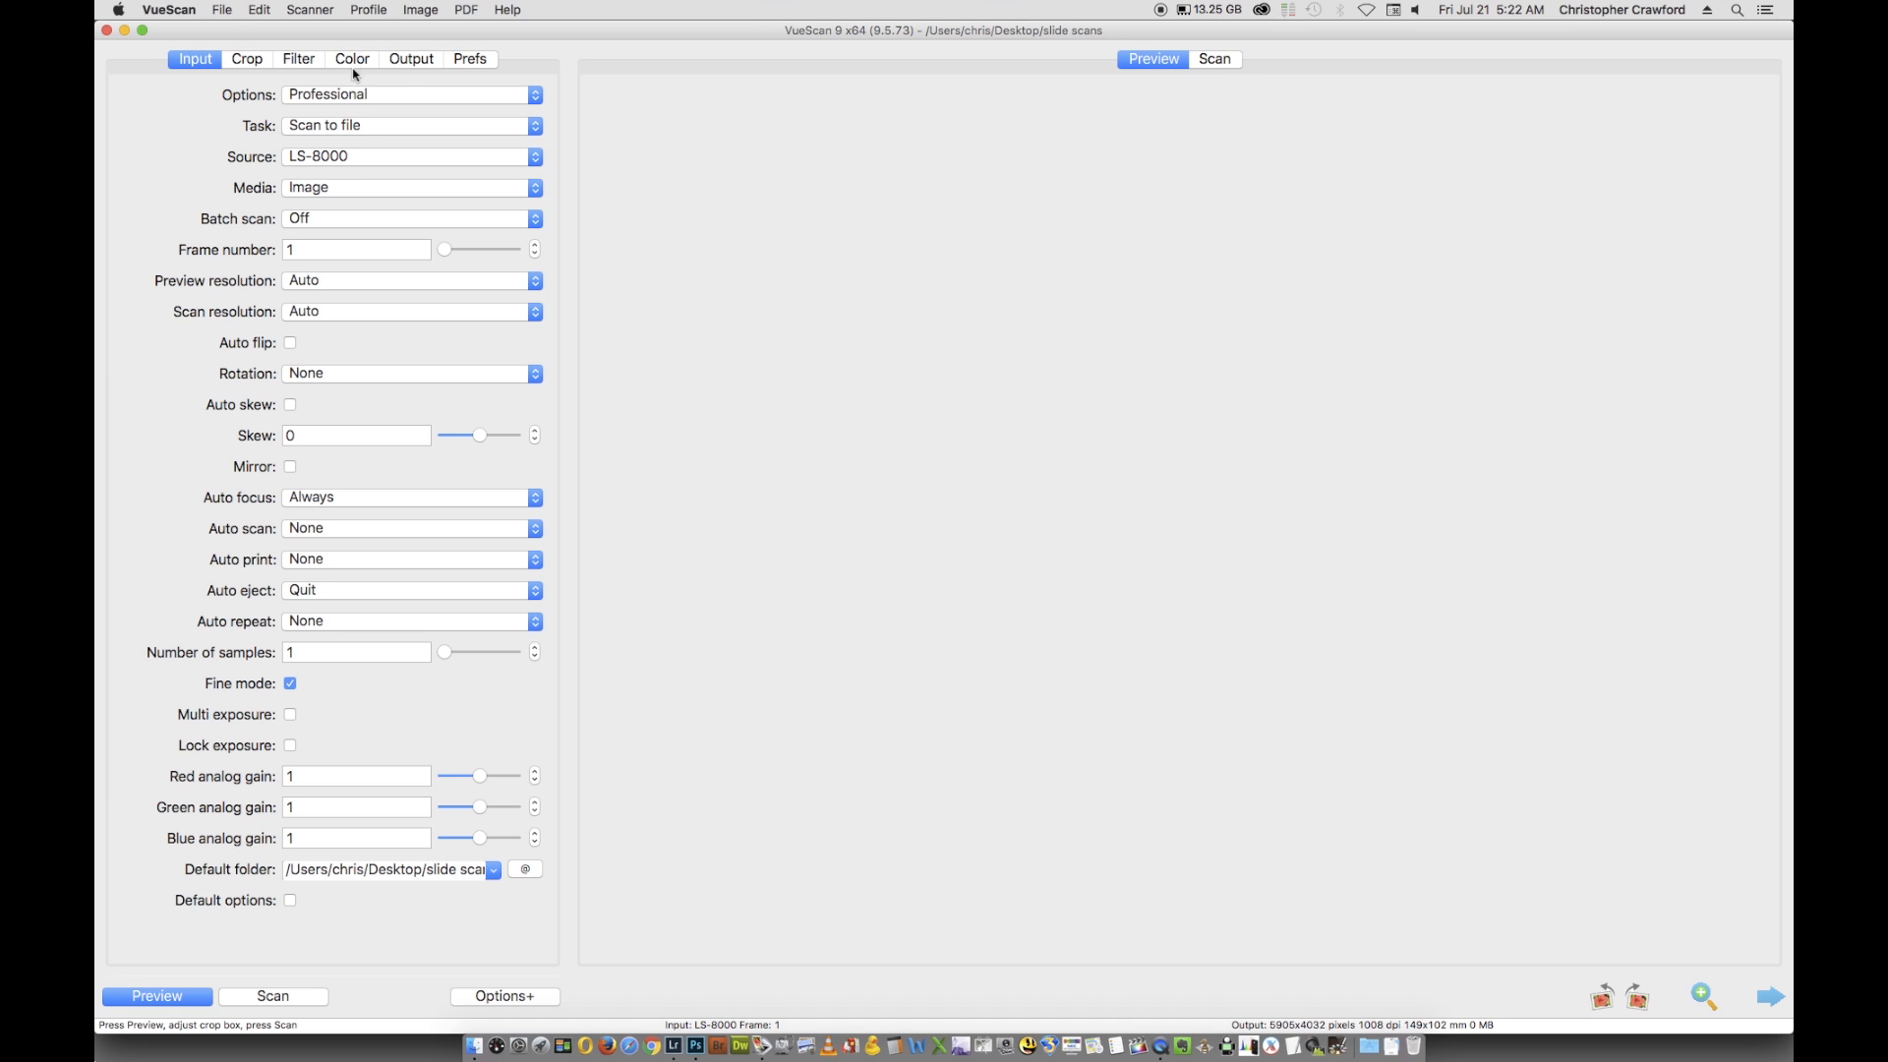
{"action": "mouse_move", "coordinate": [562, 94]}
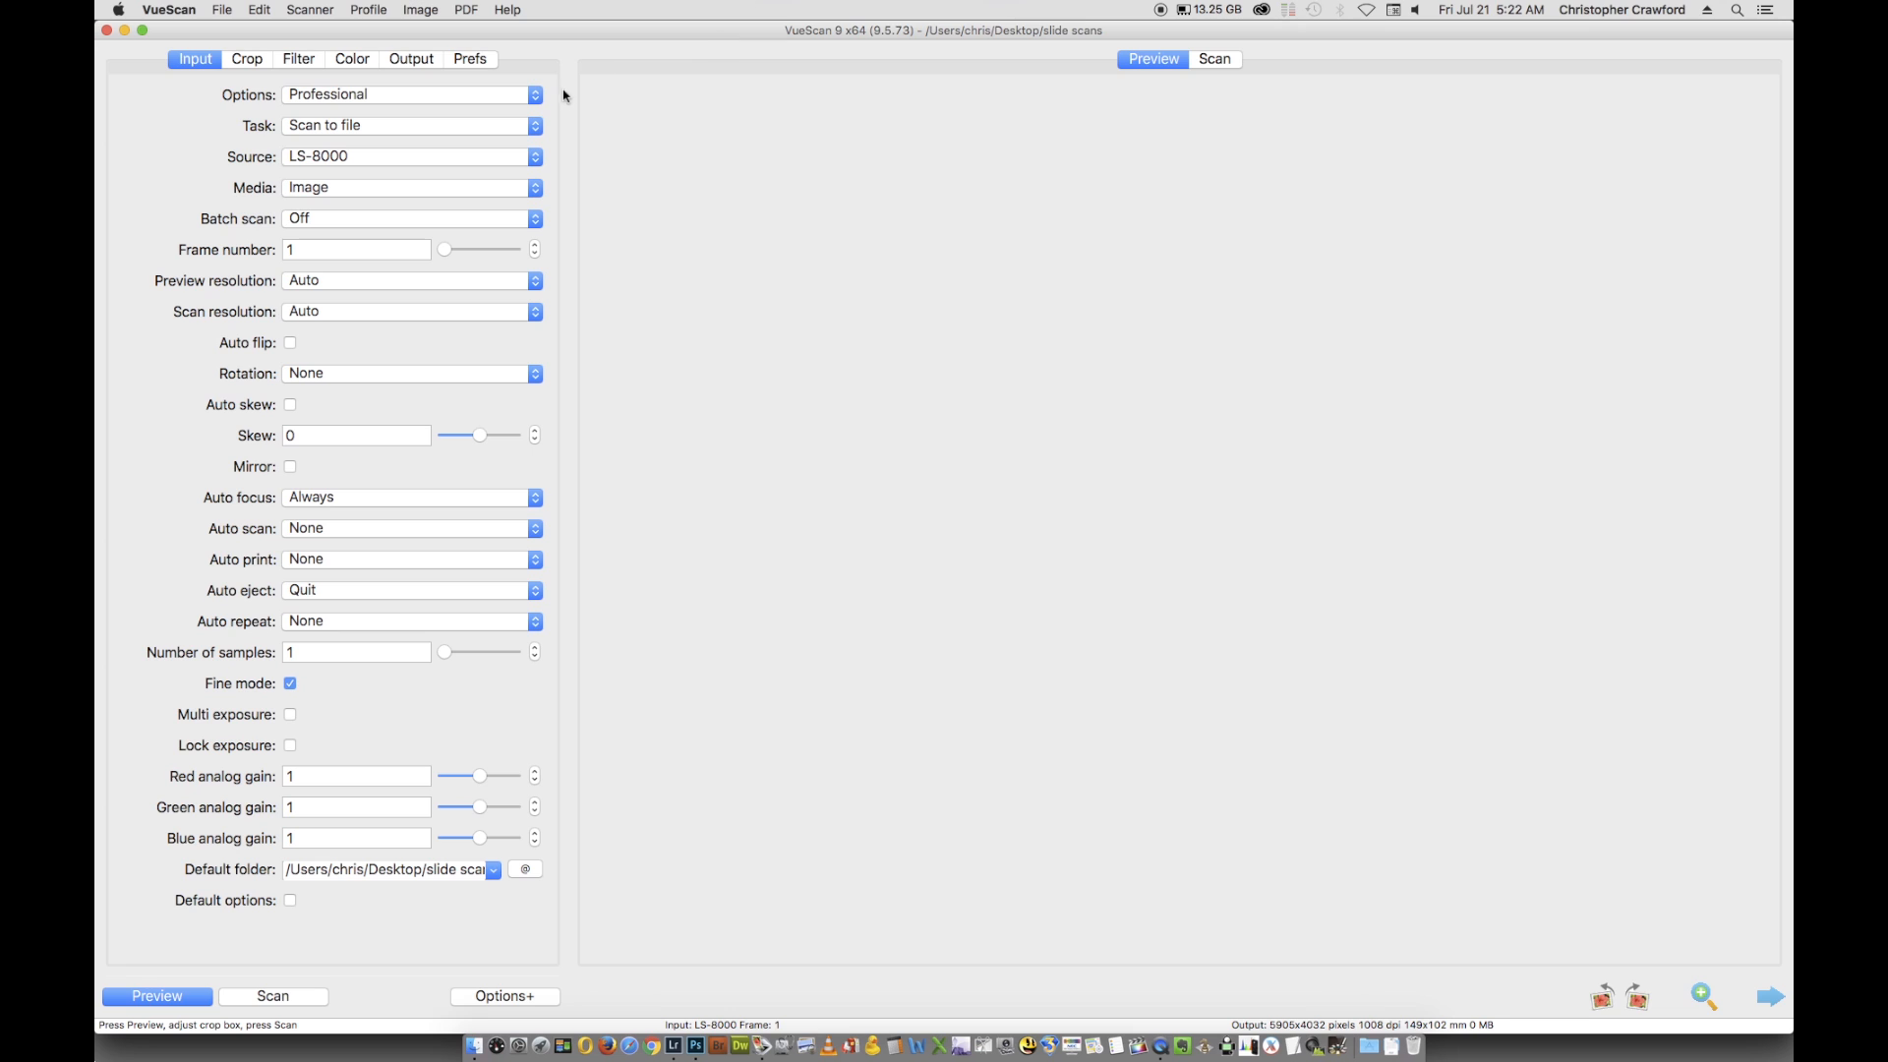
{"action": "mouse_move", "coordinate": [465, 96]}
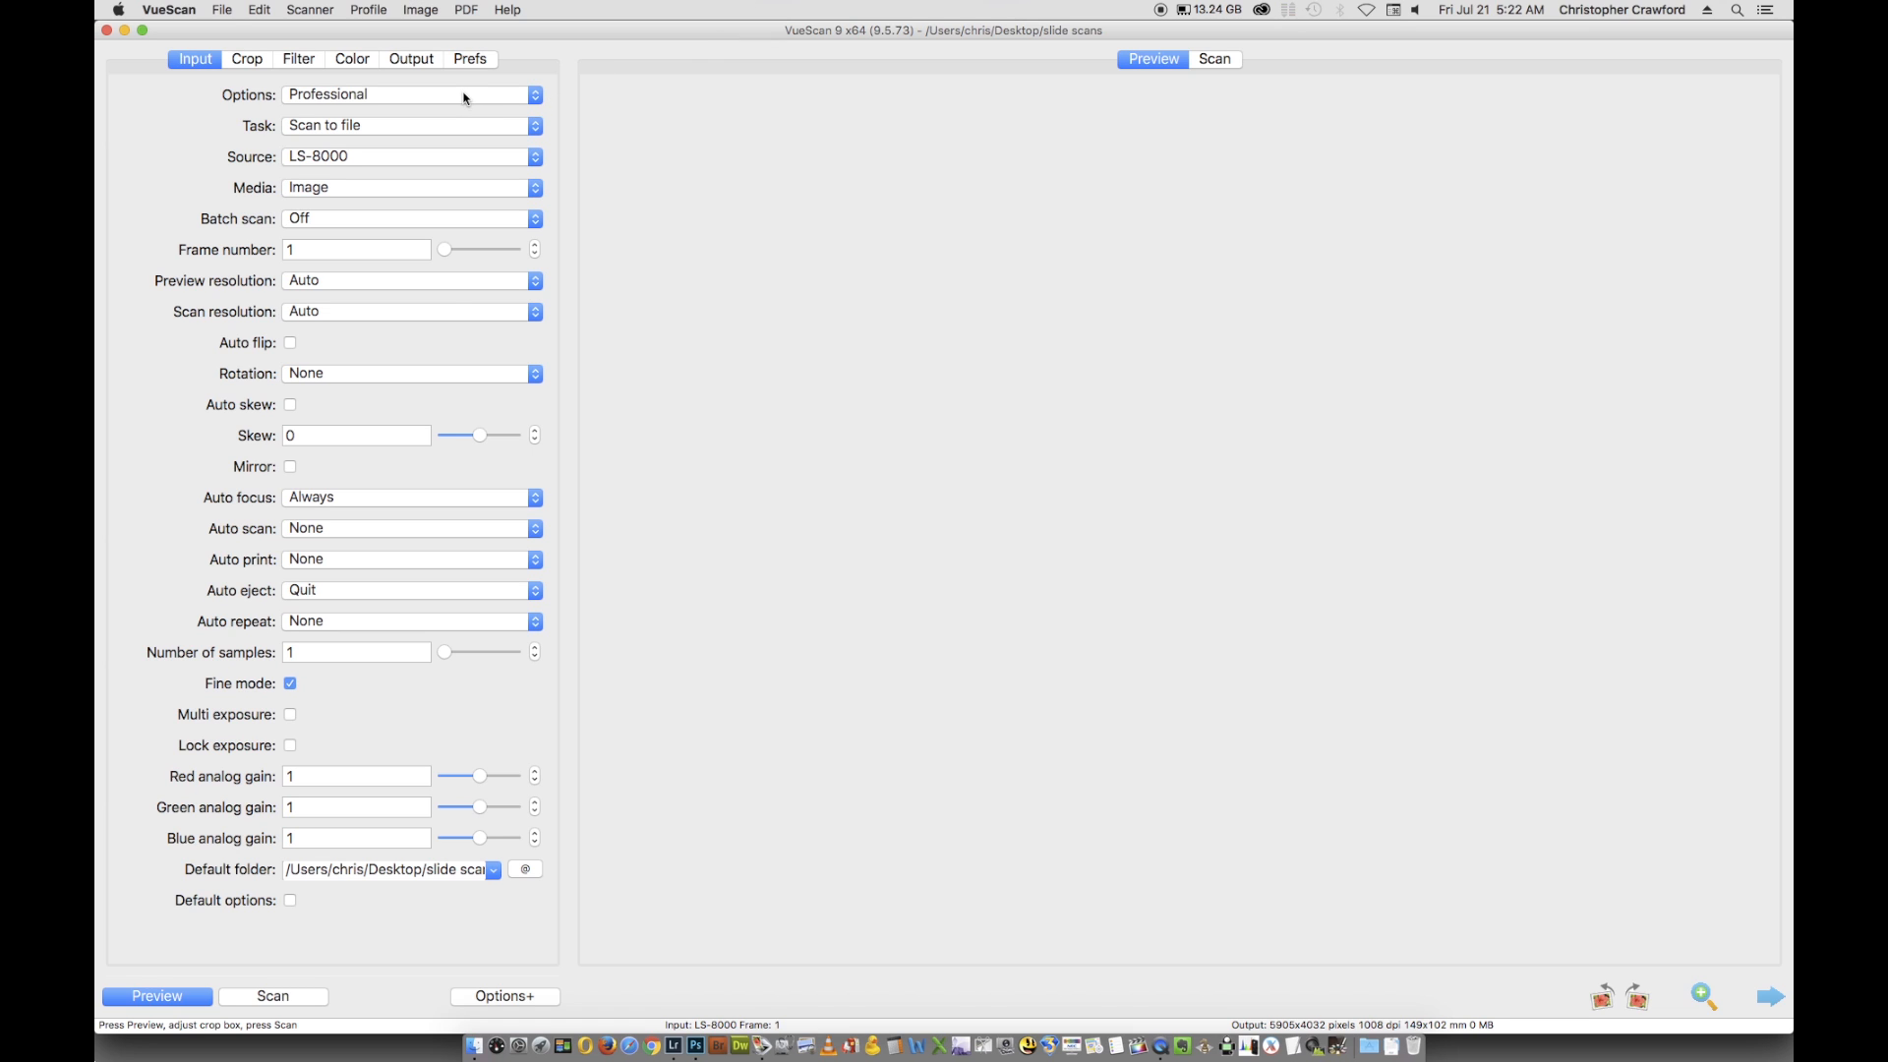
{"action": "mouse_move", "coordinate": [441, 84]}
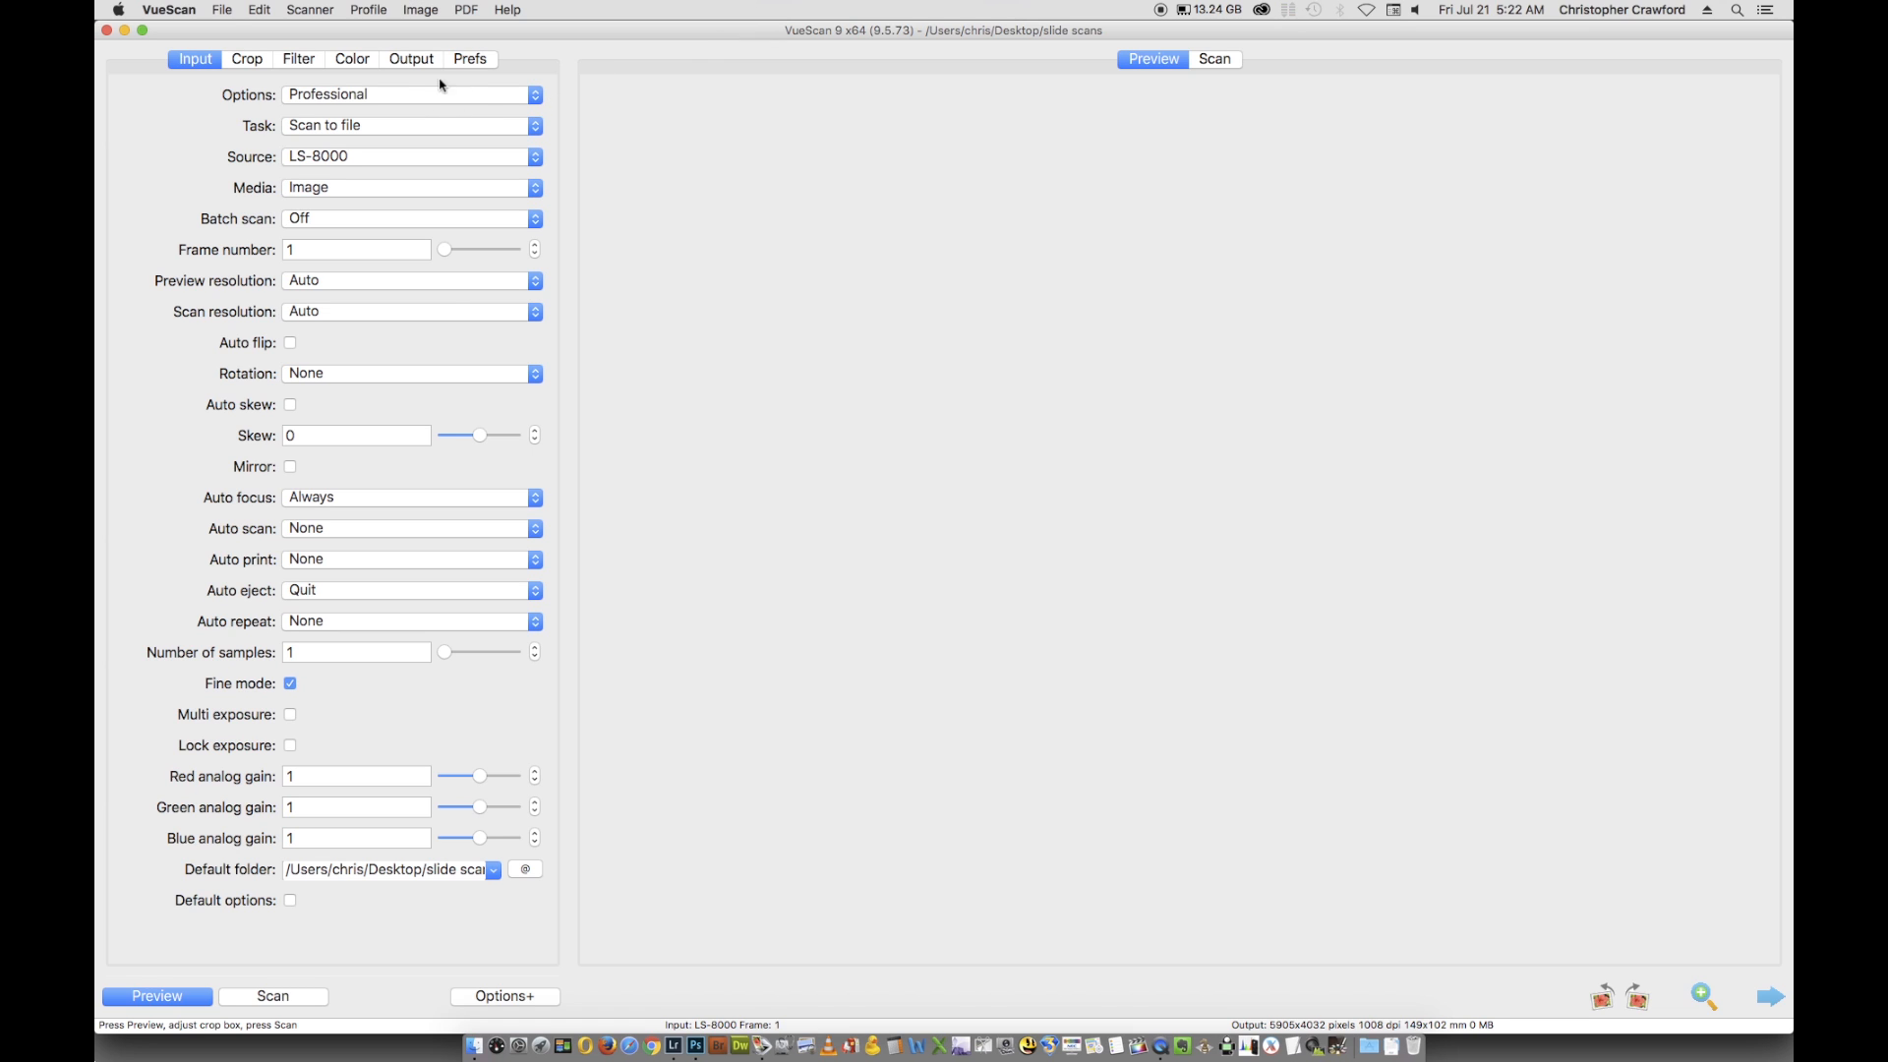
{"action": "mouse_move", "coordinate": [321, 167]}
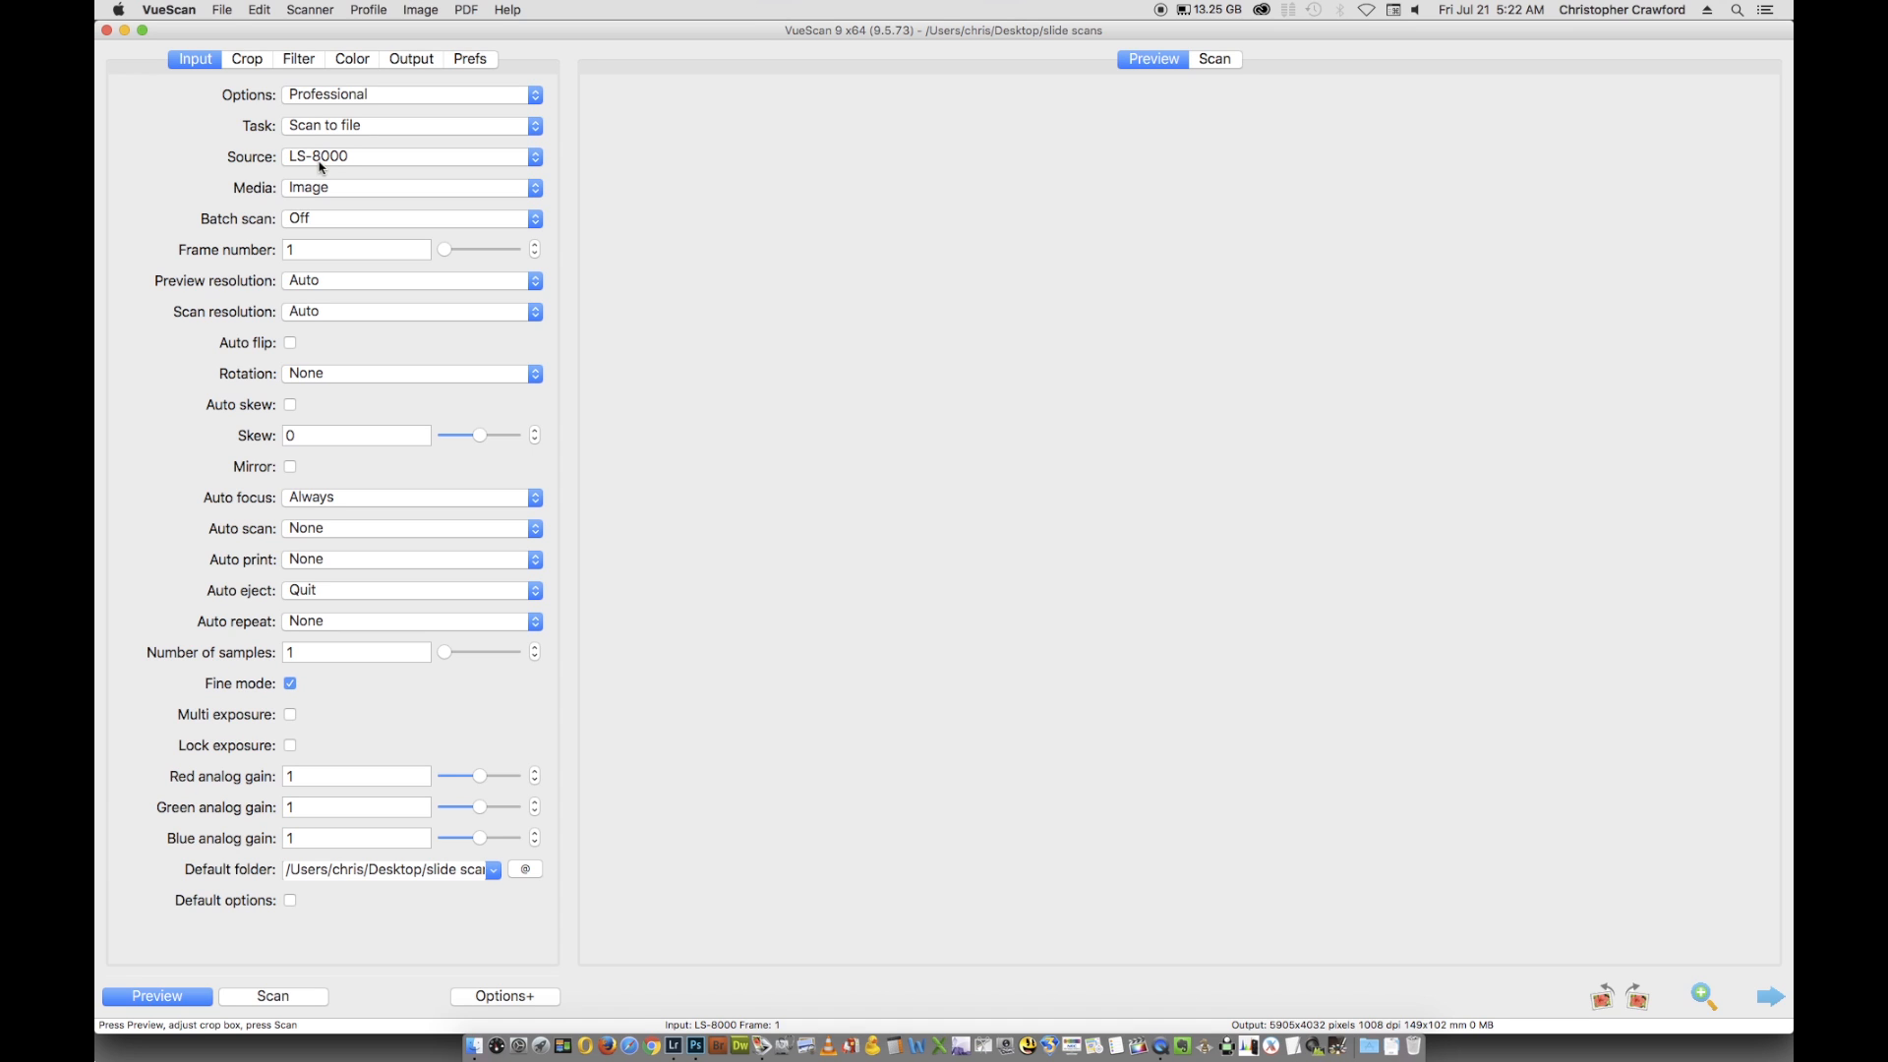
{"action": "mouse_move", "coordinate": [350, 195]}
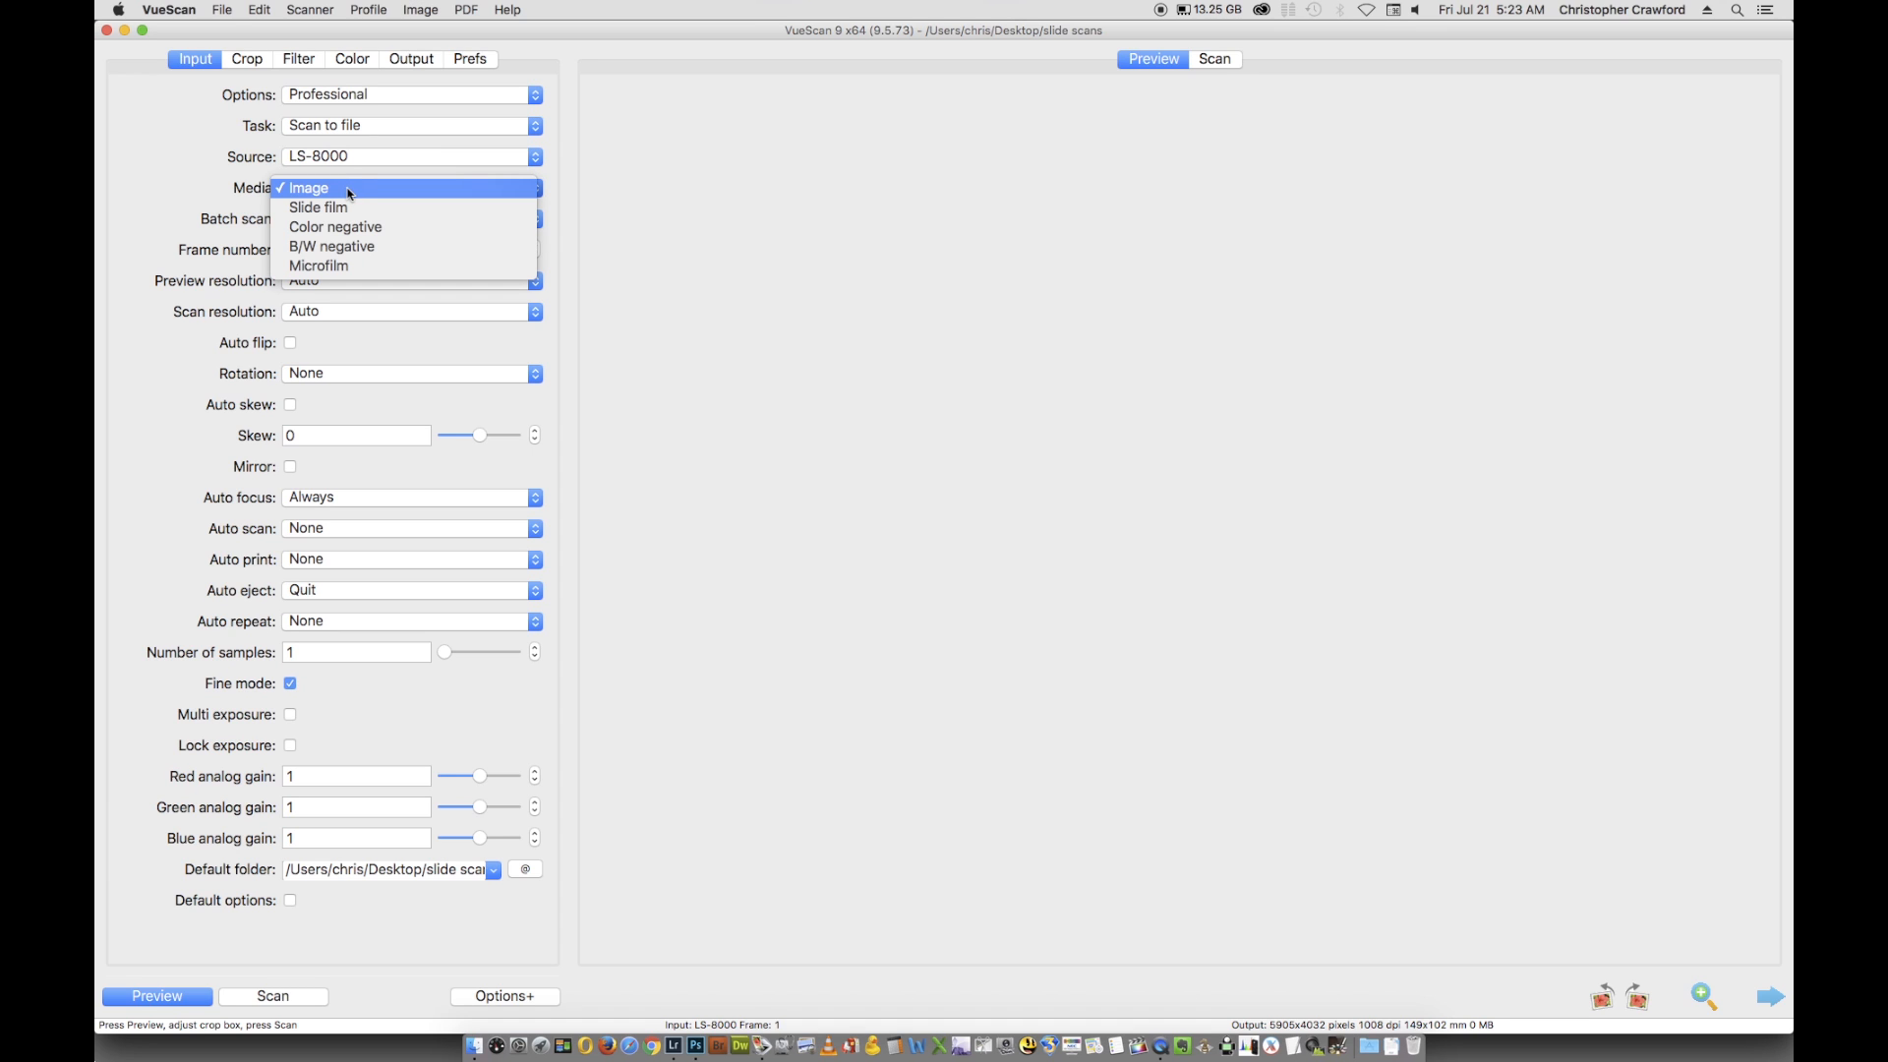
- Keep media type Image, with preview resolution 667 dpi and scan resolution 4000 dpi
{"action": "left_click", "coordinate": [309, 187]}
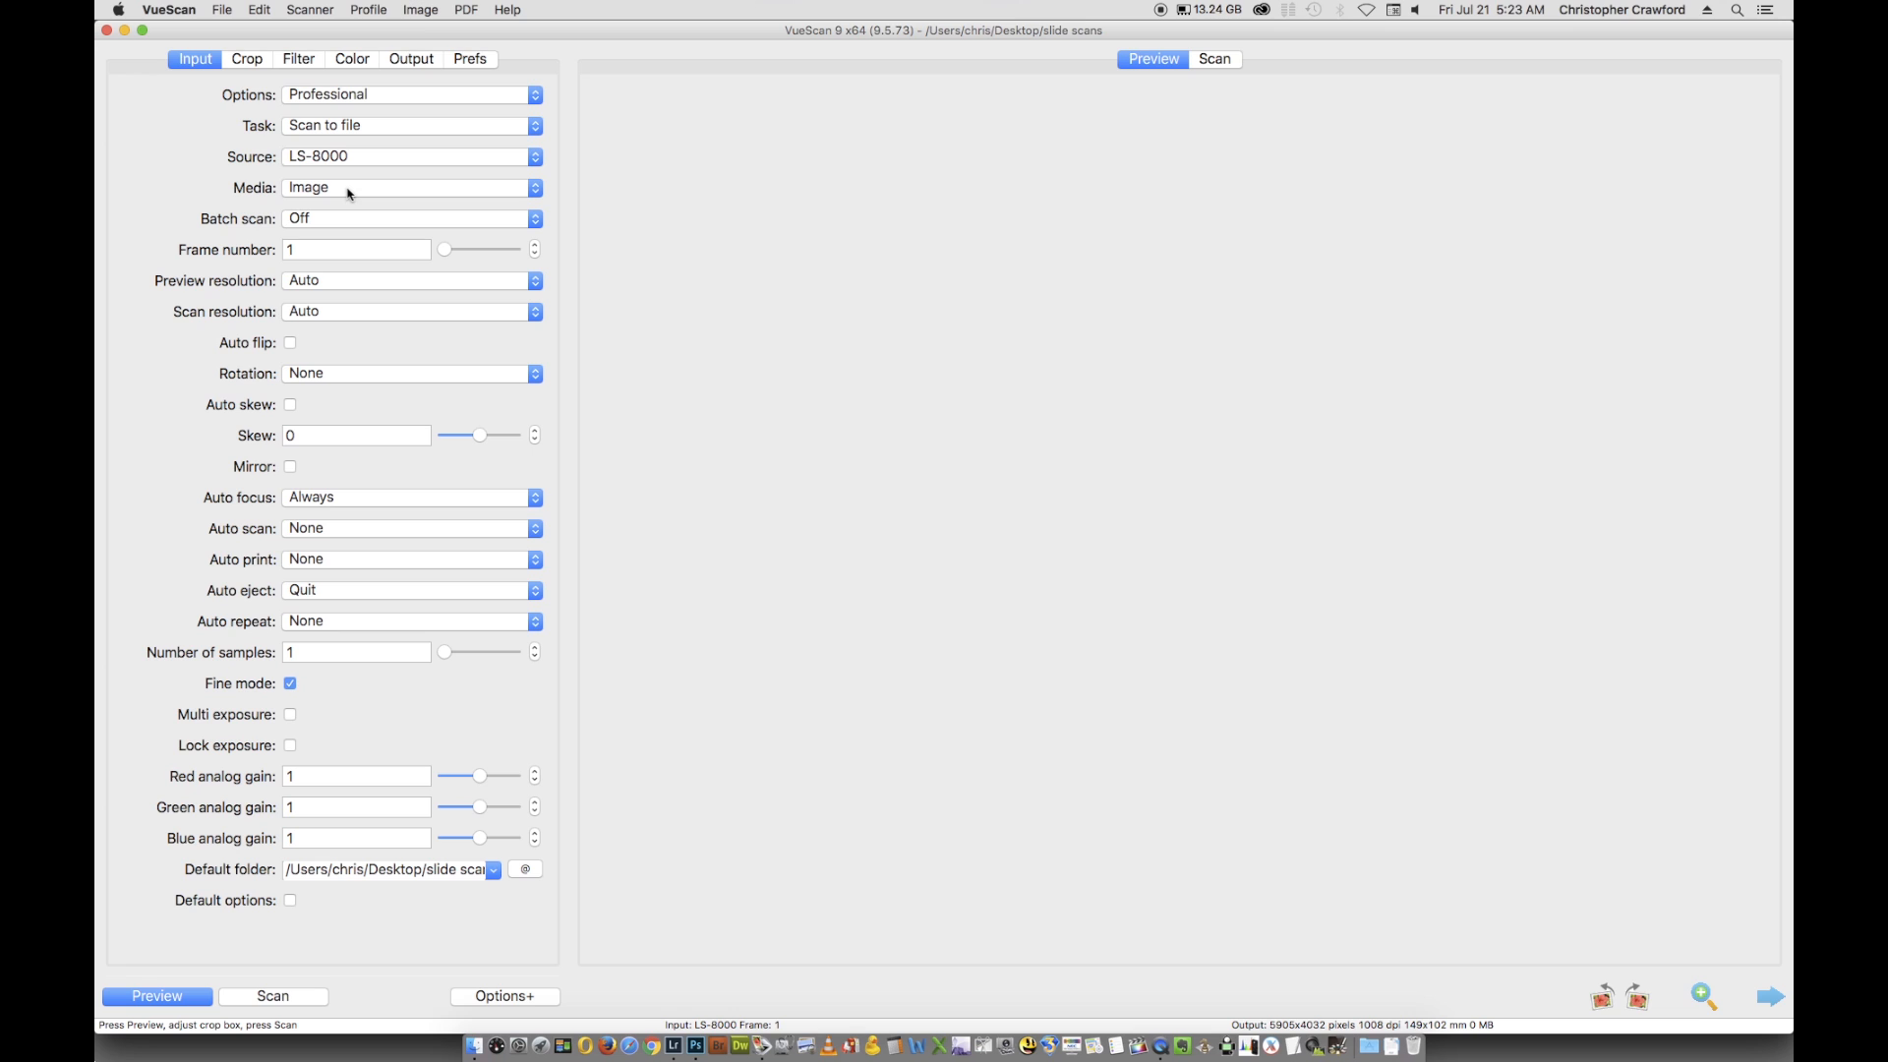
{"action": "mouse_move", "coordinate": [354, 189]}
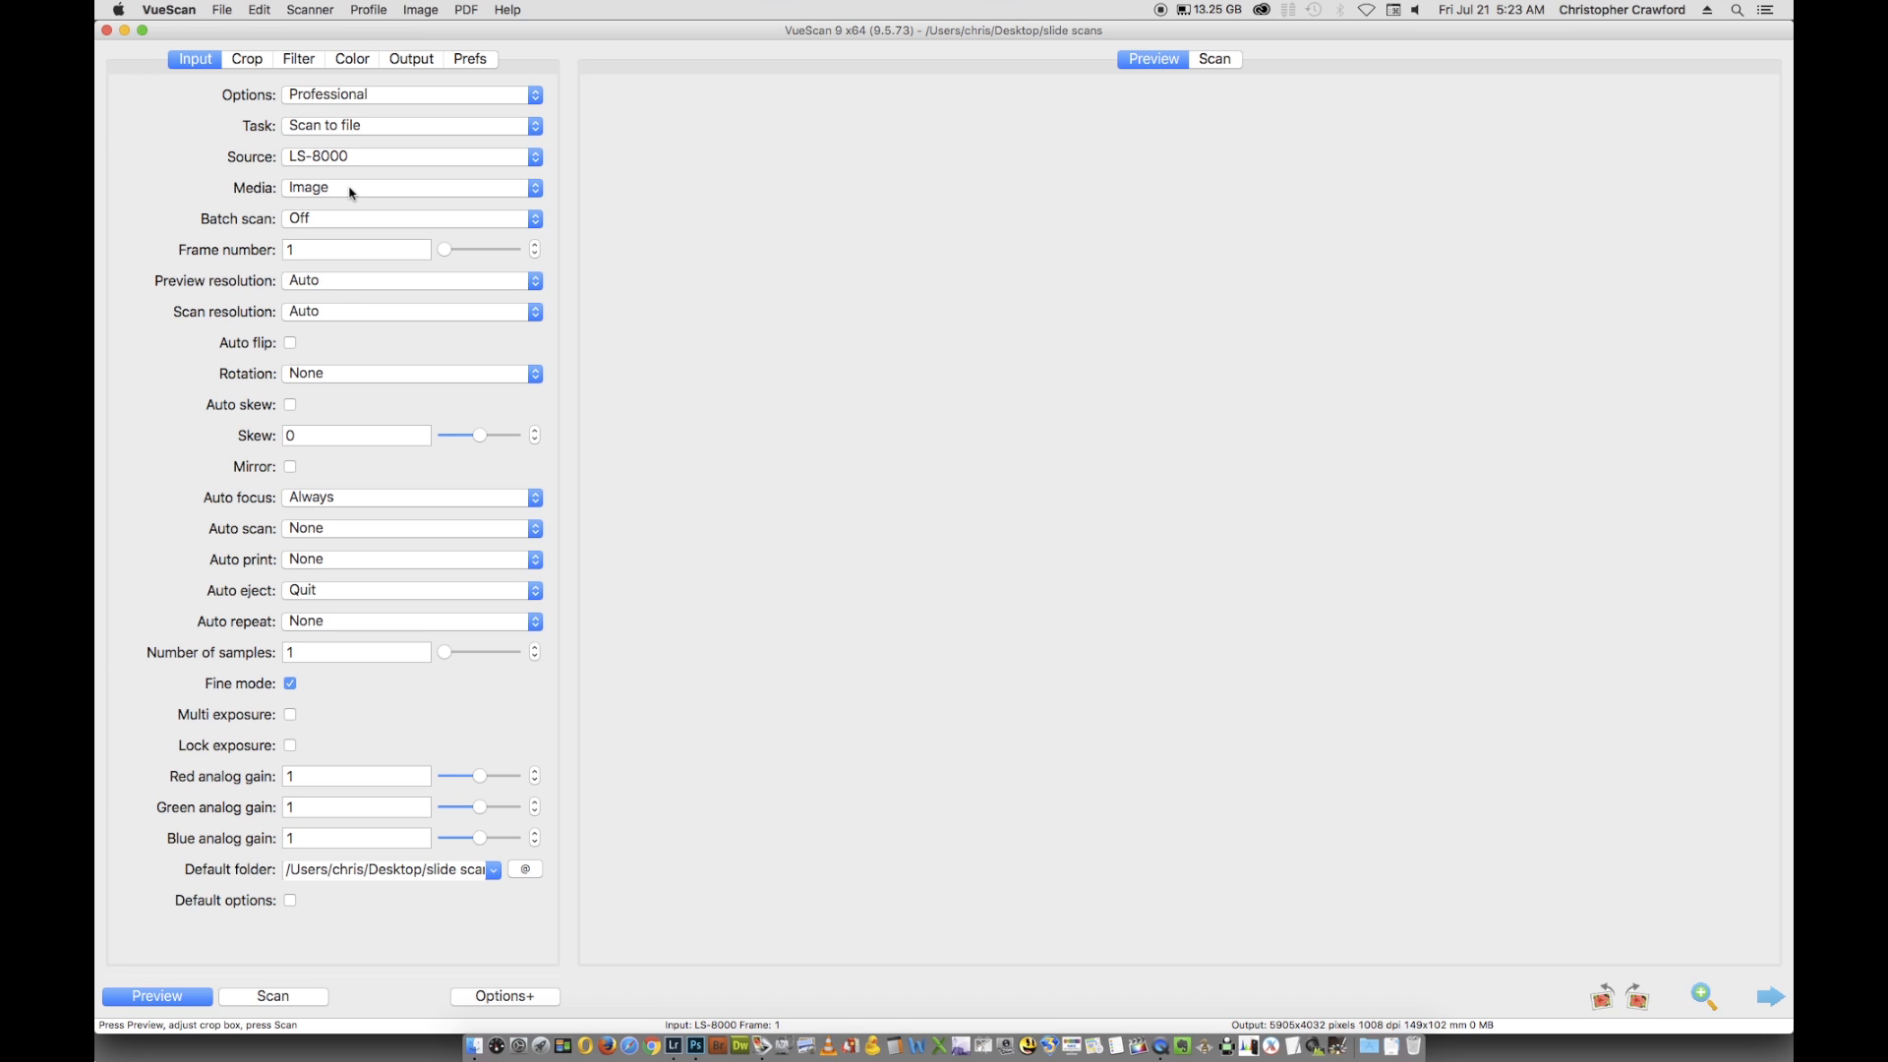
{"action": "mouse_move", "coordinate": [343, 224]}
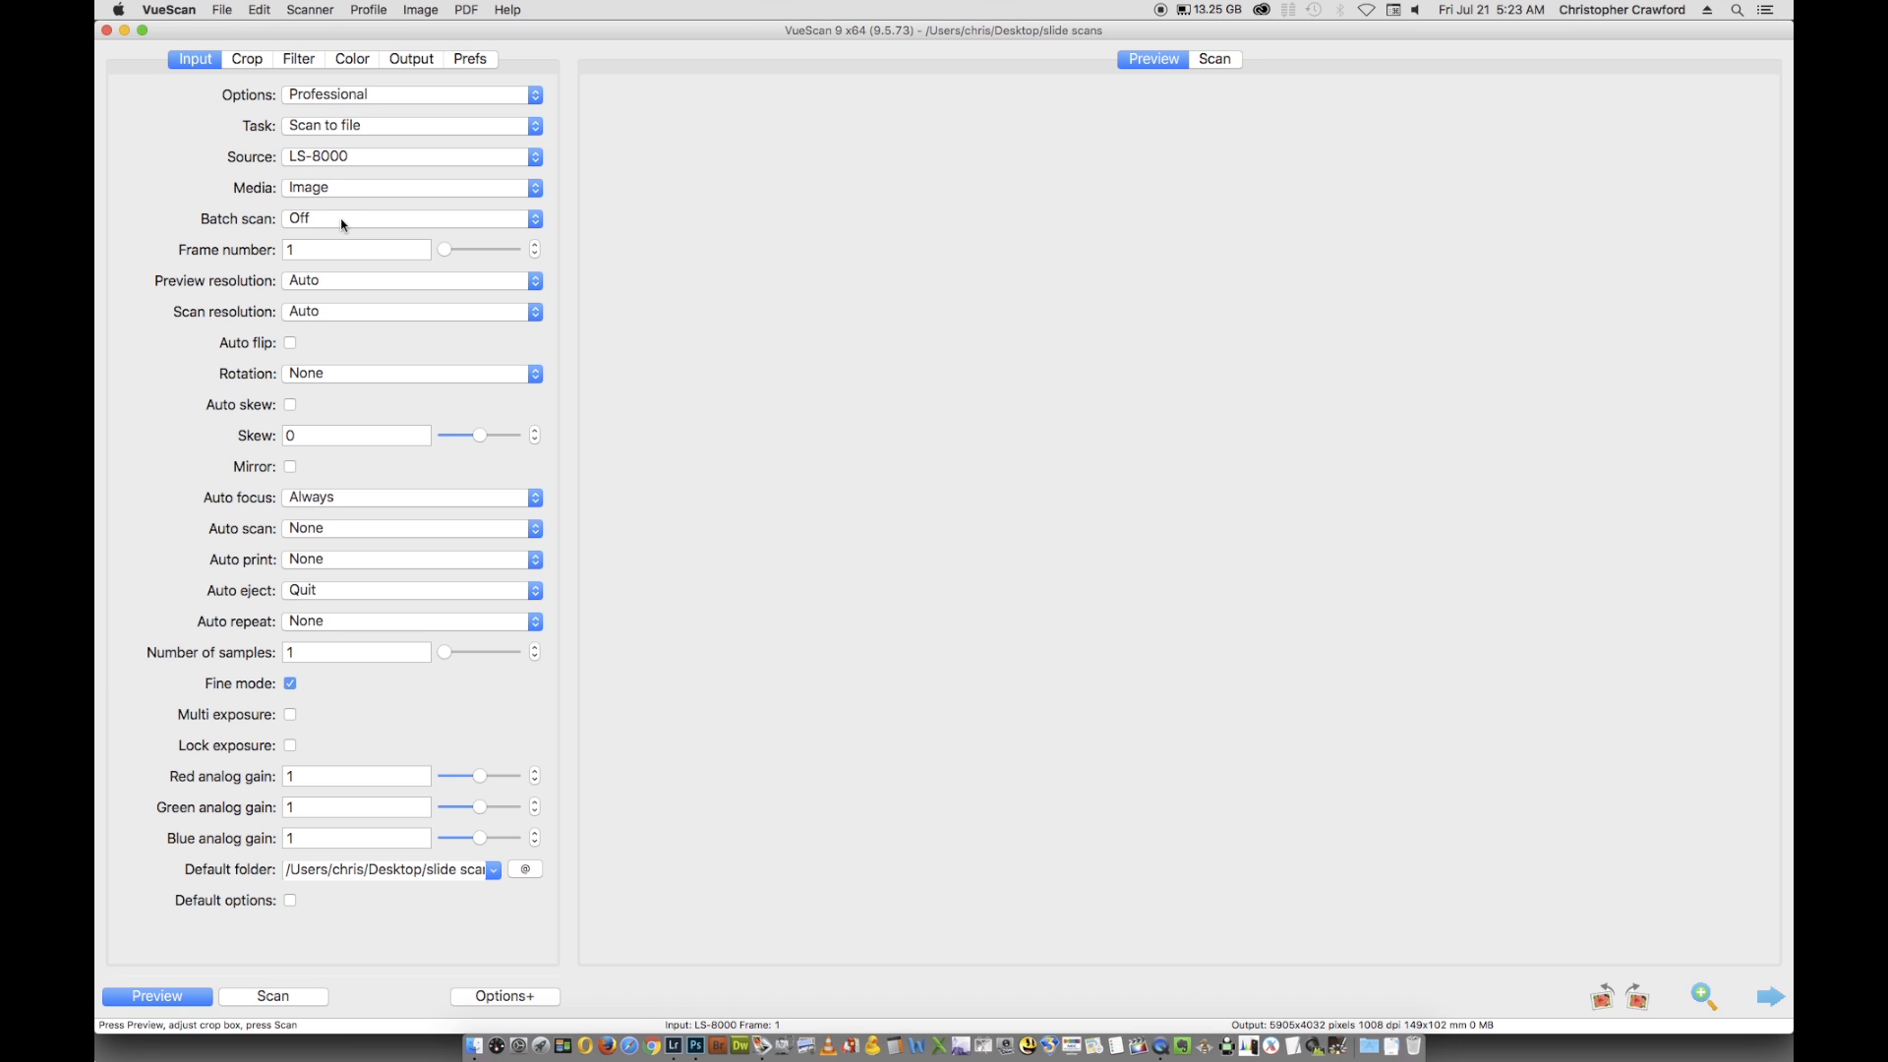
{"action": "mouse_move", "coordinate": [222, 297]}
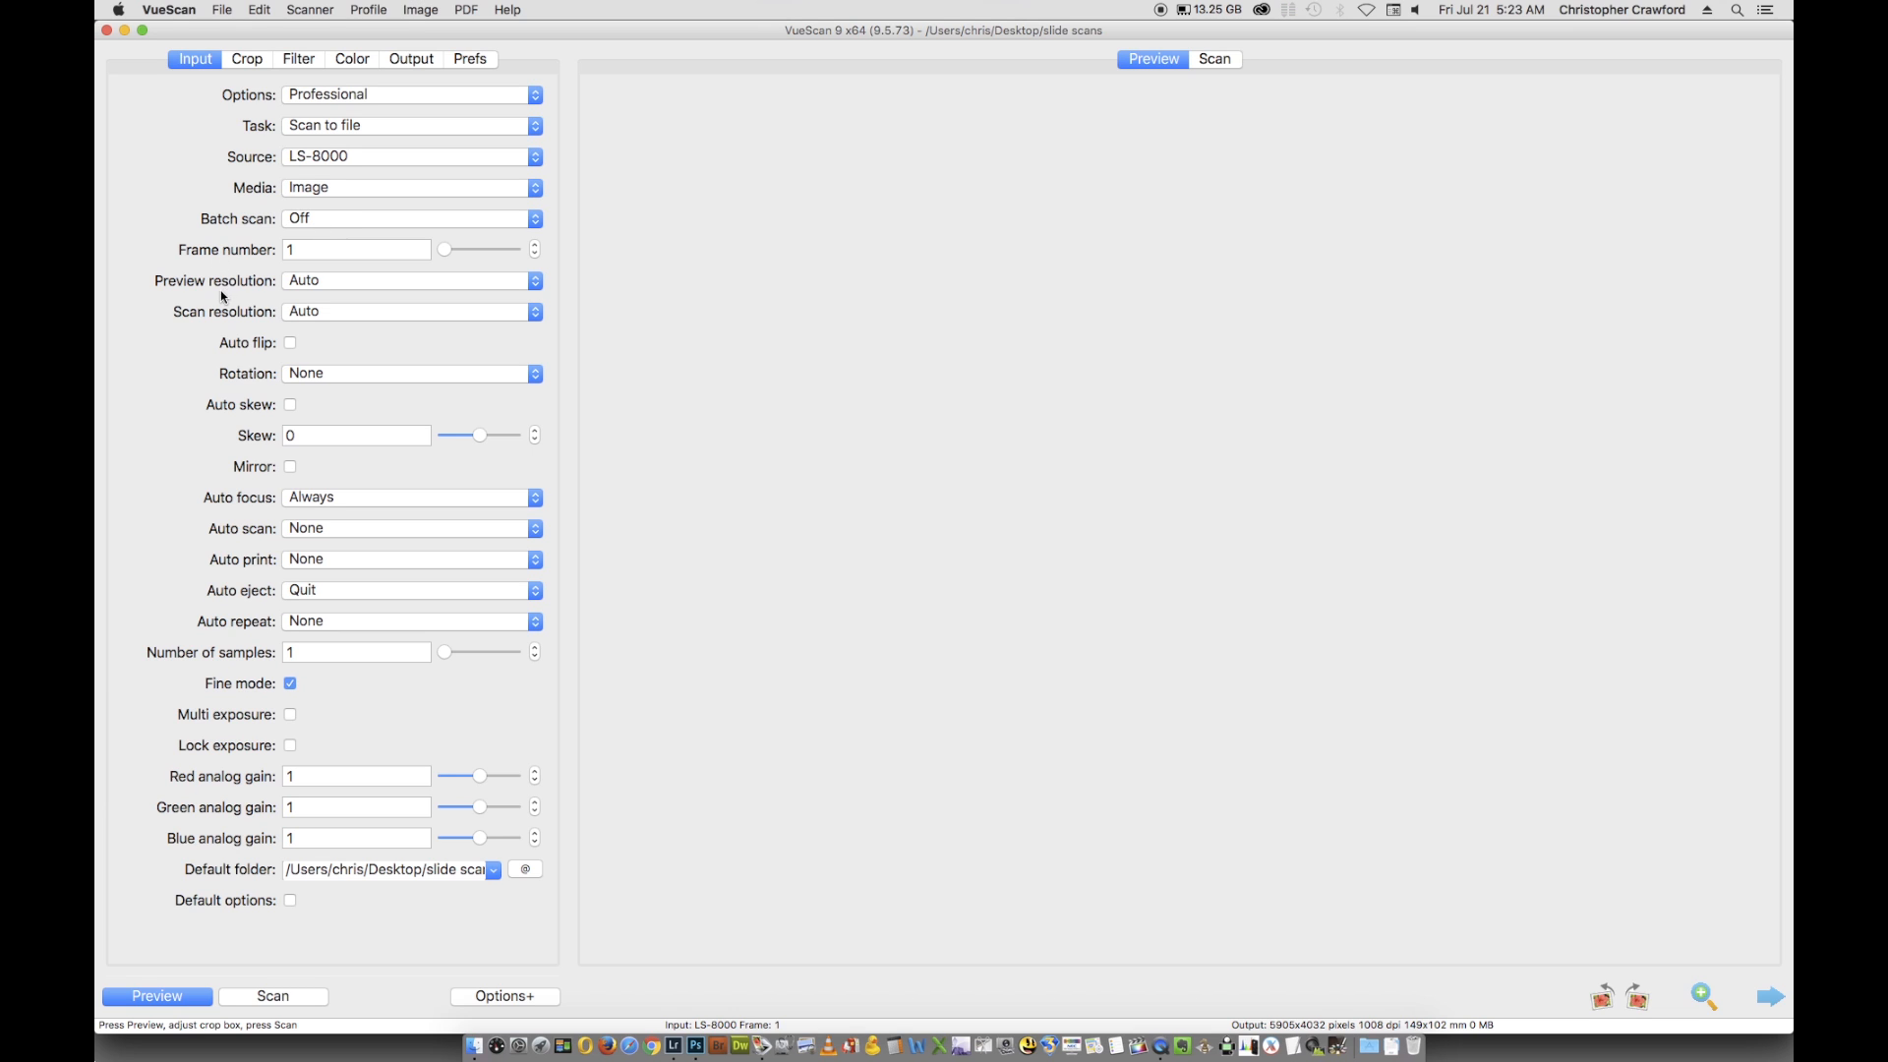
{"action": "mouse_move", "coordinate": [322, 224]}
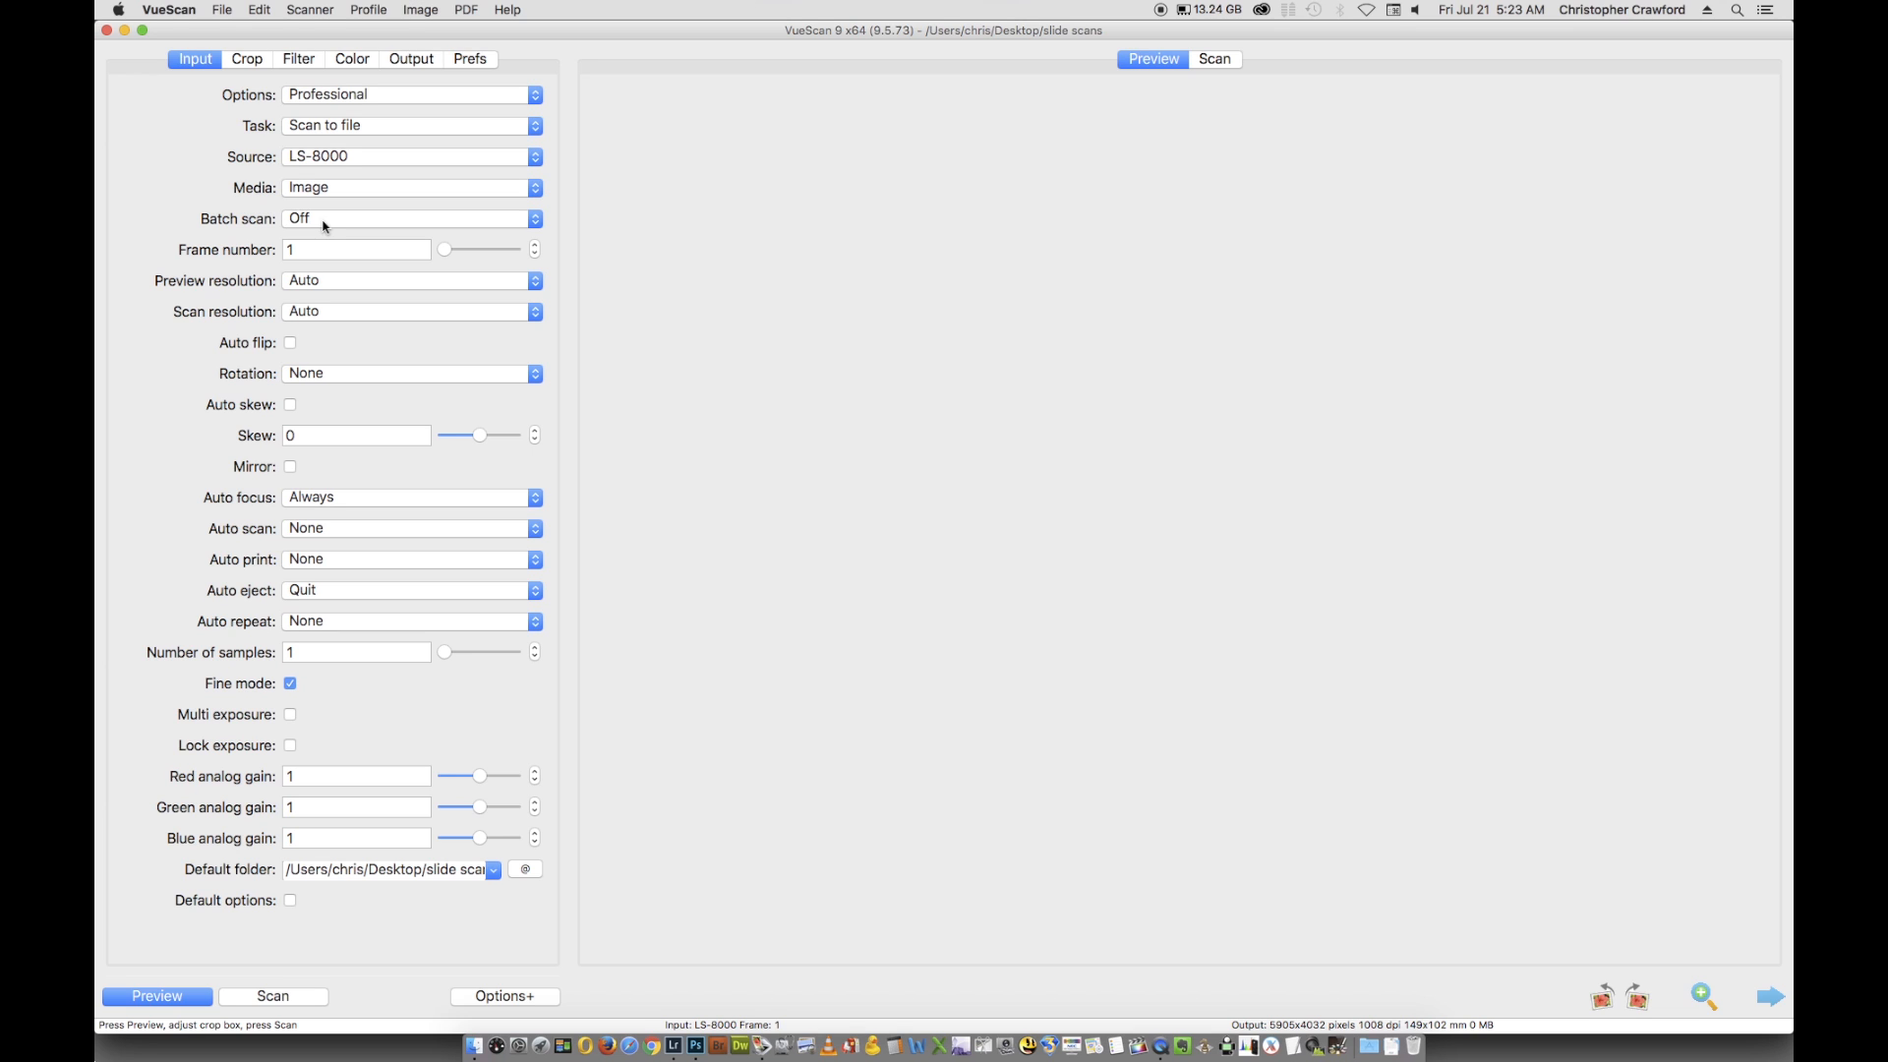
{"action": "mouse_move", "coordinate": [327, 224]}
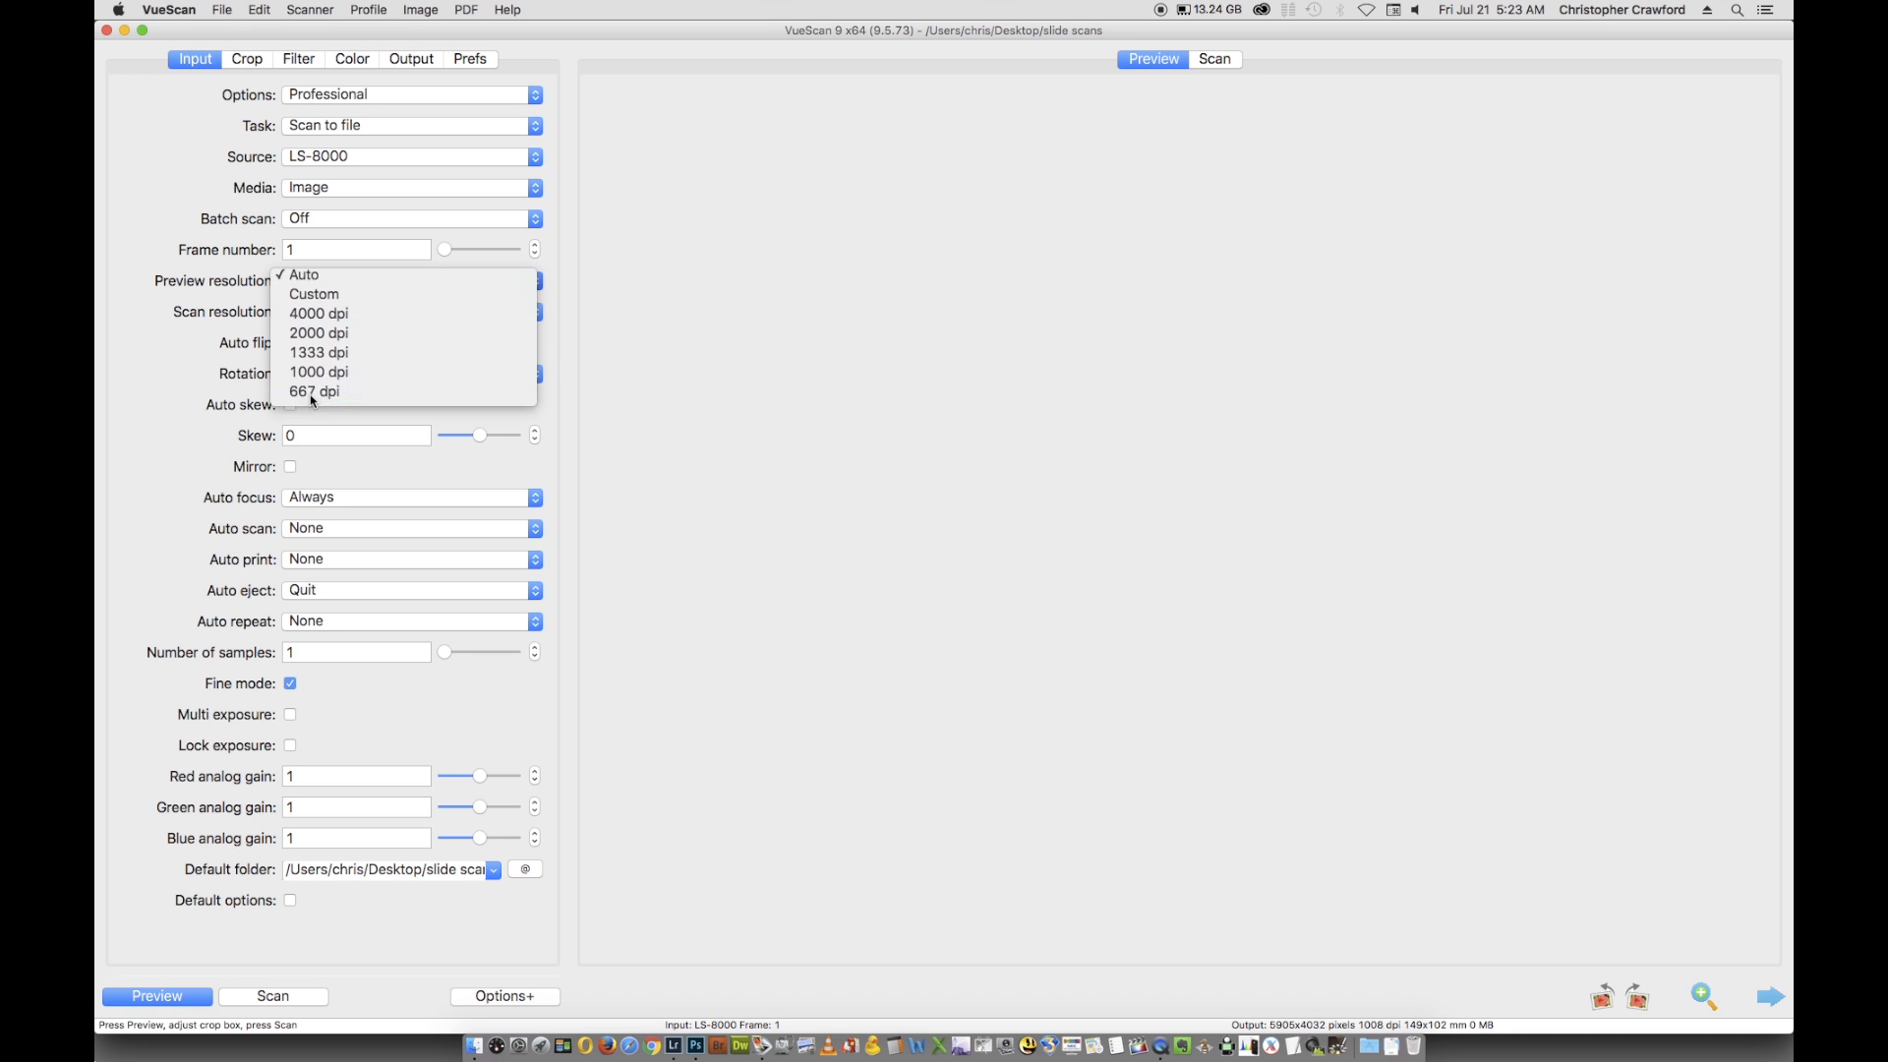
{"action": "left_click", "coordinate": [315, 392]}
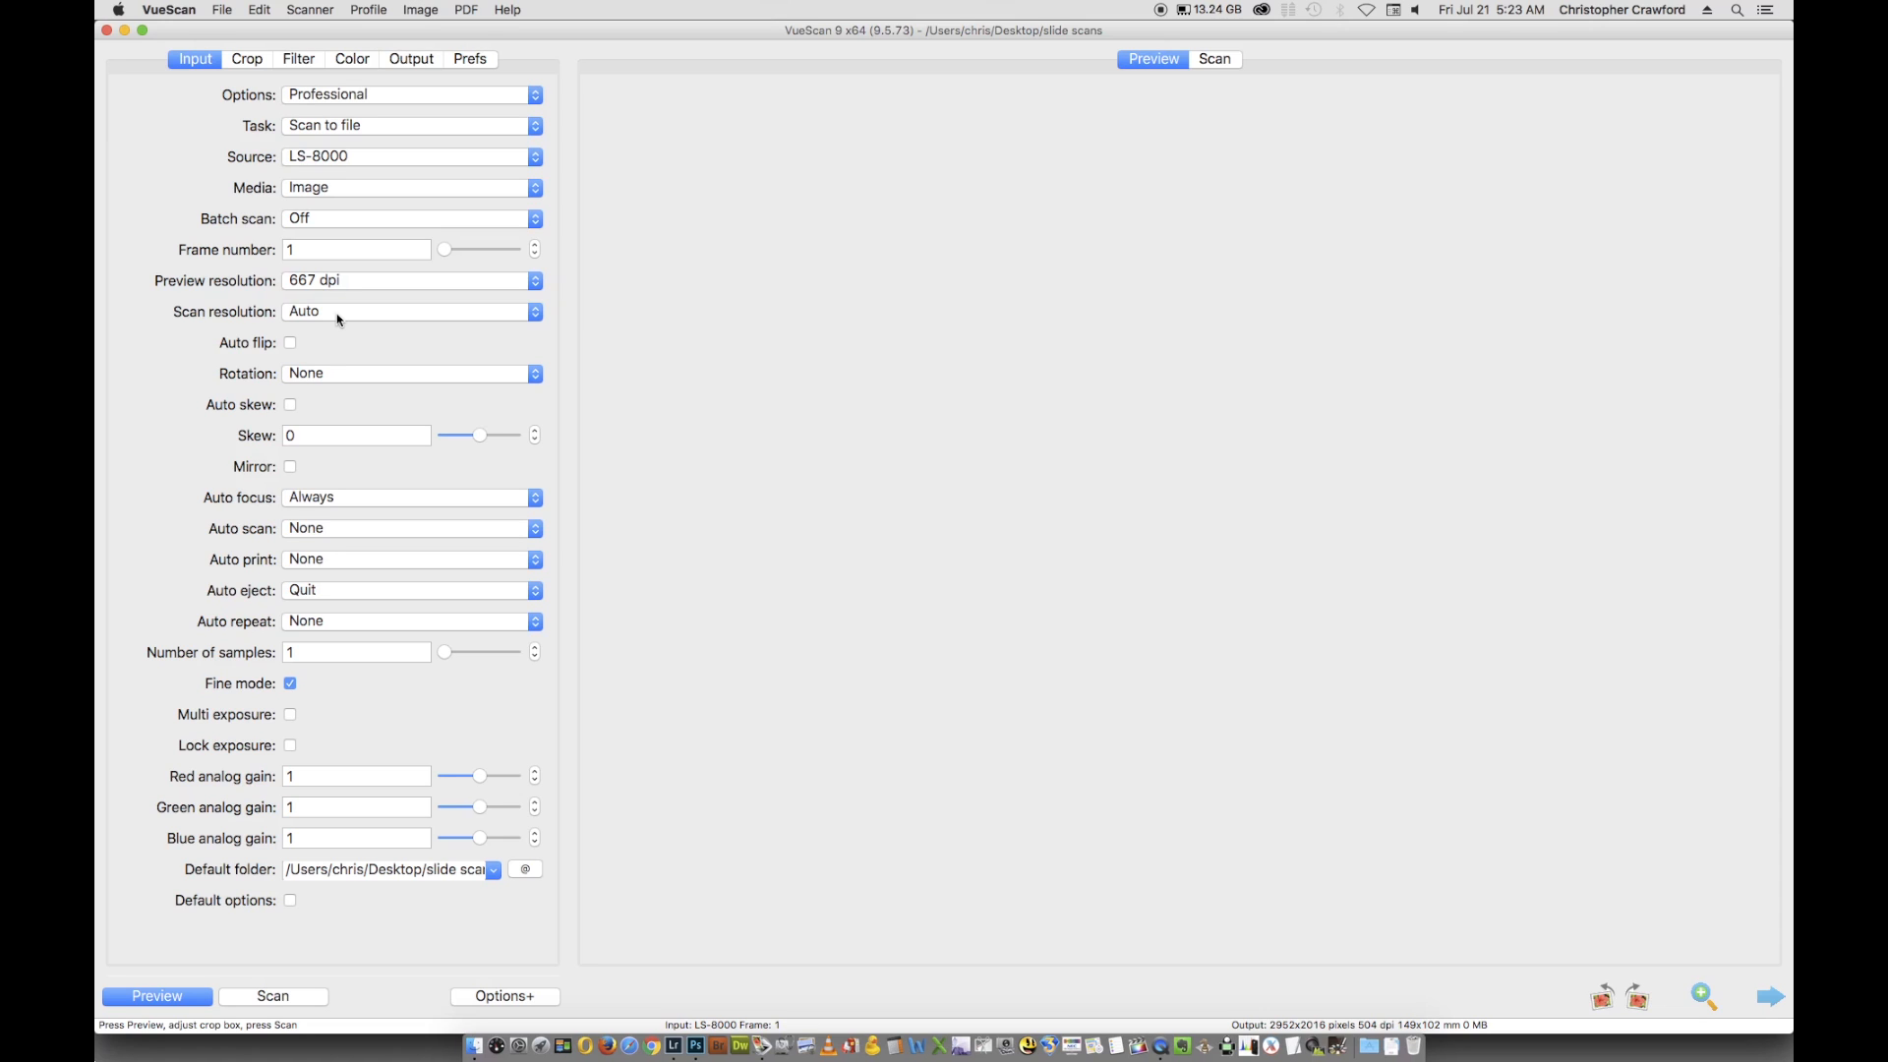
{"action": "mouse_move", "coordinate": [323, 318]}
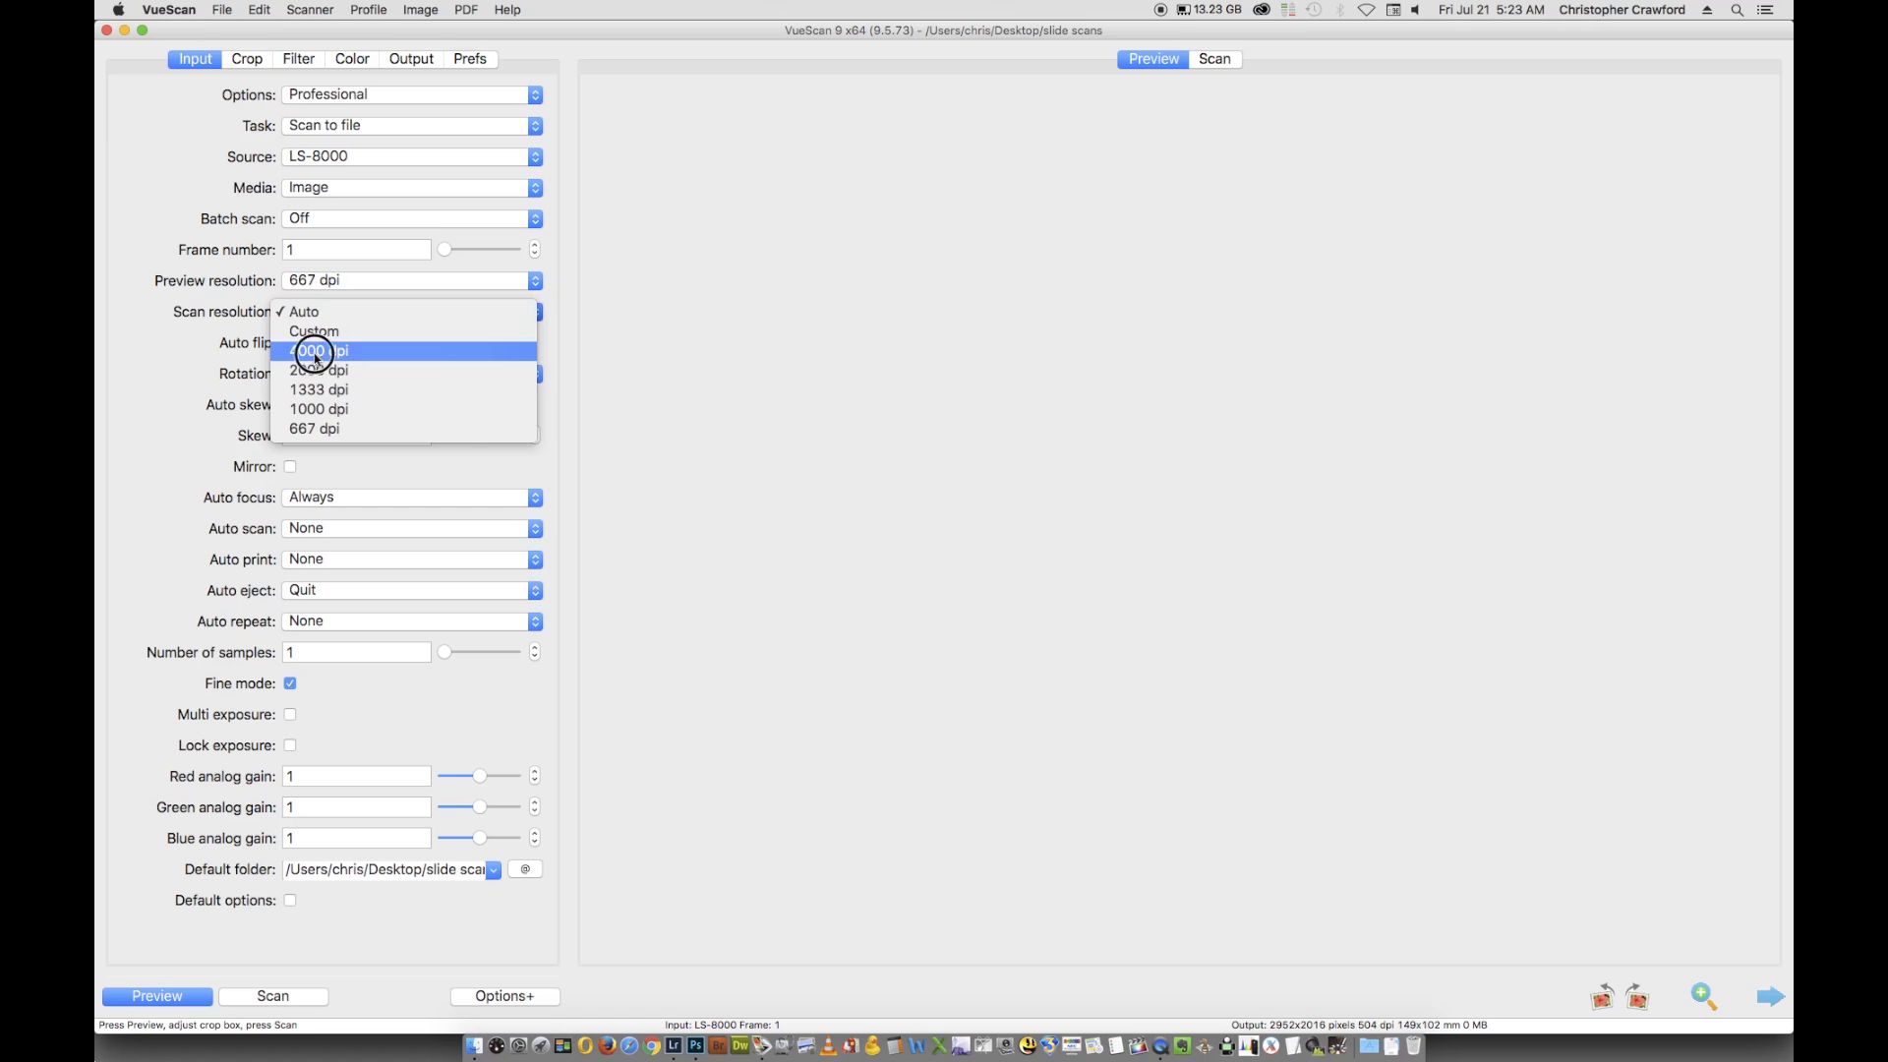
{"action": "left_click", "coordinate": [320, 350]}
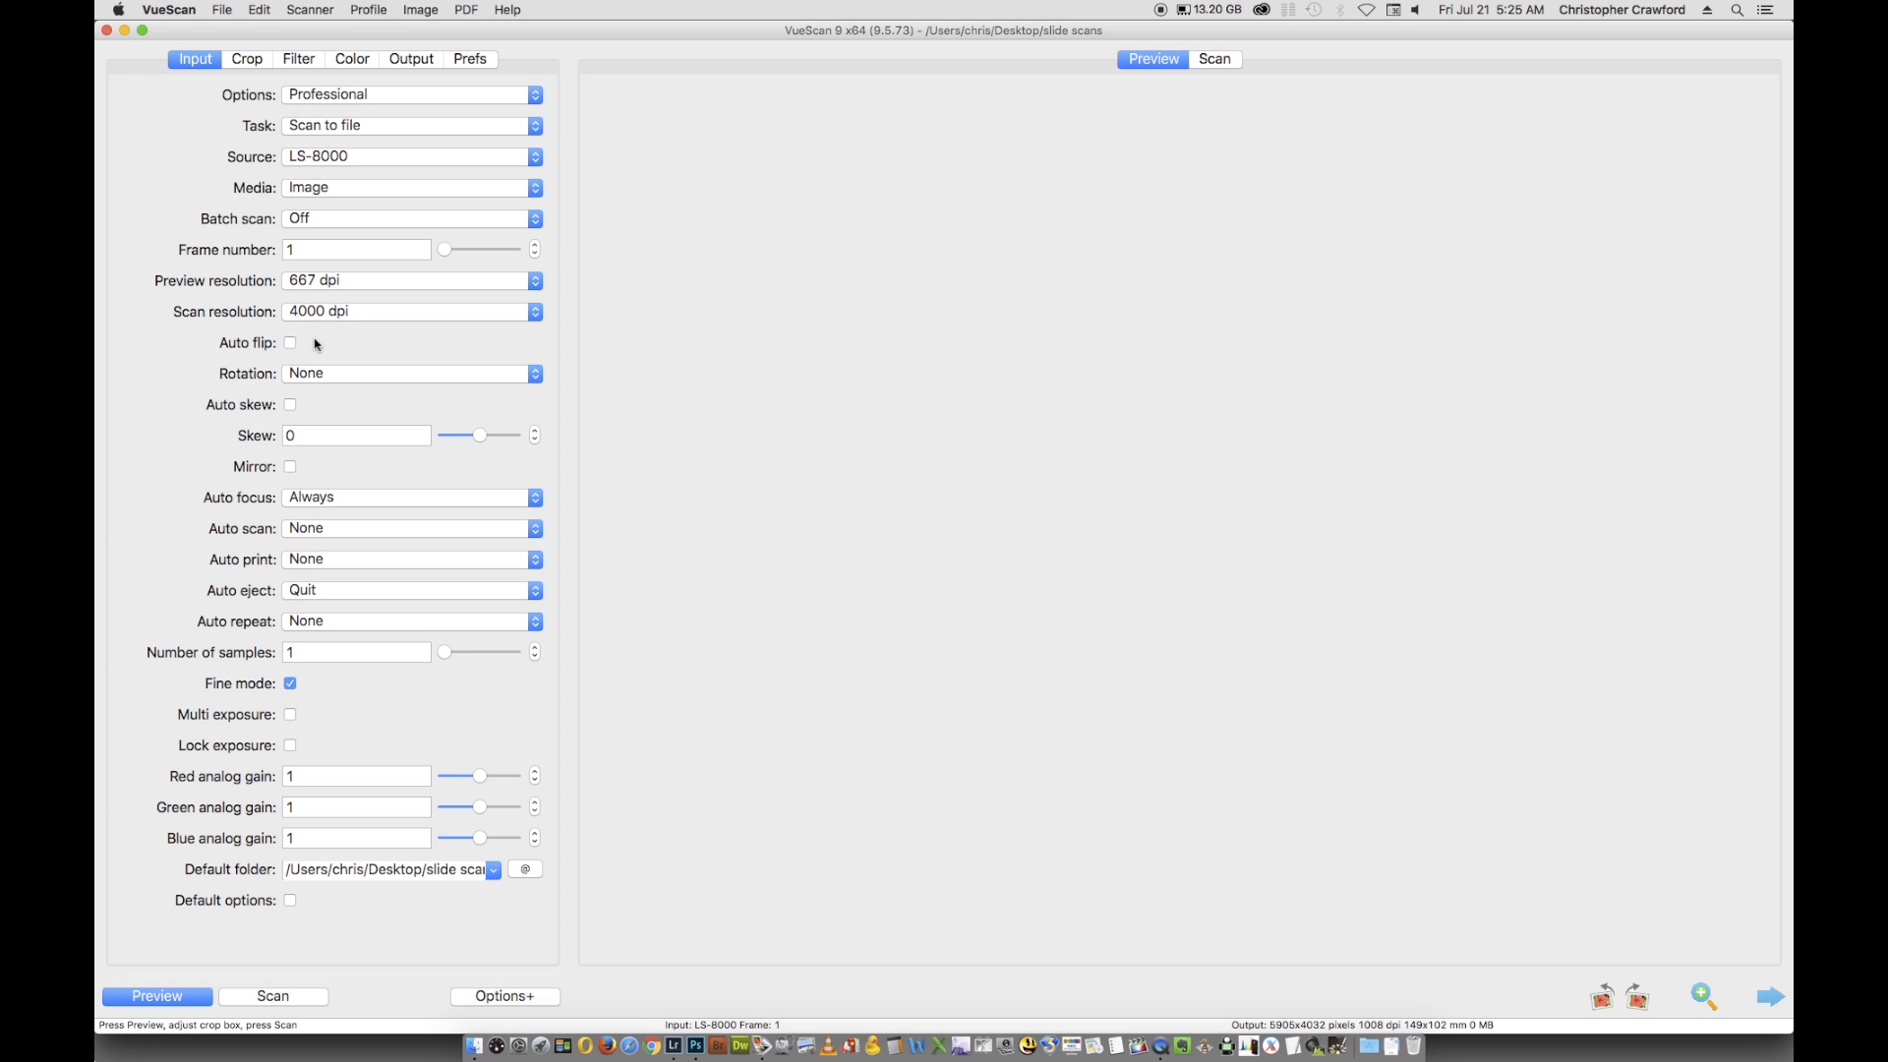
{"action": "mouse_move", "coordinate": [313, 350]}
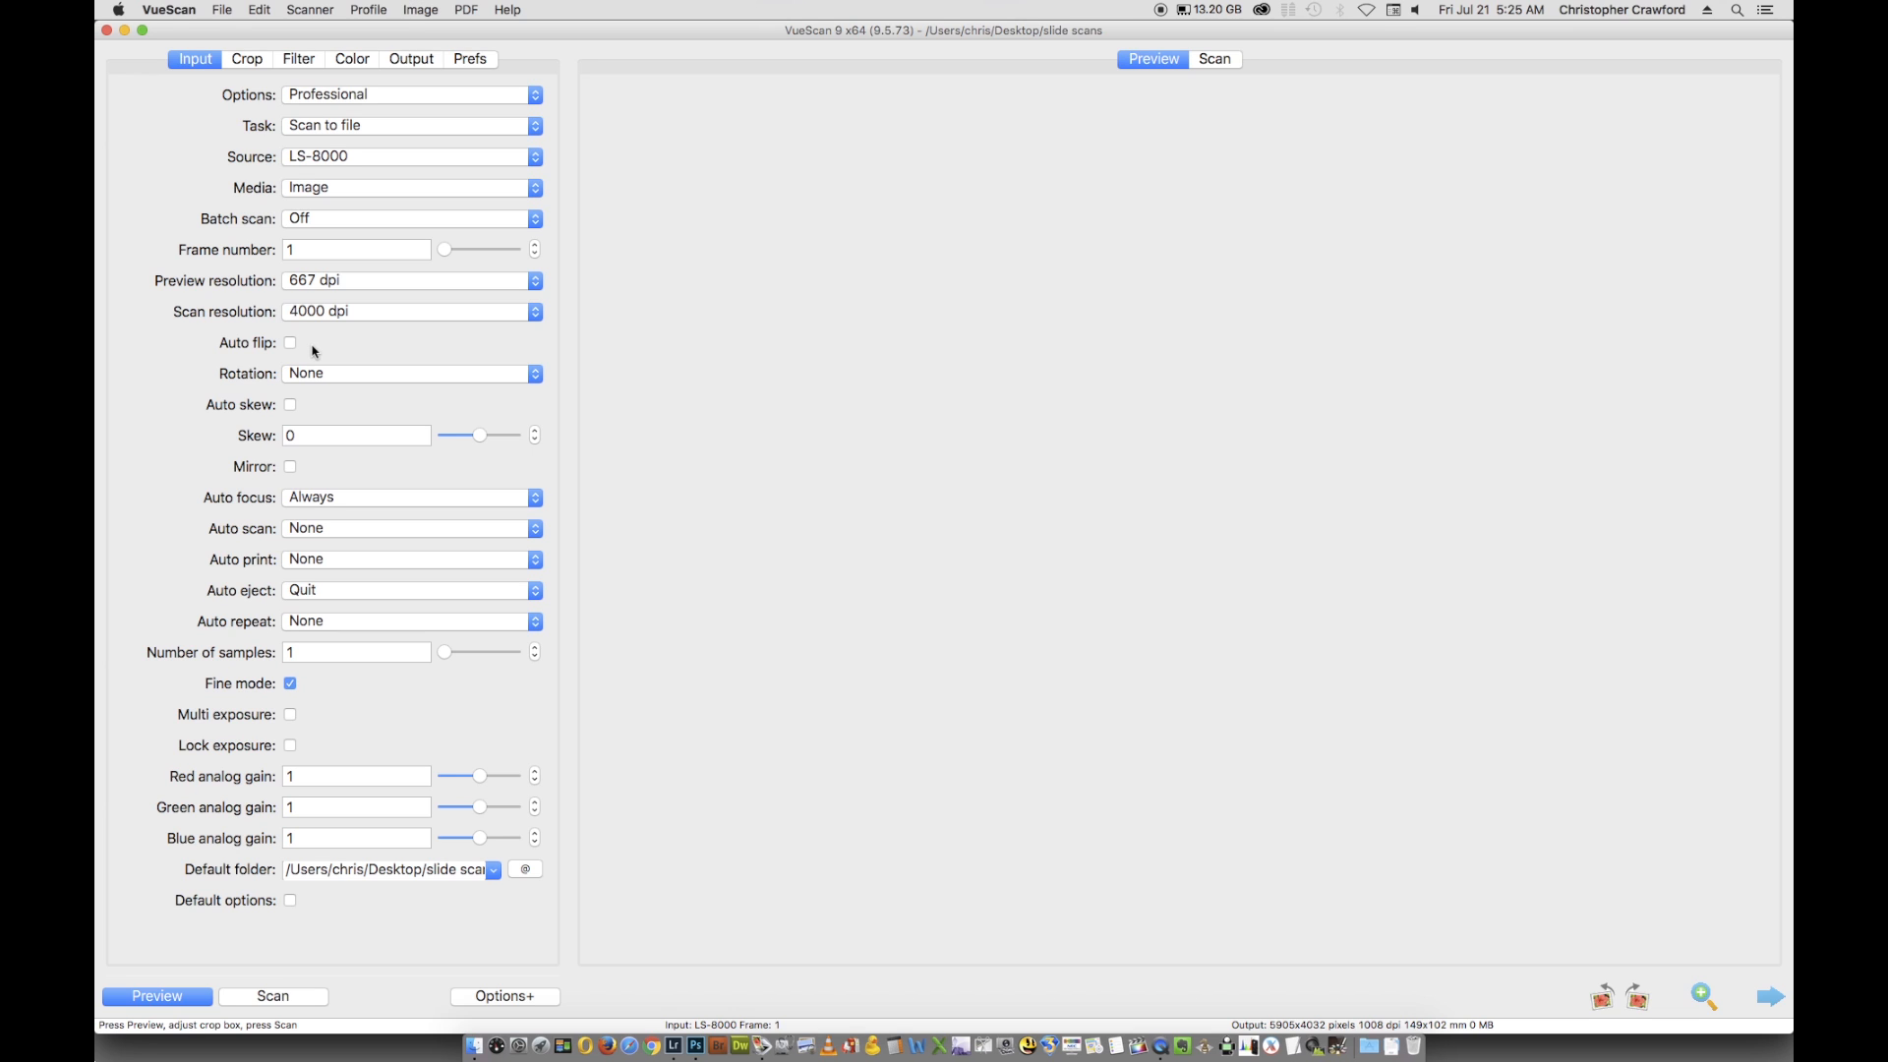
{"action": "mouse_move", "coordinate": [240, 340]}
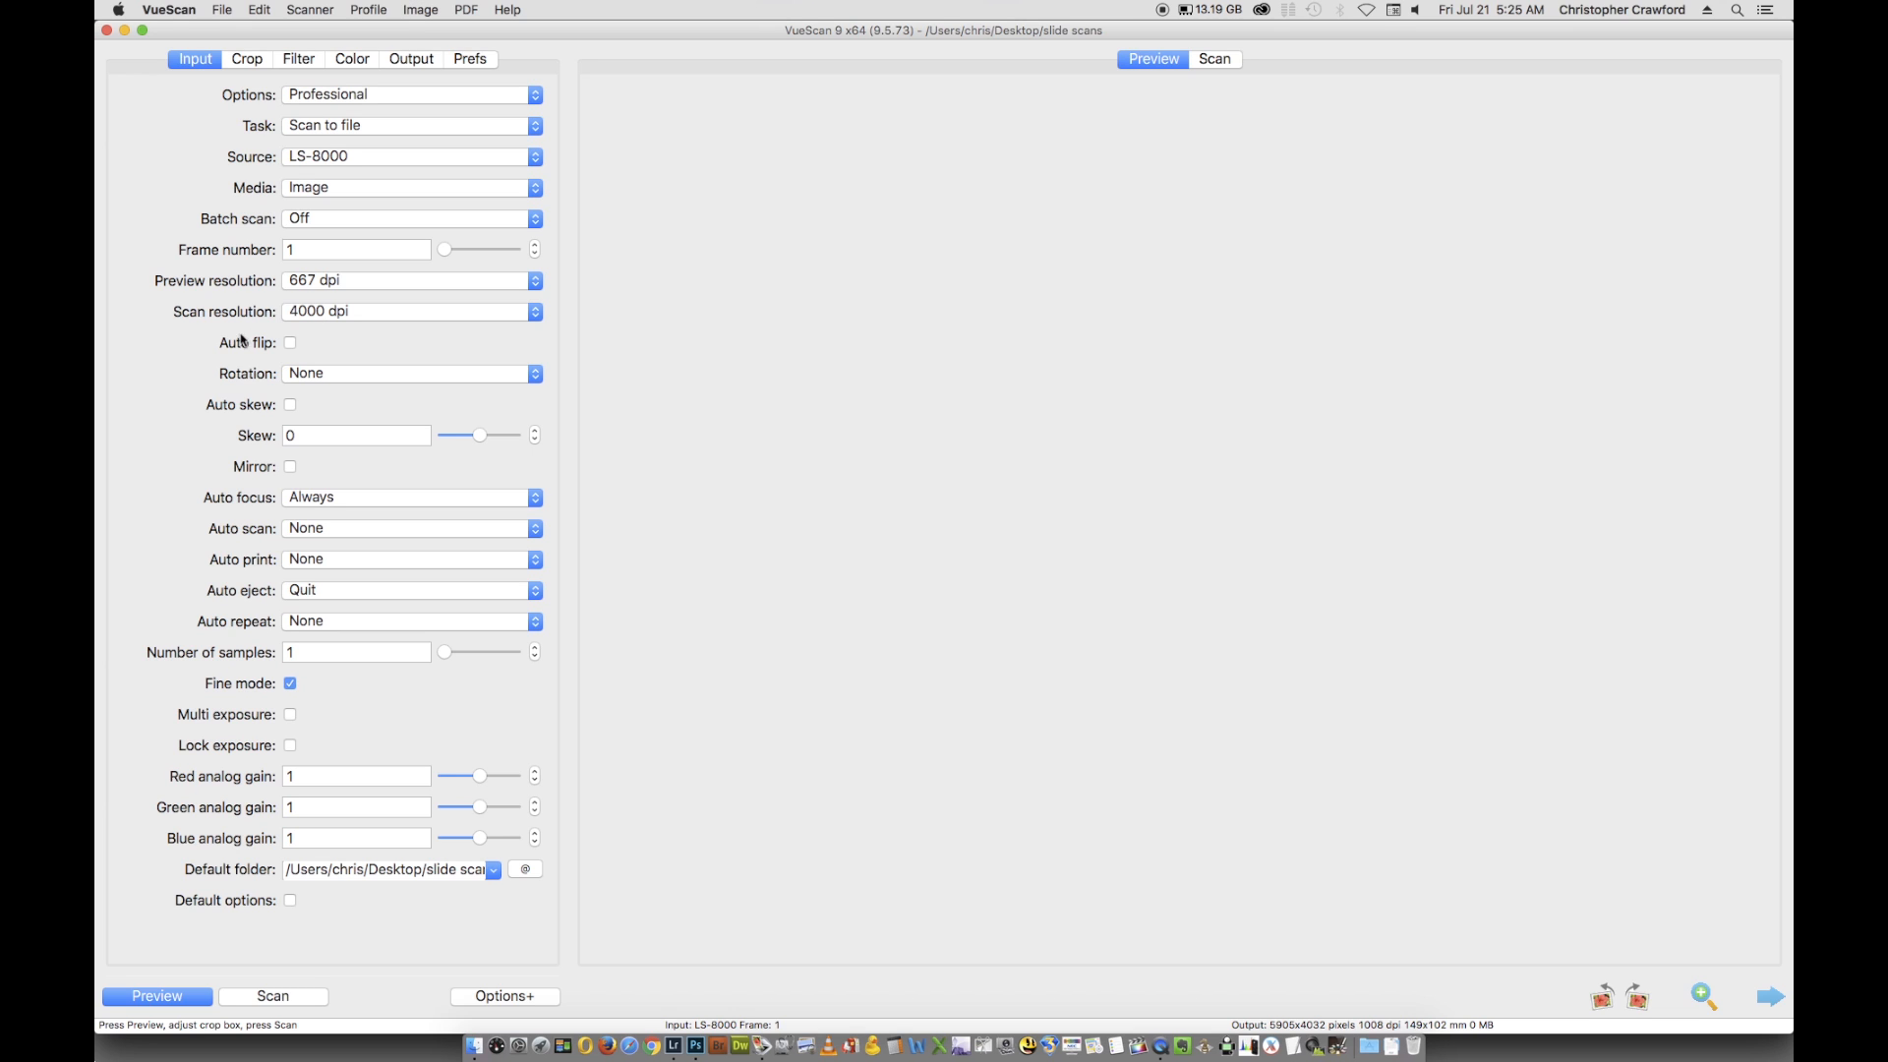
{"action": "mouse_move", "coordinate": [318, 377]}
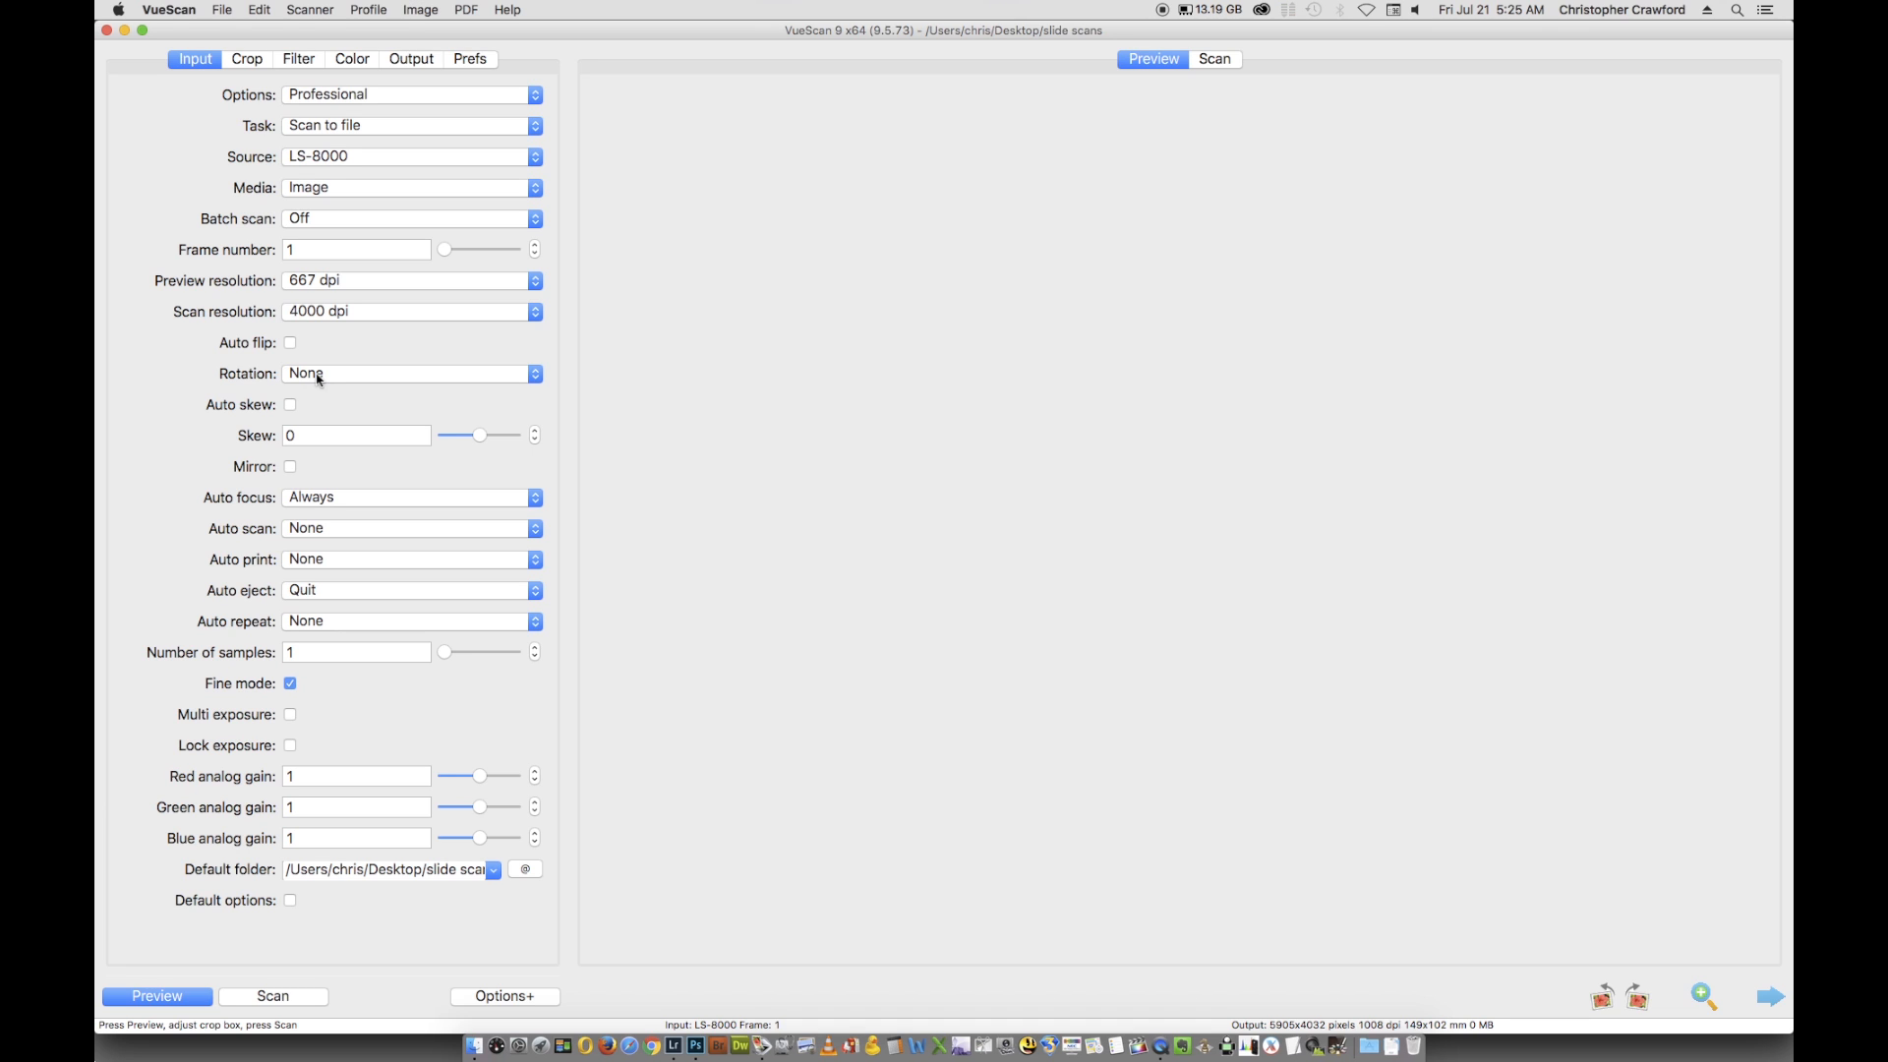
{"action": "mouse_move", "coordinate": [329, 390]}
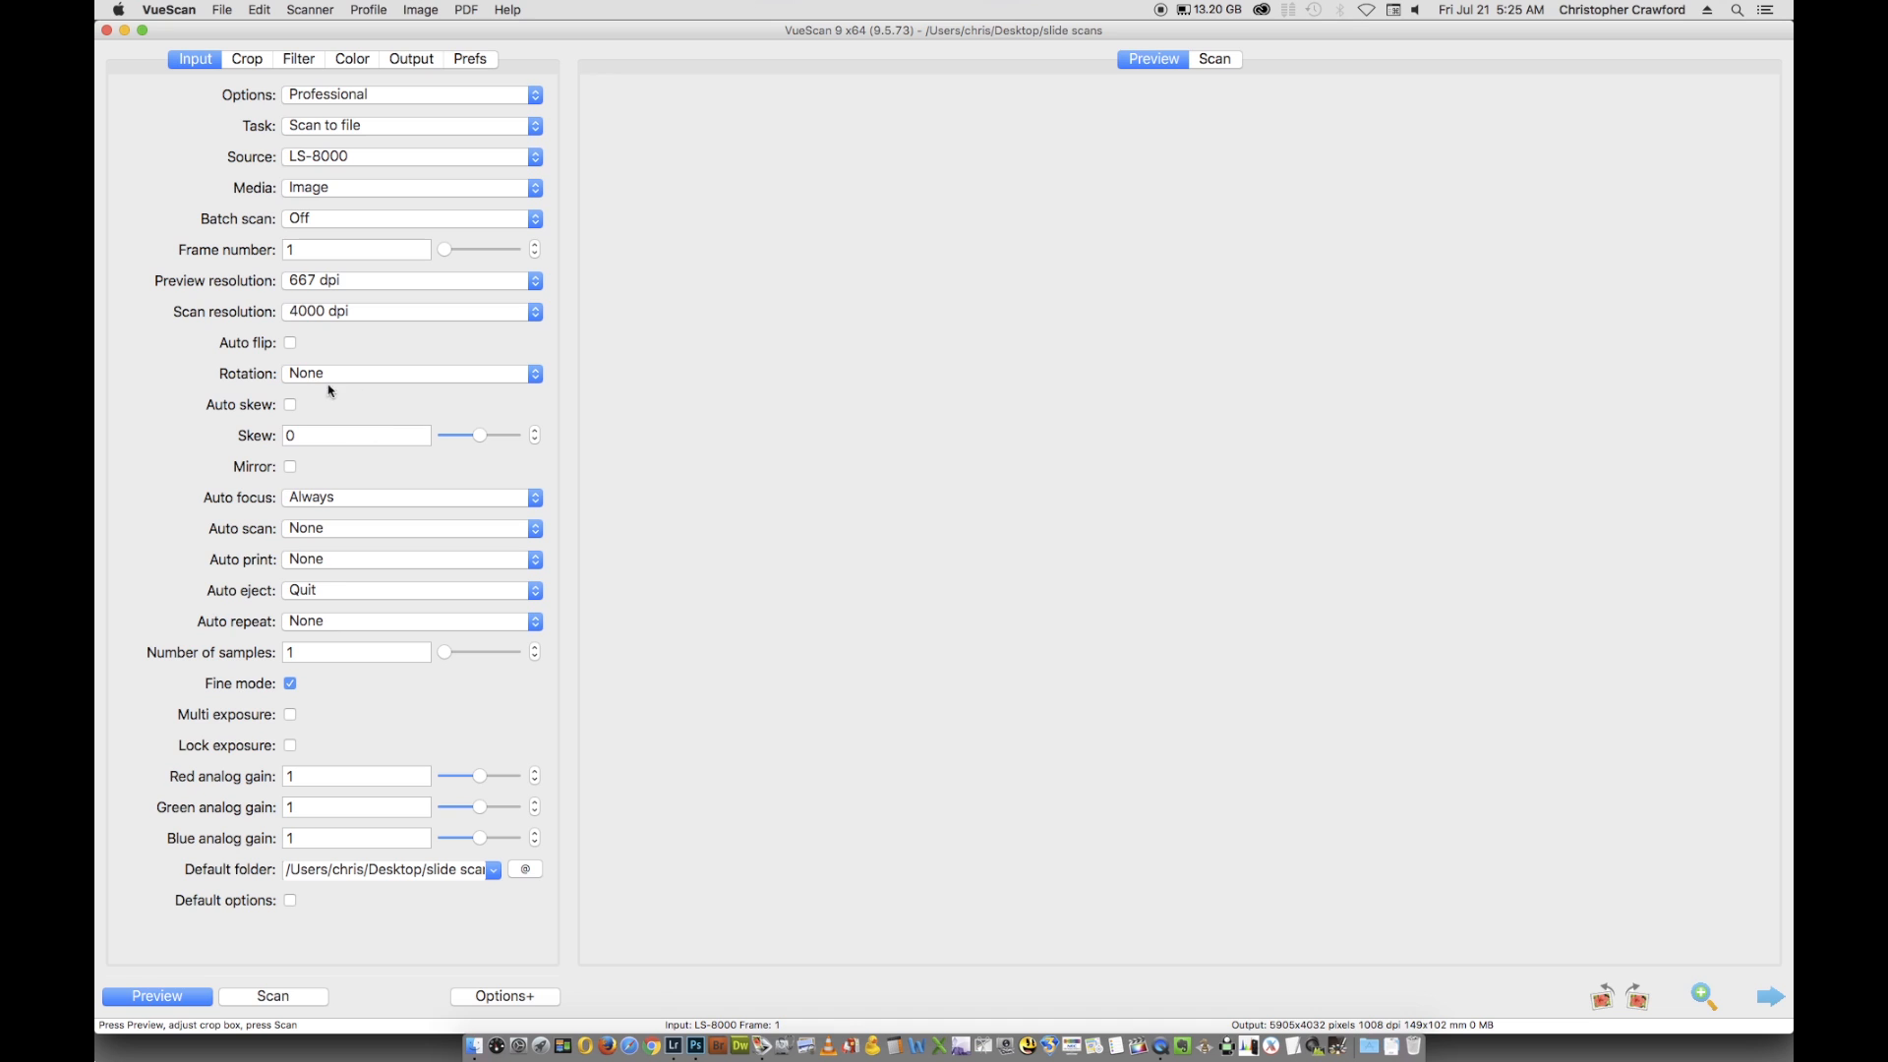
{"action": "mouse_move", "coordinate": [372, 505]}
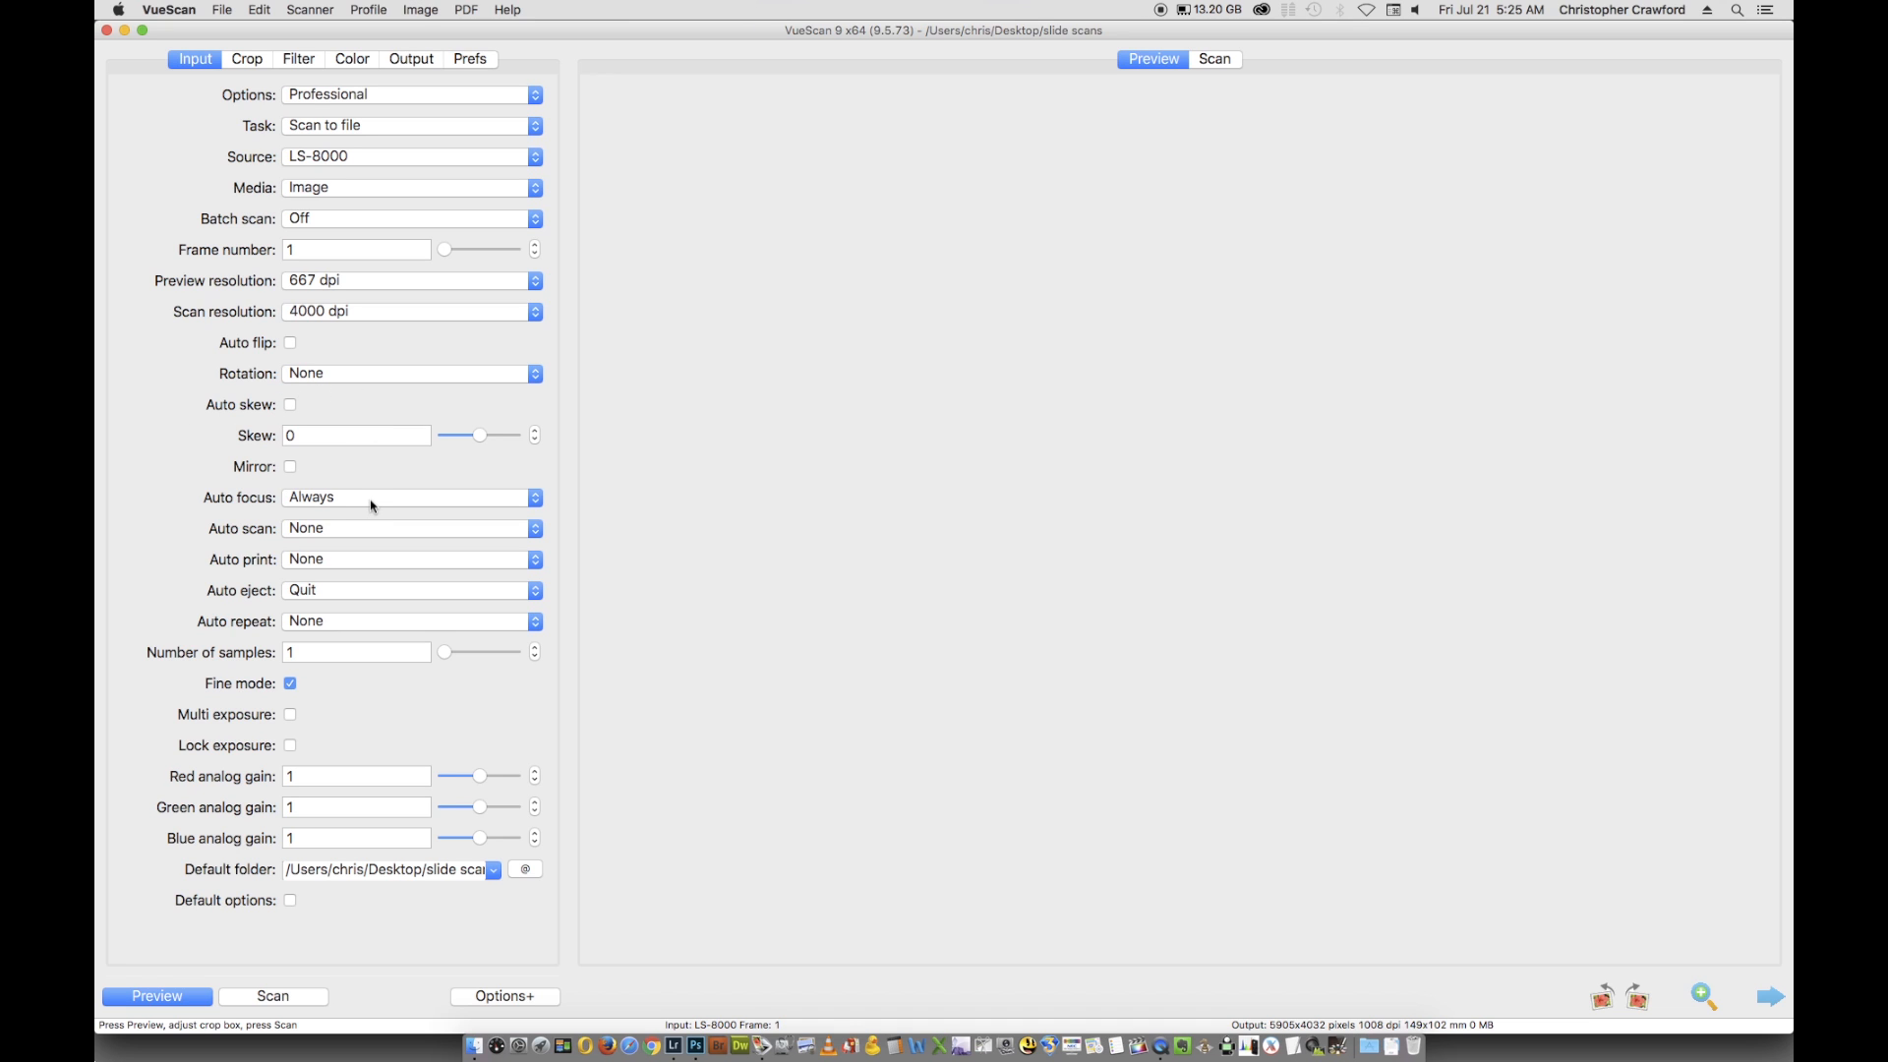
{"action": "mouse_move", "coordinate": [265, 557]}
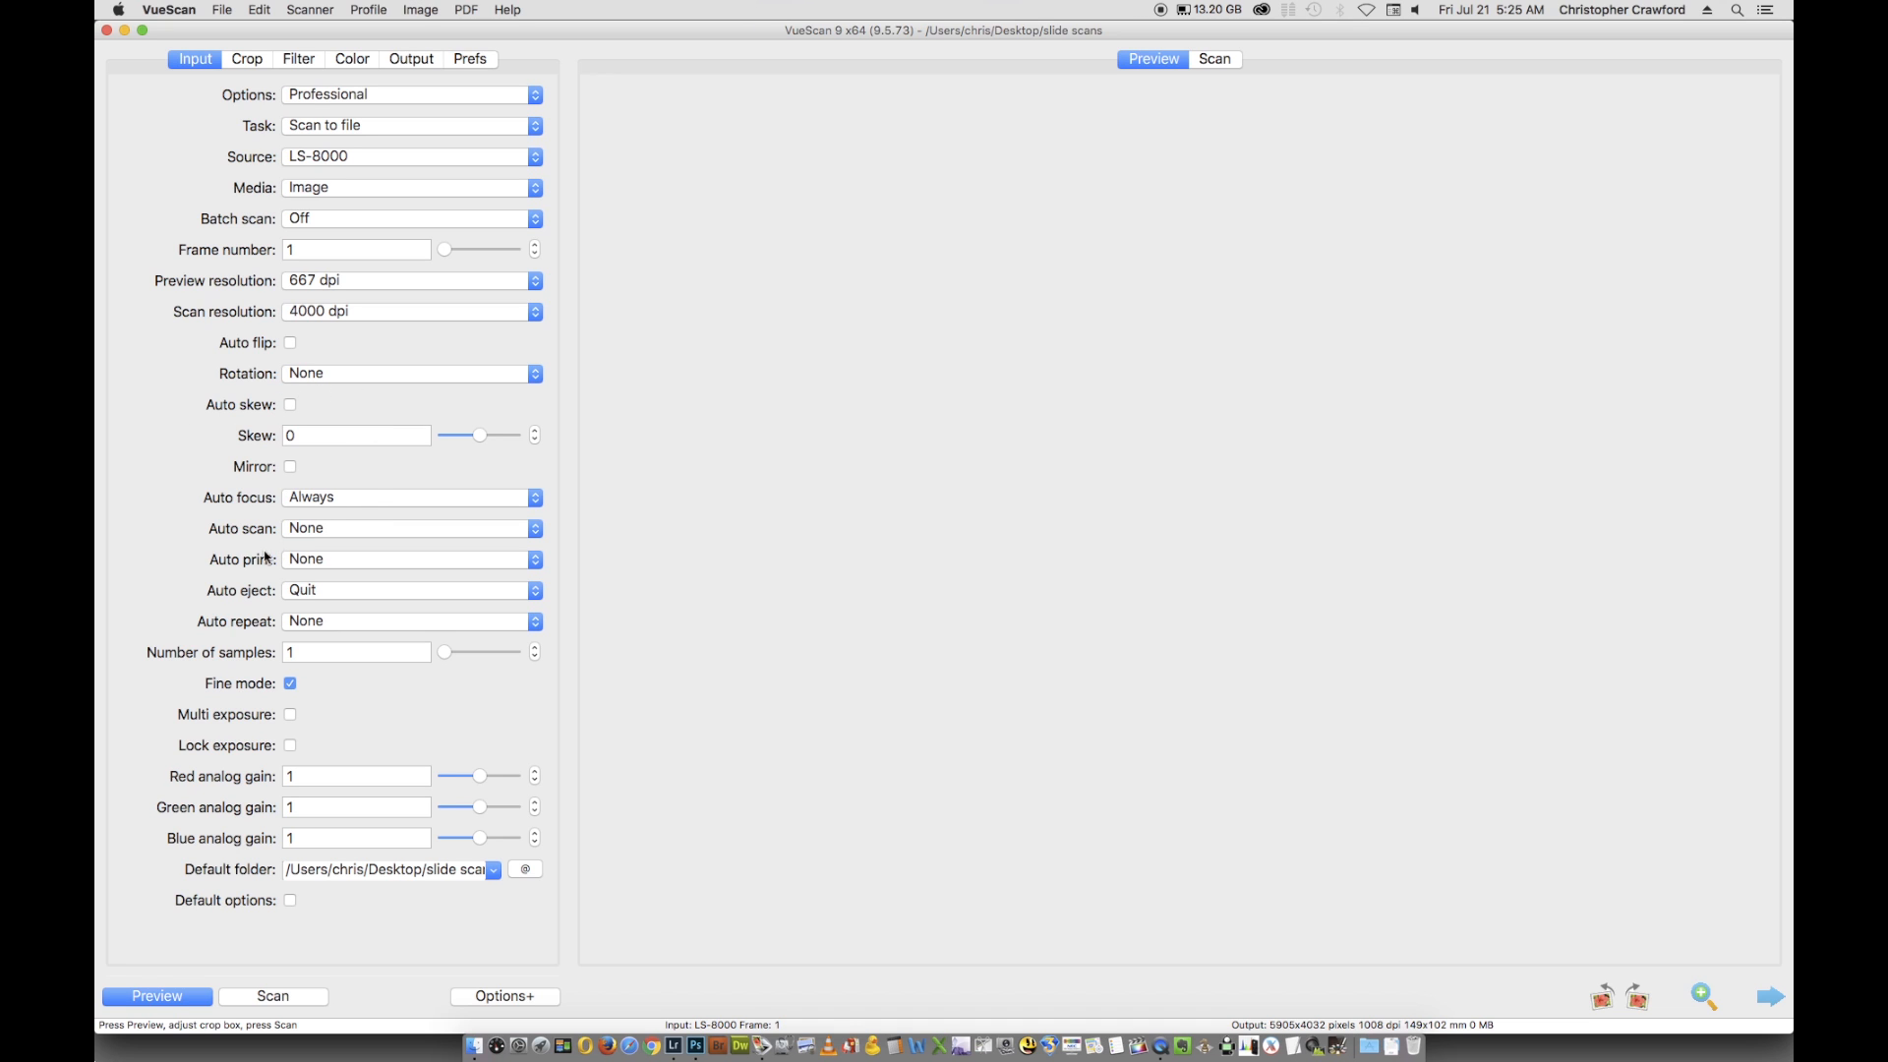
{"action": "mouse_move", "coordinate": [173, 647]}
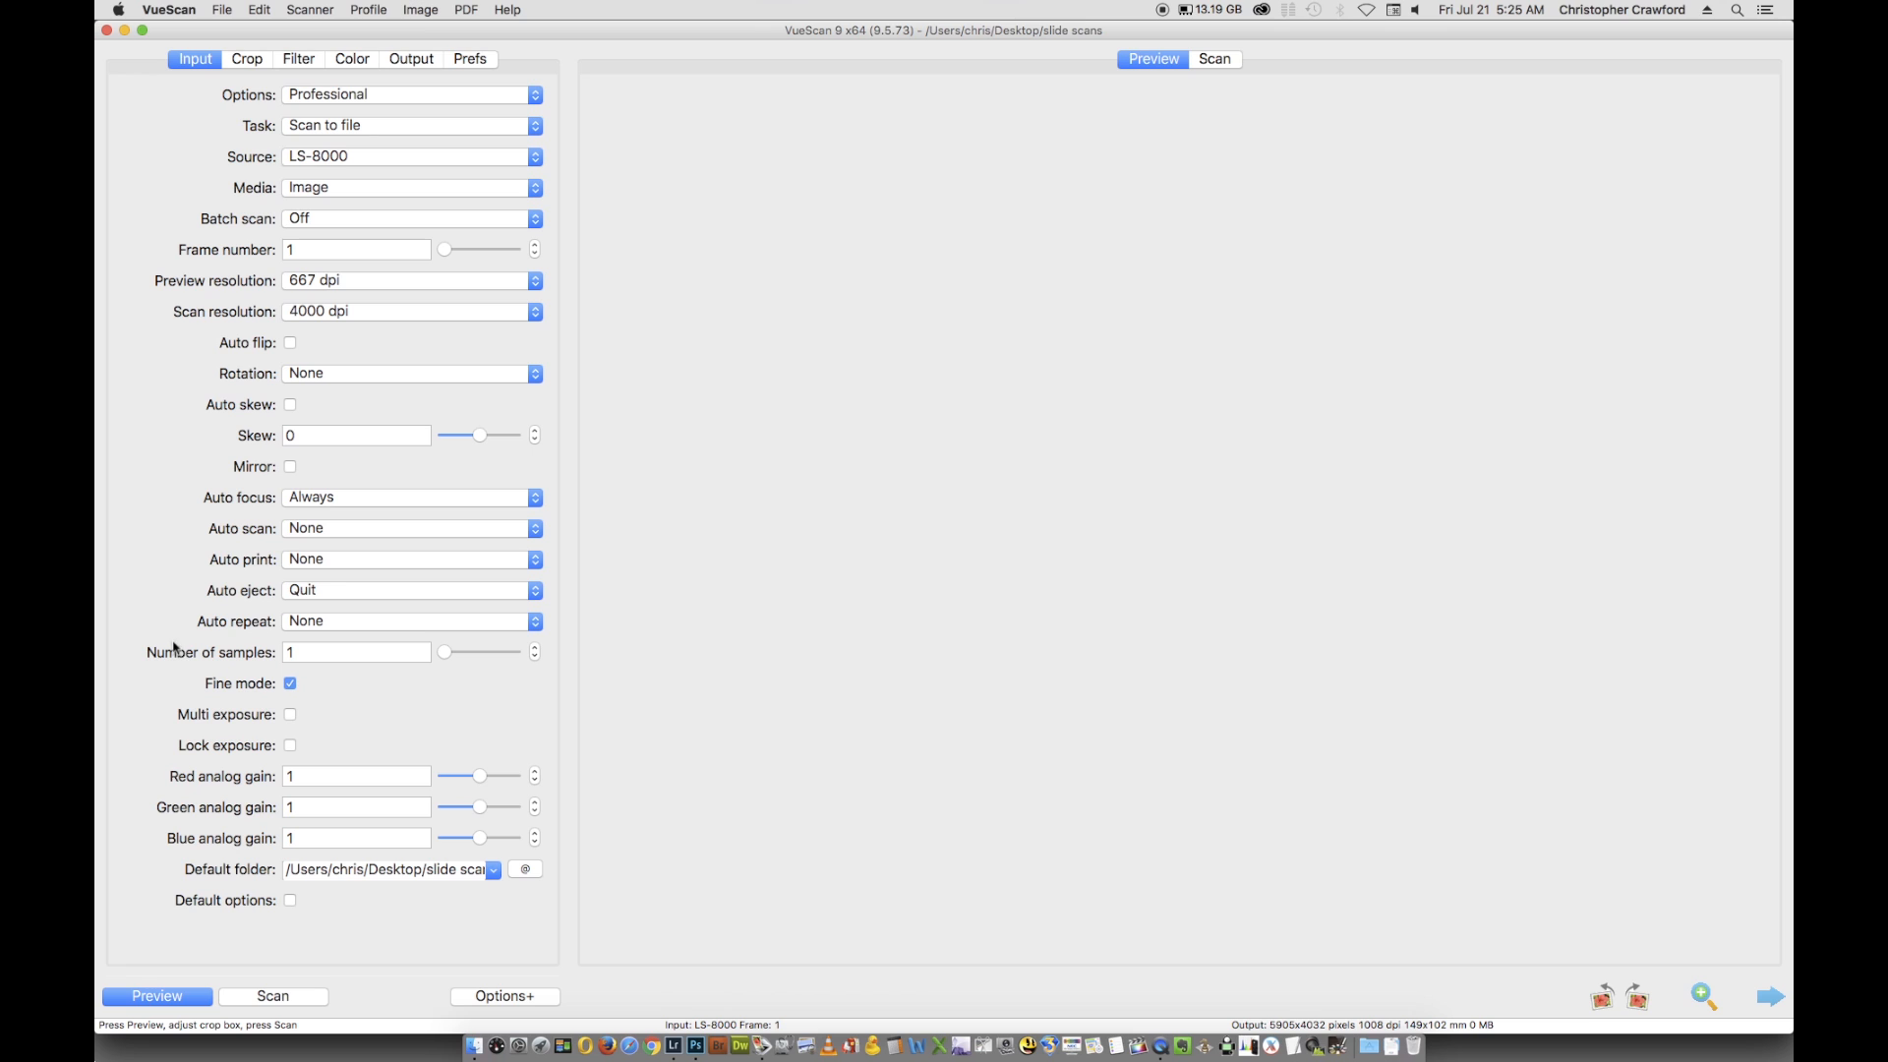
{"action": "mouse_move", "coordinate": [261, 635]}
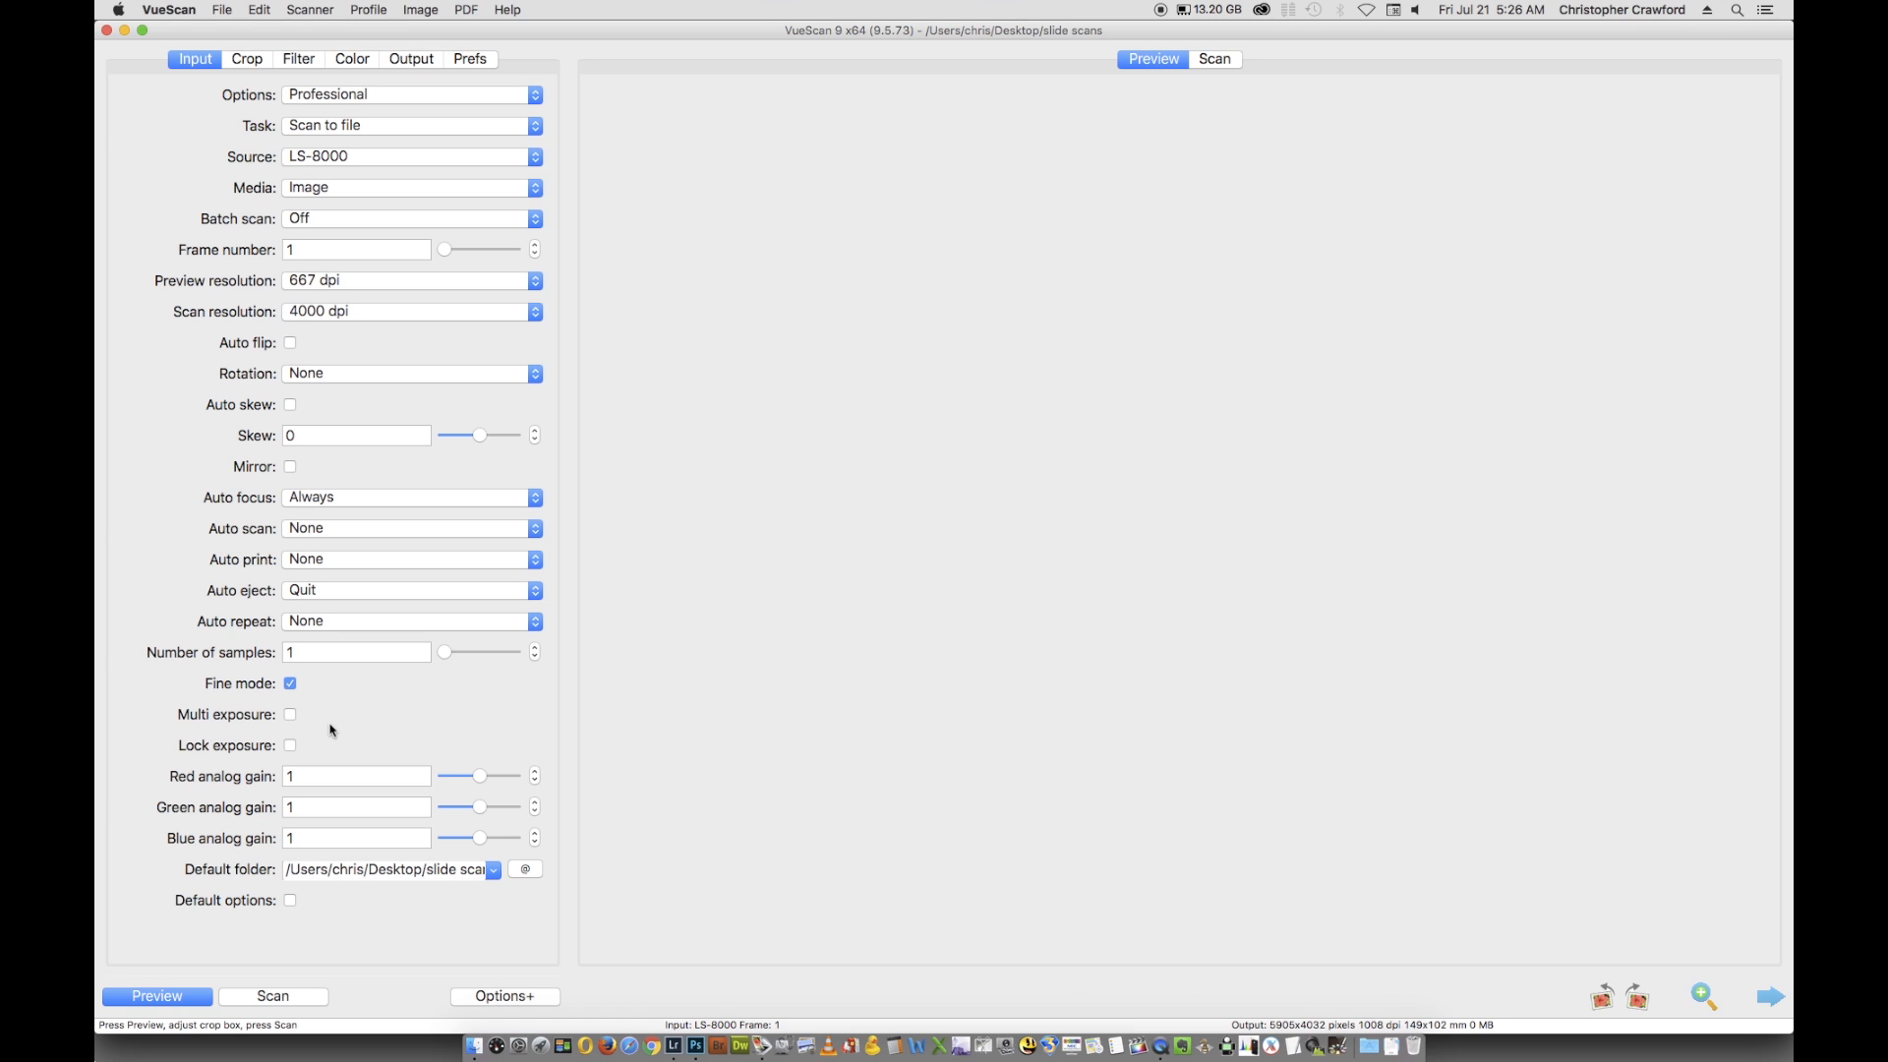
{"action": "mouse_move", "coordinate": [289, 745]}
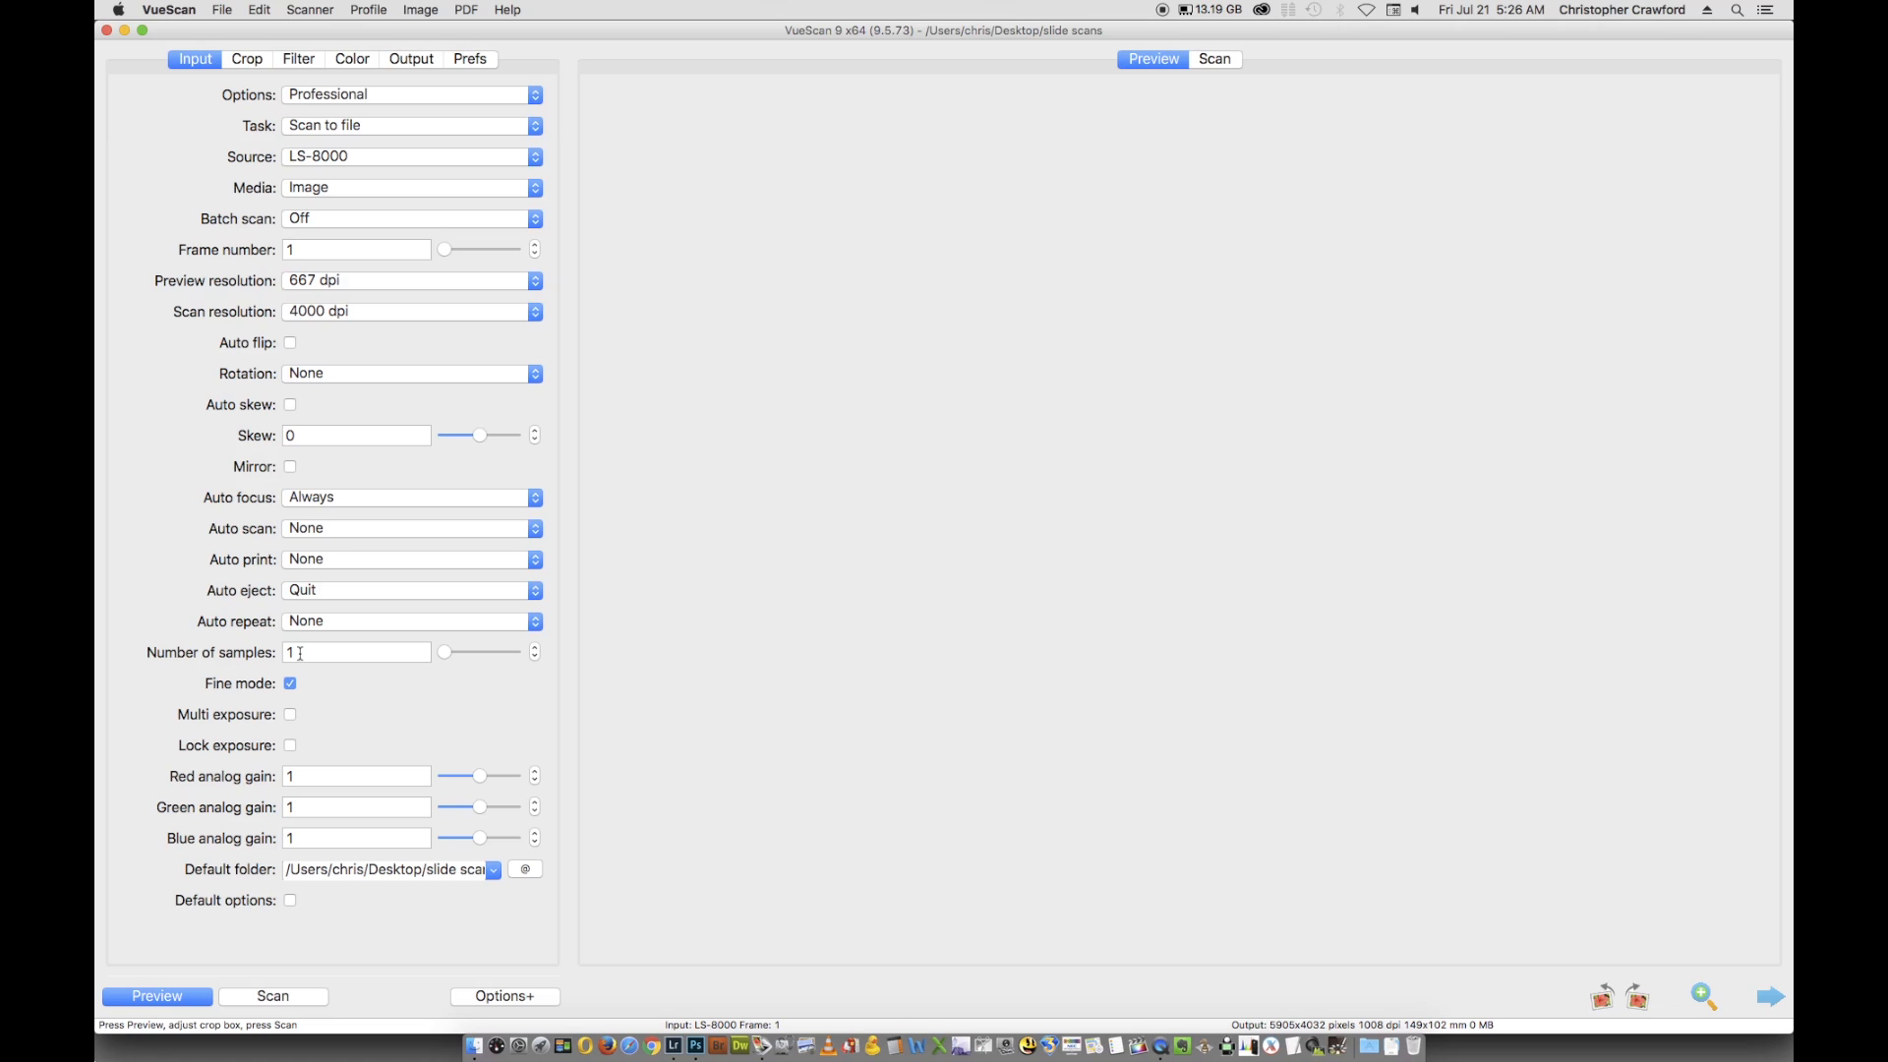
{"action": "mouse_move", "coordinate": [336, 533]}
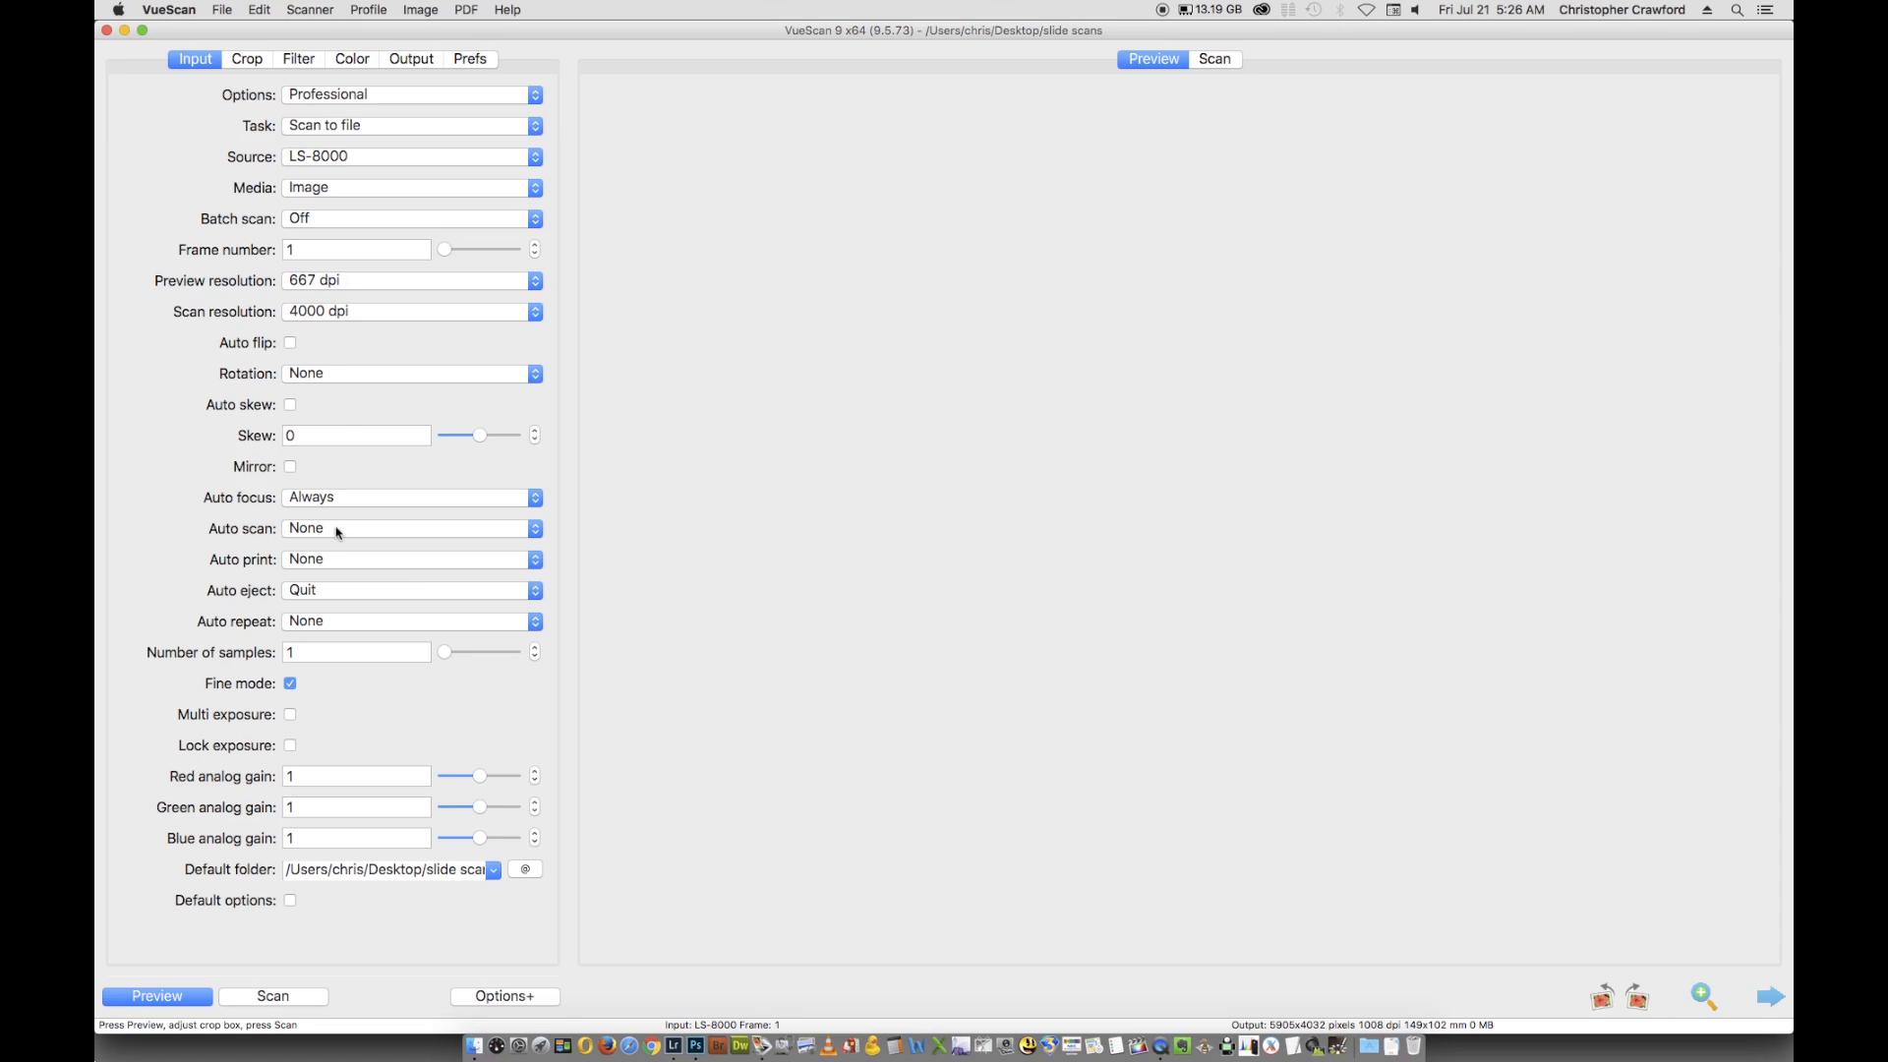
- Show the Filter settings, where infrared clean is Light and grain reduction None
{"action": "left_click", "coordinate": [297, 57]}
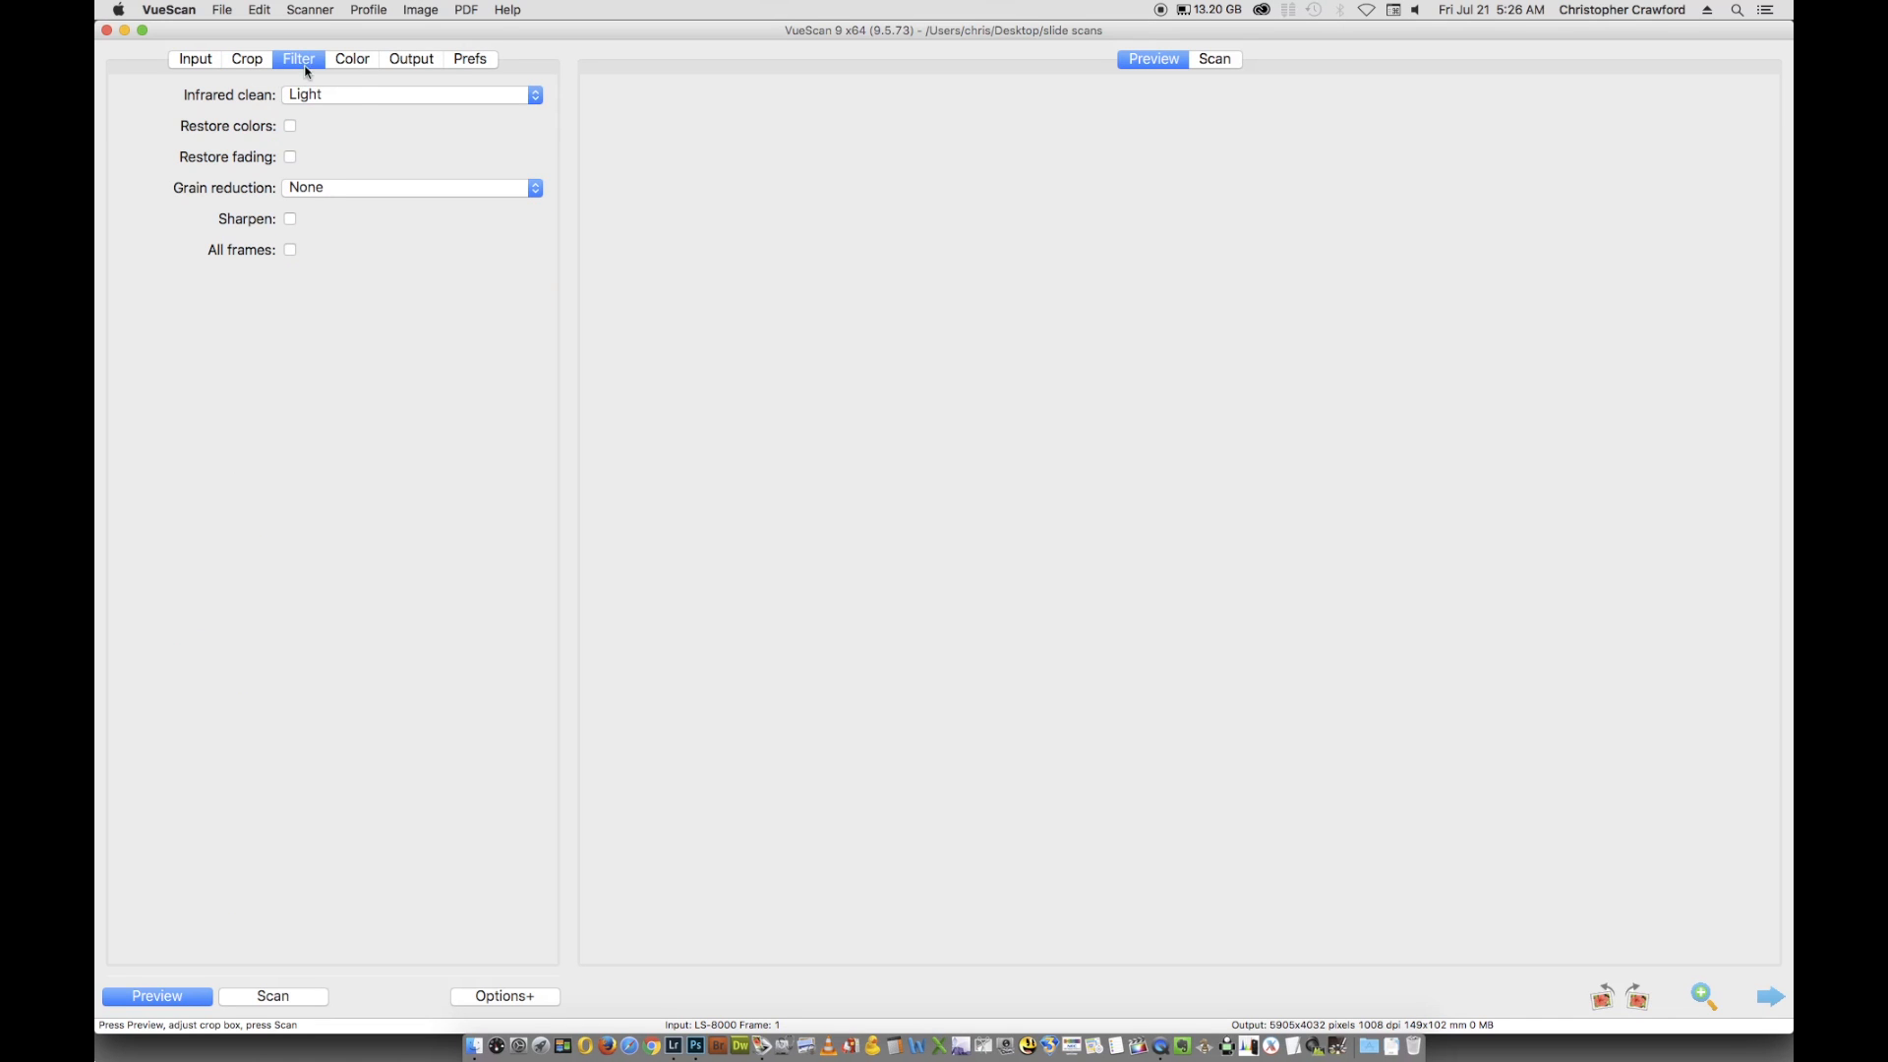
{"action": "mouse_move", "coordinate": [362, 94]}
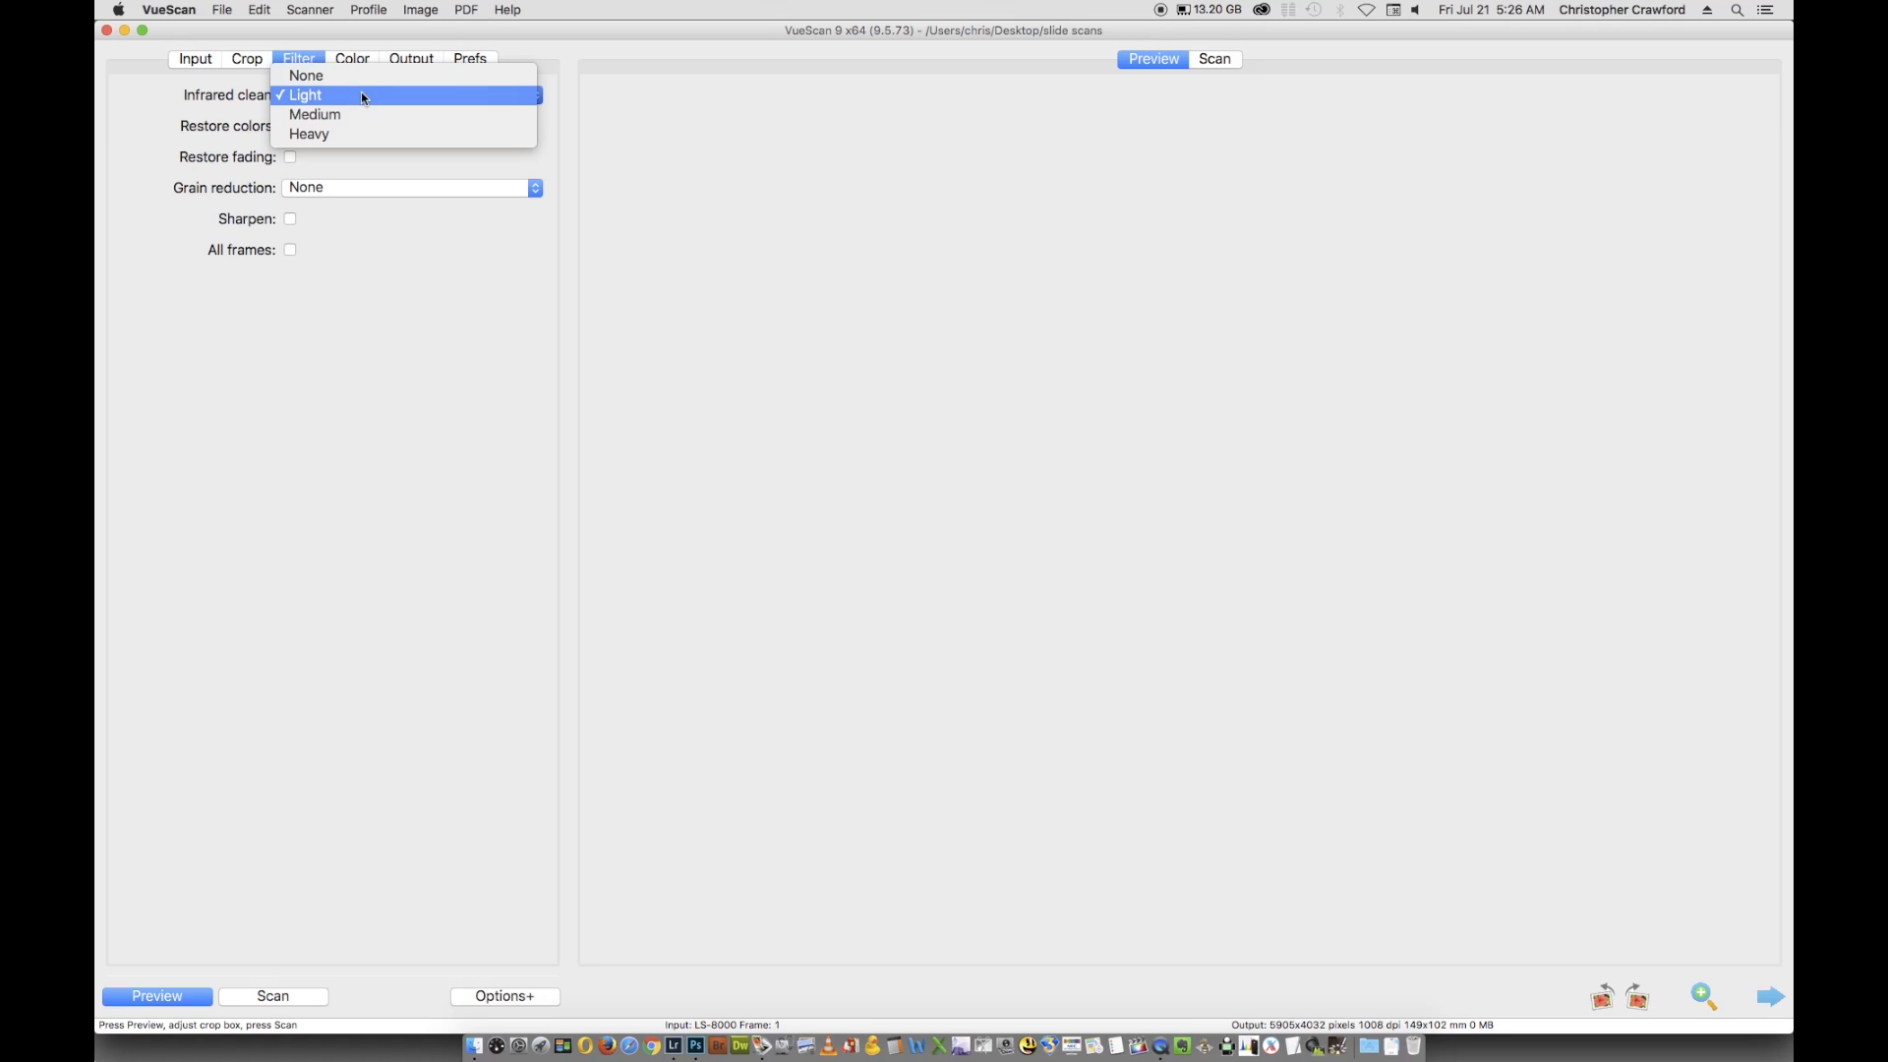
{"action": "mouse_move", "coordinate": [356, 134]}
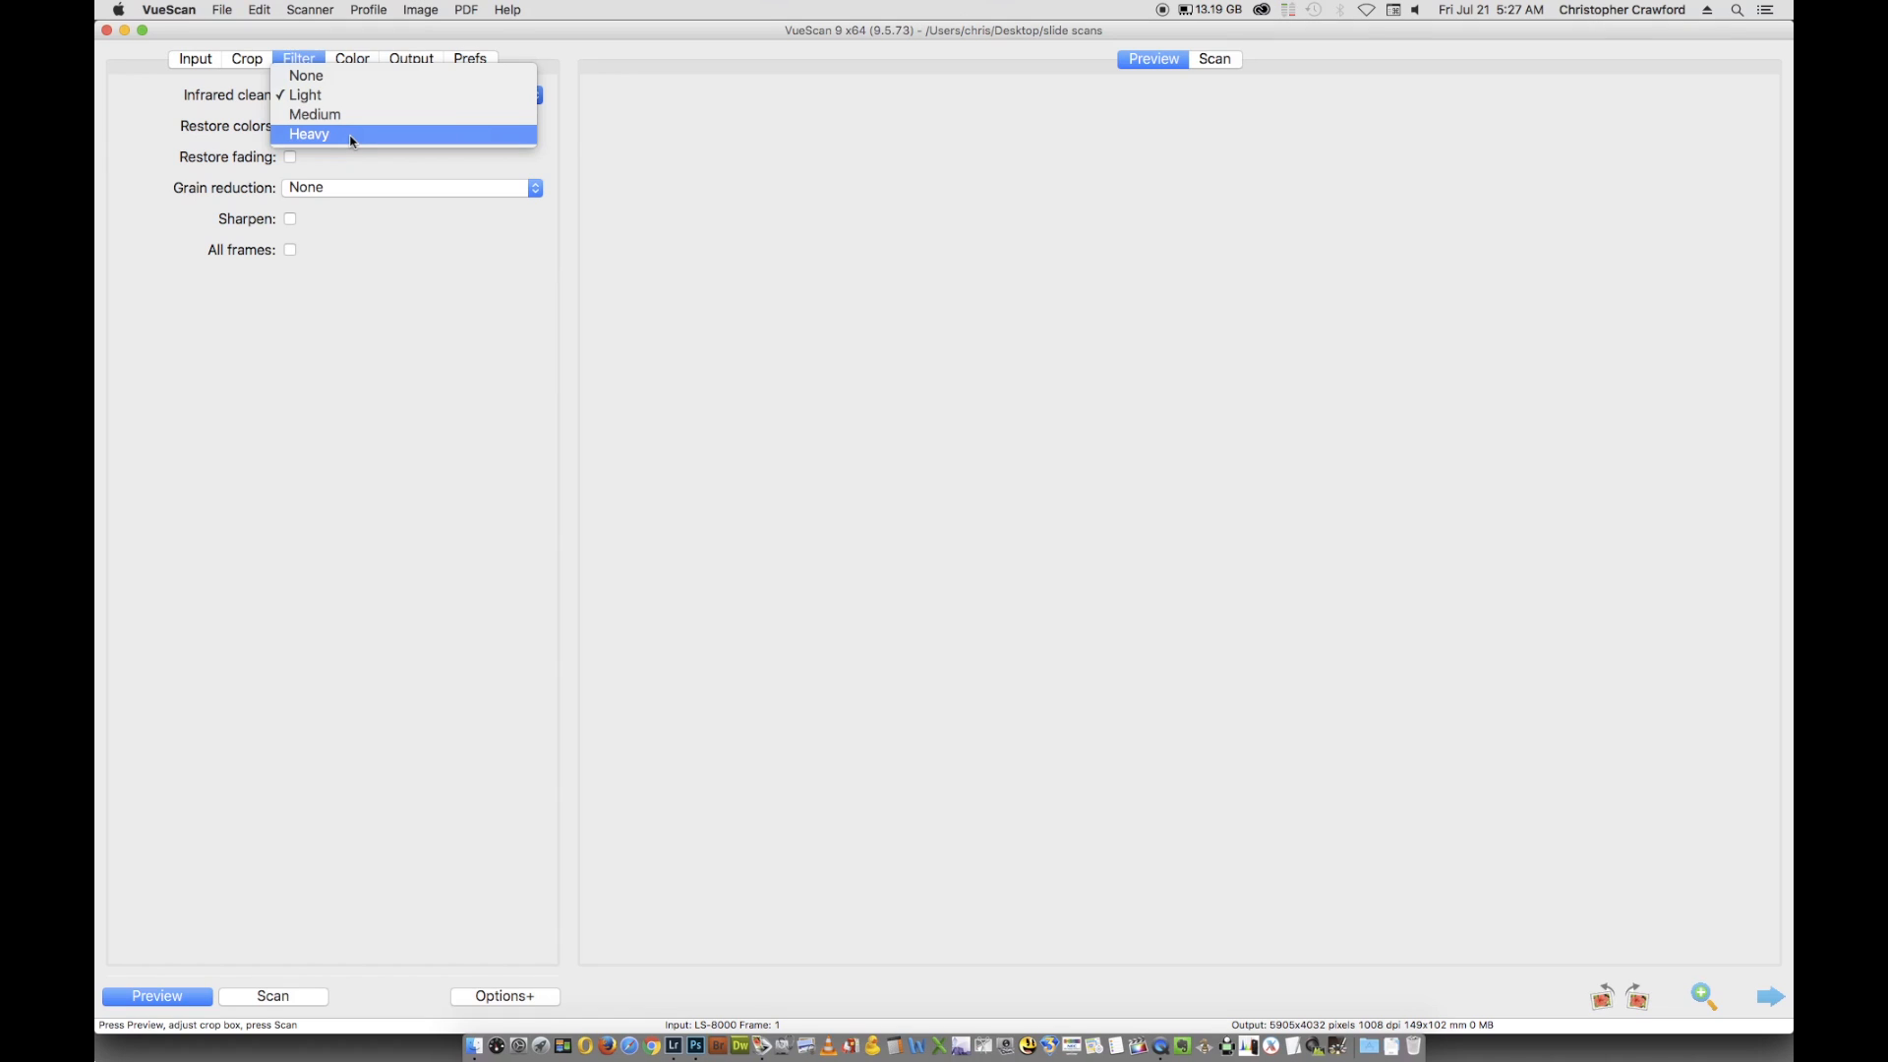
{"action": "mouse_move", "coordinate": [307, 94]}
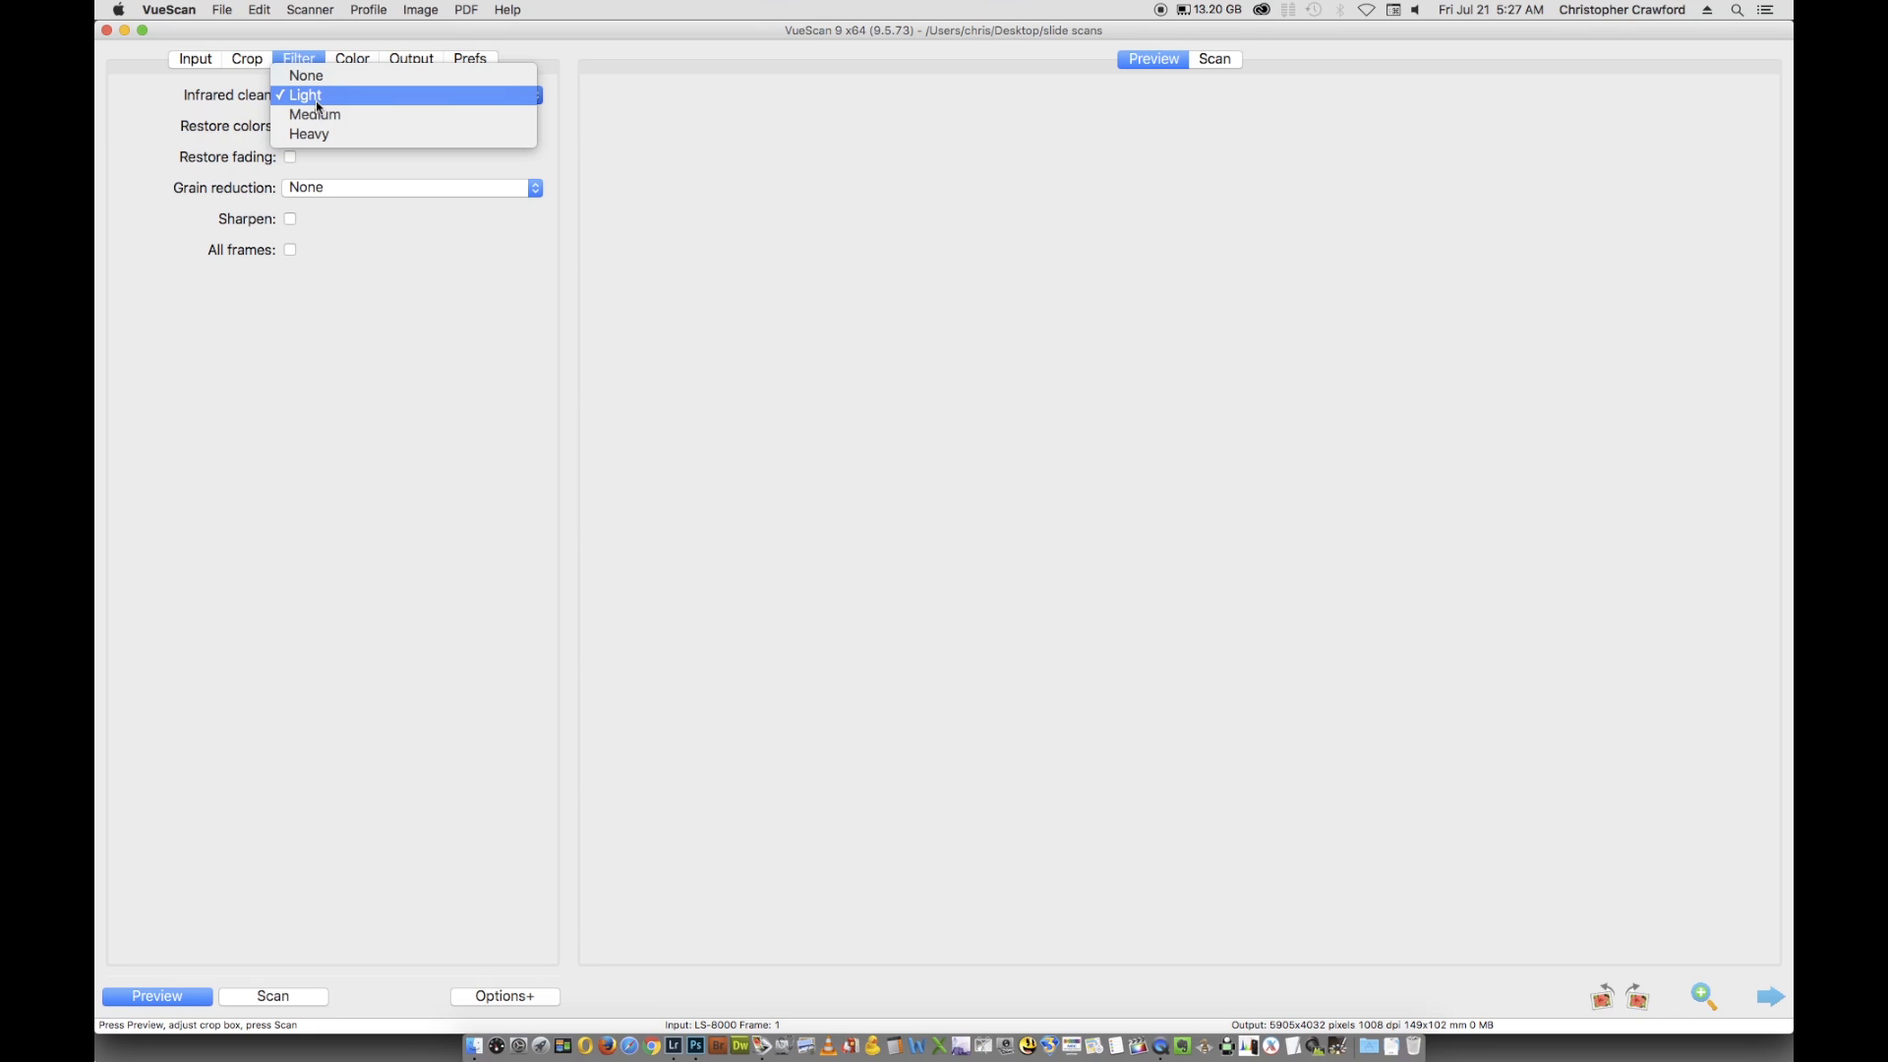
- Set the colour white point to 0, keeping Default scanner and Adobe RGB output colour spaces
{"action": "left_click", "coordinate": [352, 57]}
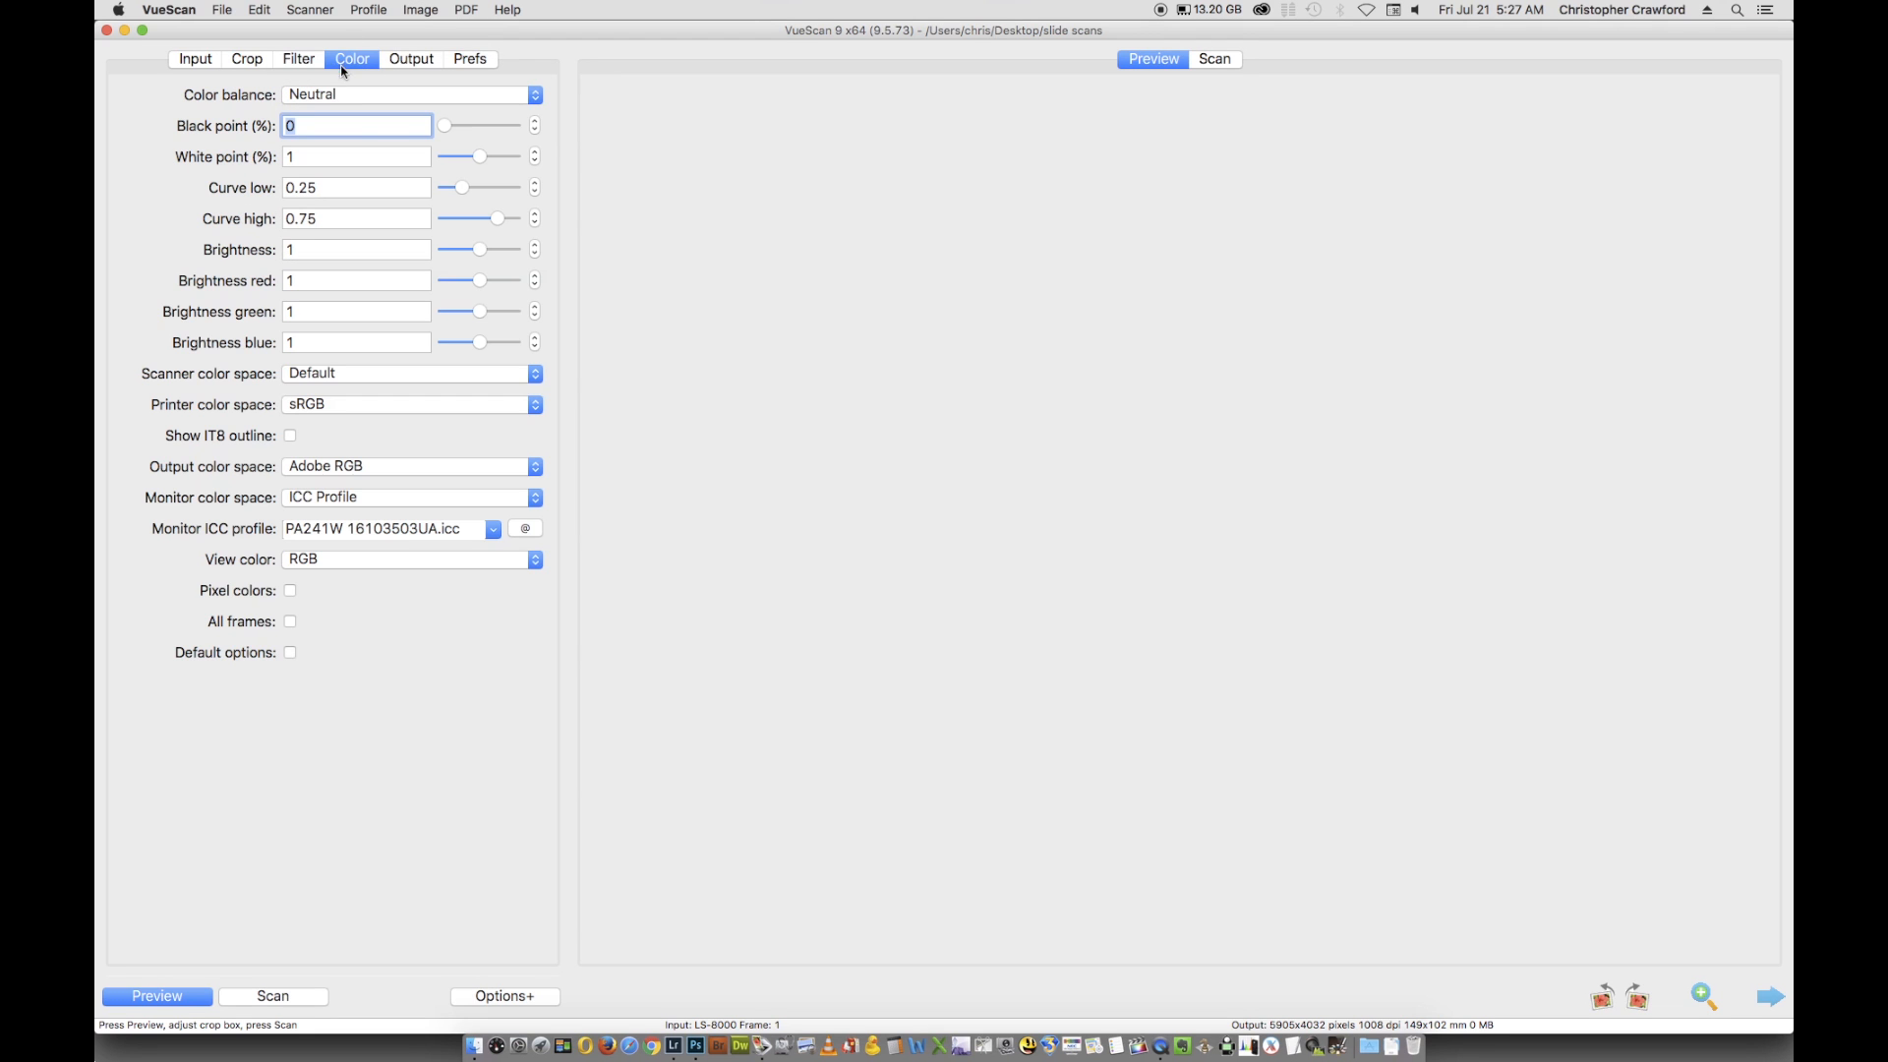
{"action": "mouse_move", "coordinate": [338, 100]}
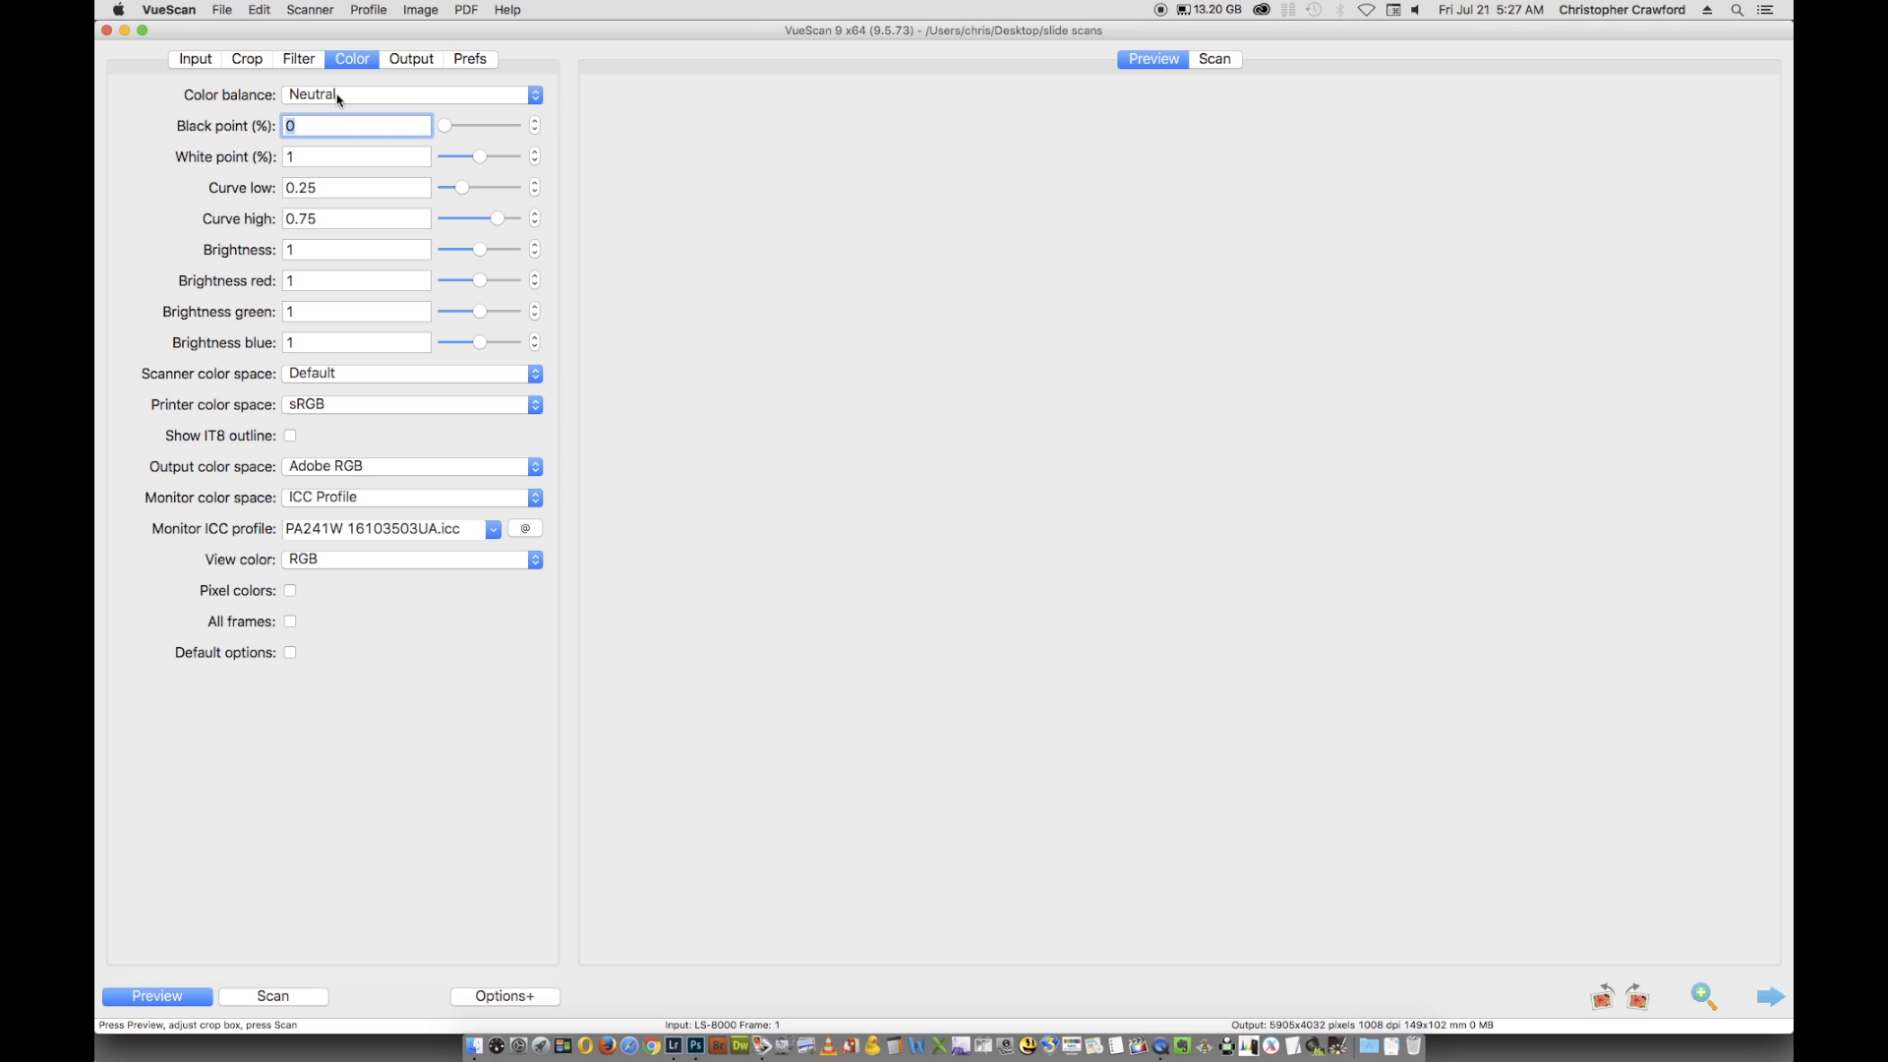
{"action": "mouse_move", "coordinate": [265, 159]}
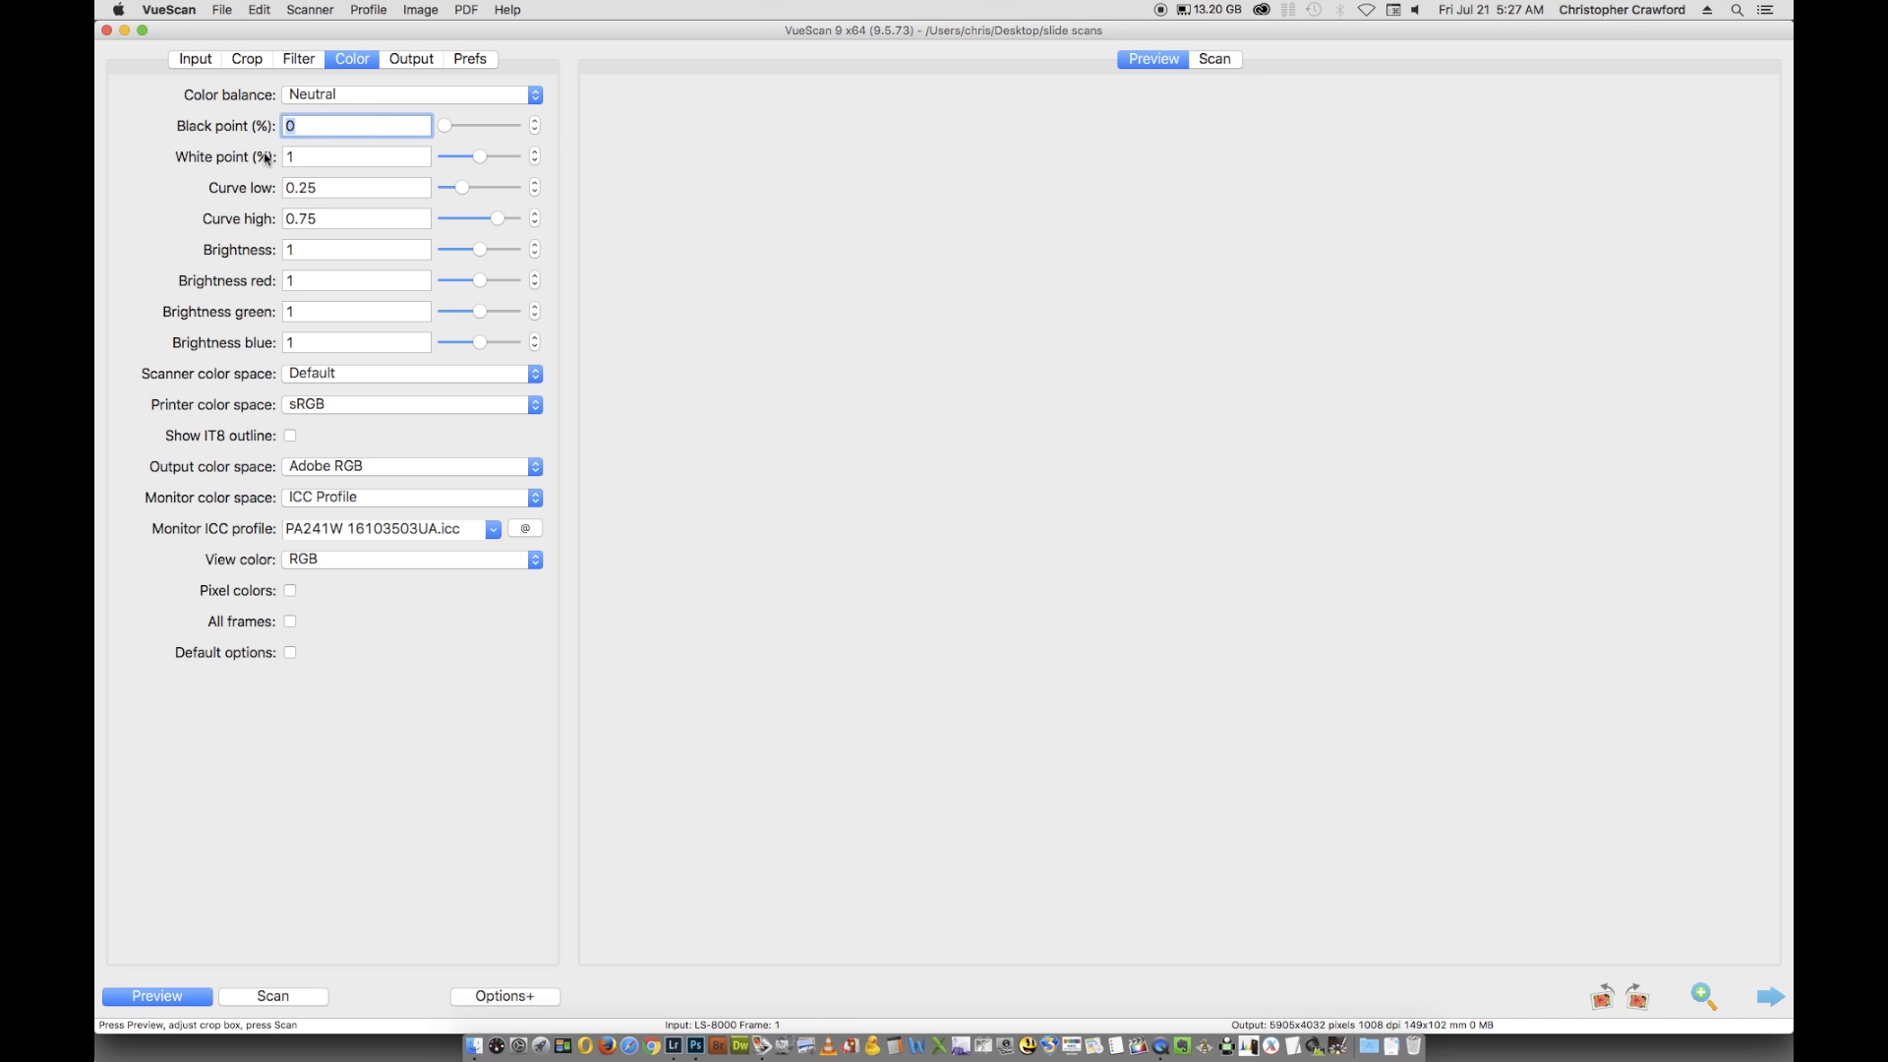
{"action": "left_click", "coordinate": [356, 158]}
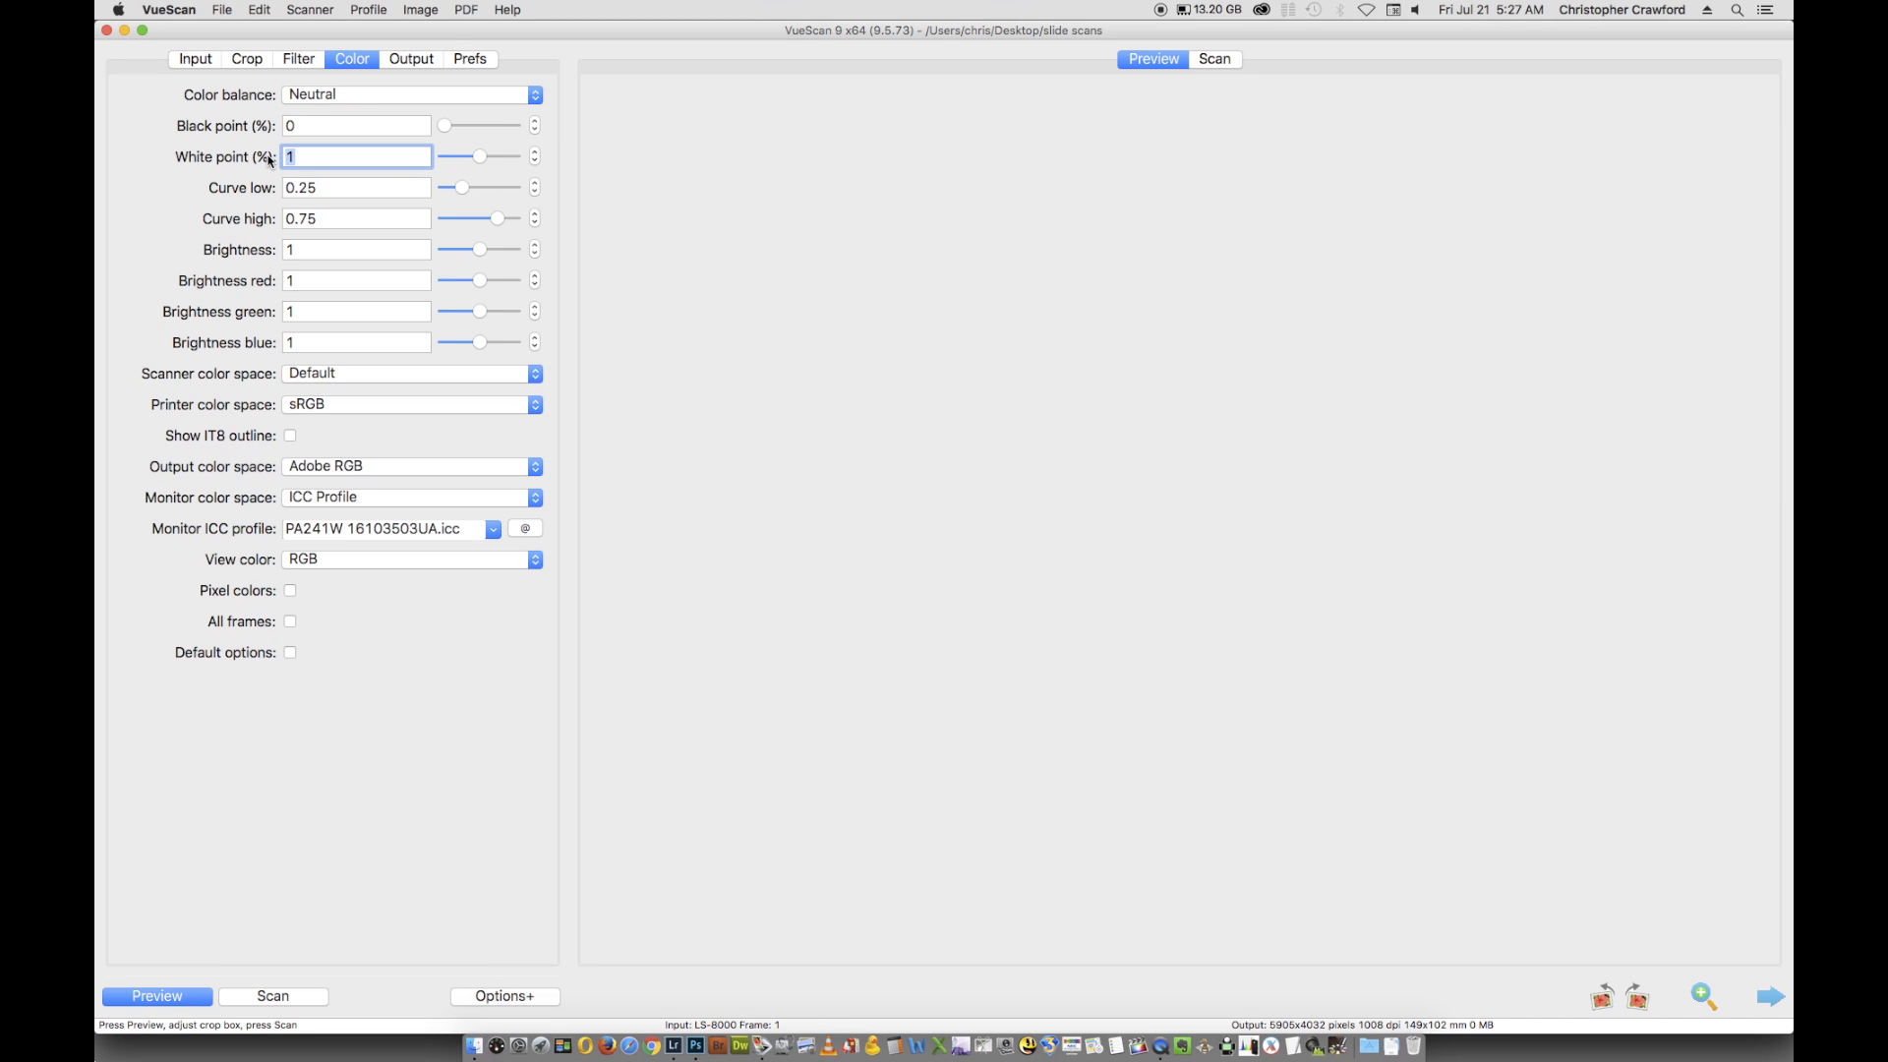
{"action": "type", "text": "0"}
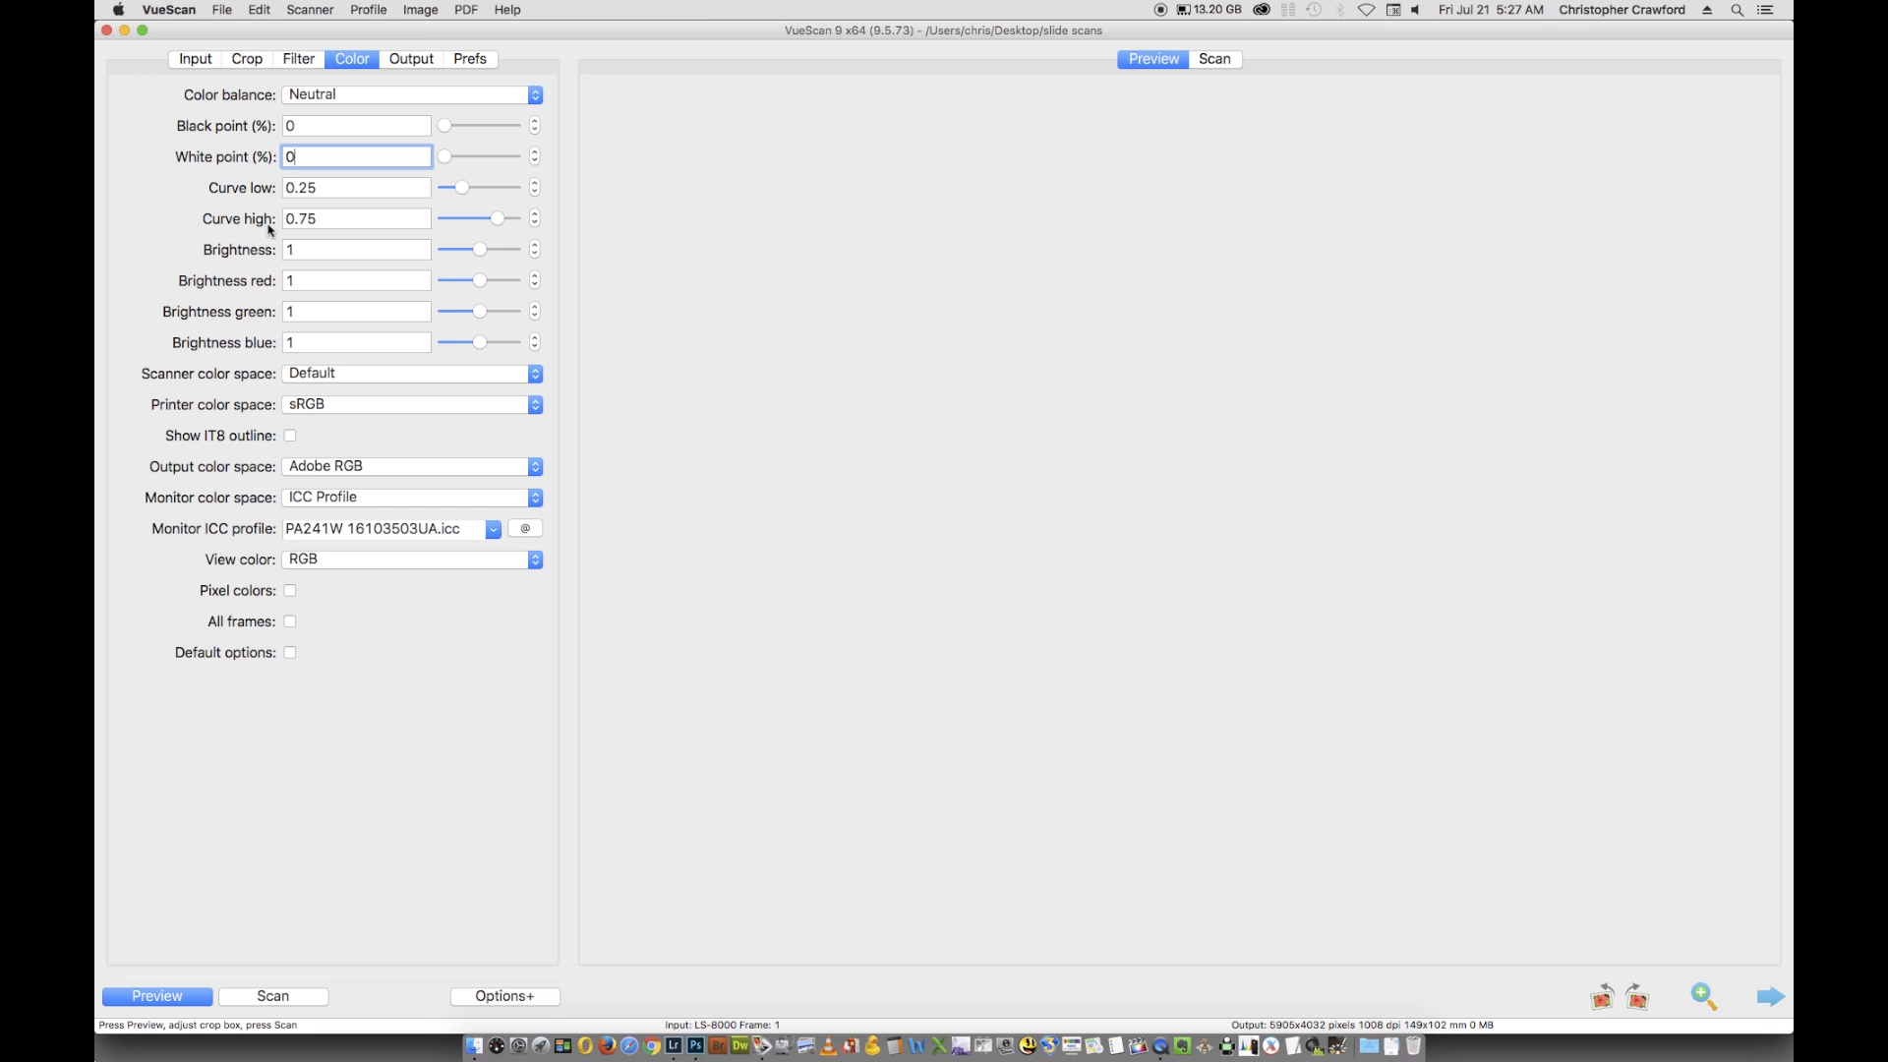
{"action": "mouse_move", "coordinate": [267, 230]}
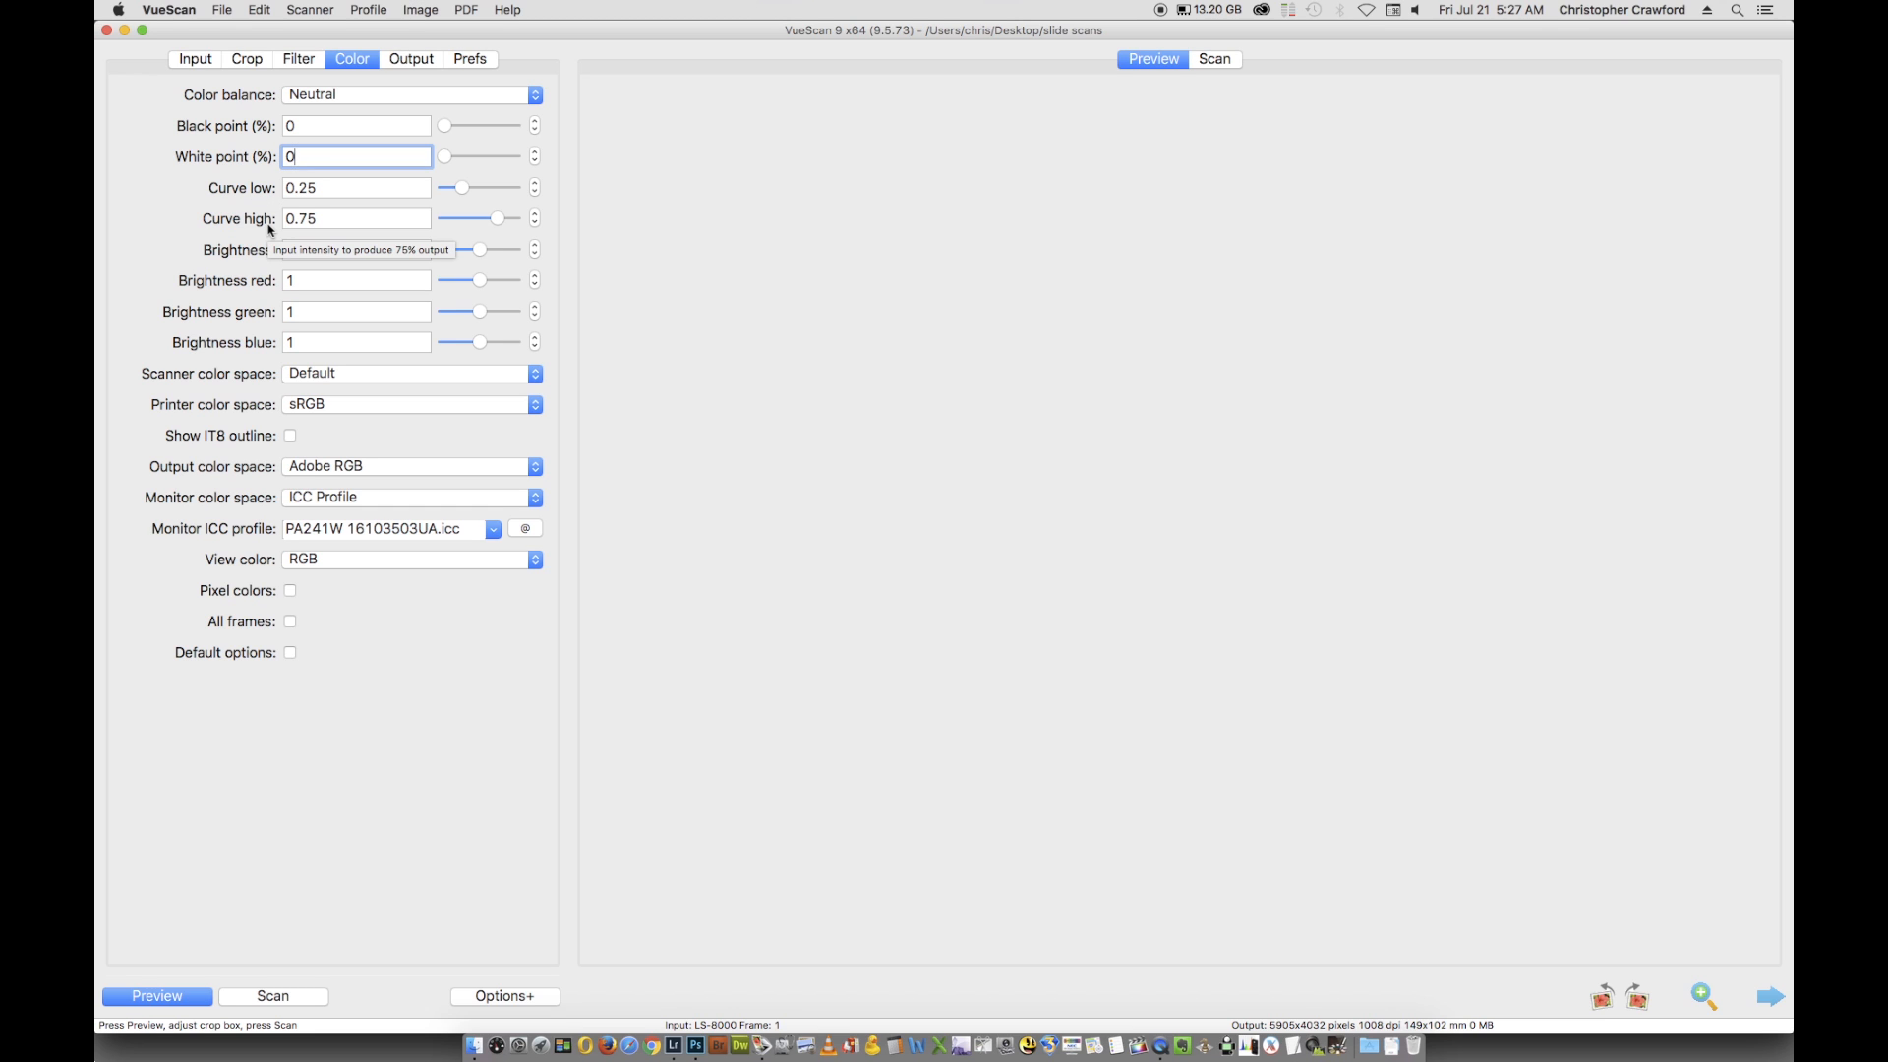
{"action": "mouse_move", "coordinate": [325, 383]}
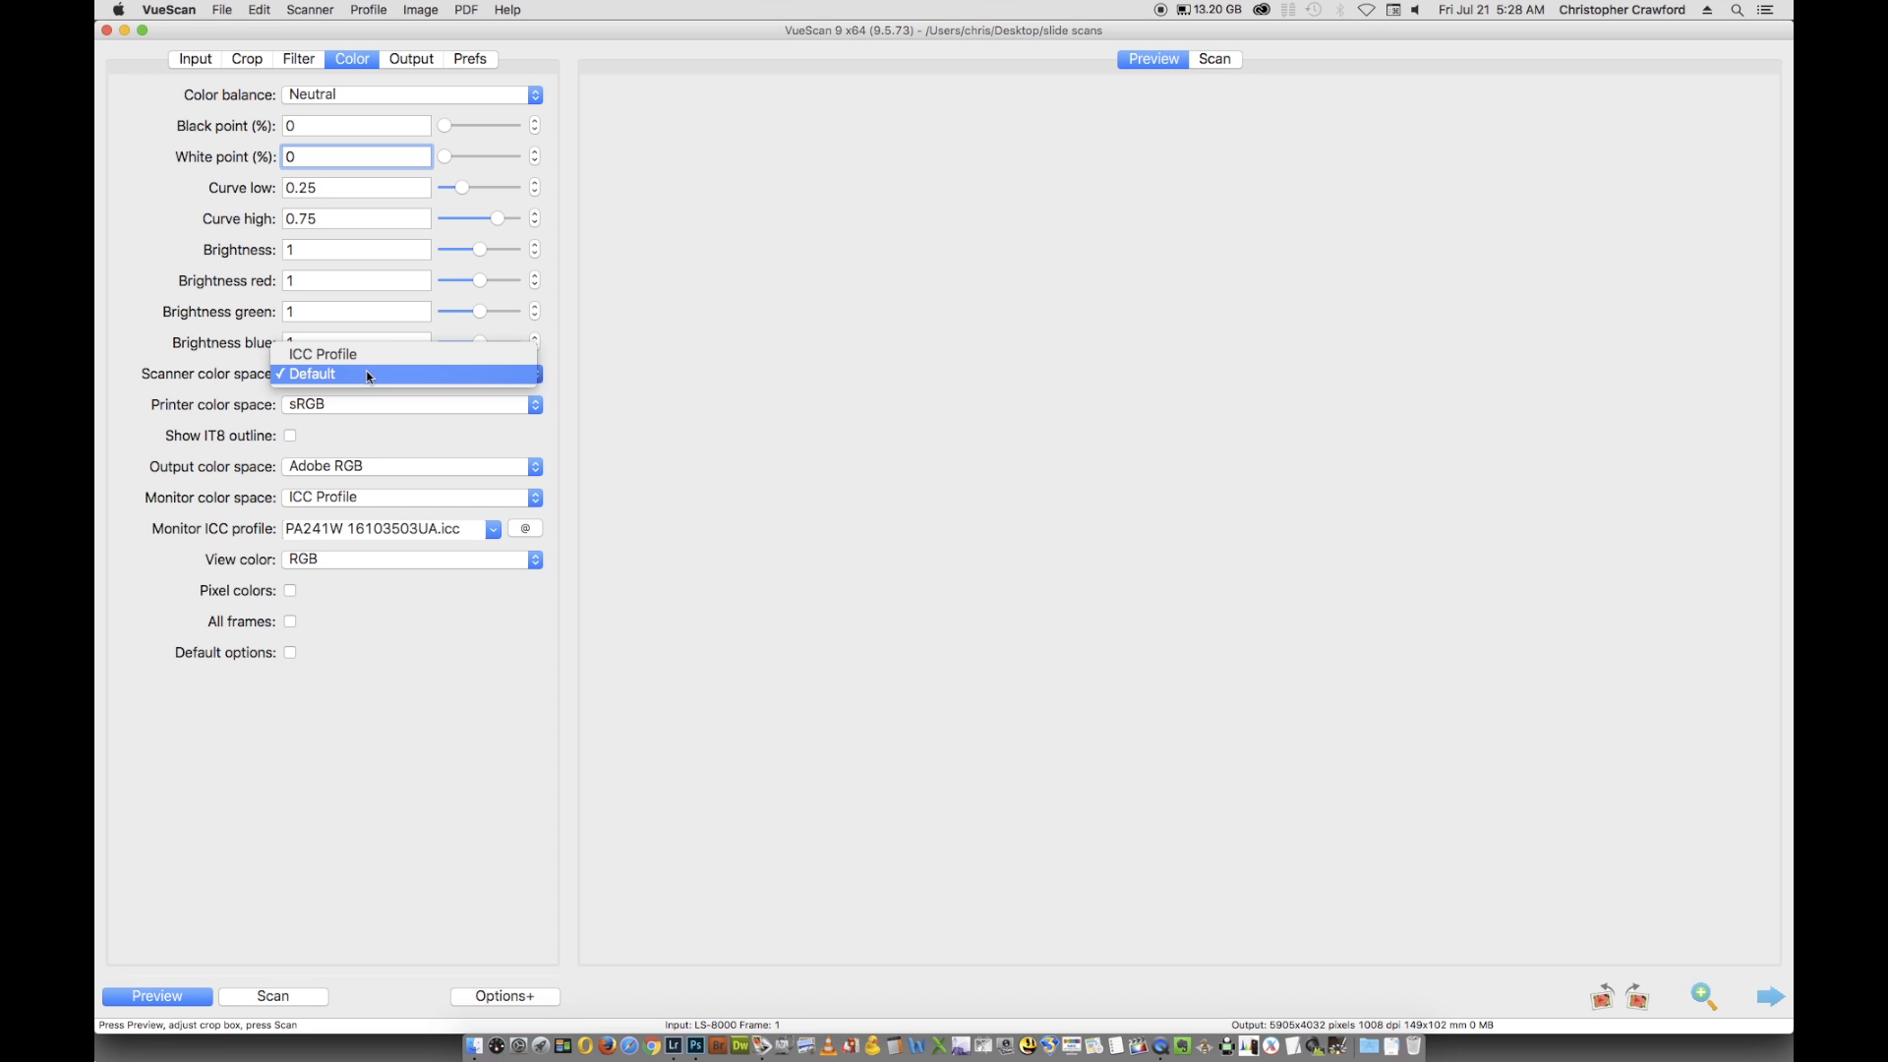
{"action": "left_click", "coordinate": [310, 374]}
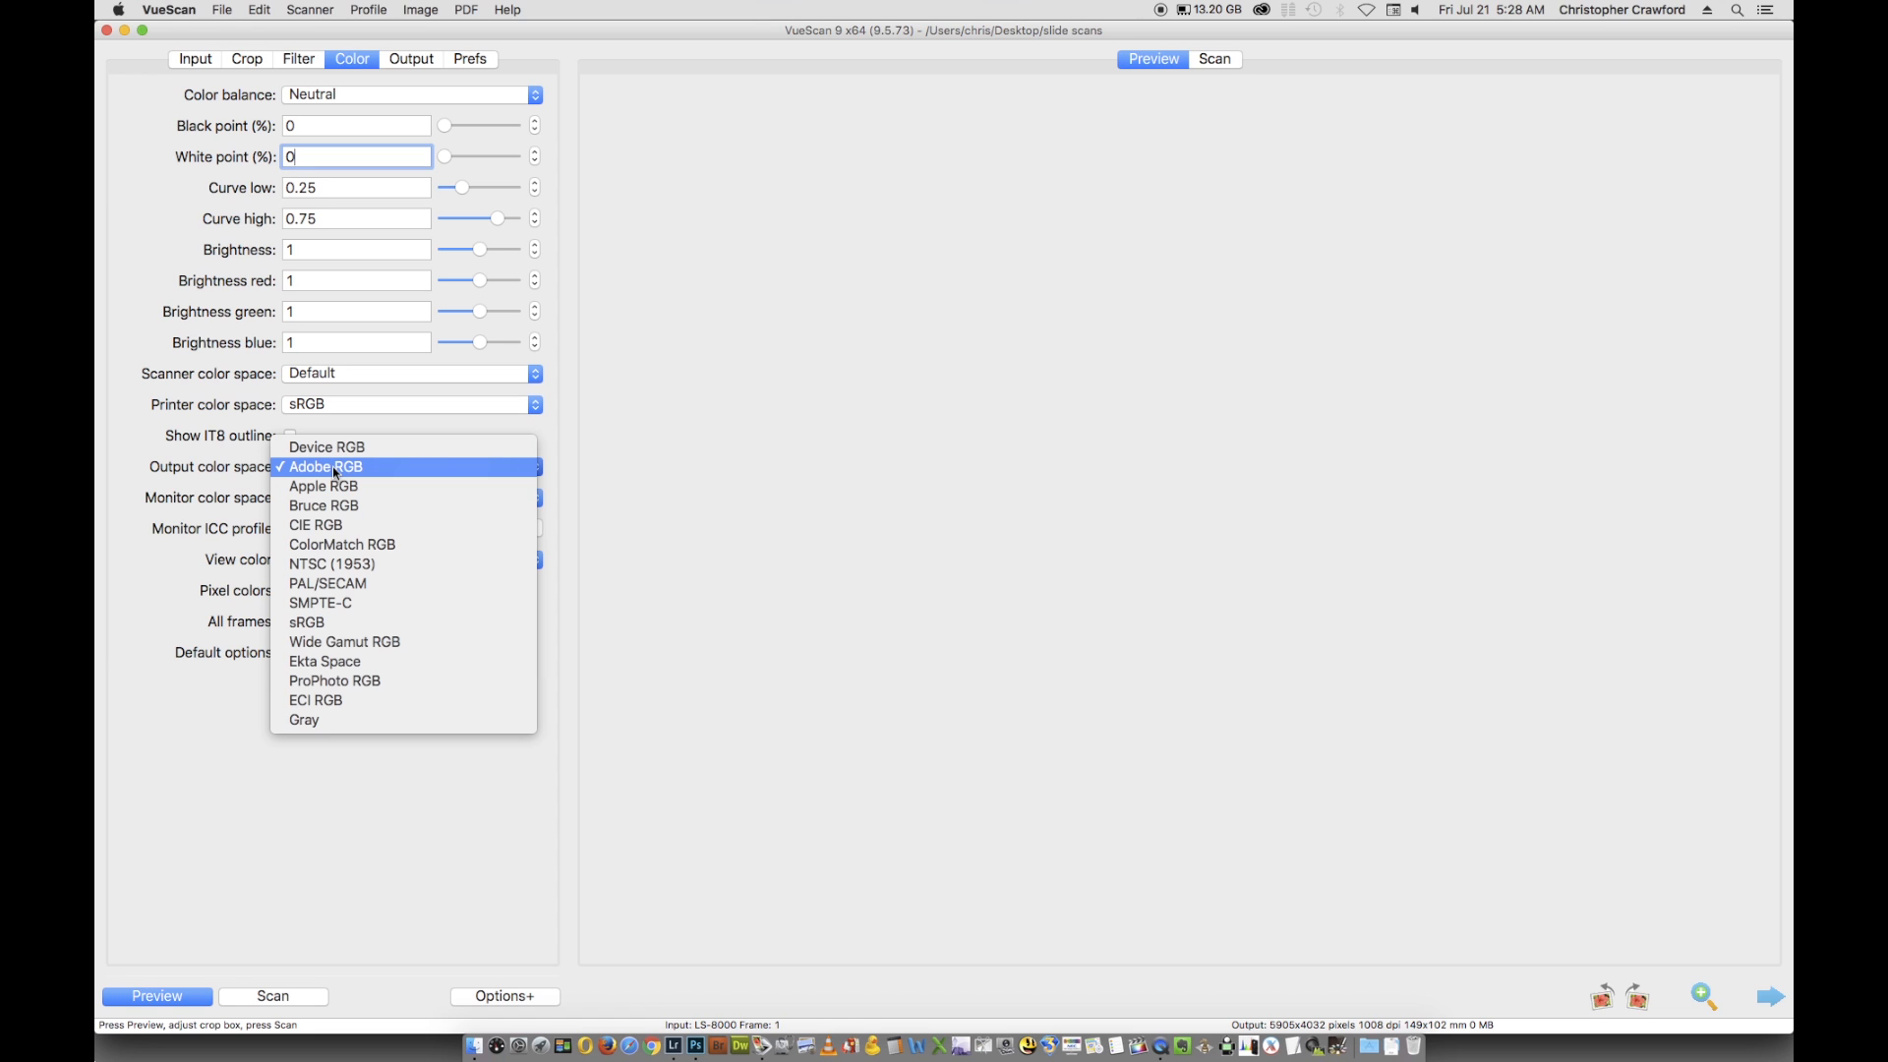
{"action": "left_click", "coordinate": [327, 466]}
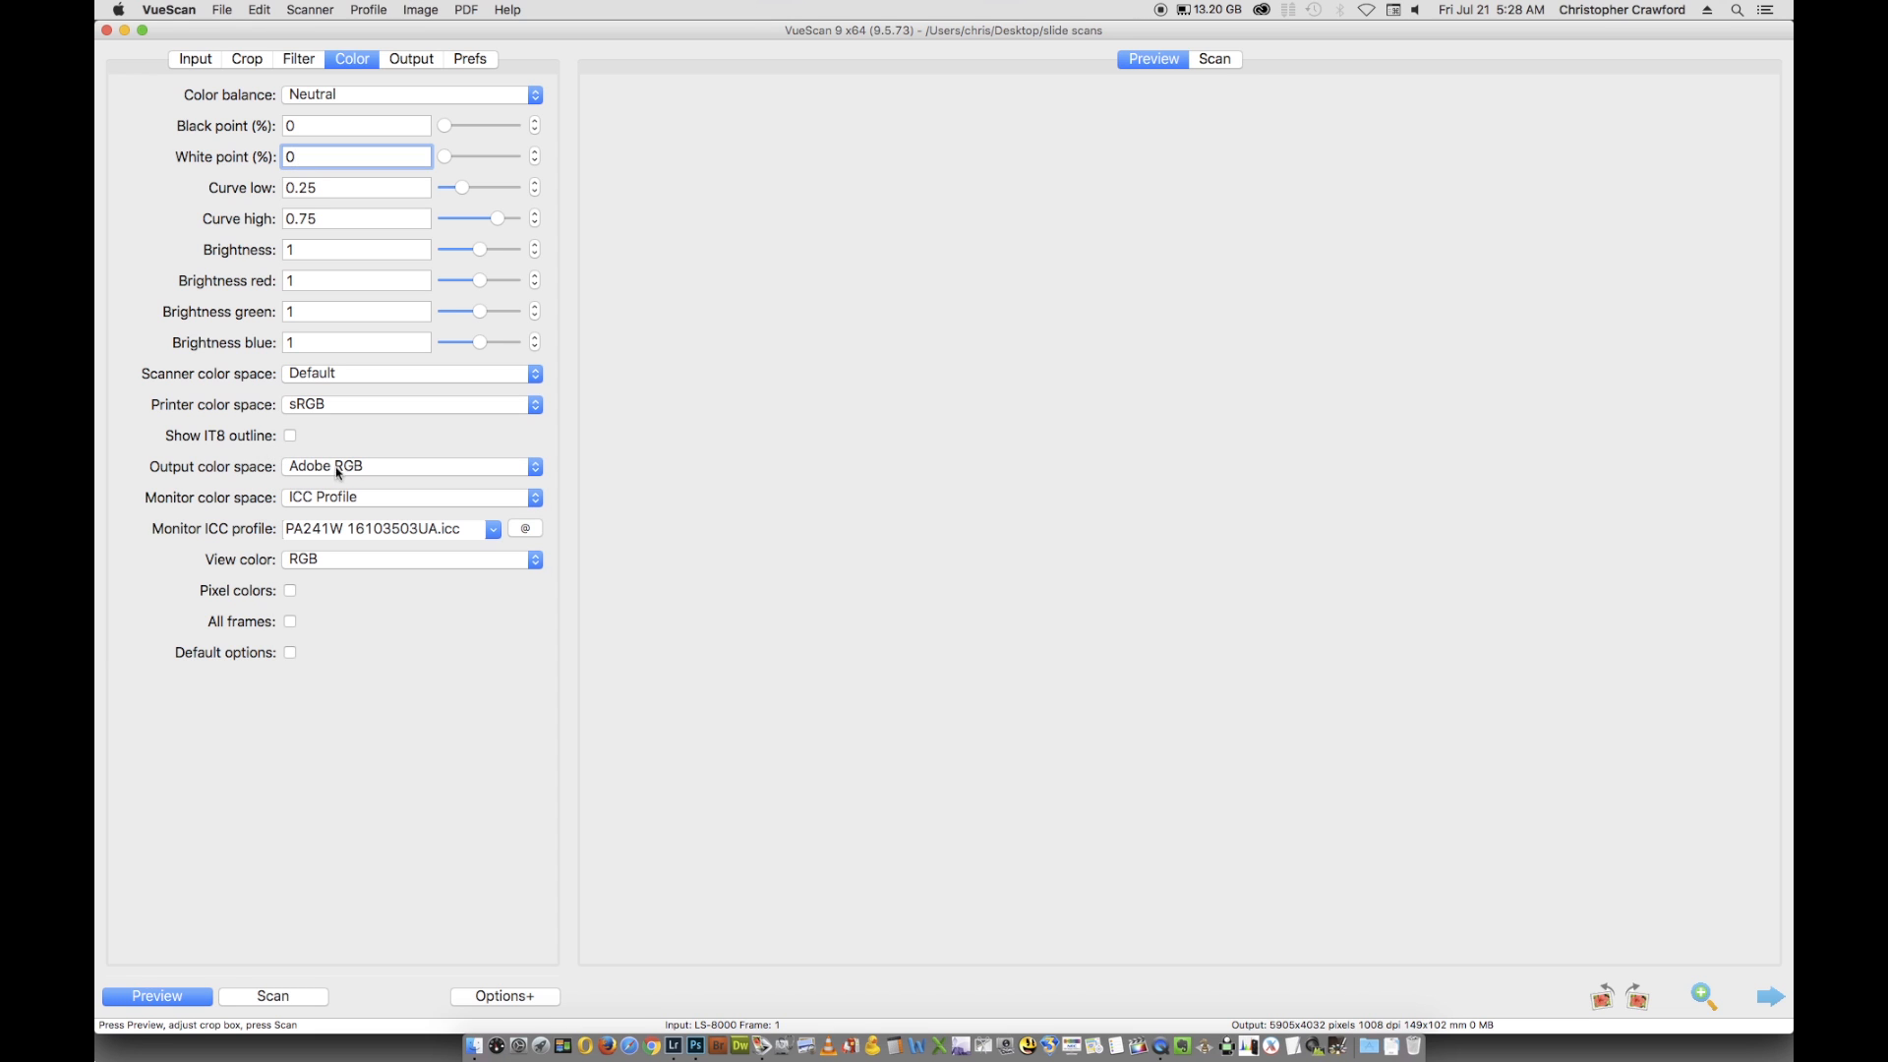
{"action": "mouse_move", "coordinate": [98, 554]}
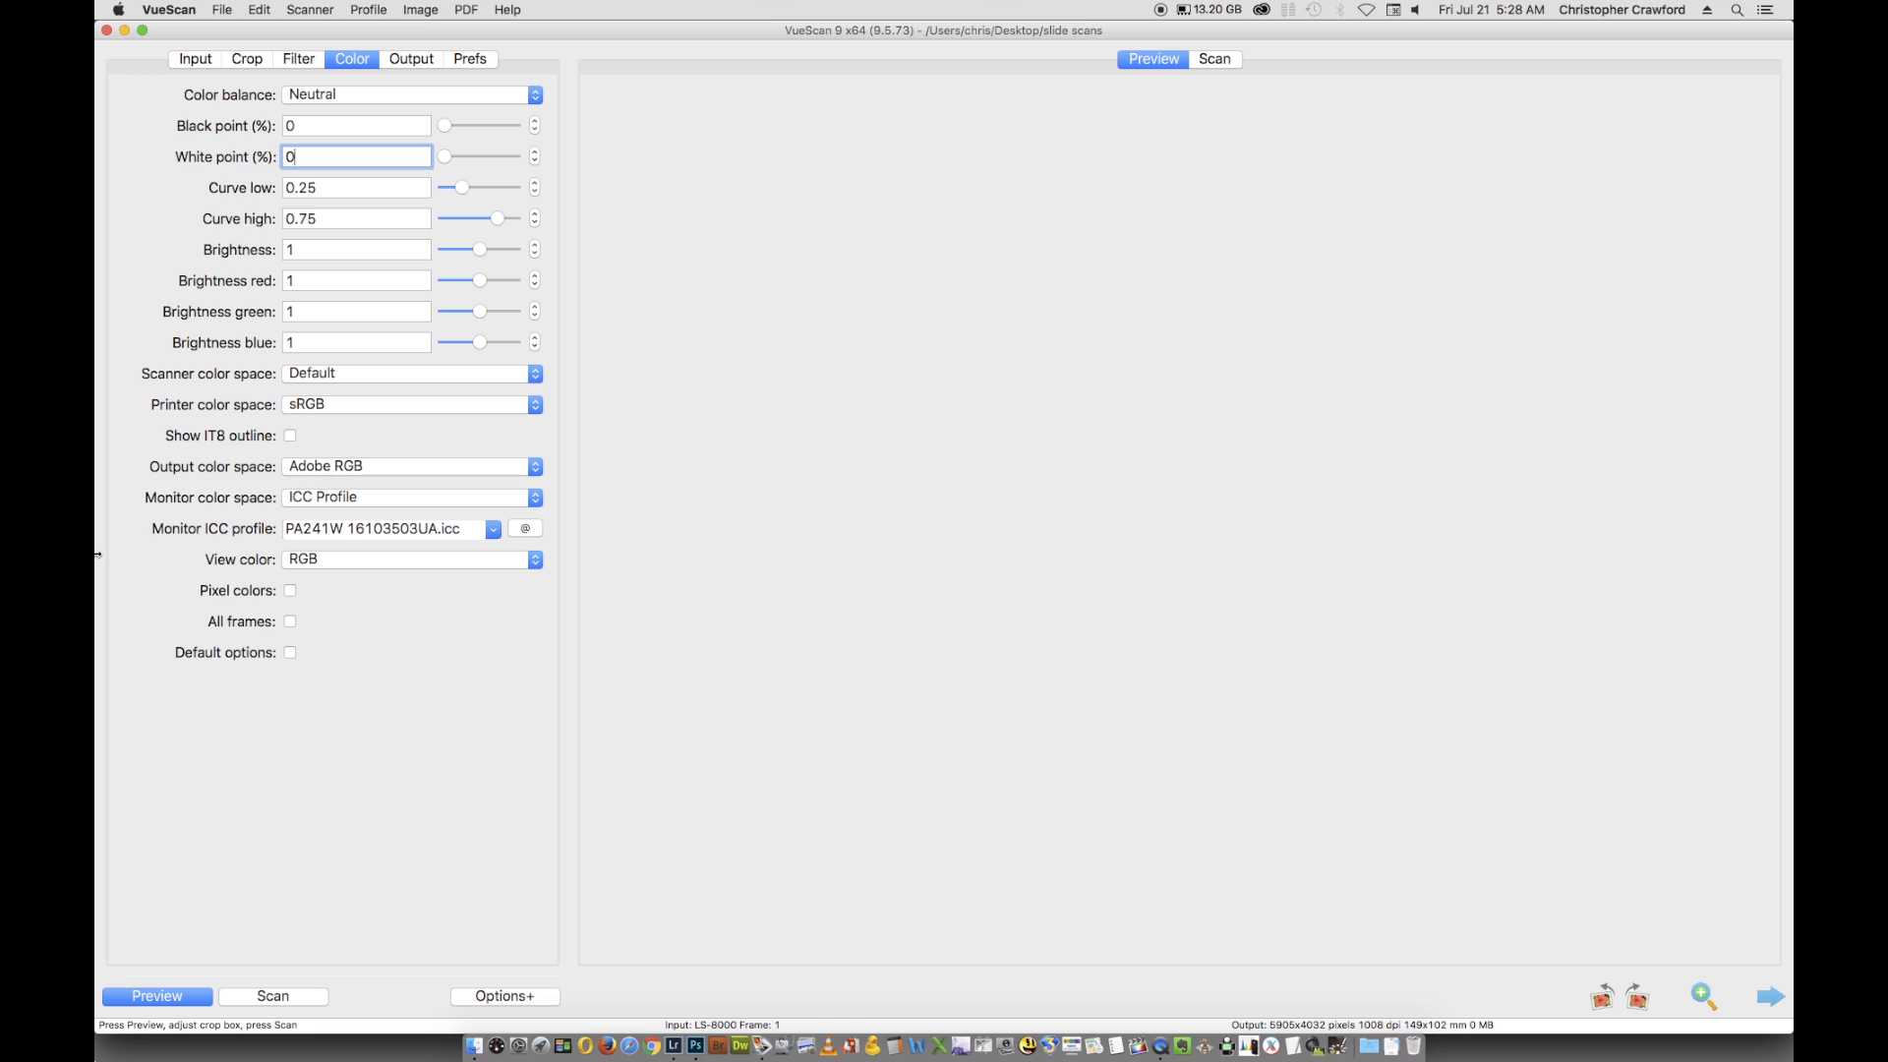
{"action": "left_click", "coordinate": [409, 57]}
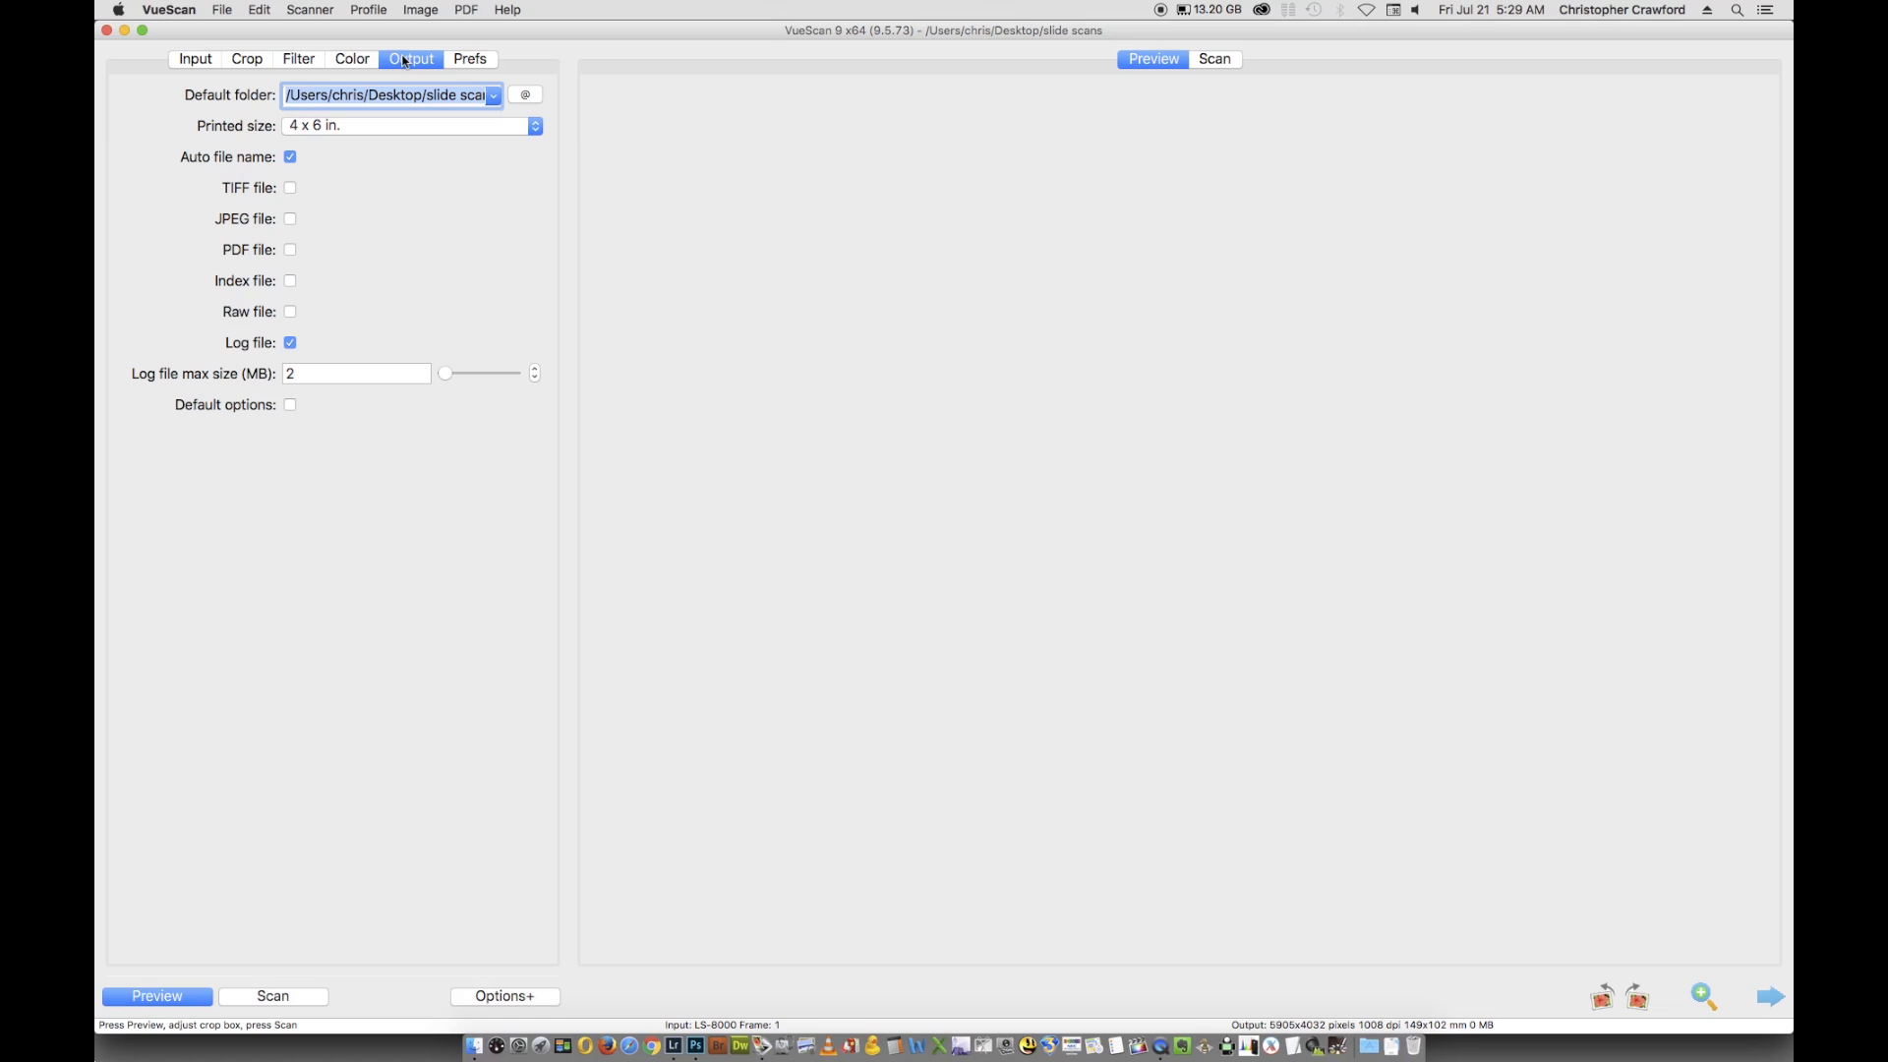
{"action": "mouse_move", "coordinate": [401, 73]}
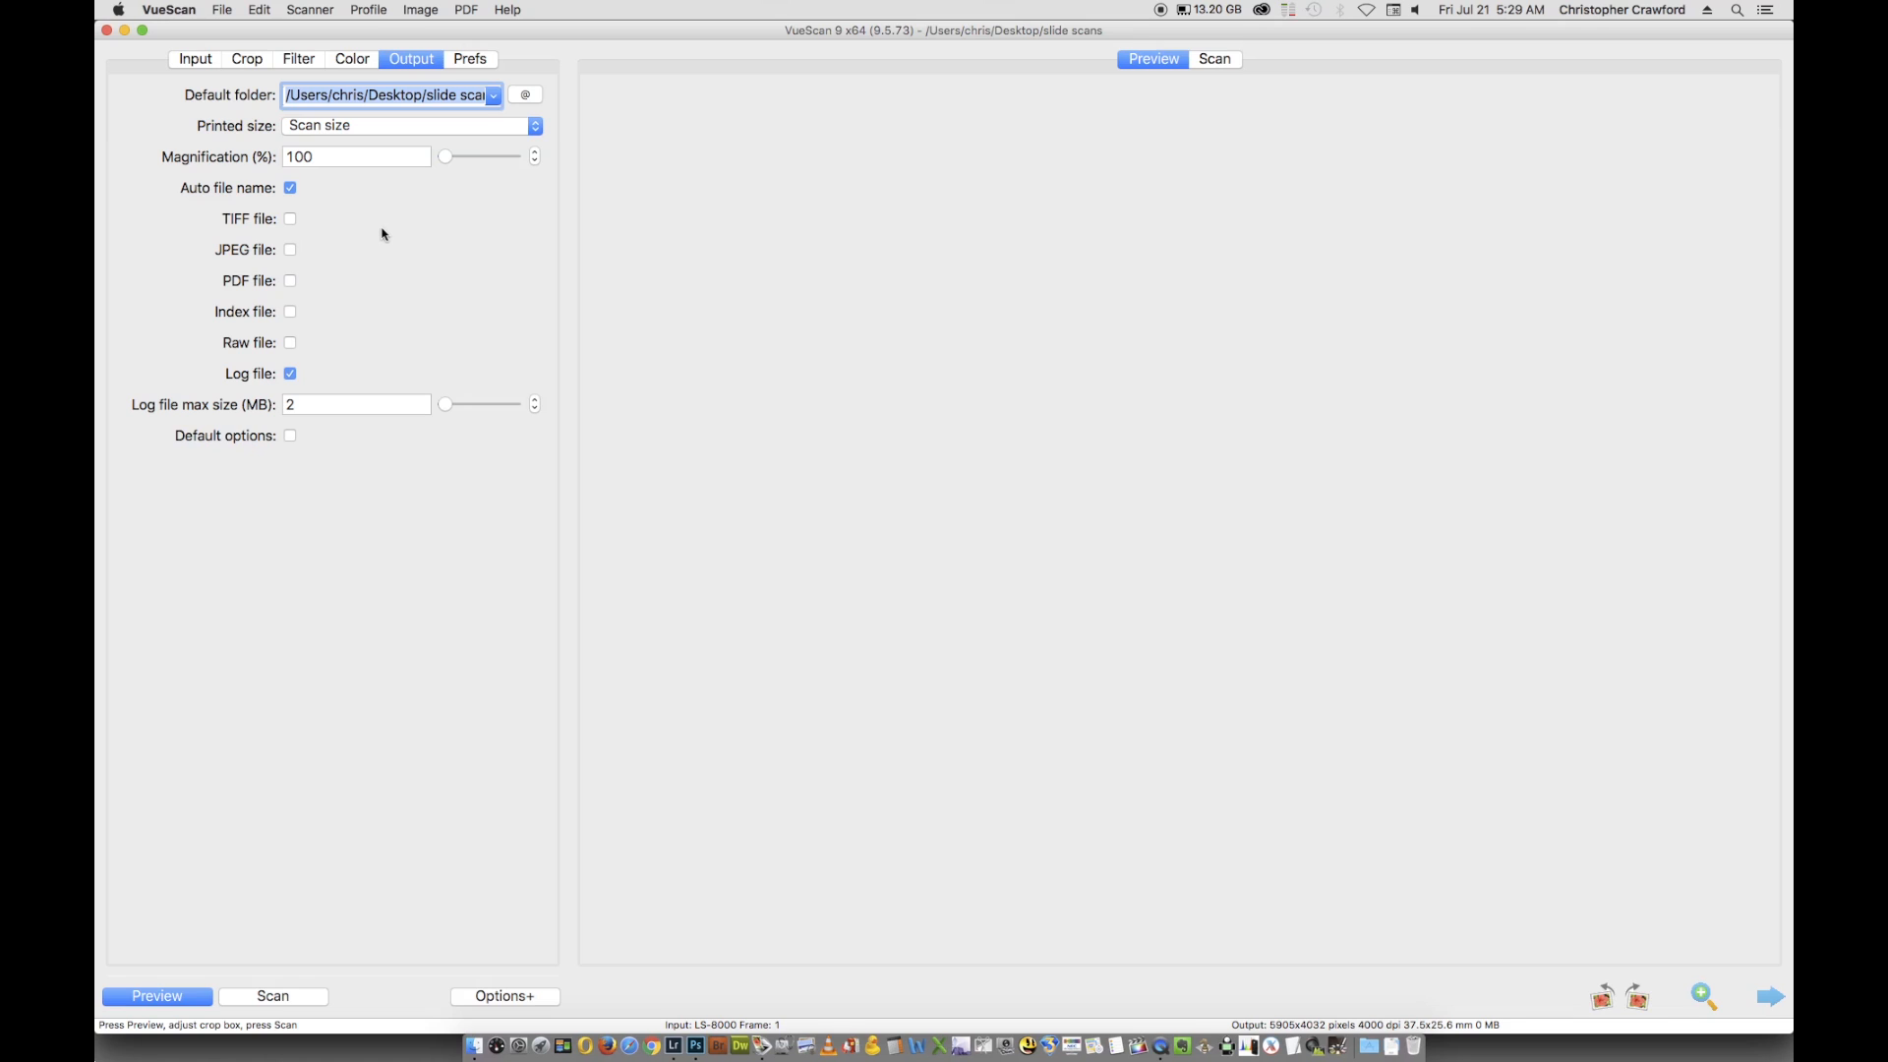
{"action": "mouse_move", "coordinate": [159, 348]}
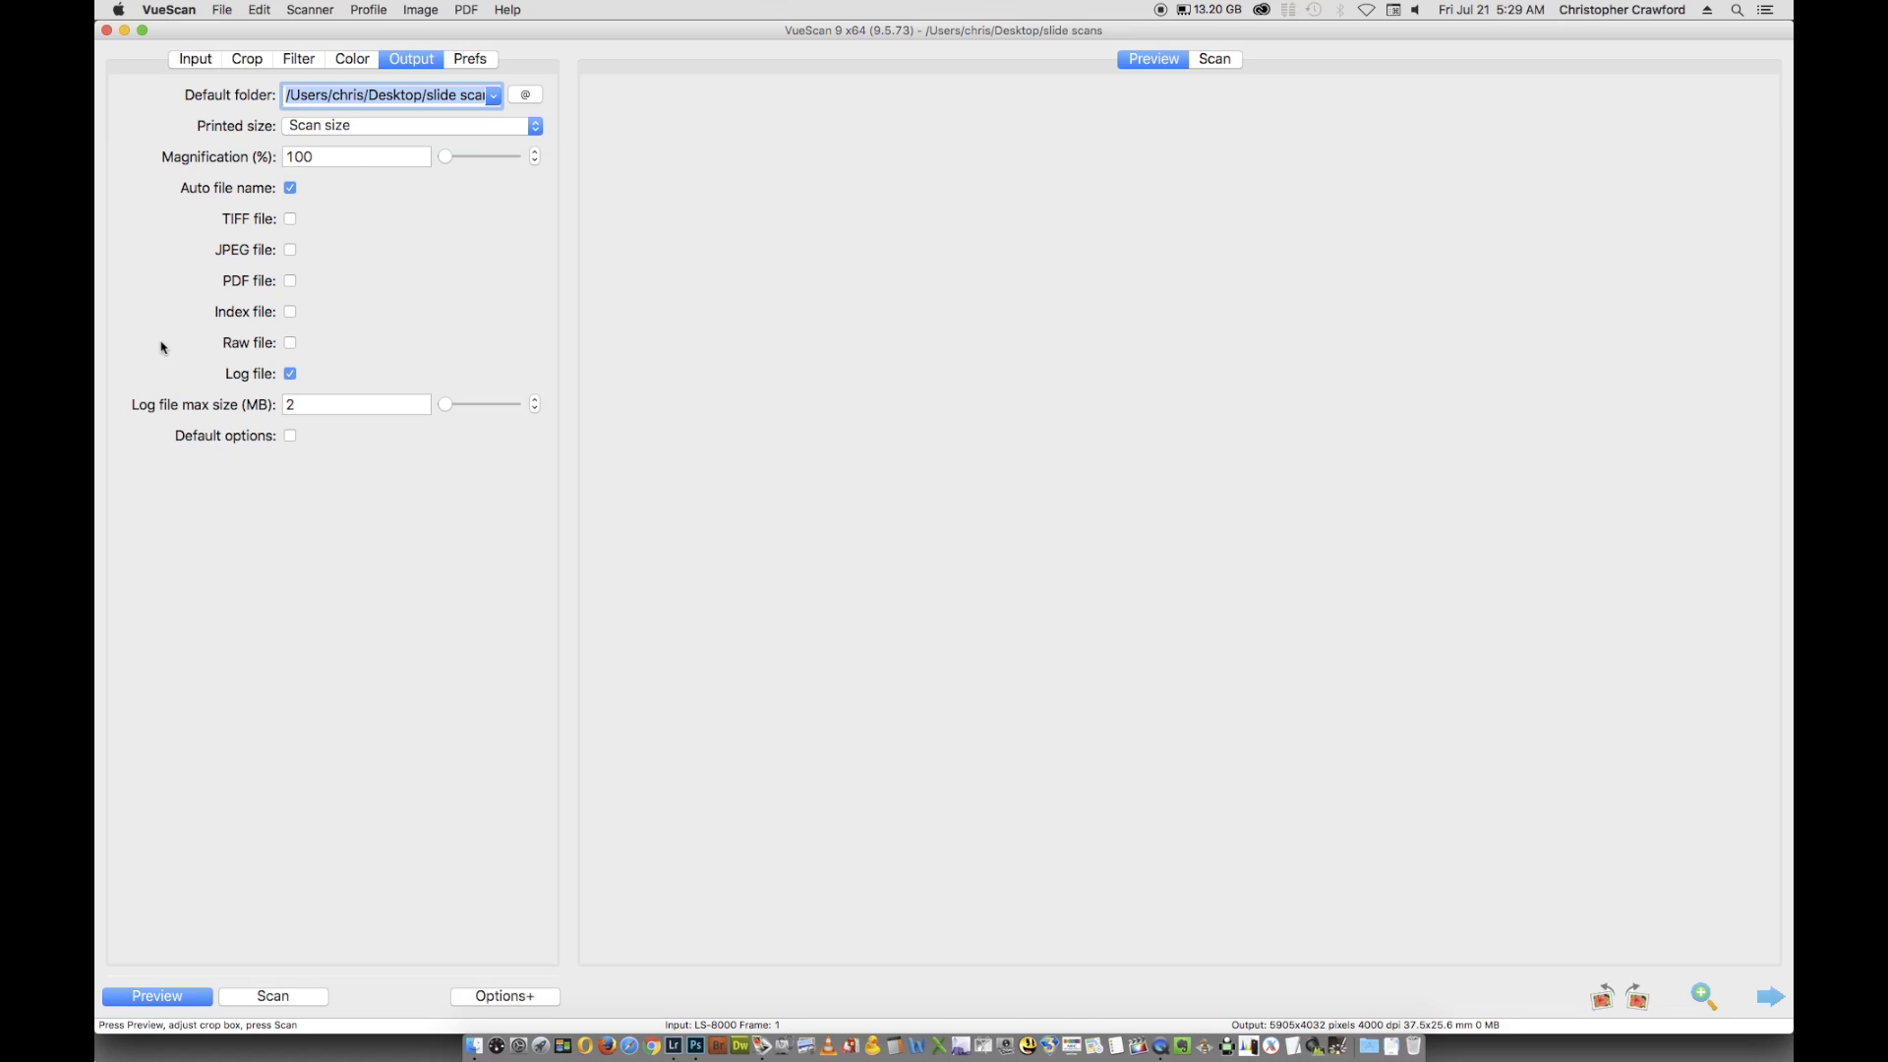
{"action": "mouse_move", "coordinate": [254, 224]}
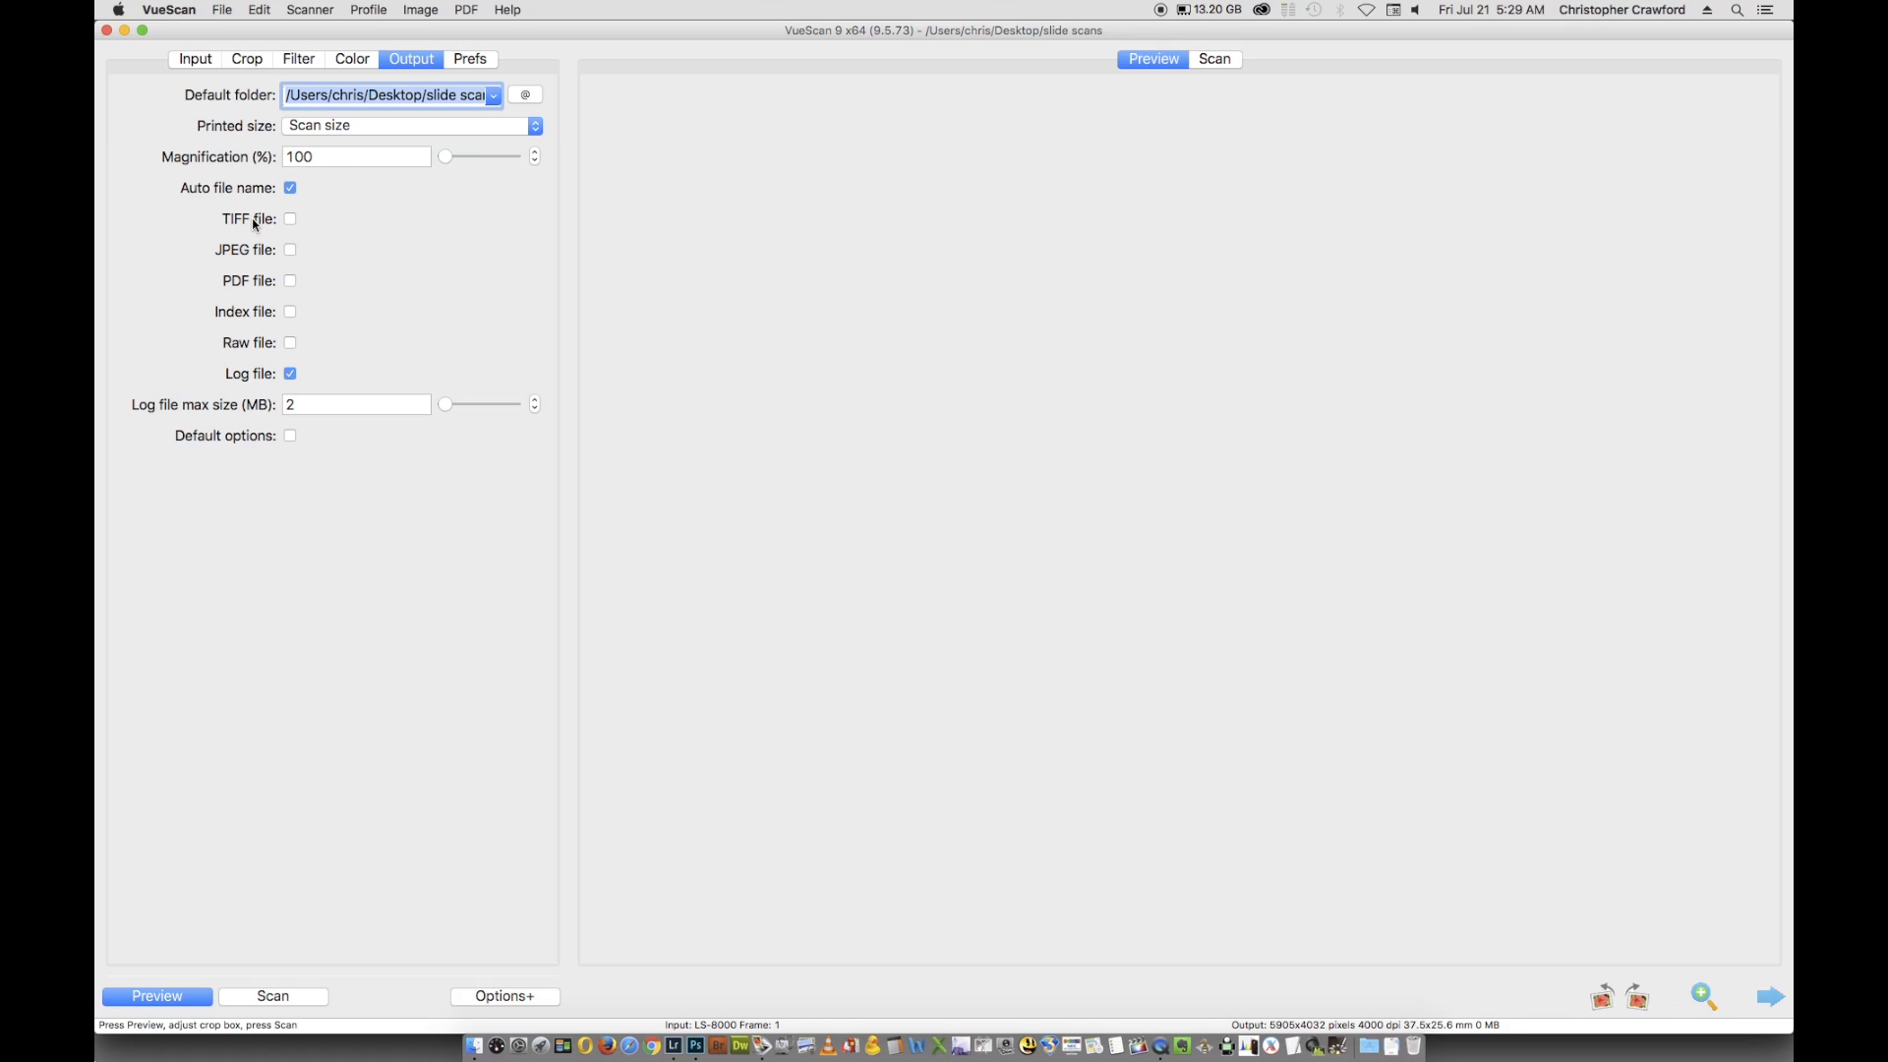
{"action": "mouse_move", "coordinate": [291, 250]}
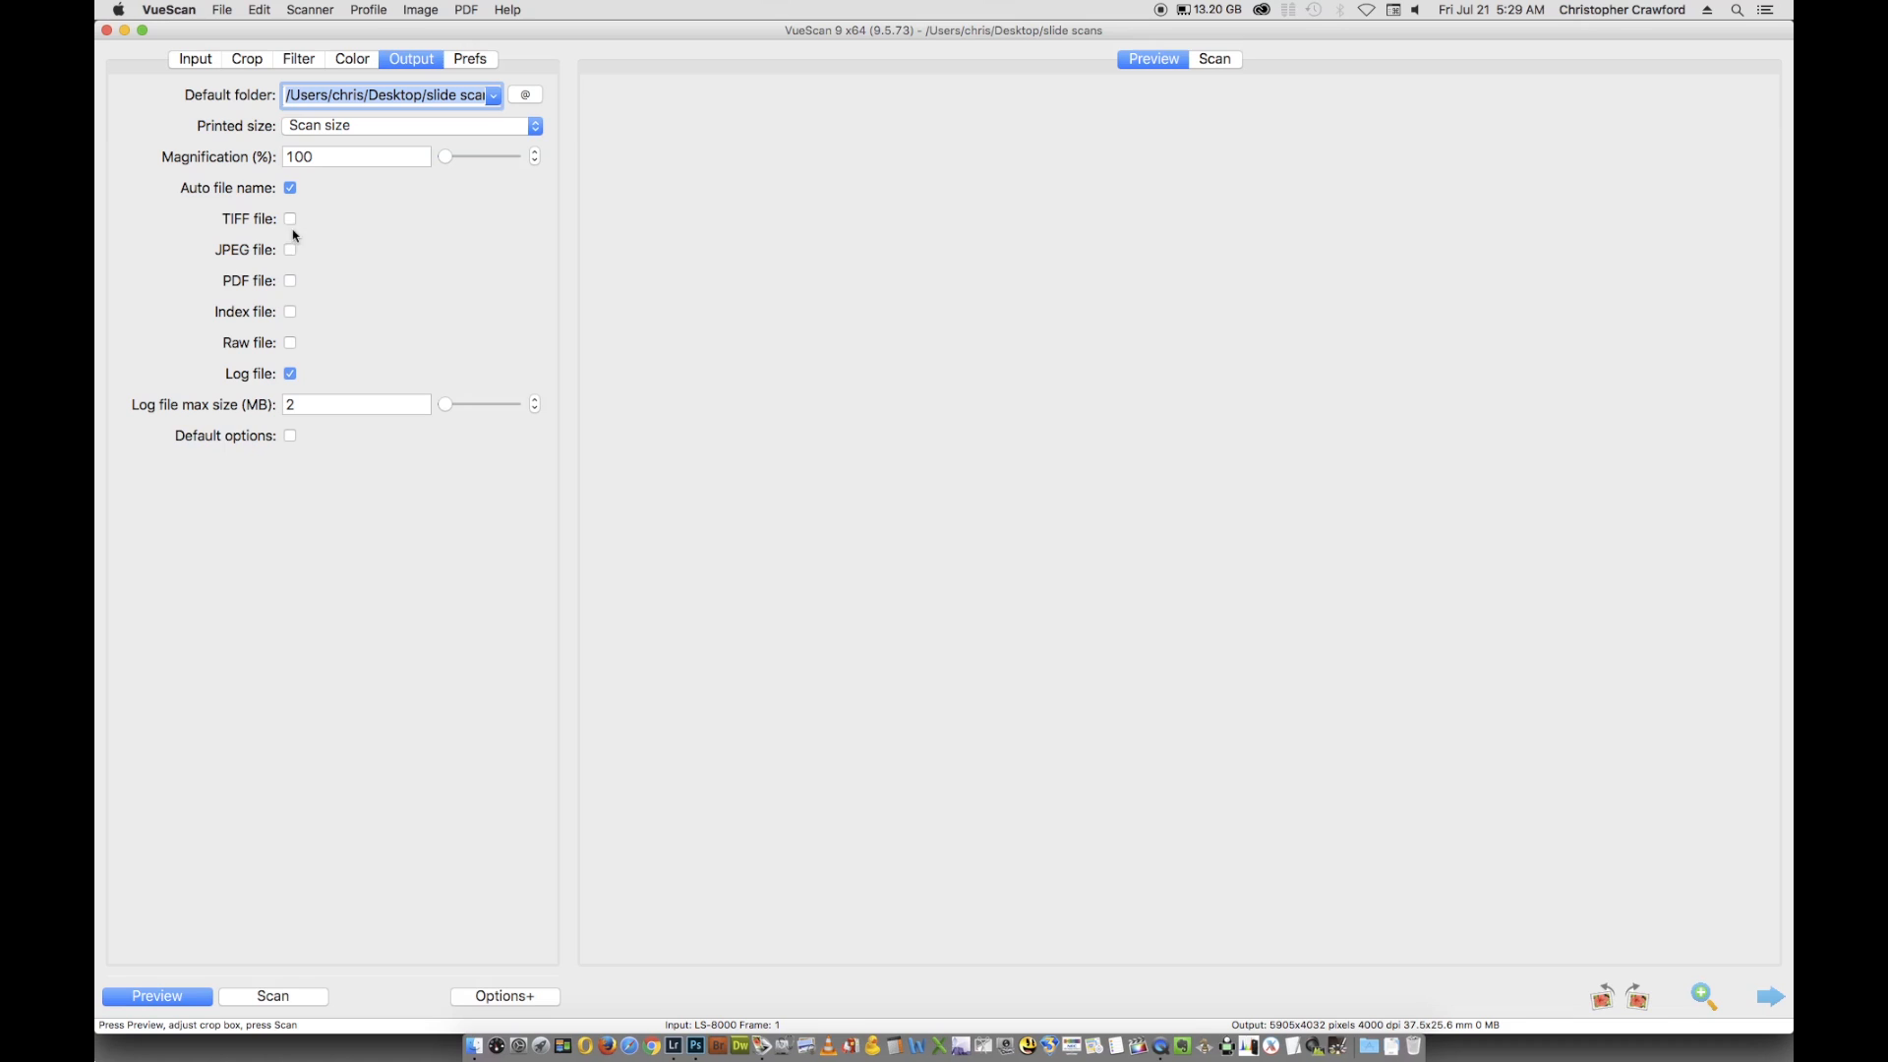
{"action": "mouse_move", "coordinate": [291, 252]}
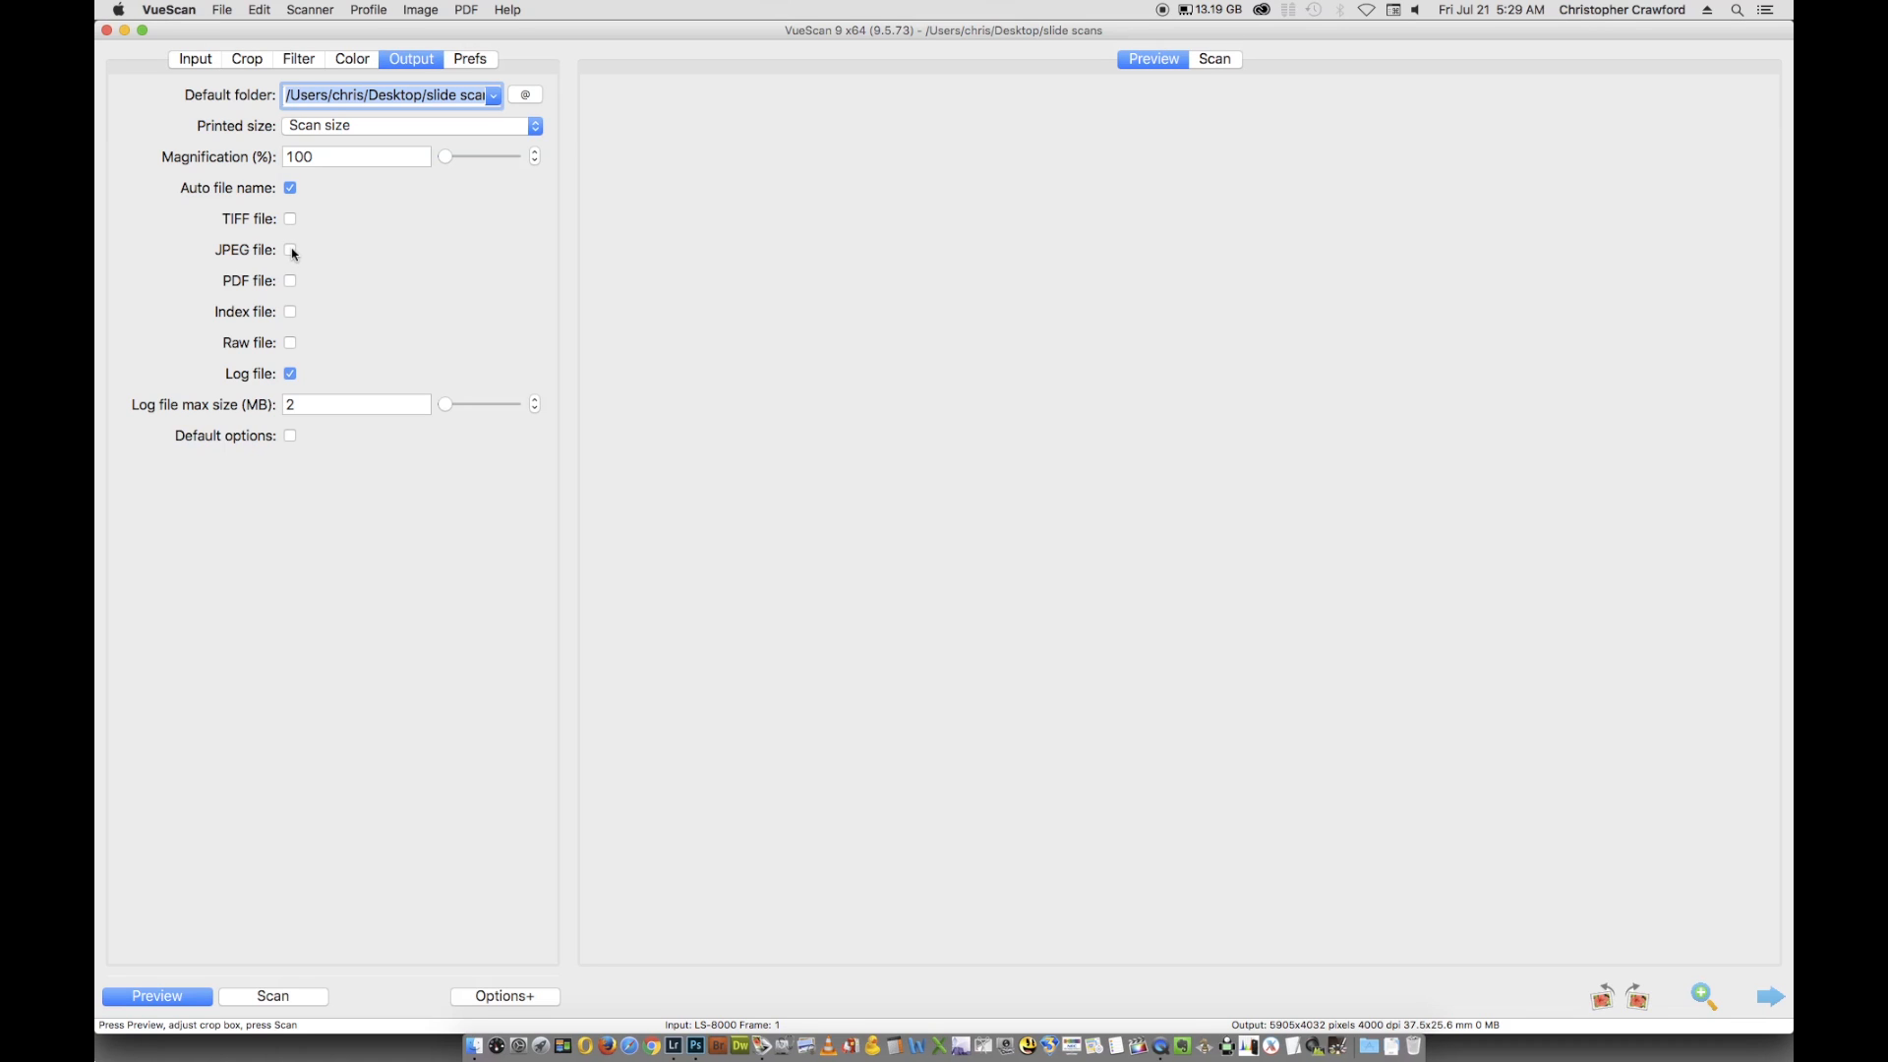
{"action": "mouse_move", "coordinate": [265, 285]}
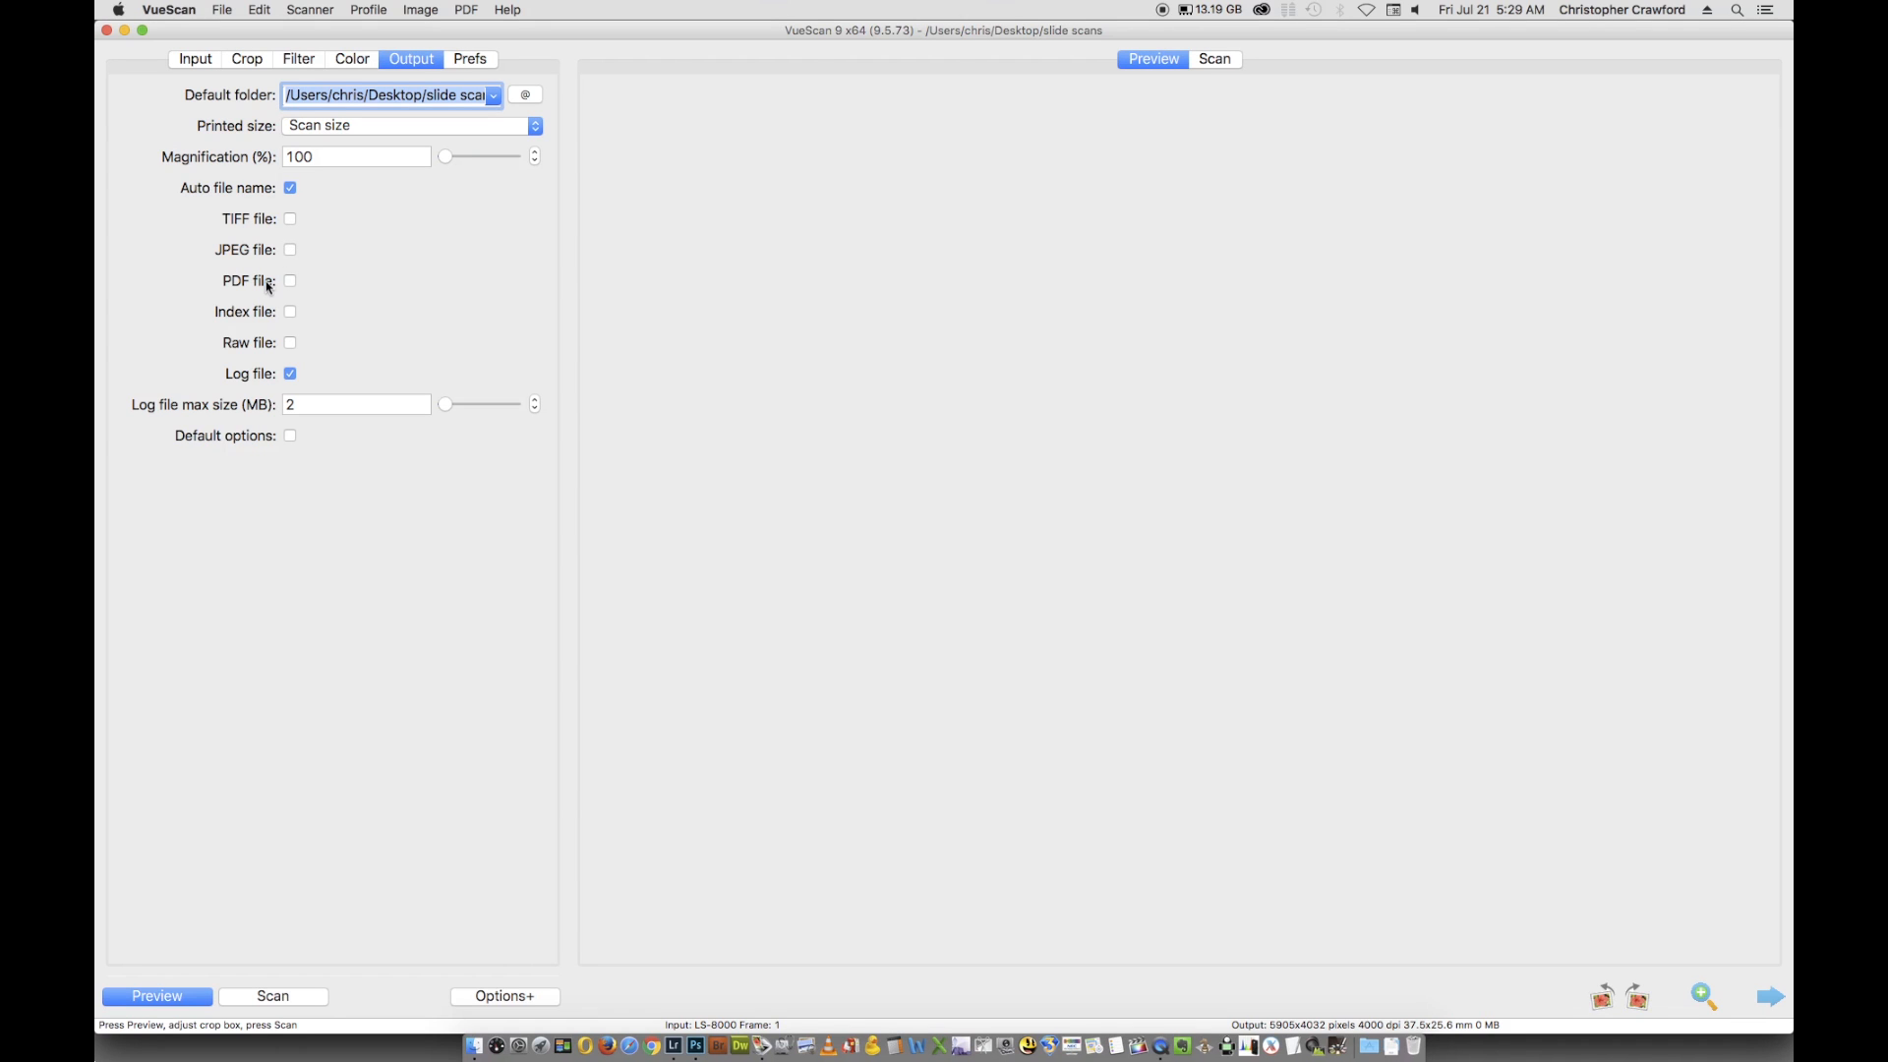
{"action": "mouse_move", "coordinate": [289, 282]}
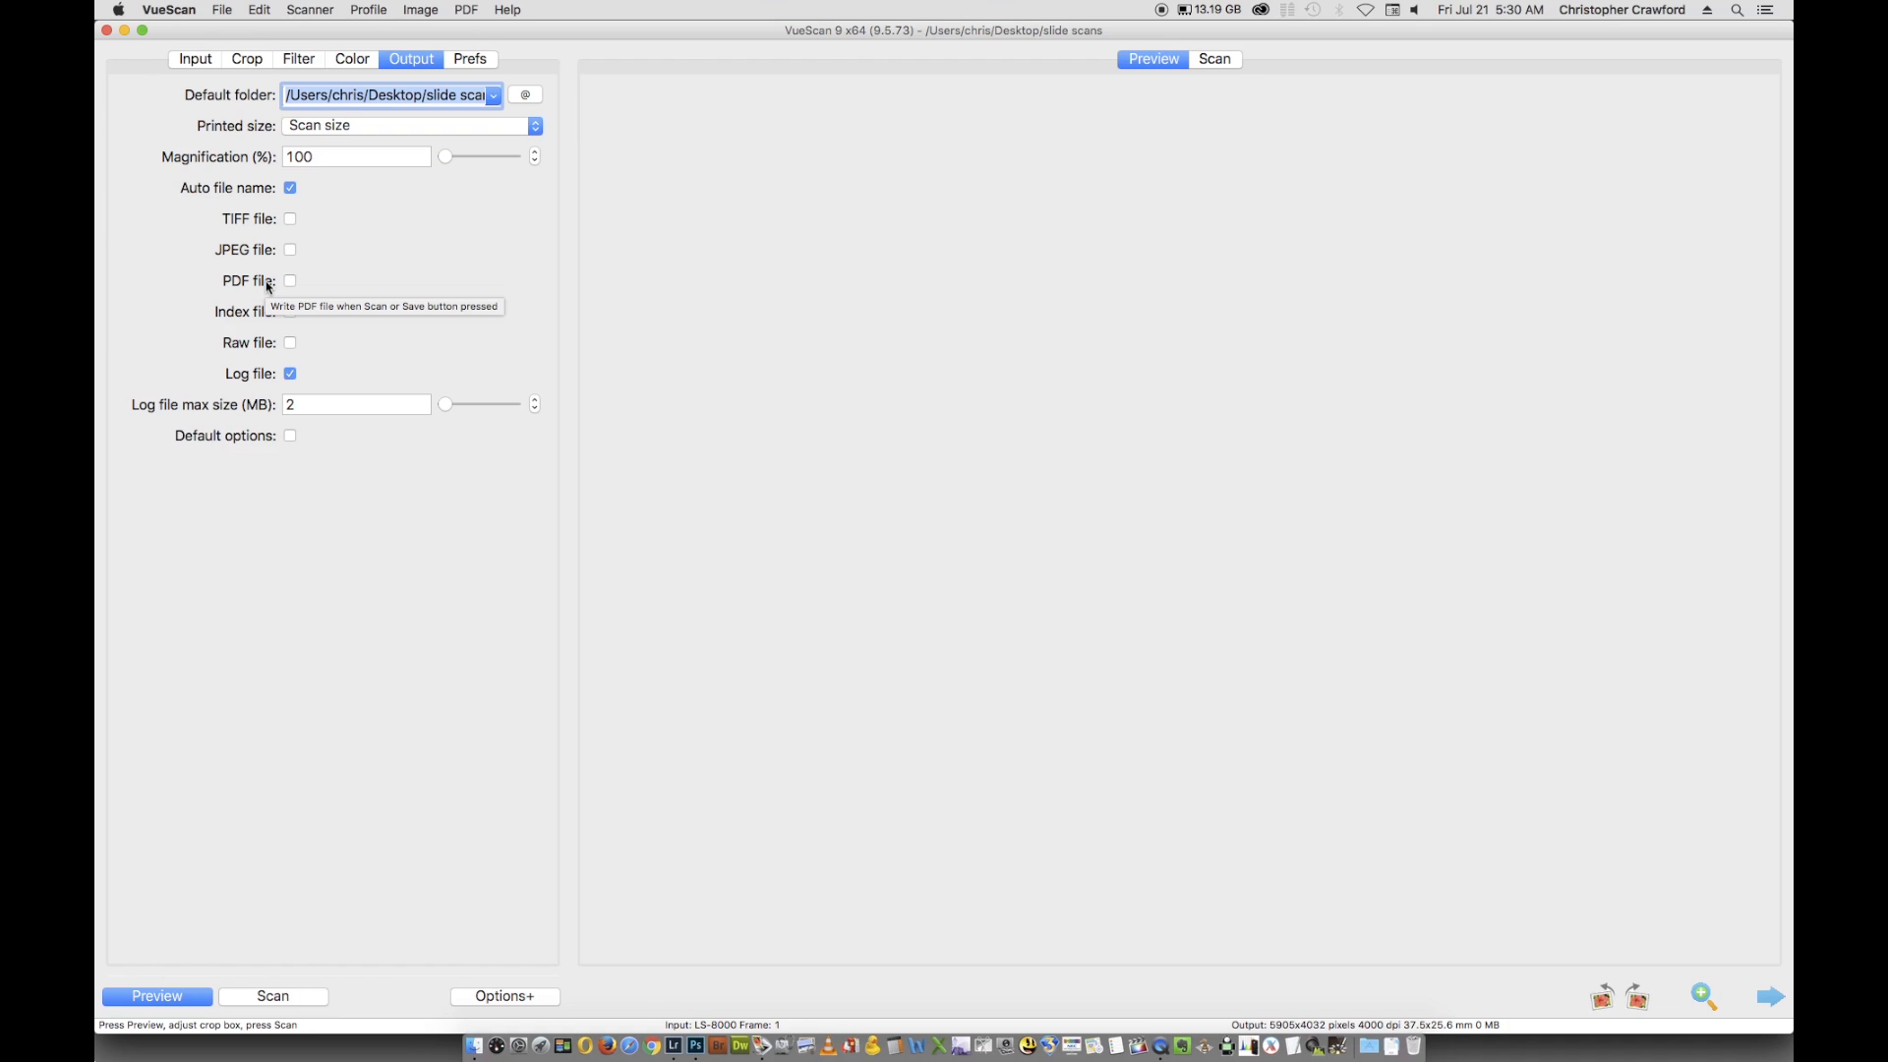
{"action": "mouse_move", "coordinate": [256, 314]}
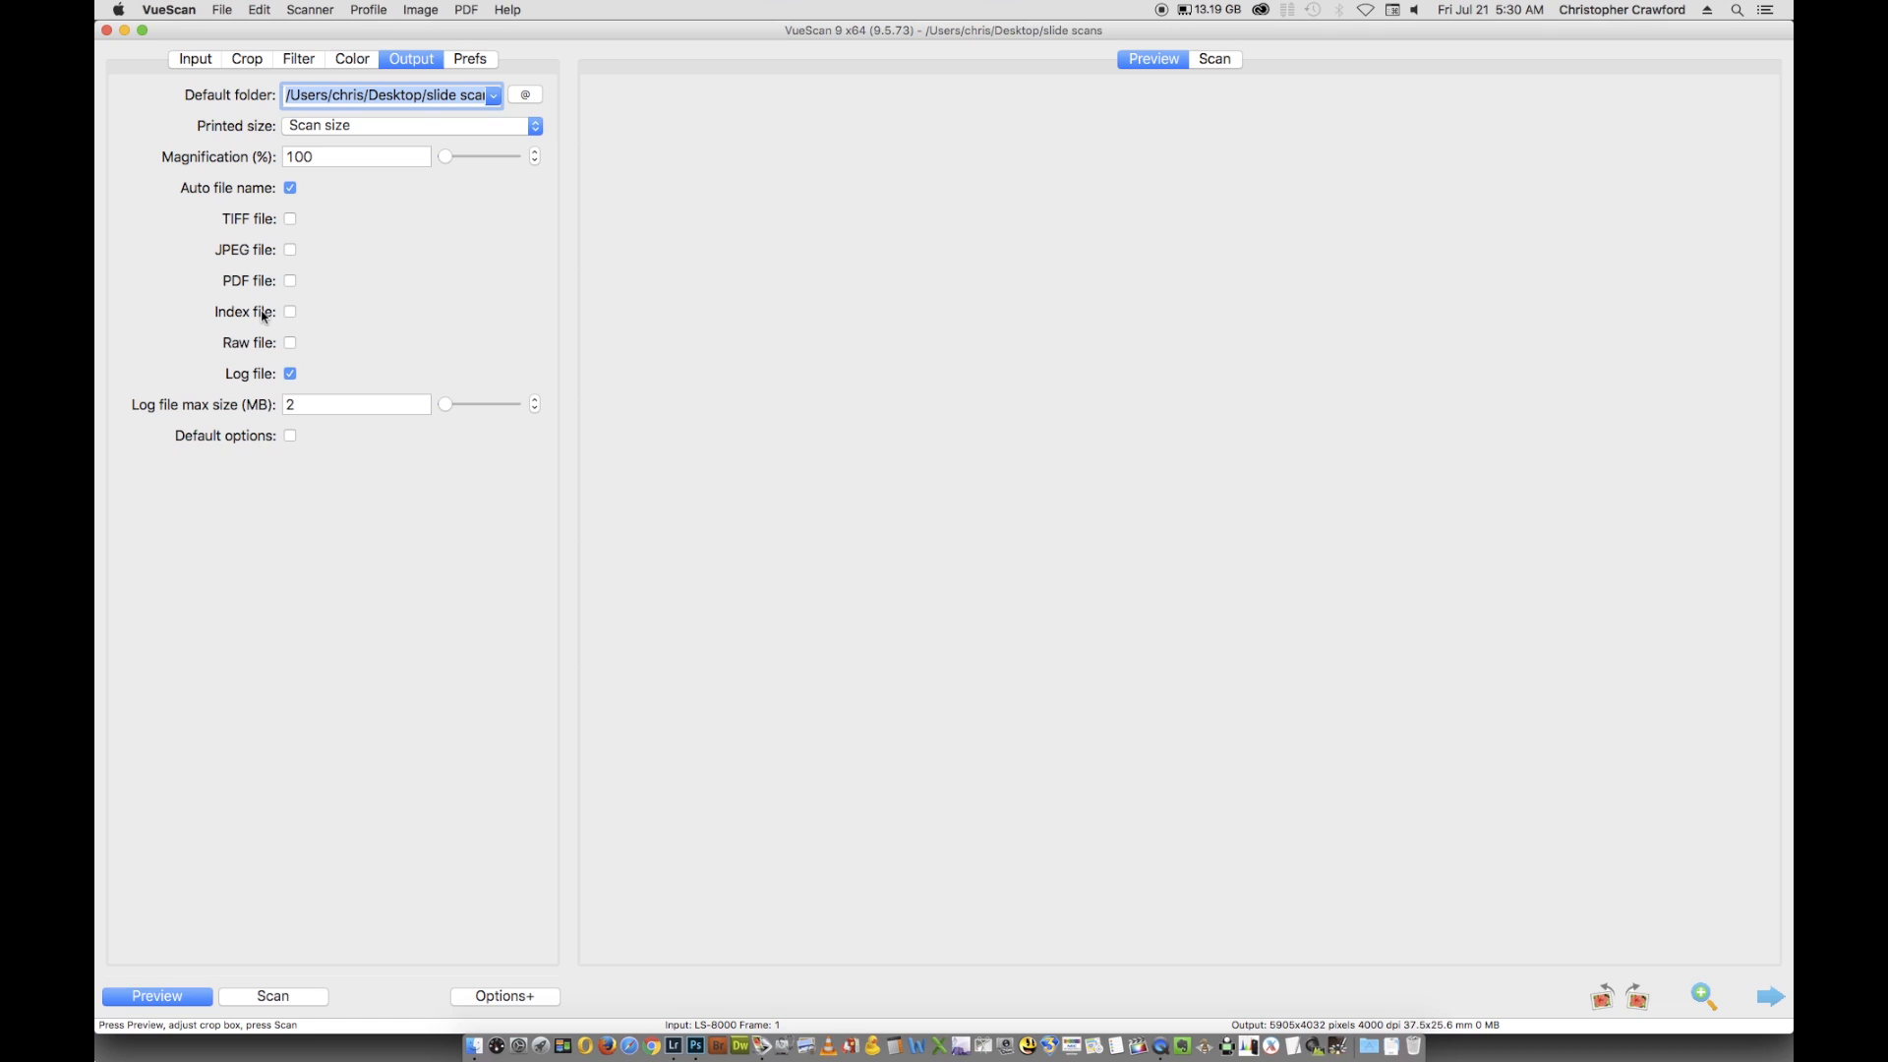
{"action": "mouse_move", "coordinate": [242, 345]}
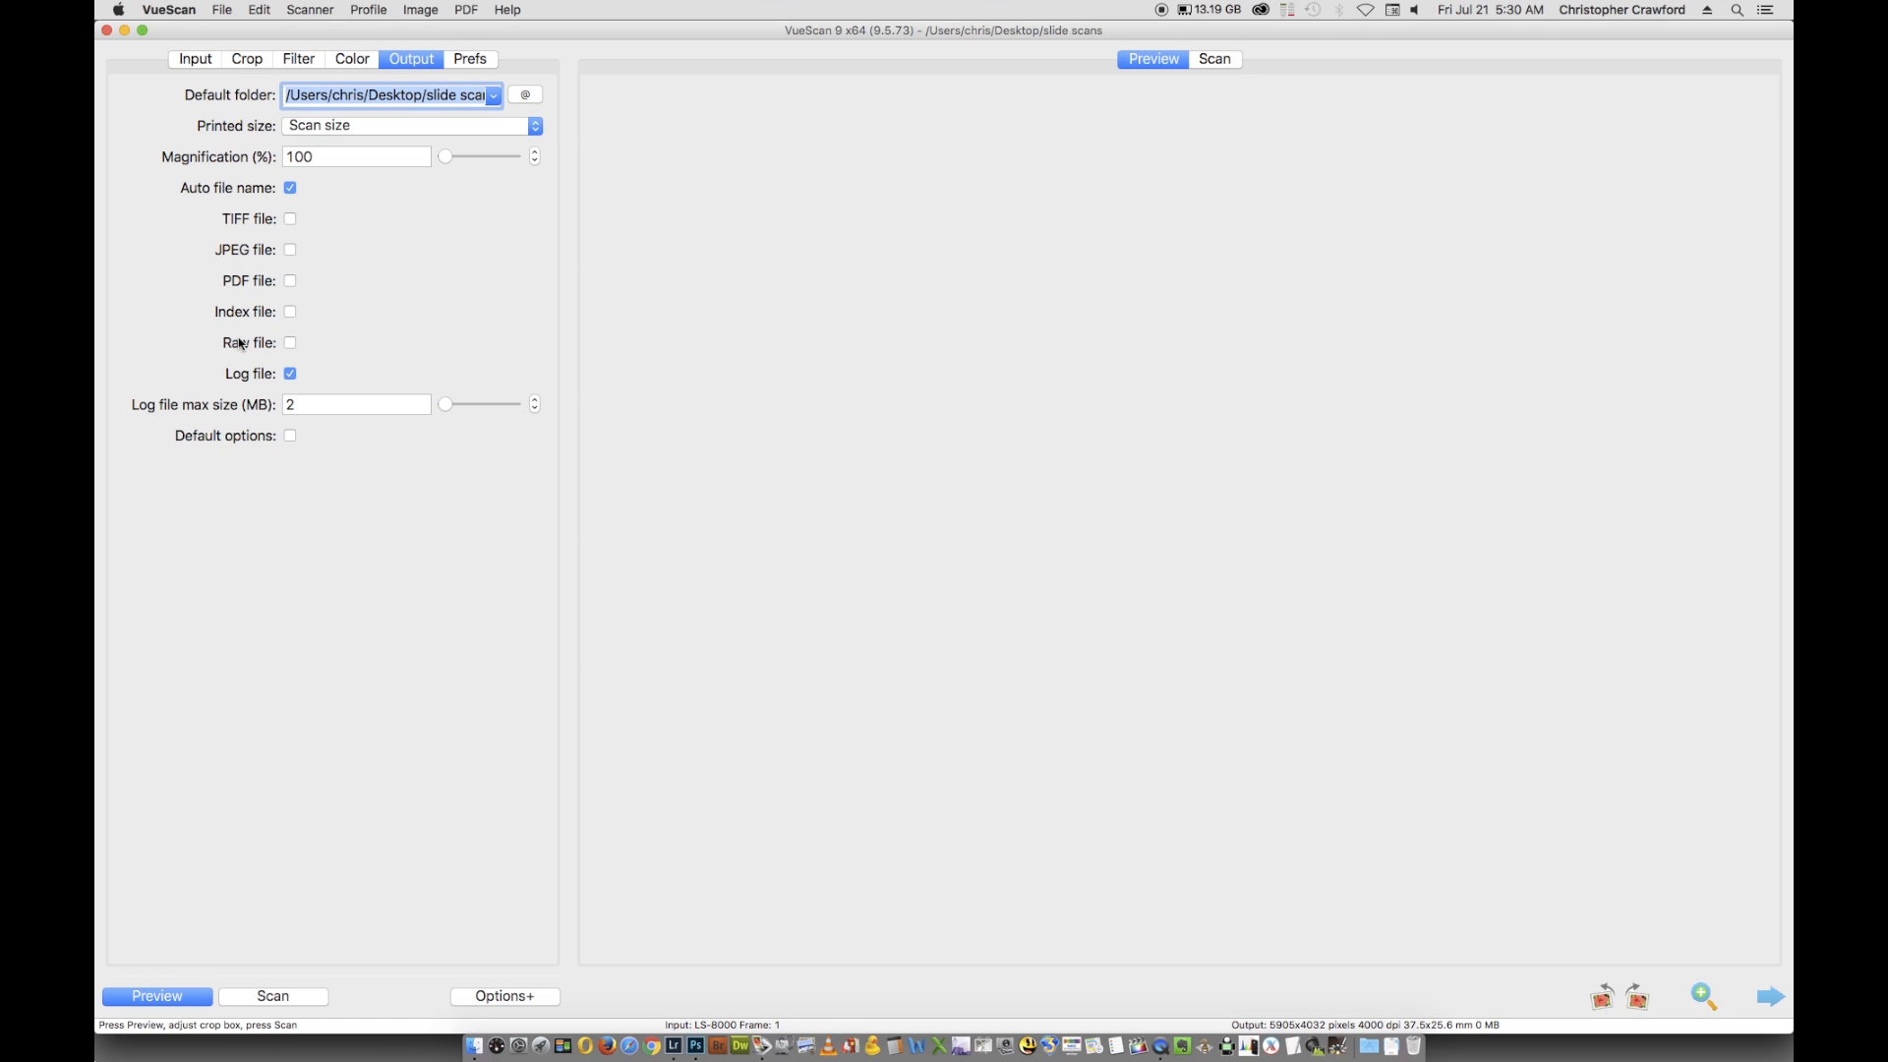
{"action": "mouse_move", "coordinate": [289, 342]}
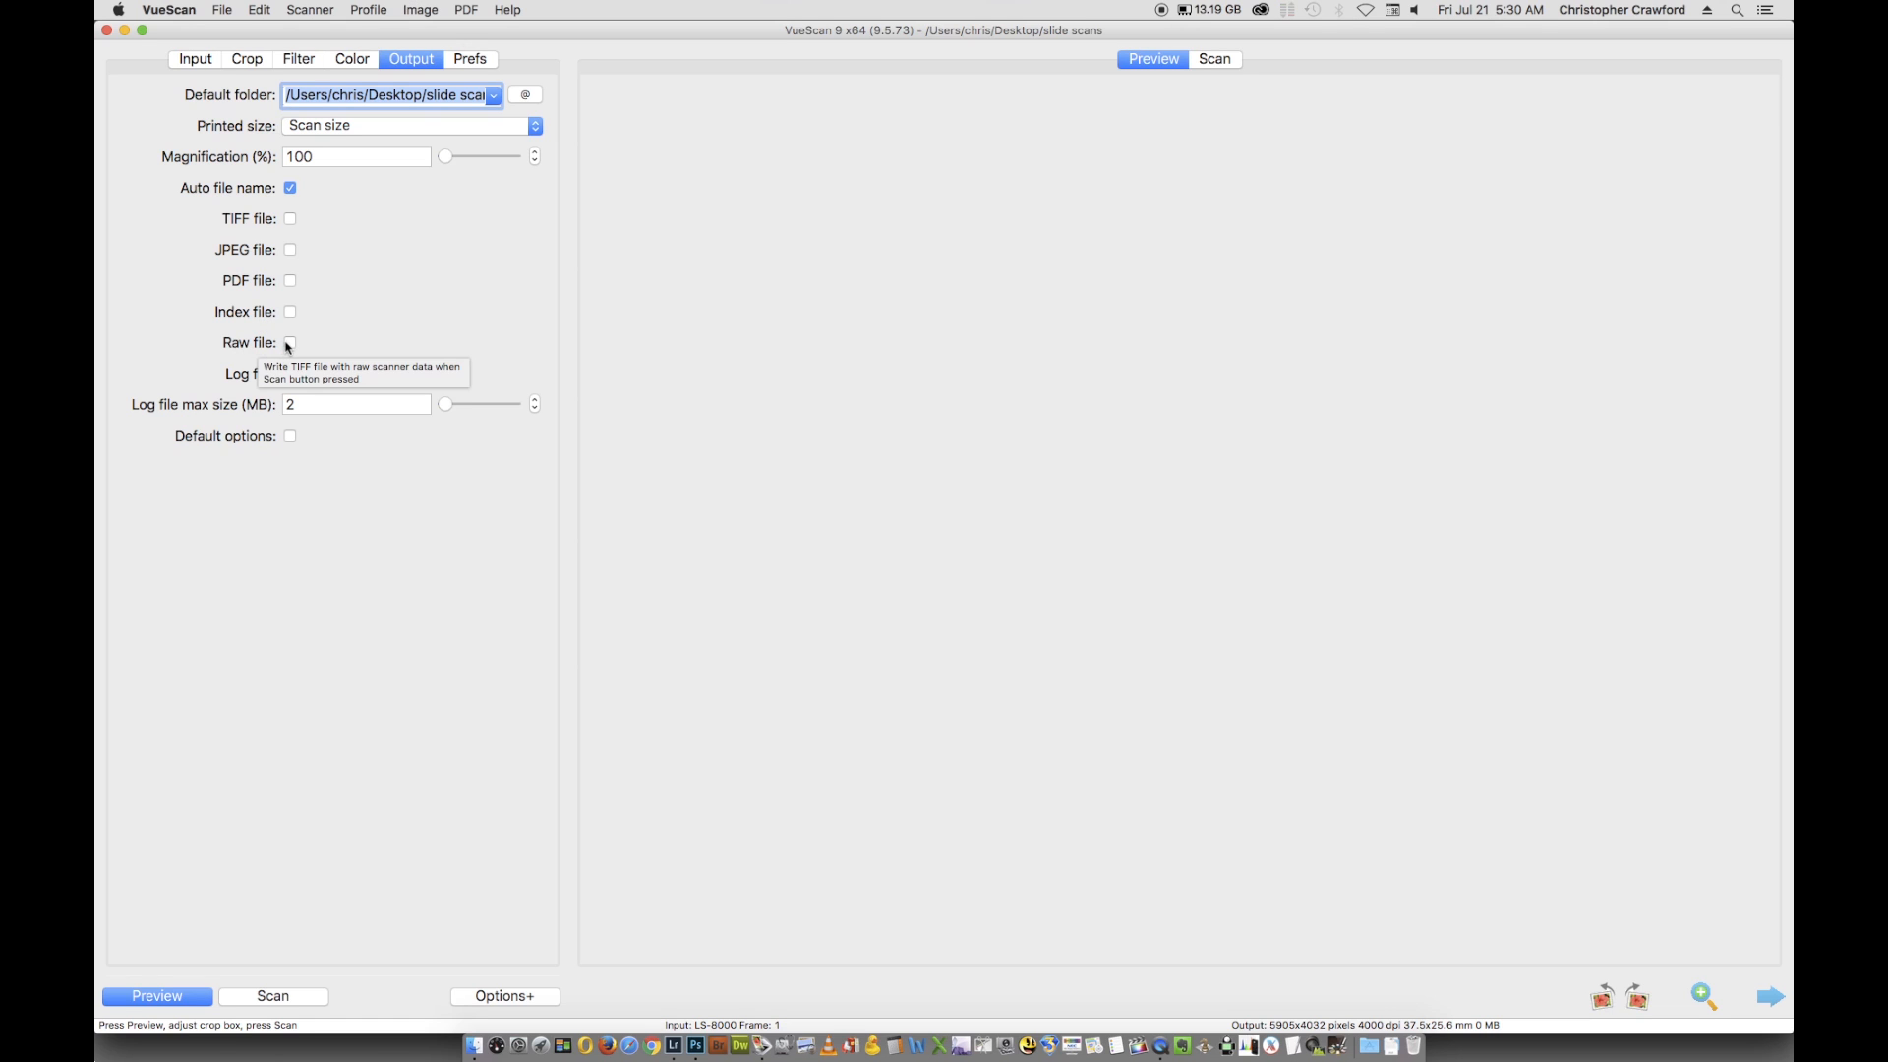
- Enable raw file saving with the raw0001+.tif file name
{"action": "left_click", "coordinate": [290, 342]}
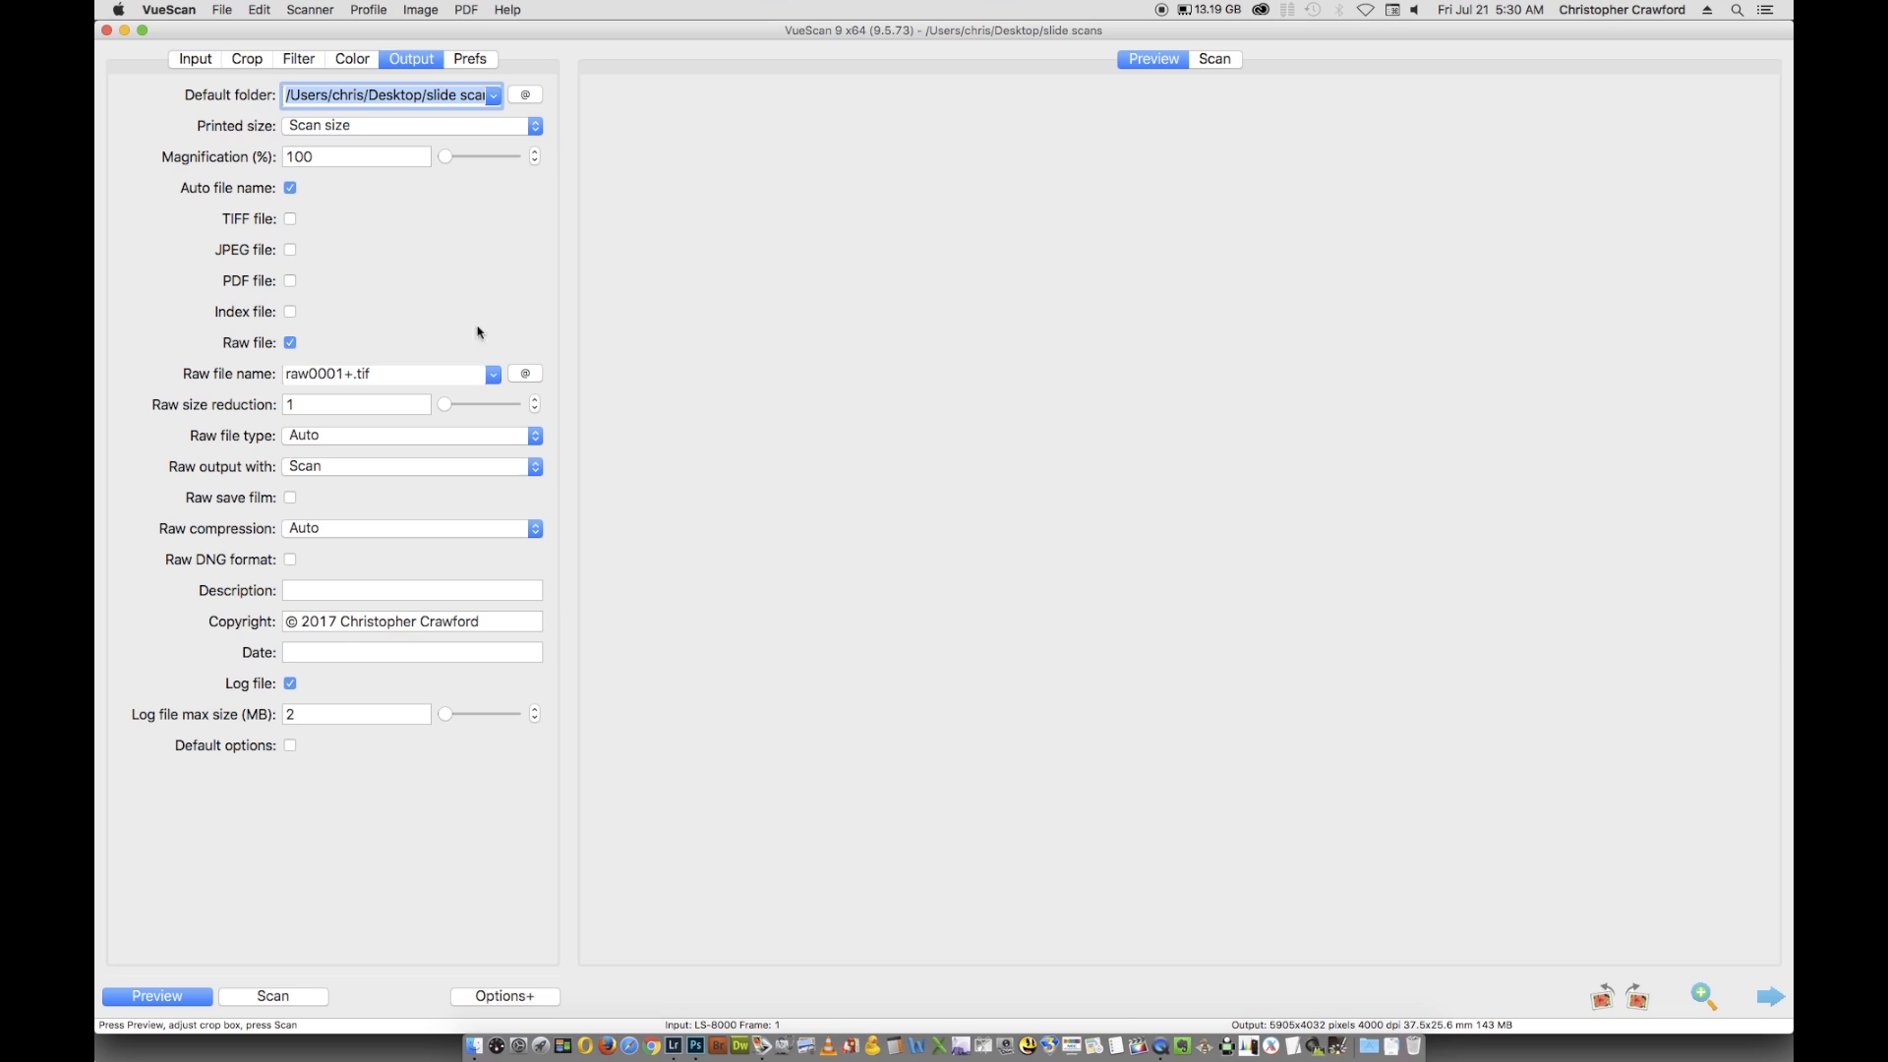
{"action": "mouse_move", "coordinate": [240, 350]}
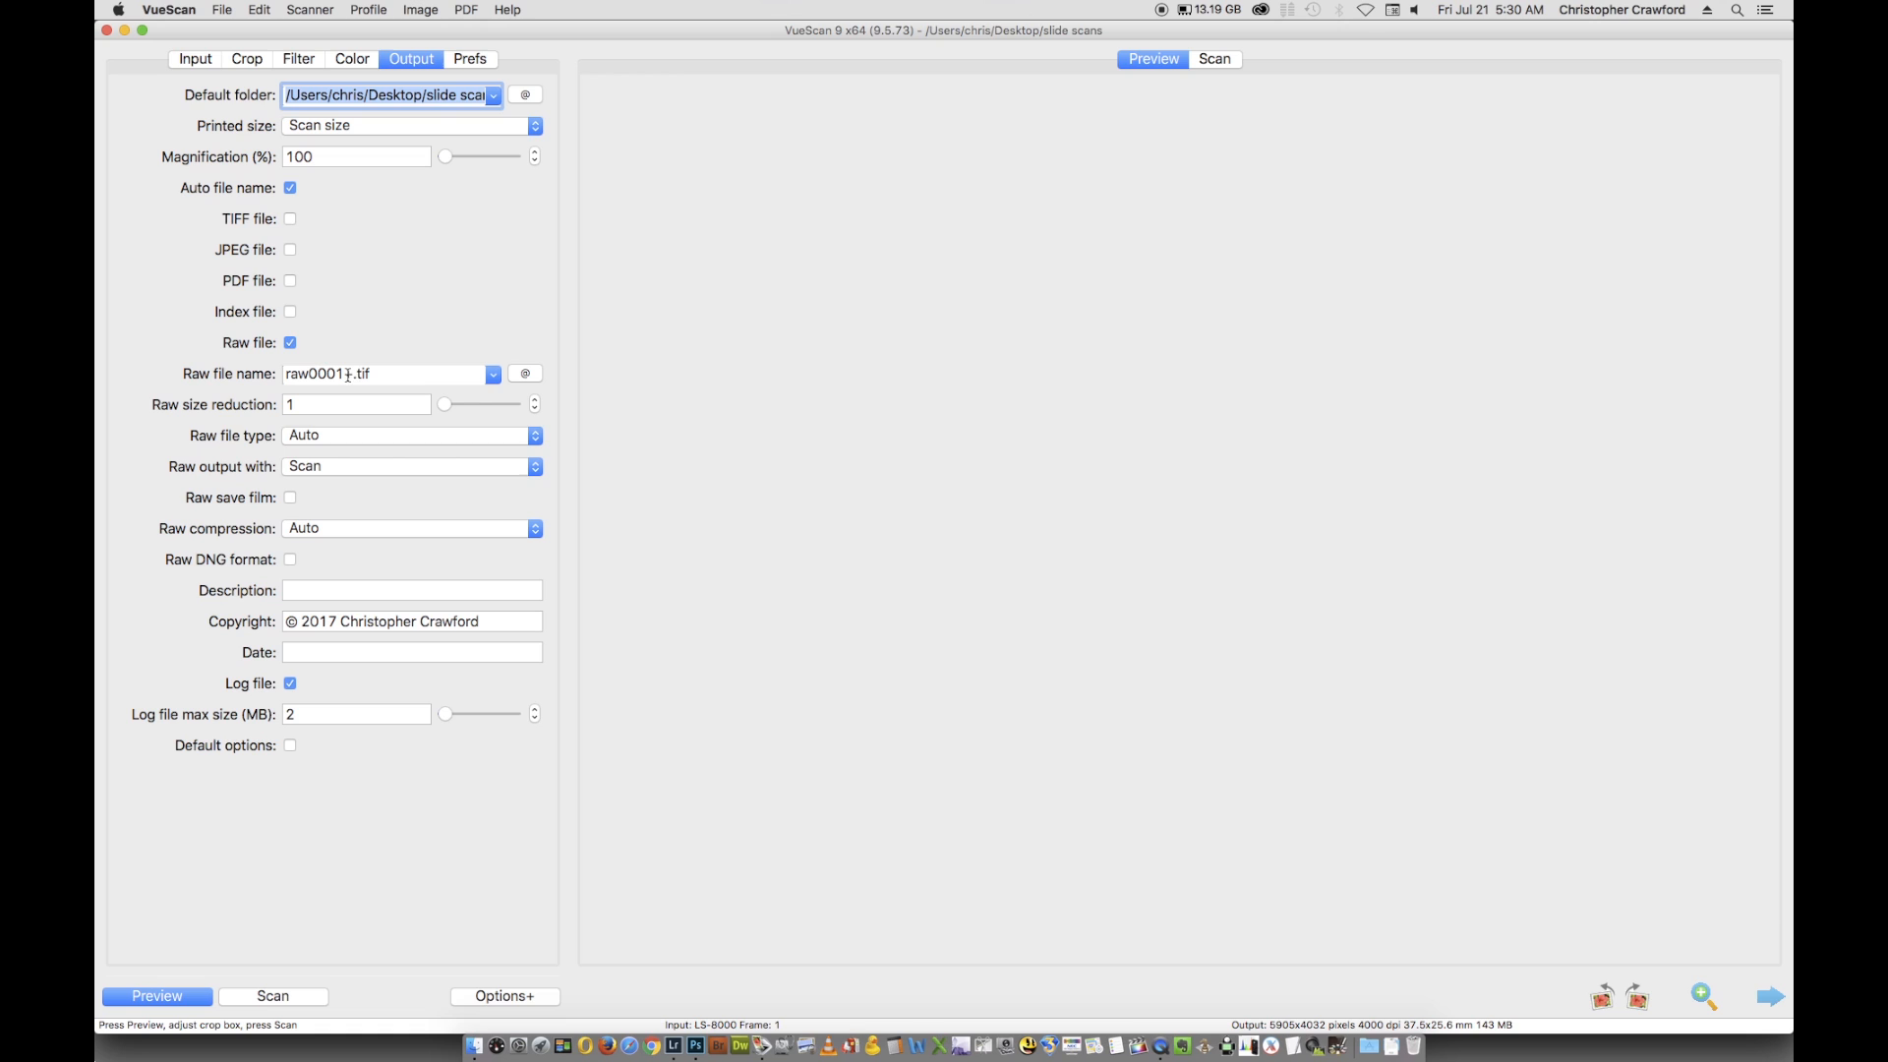
{"action": "left_click", "coordinate": [385, 374]}
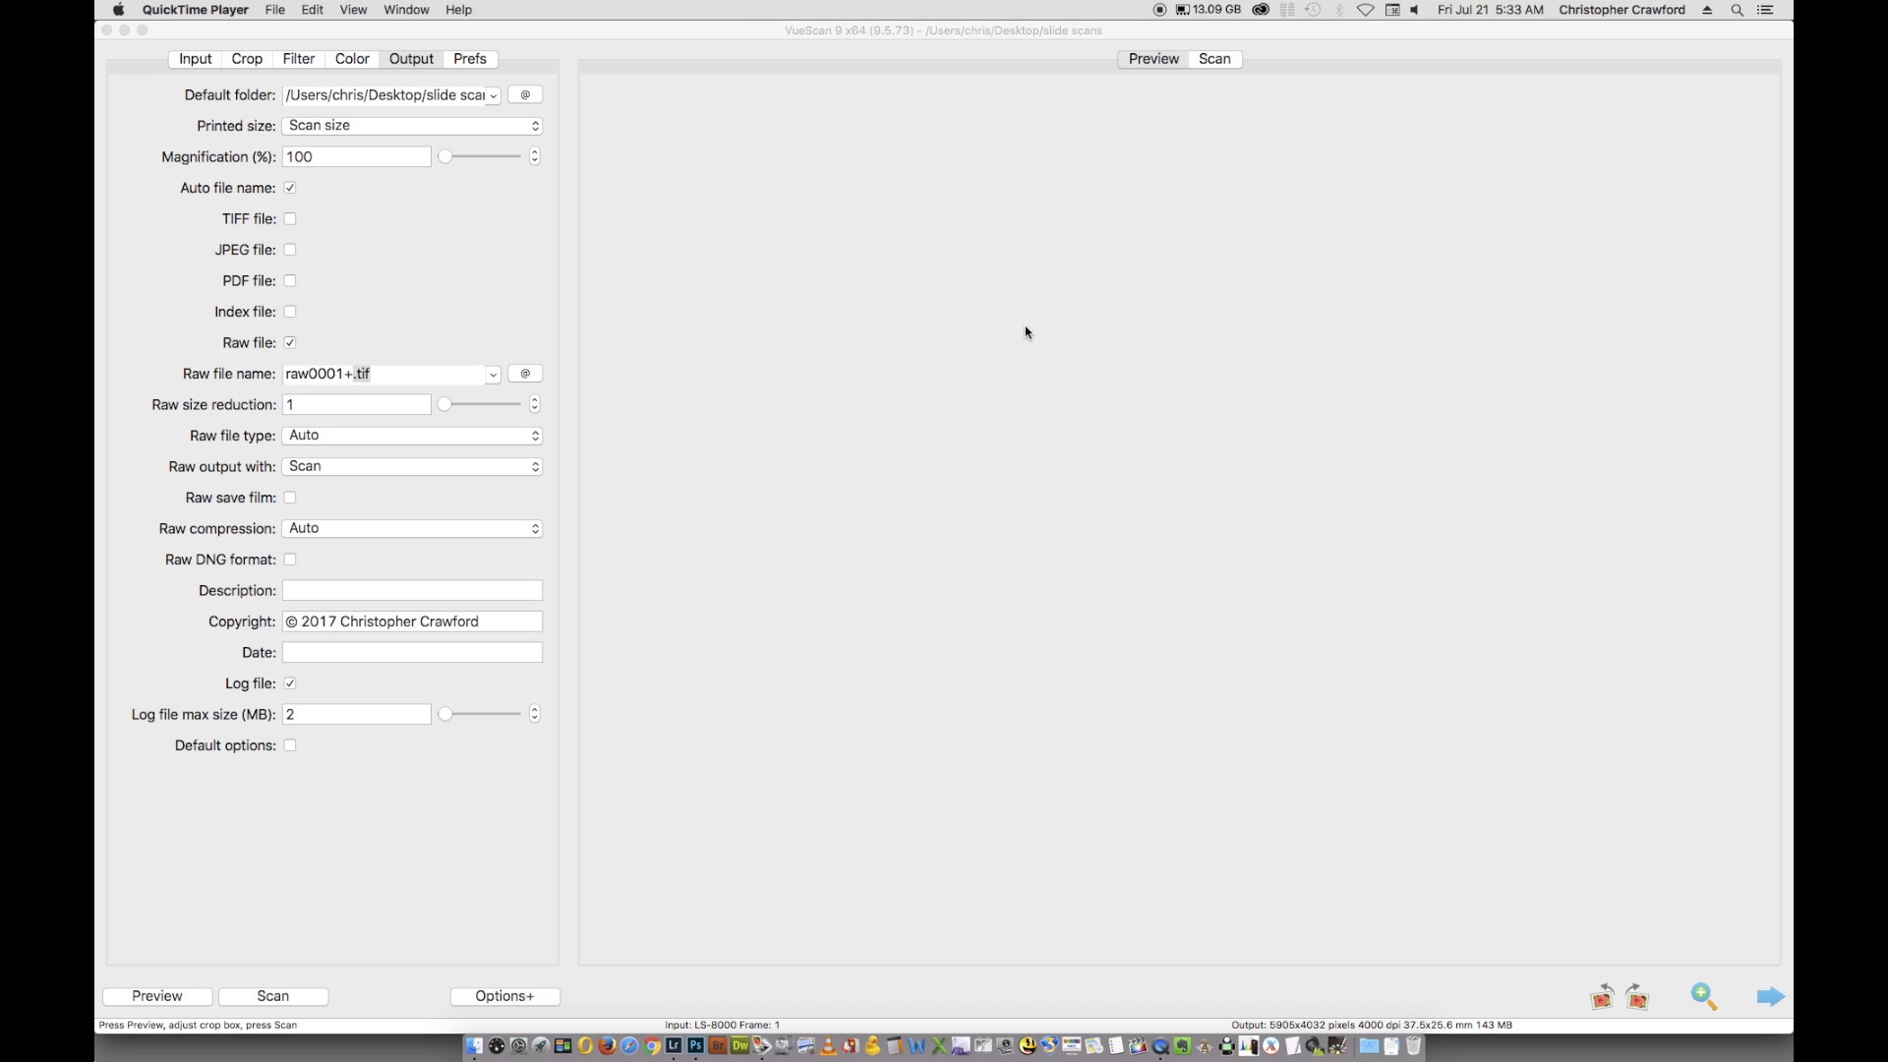
{"action": "mouse_move", "coordinate": [313, 301]}
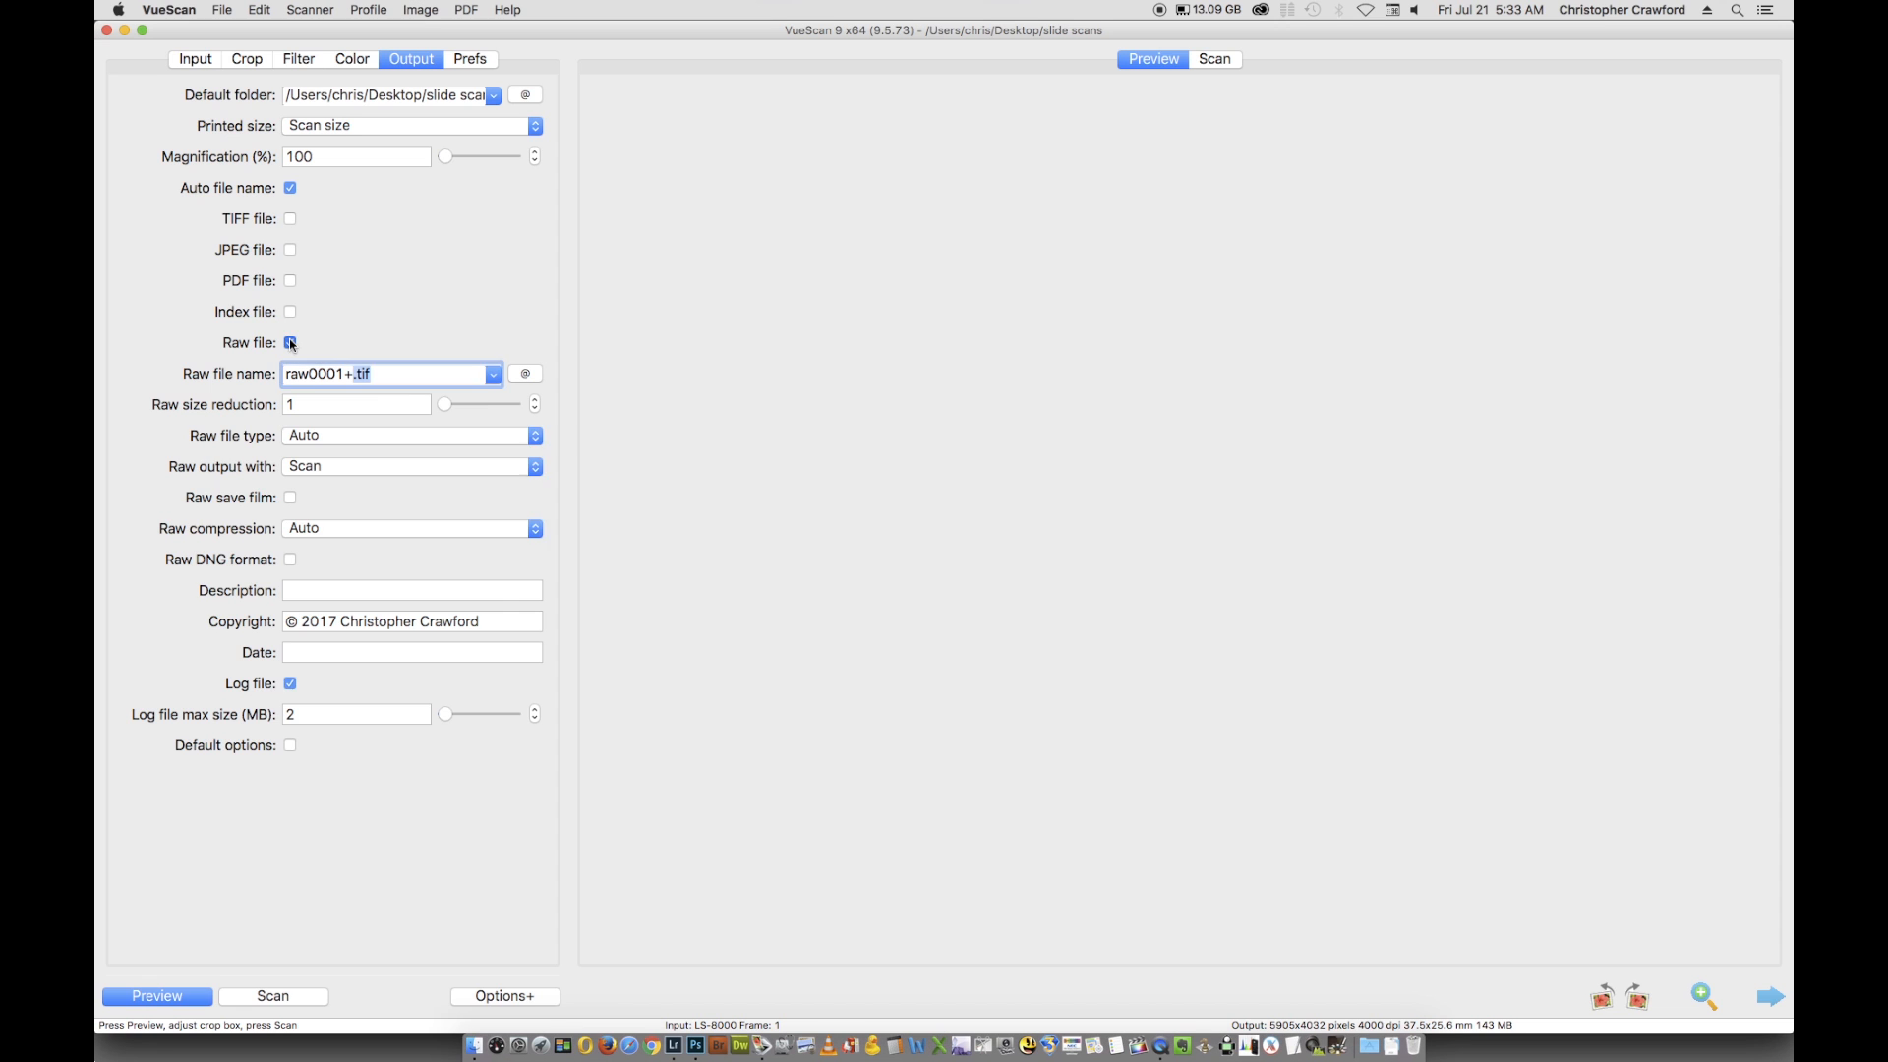
- Turn raw file saving off and TIFF file saving on instead
{"action": "left_click", "coordinate": [289, 342]}
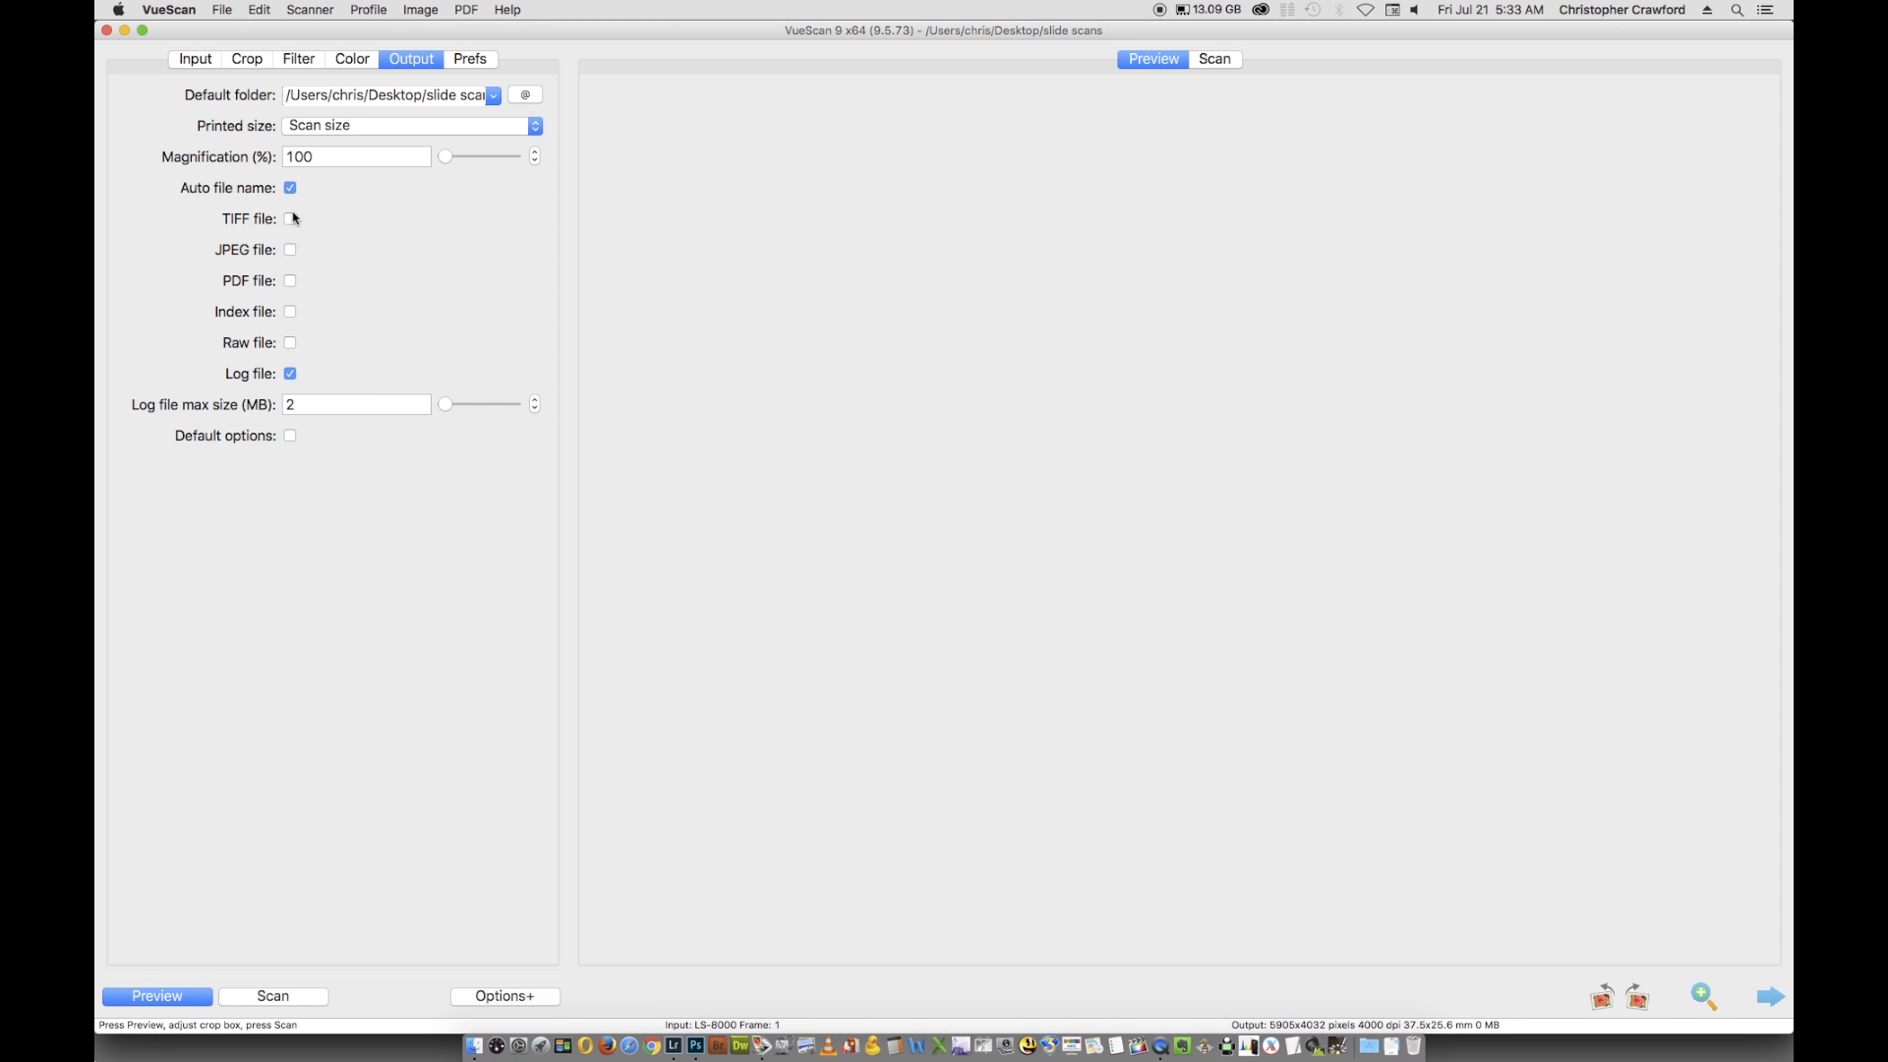
{"action": "left_click", "coordinate": [289, 218]}
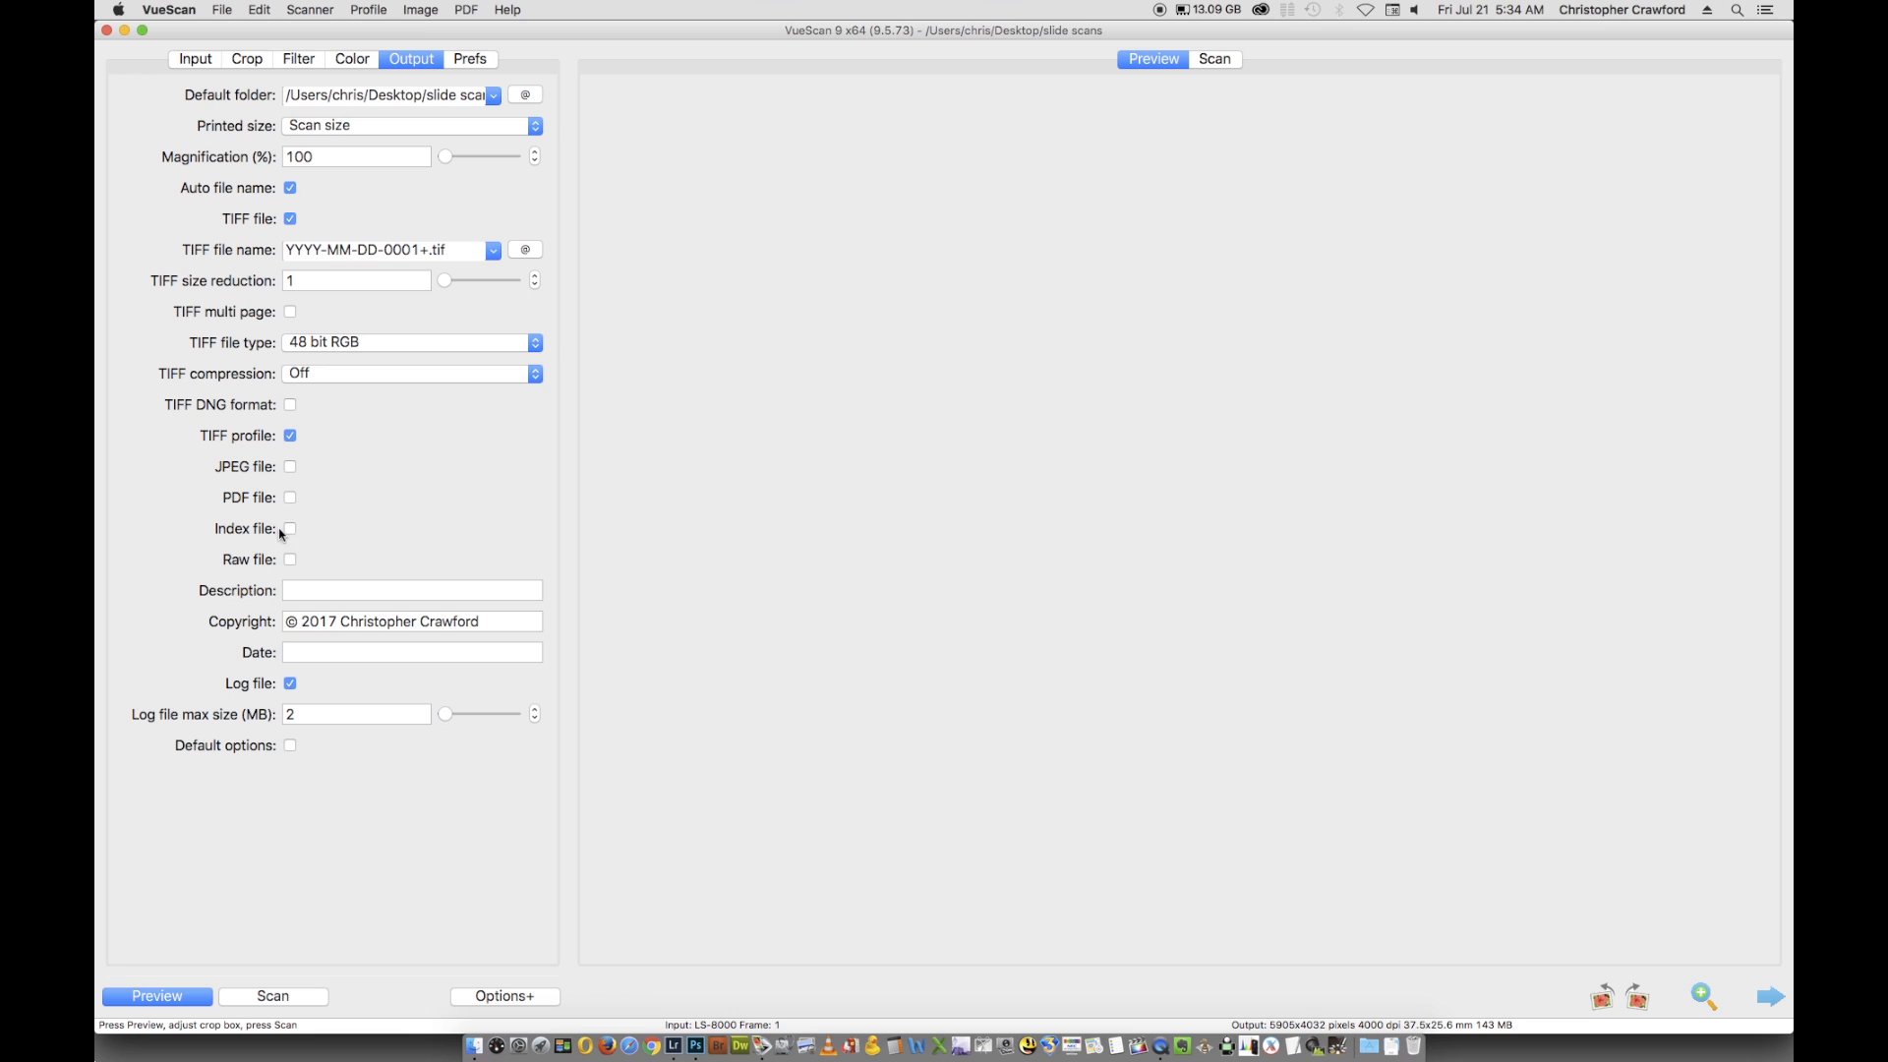
{"action": "mouse_move", "coordinate": [279, 551]}
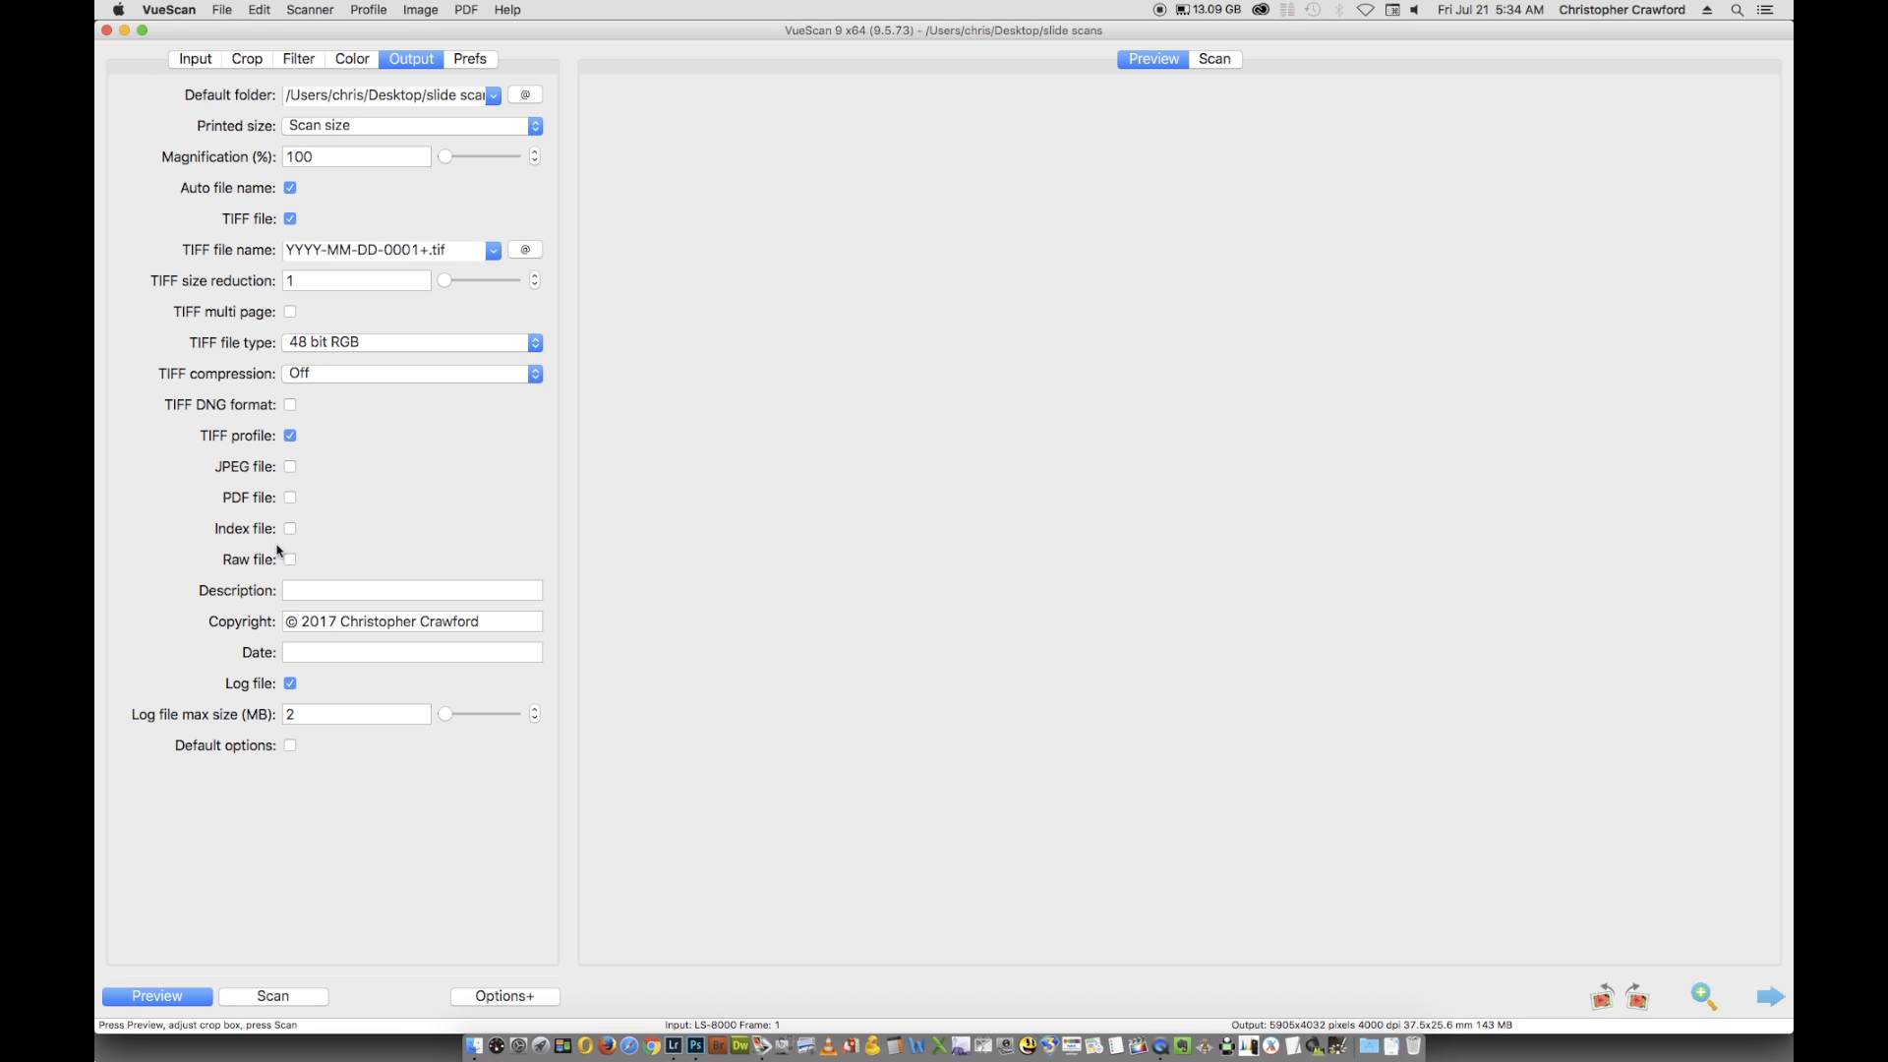
{"action": "mouse_move", "coordinate": [223, 401]}
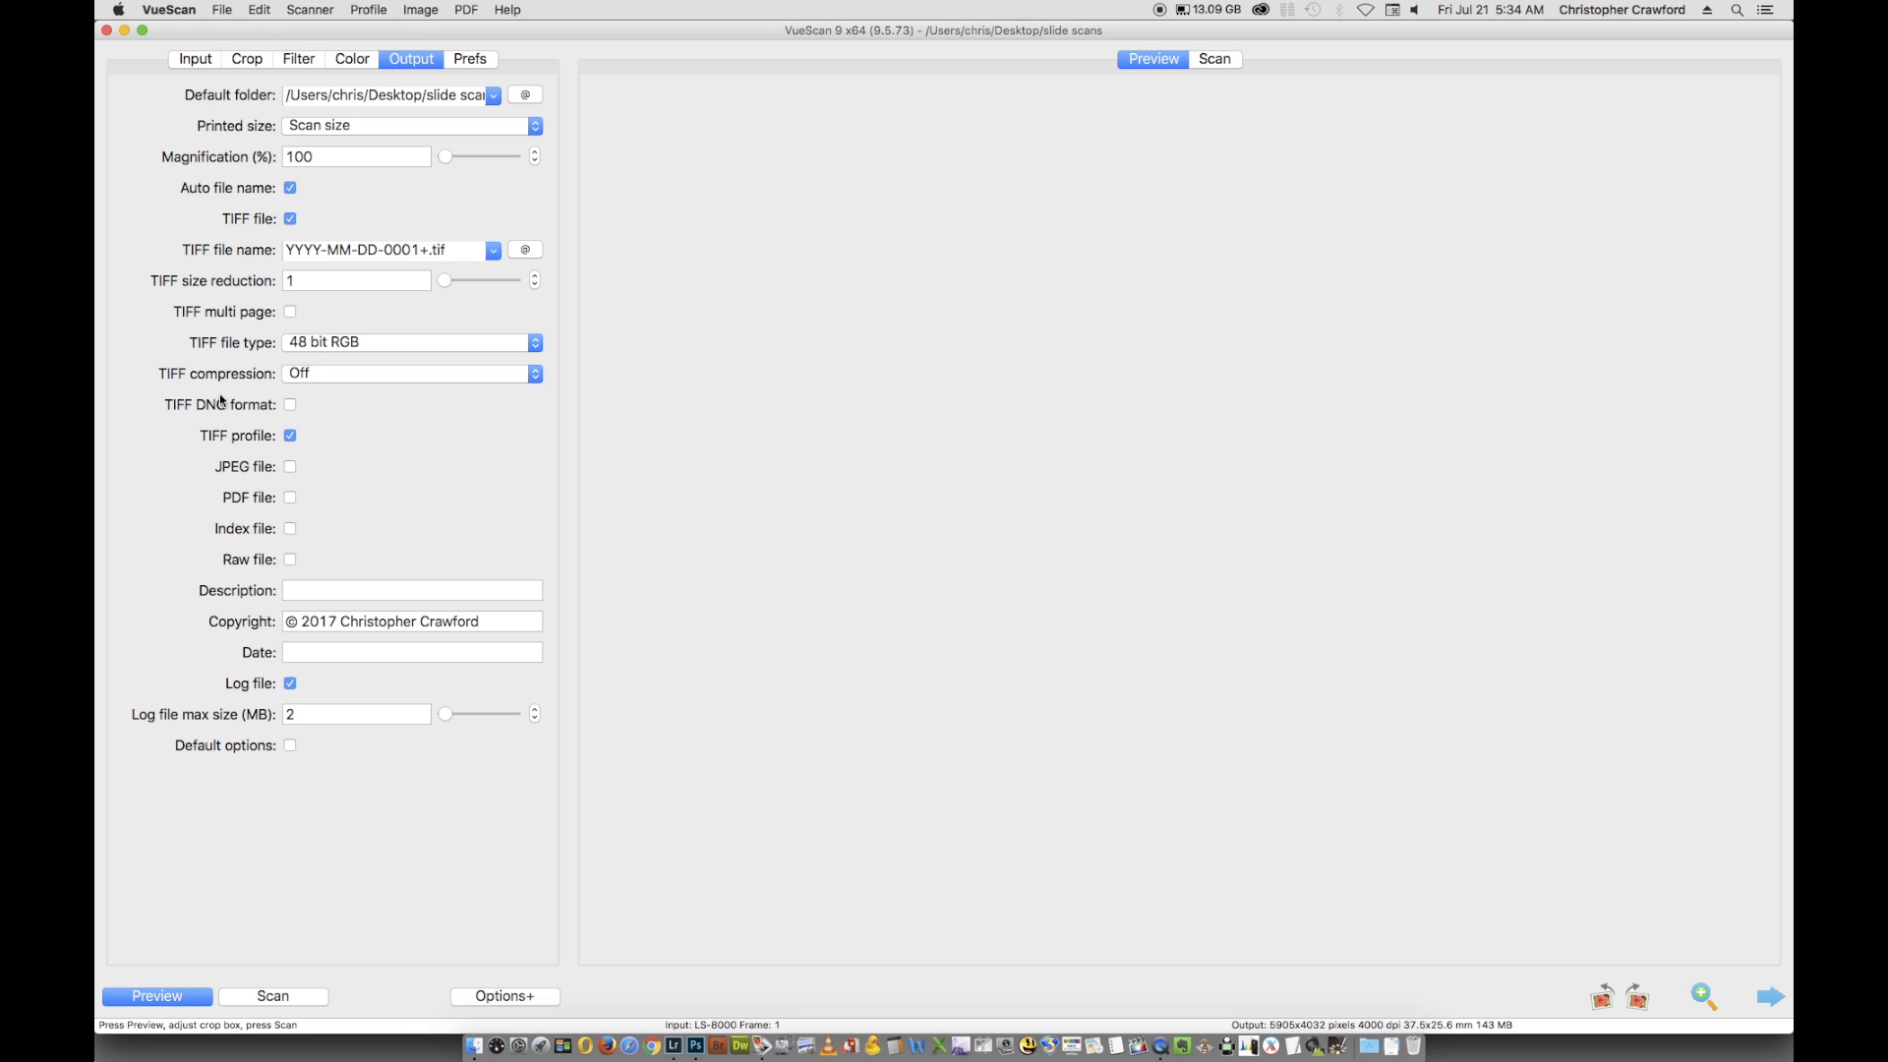
{"action": "mouse_move", "coordinate": [234, 413]}
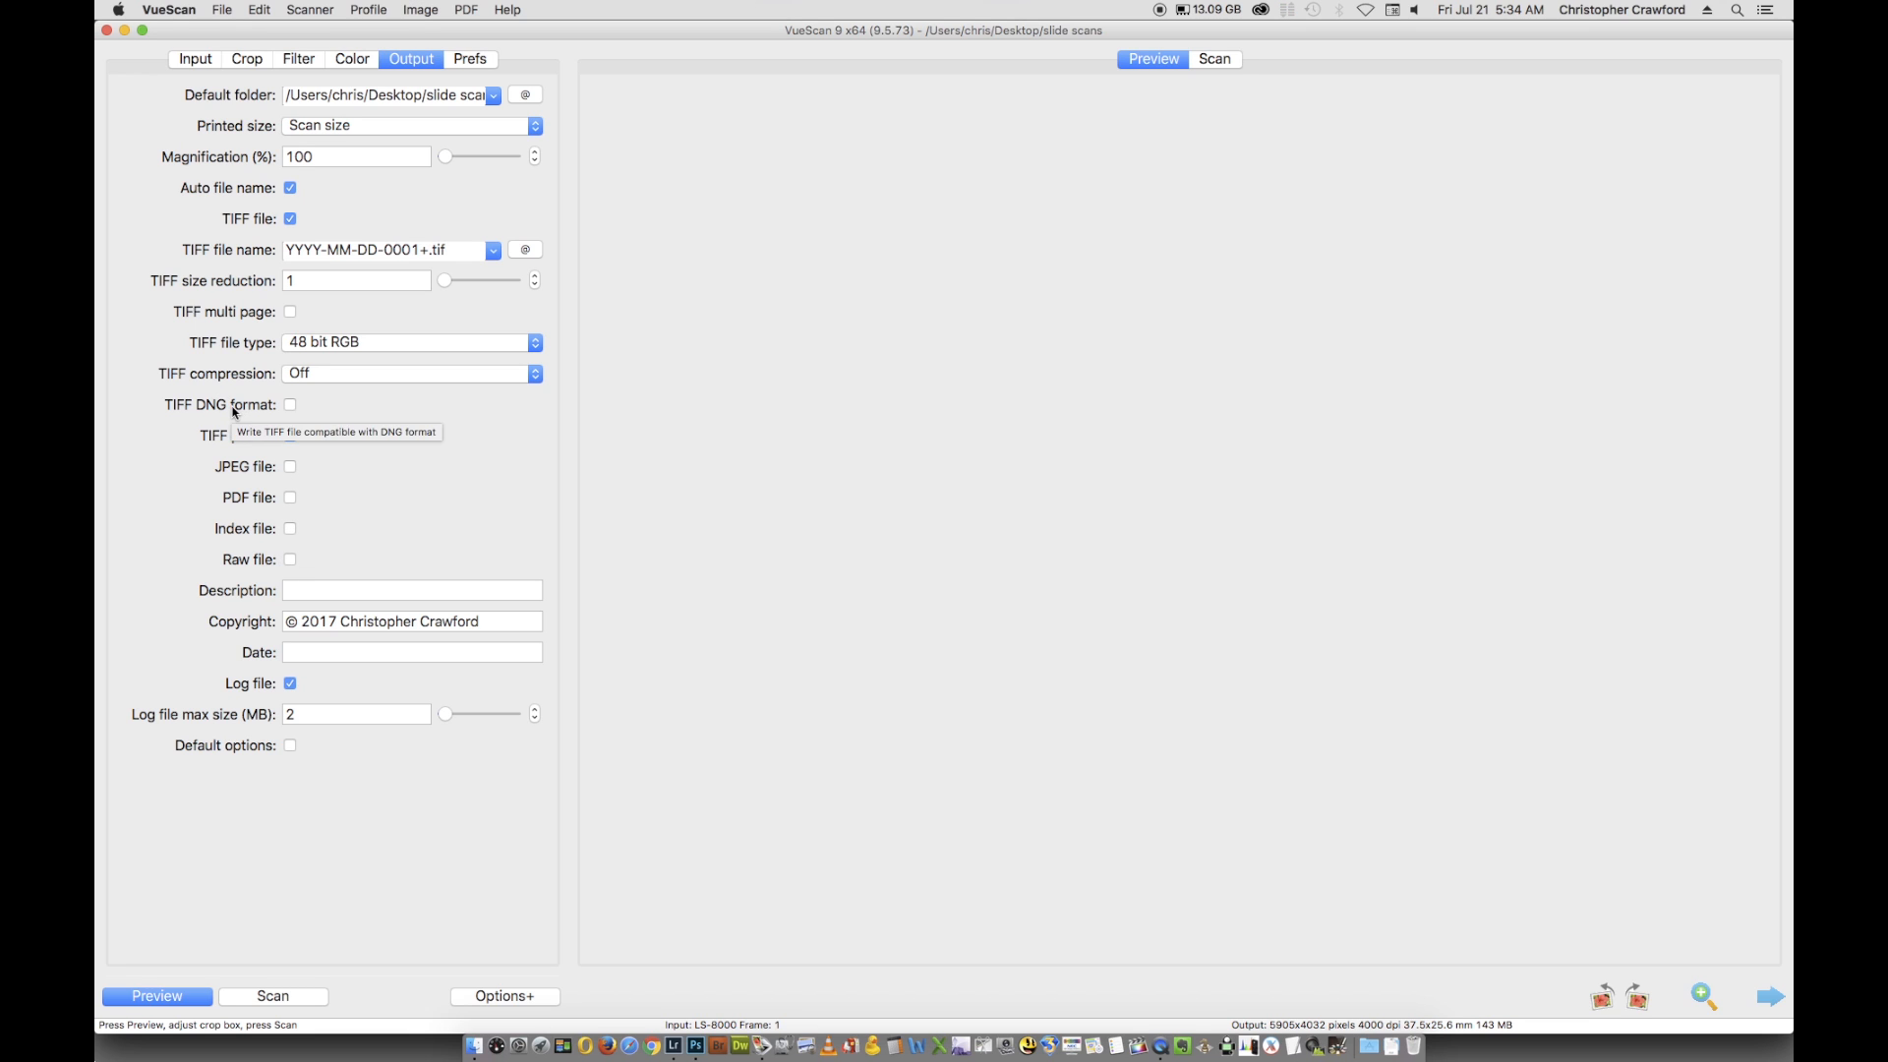
{"action": "mouse_move", "coordinate": [258, 555]}
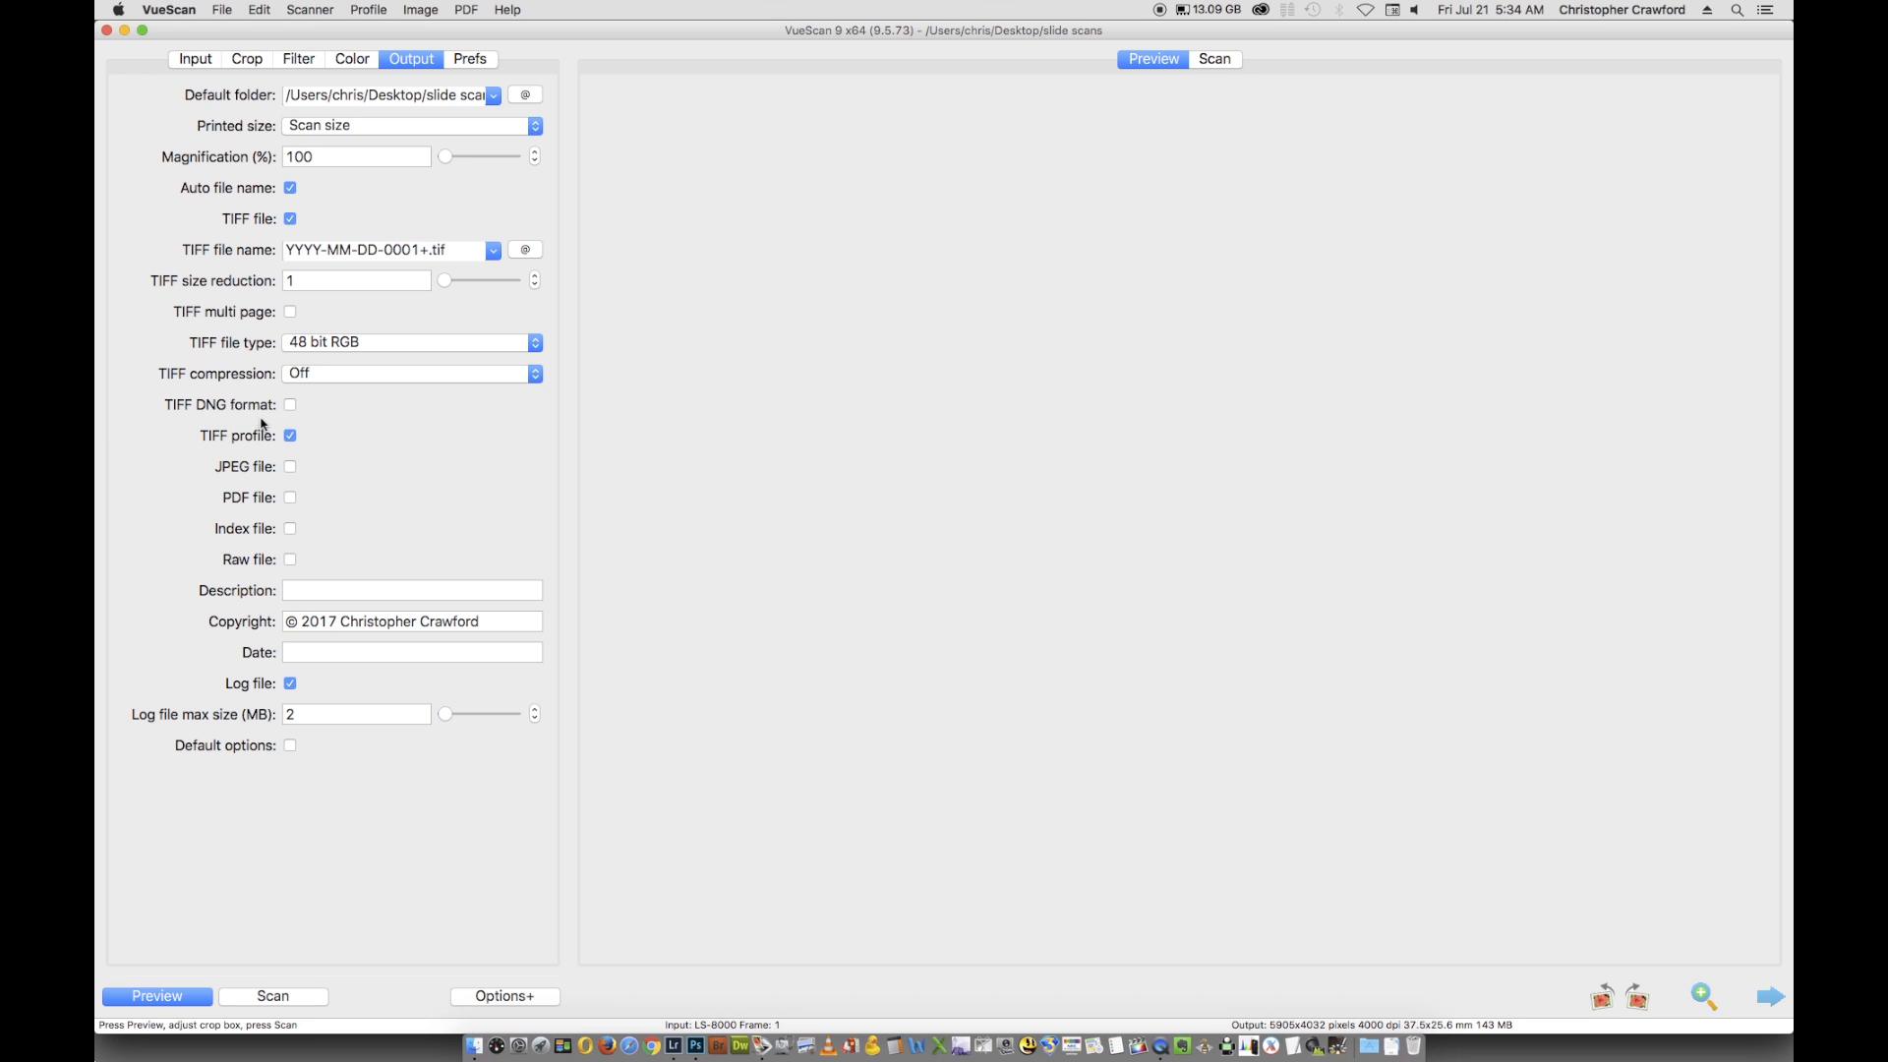
{"action": "mouse_move", "coordinate": [199, 403]}
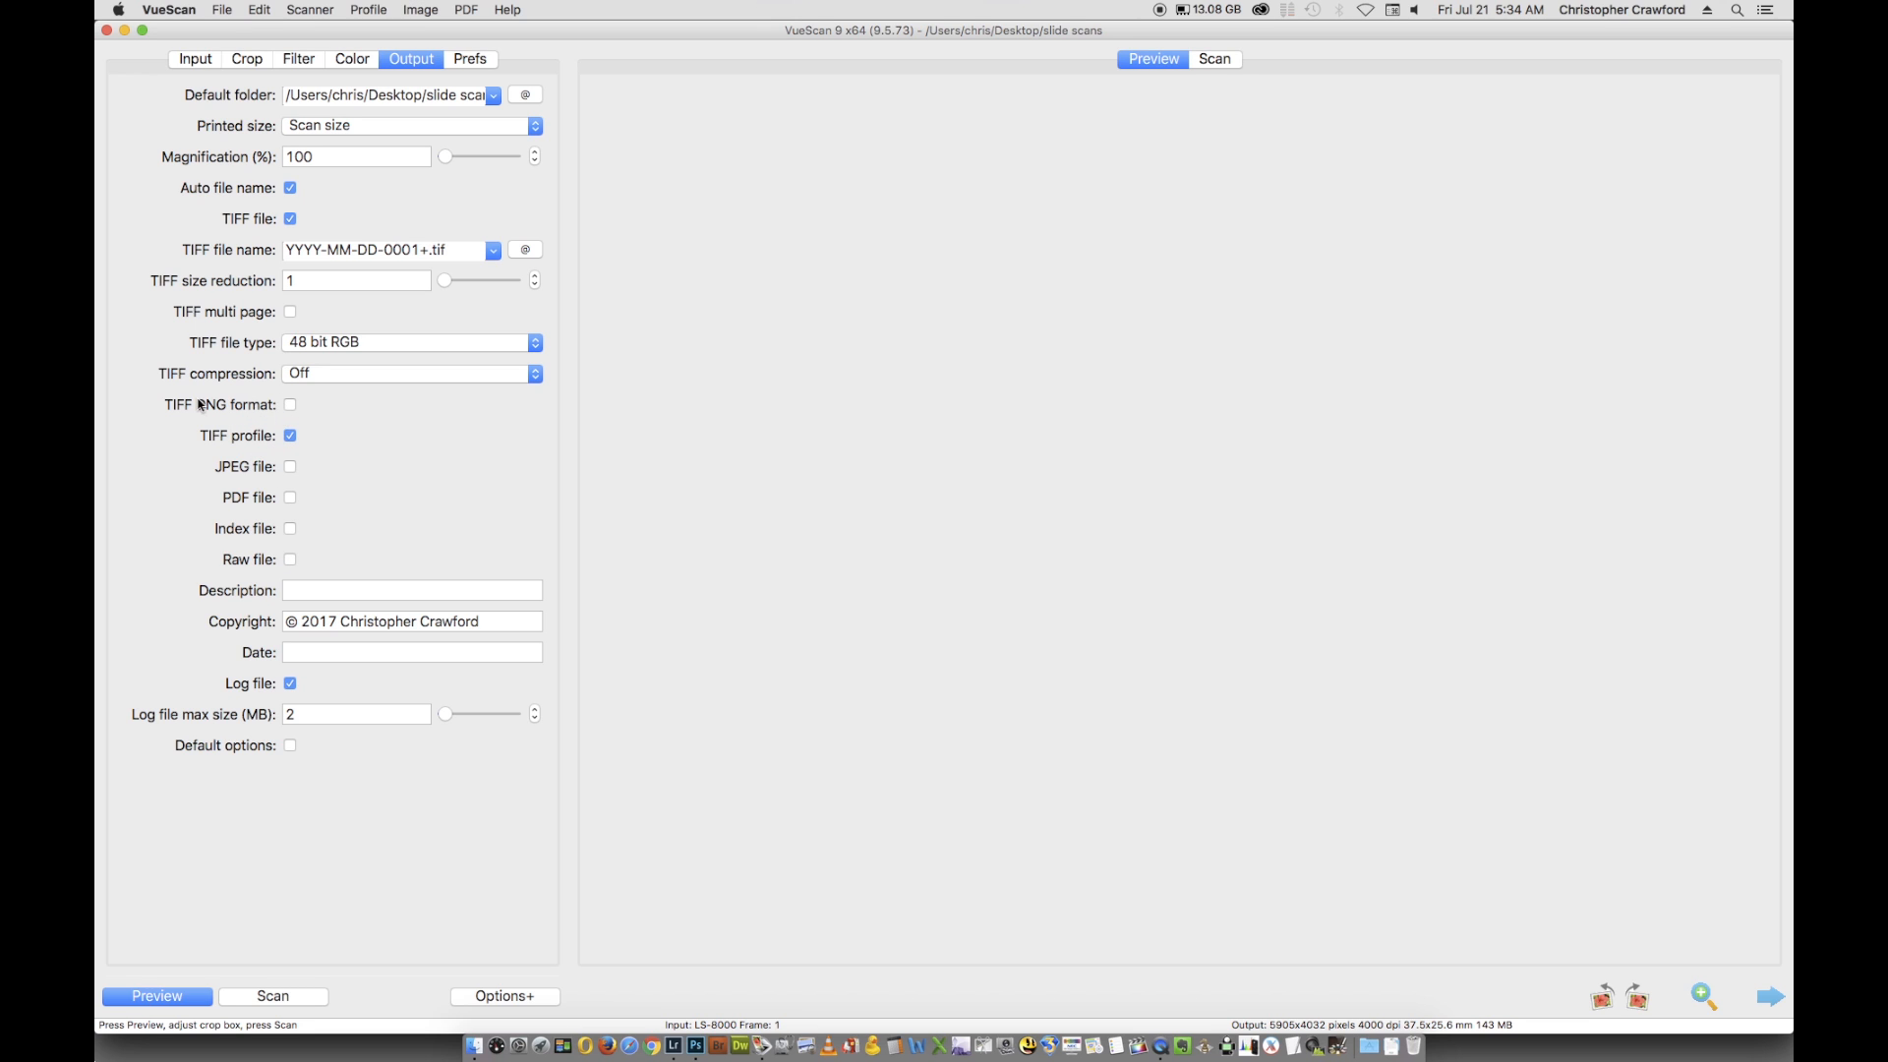
{"action": "mouse_move", "coordinate": [202, 405]}
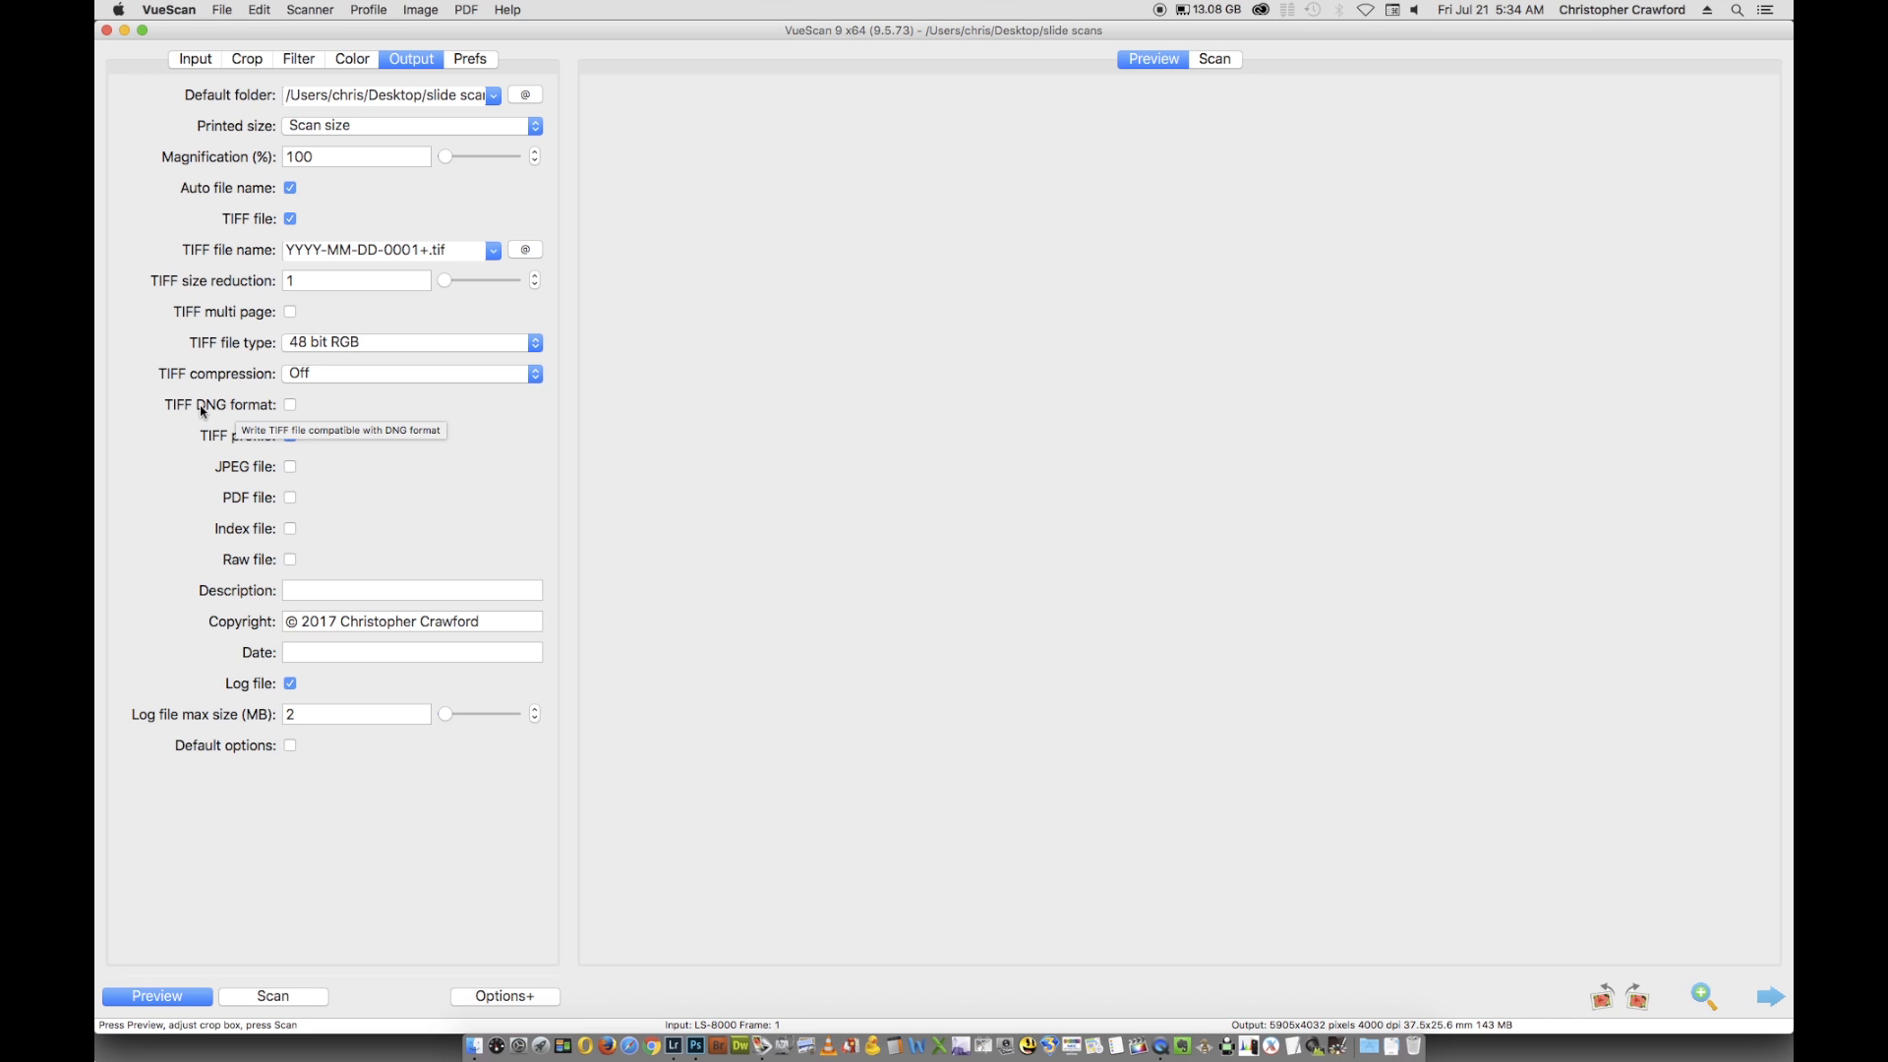
{"action": "mouse_move", "coordinate": [289, 407]}
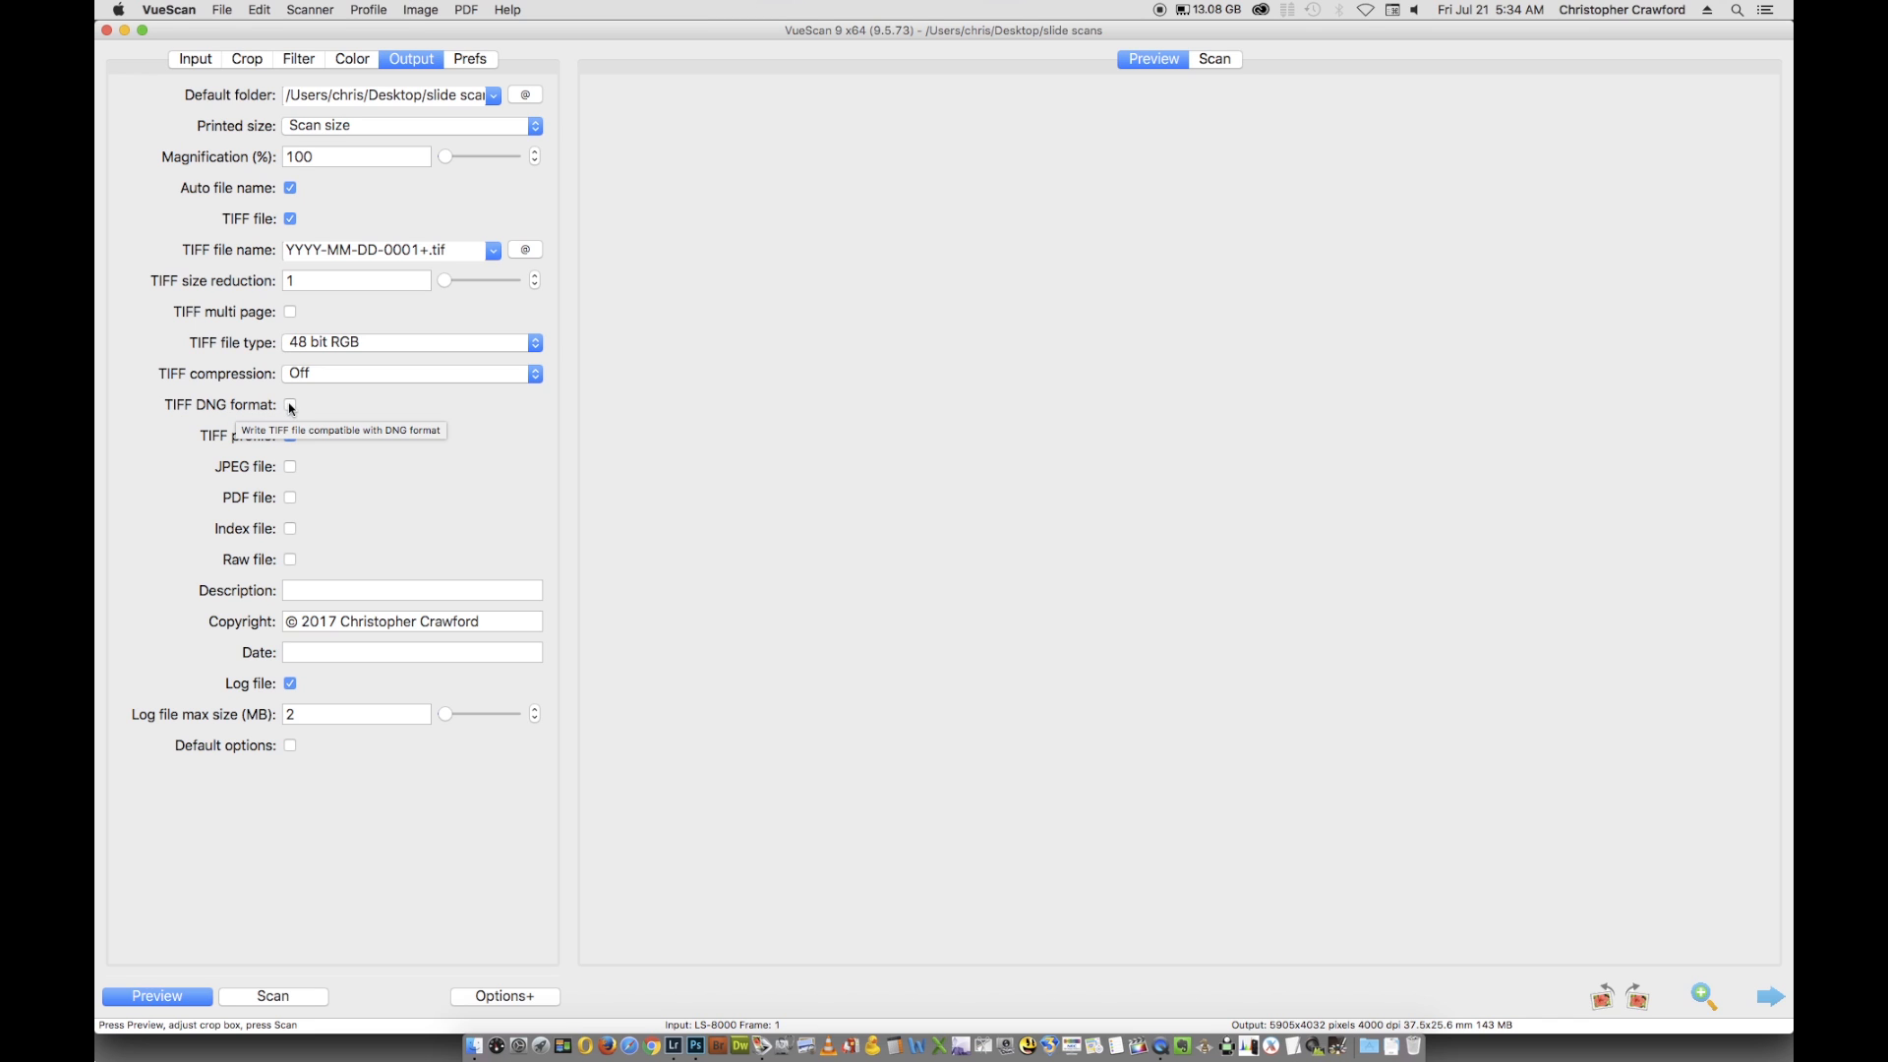
{"action": "mouse_move", "coordinate": [297, 468]}
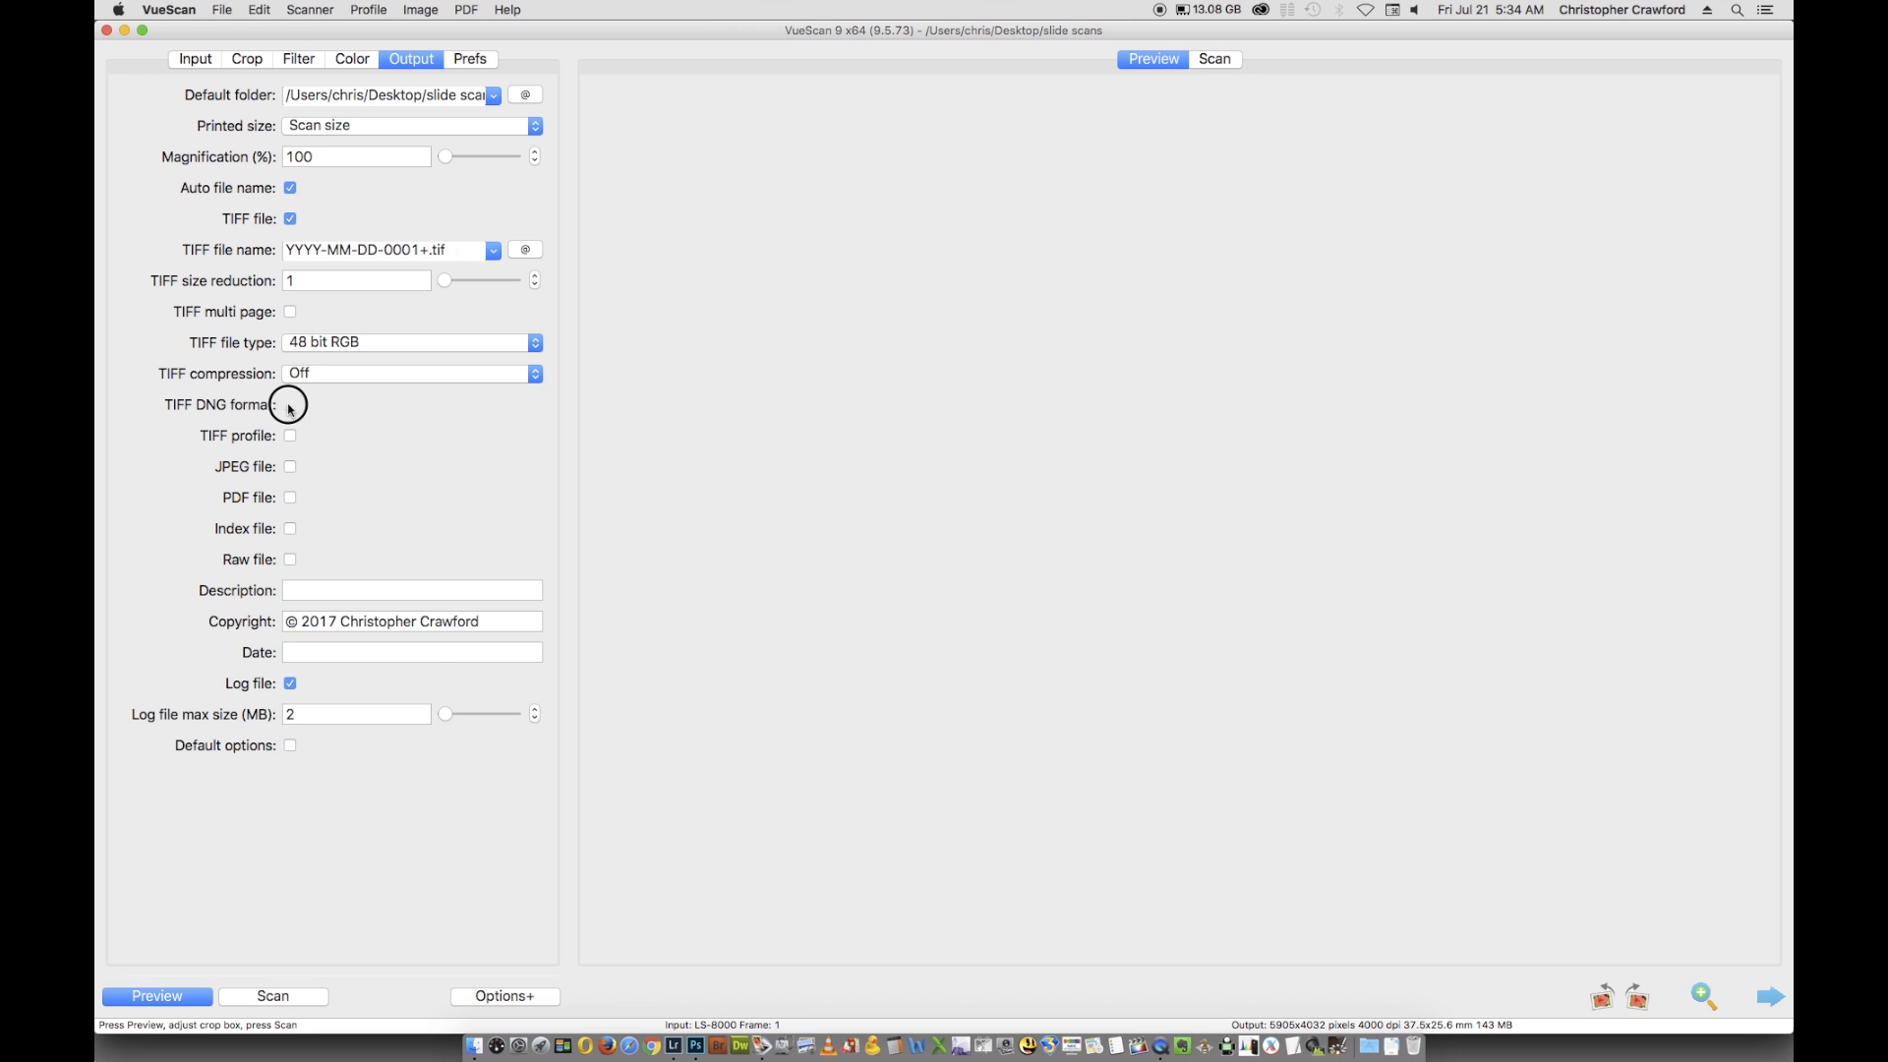
- Make the TIFF output DNG-compatible, keeping the 48 bit RGB file type
{"action": "left_click", "coordinate": [289, 403]}
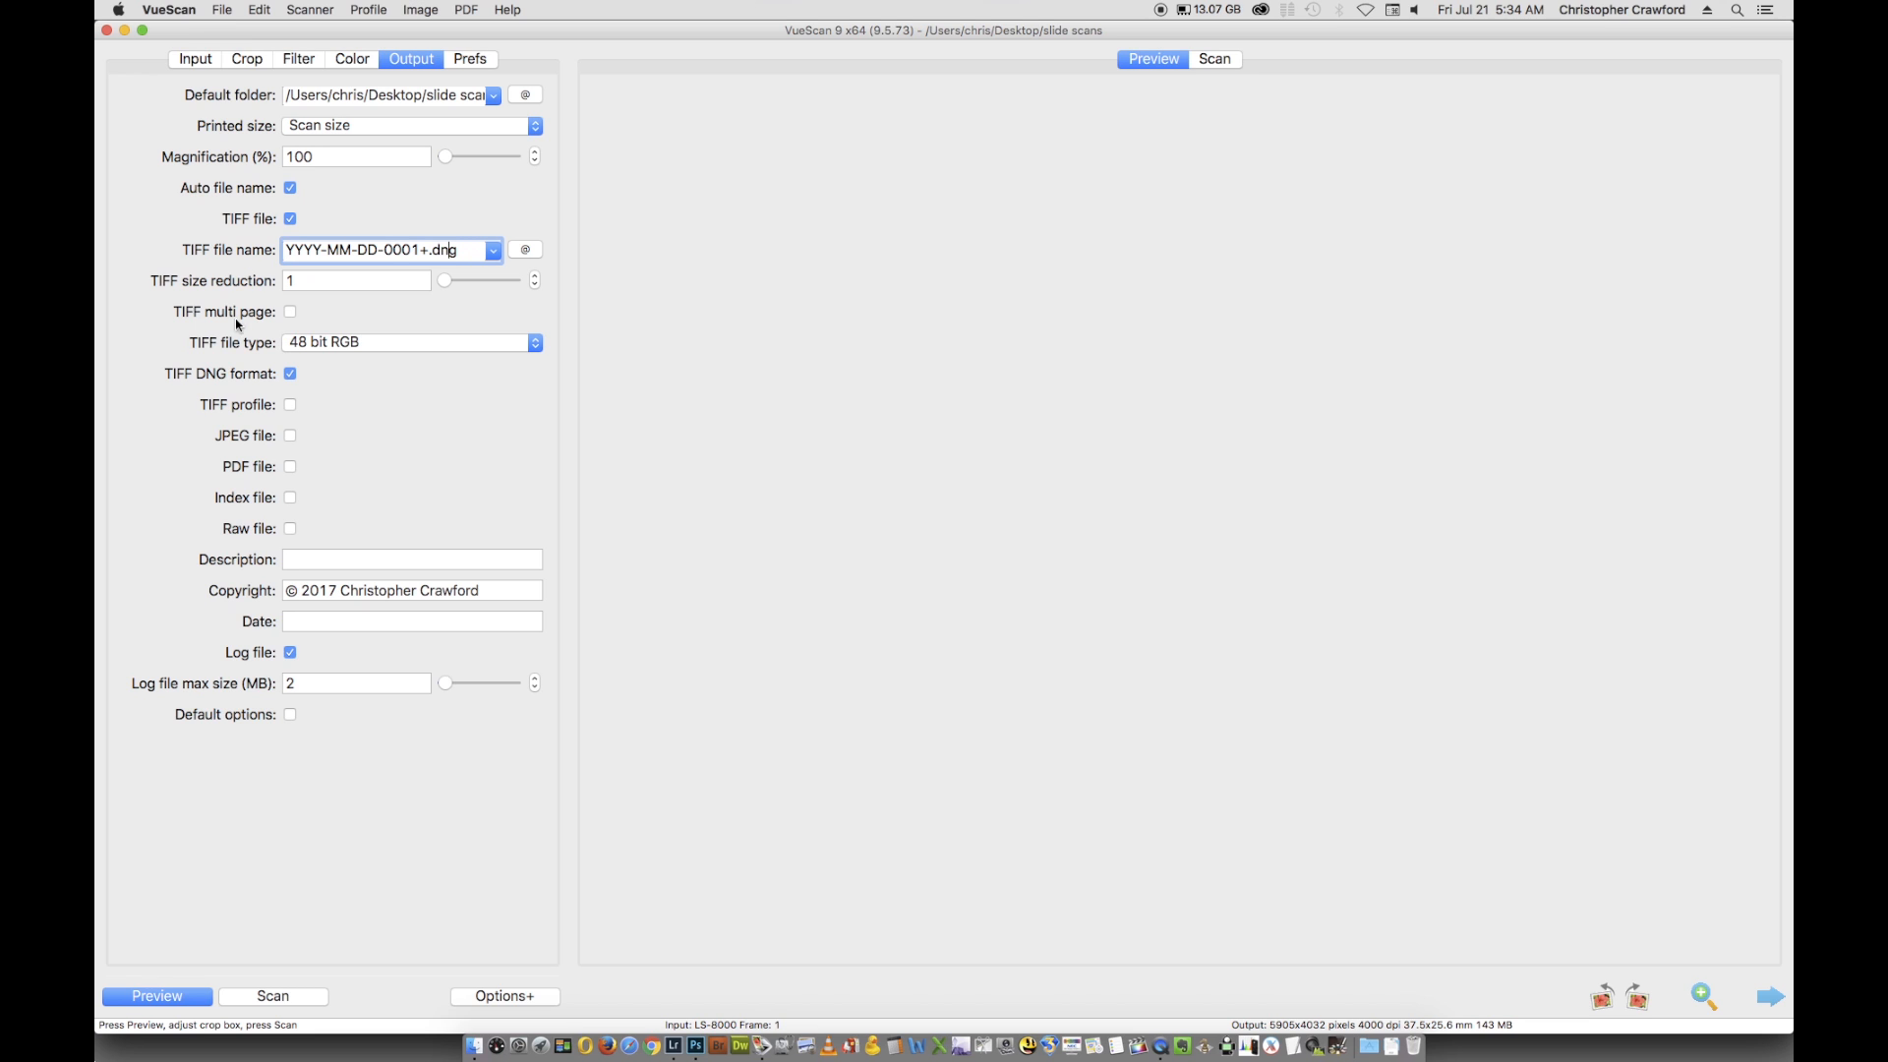
{"action": "mouse_move", "coordinate": [311, 350]}
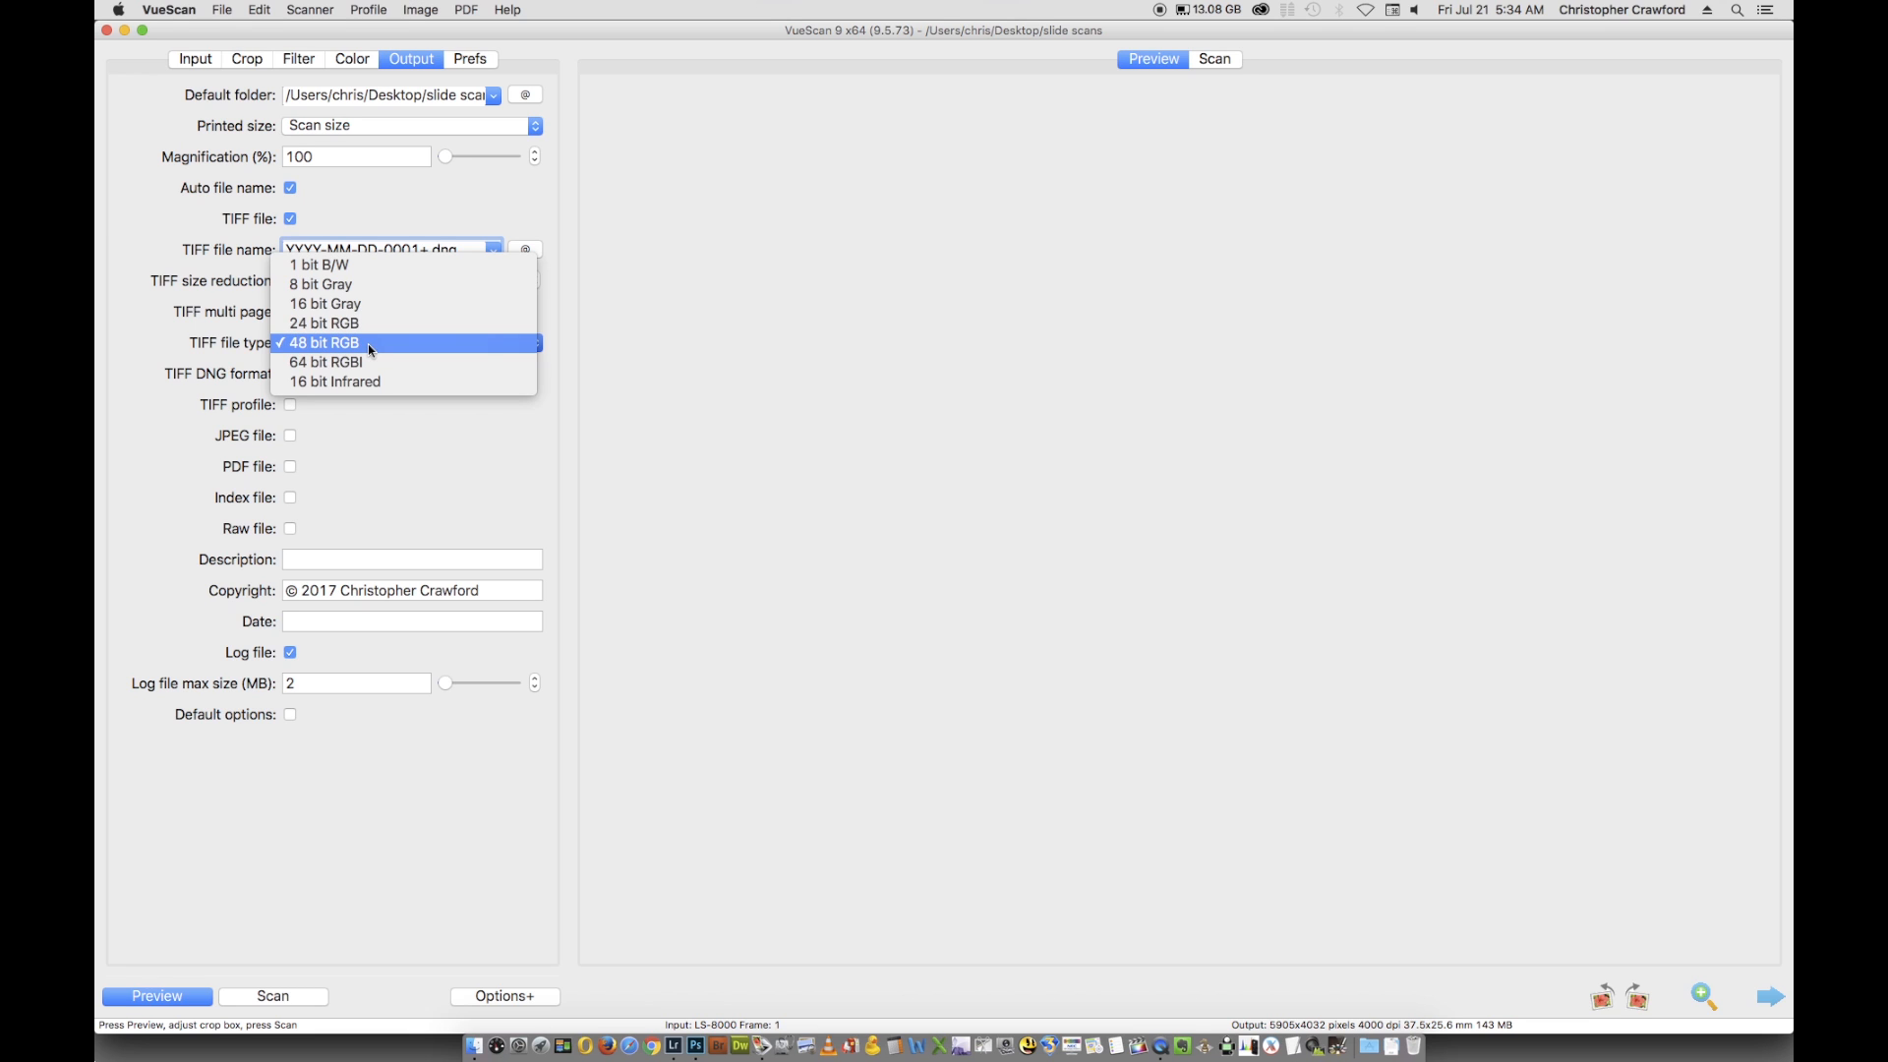
{"action": "left_click", "coordinate": [322, 343]}
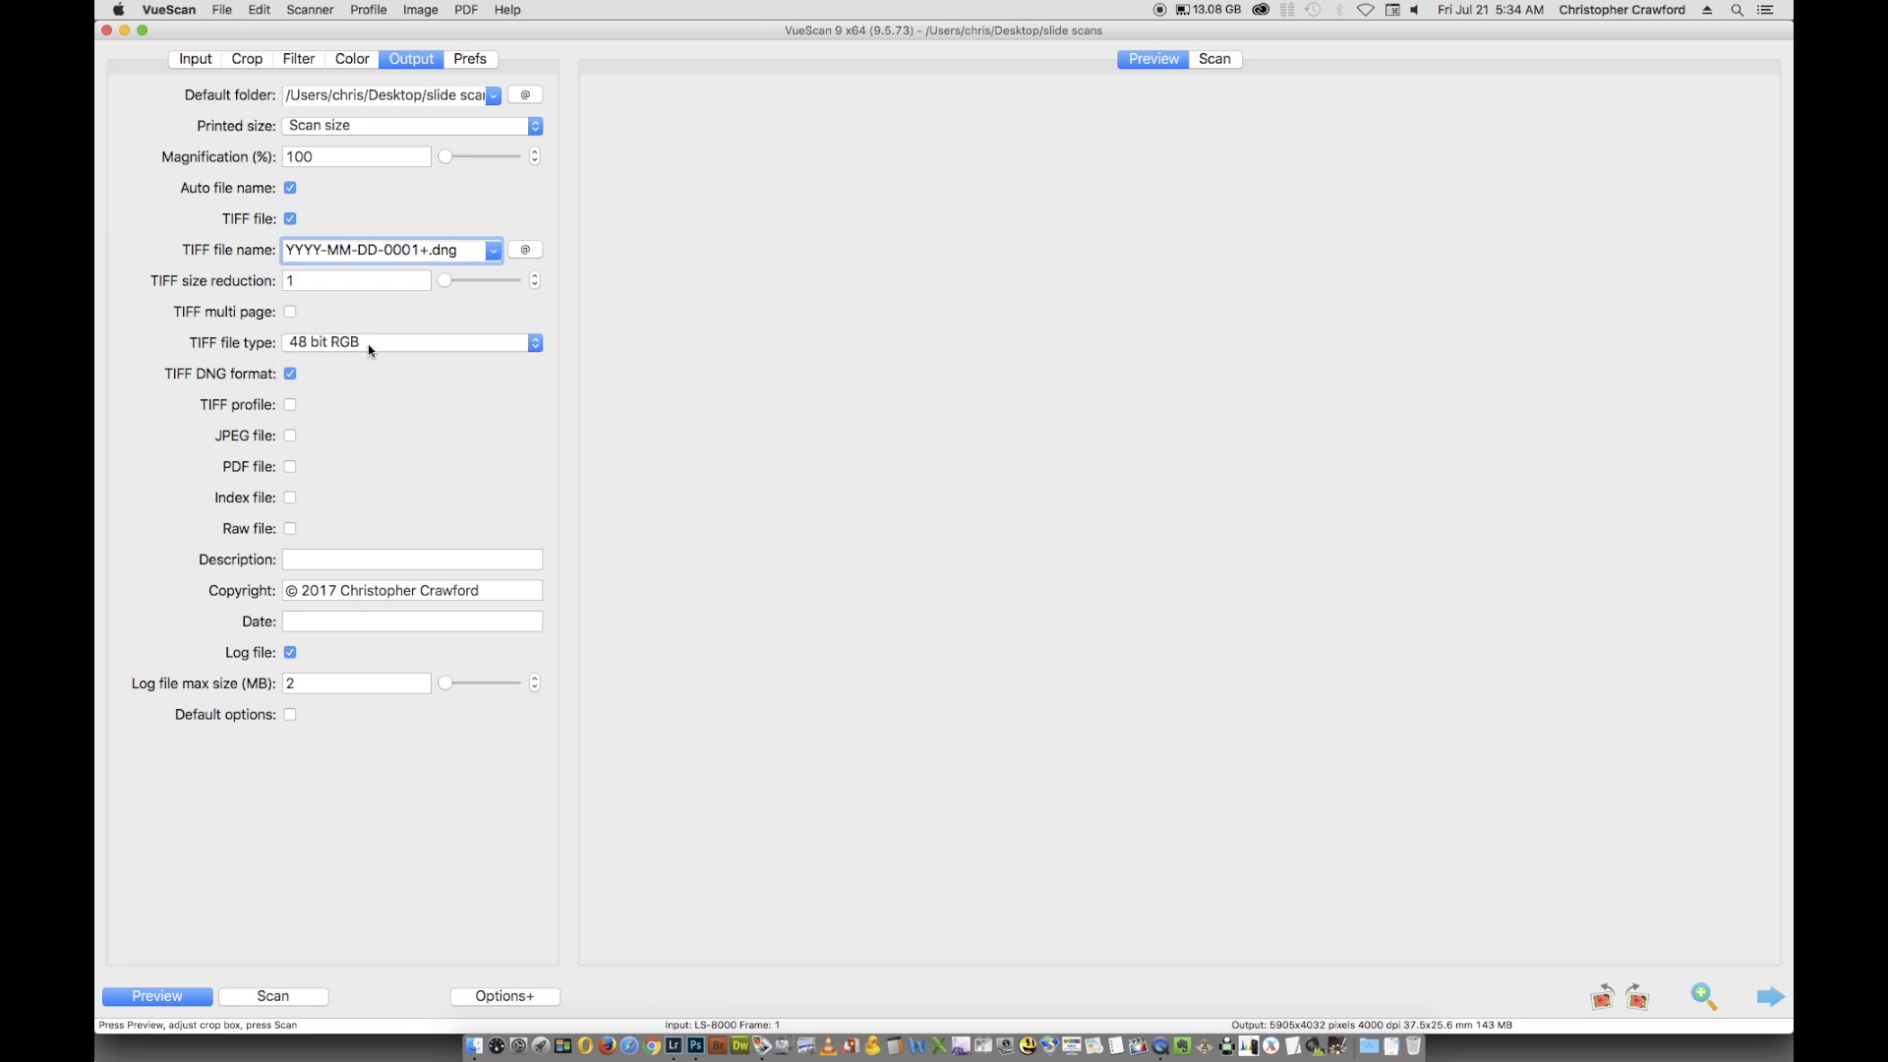
{"action": "mouse_move", "coordinate": [346, 578]}
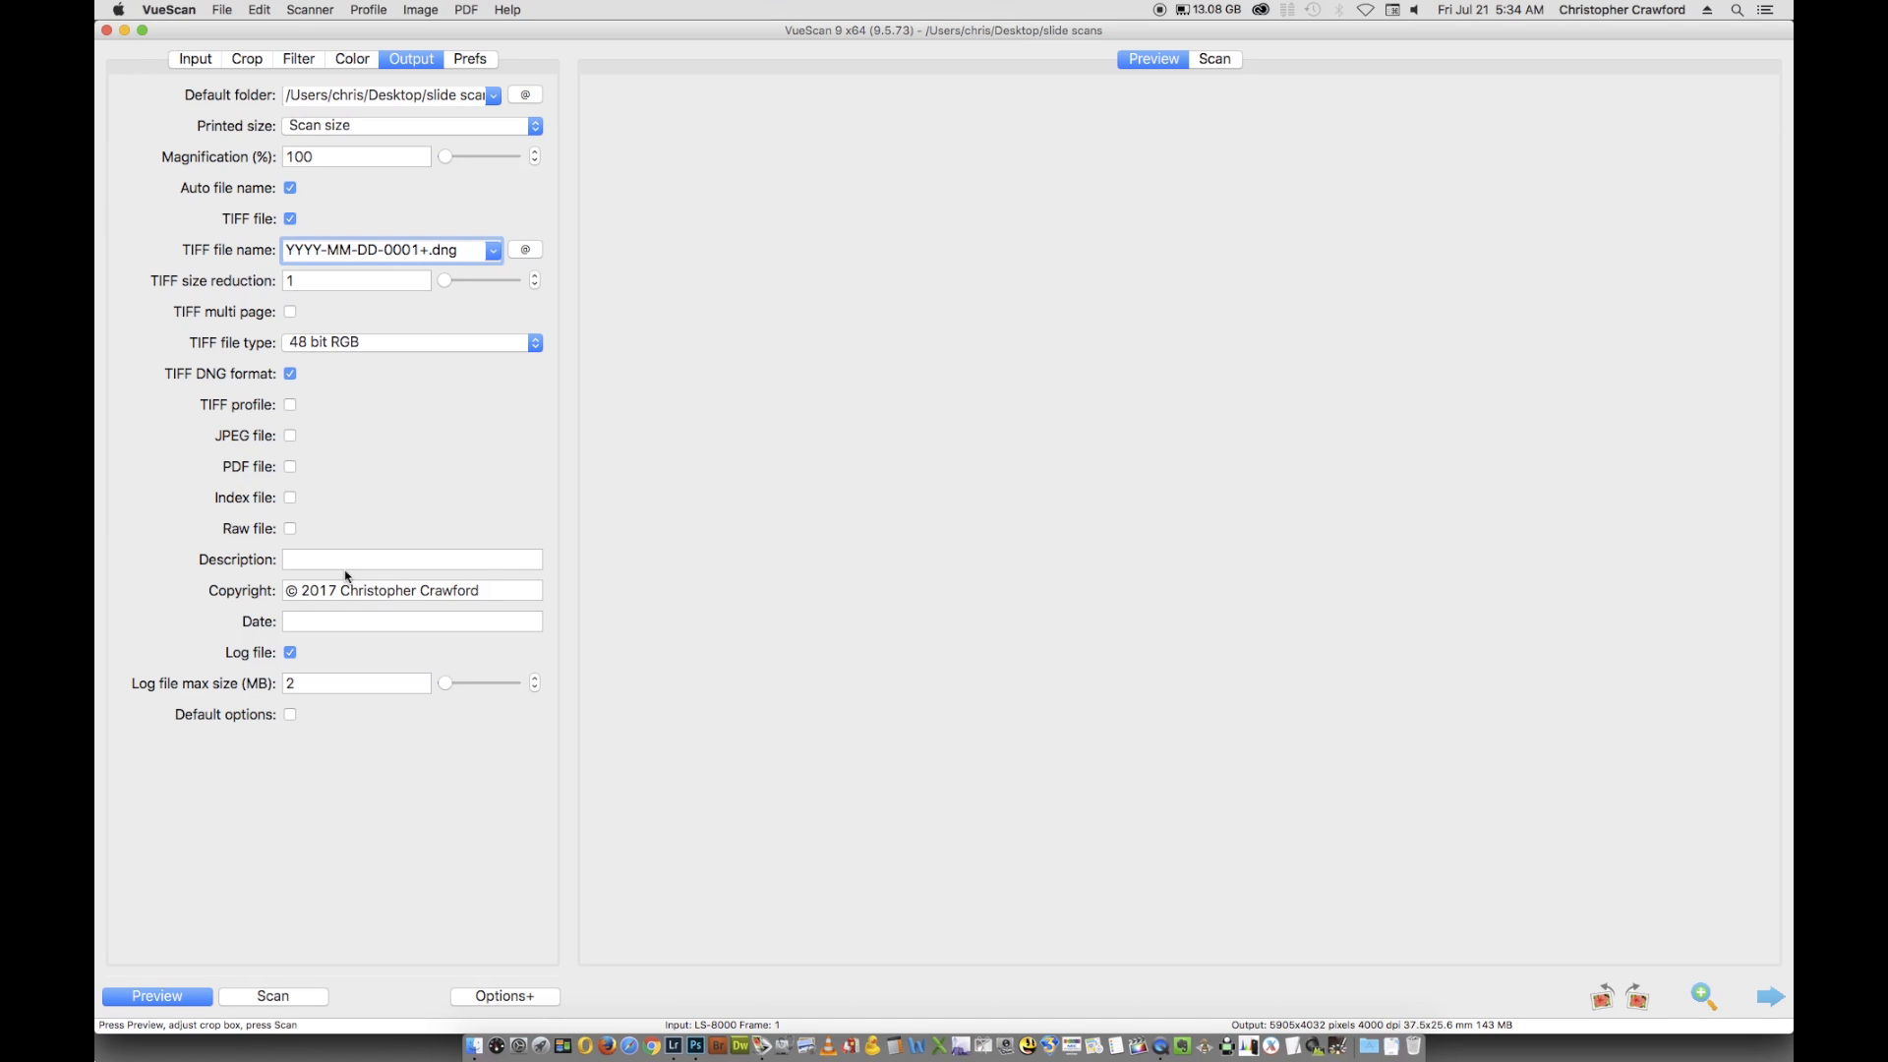
{"action": "mouse_move", "coordinate": [272, 313]}
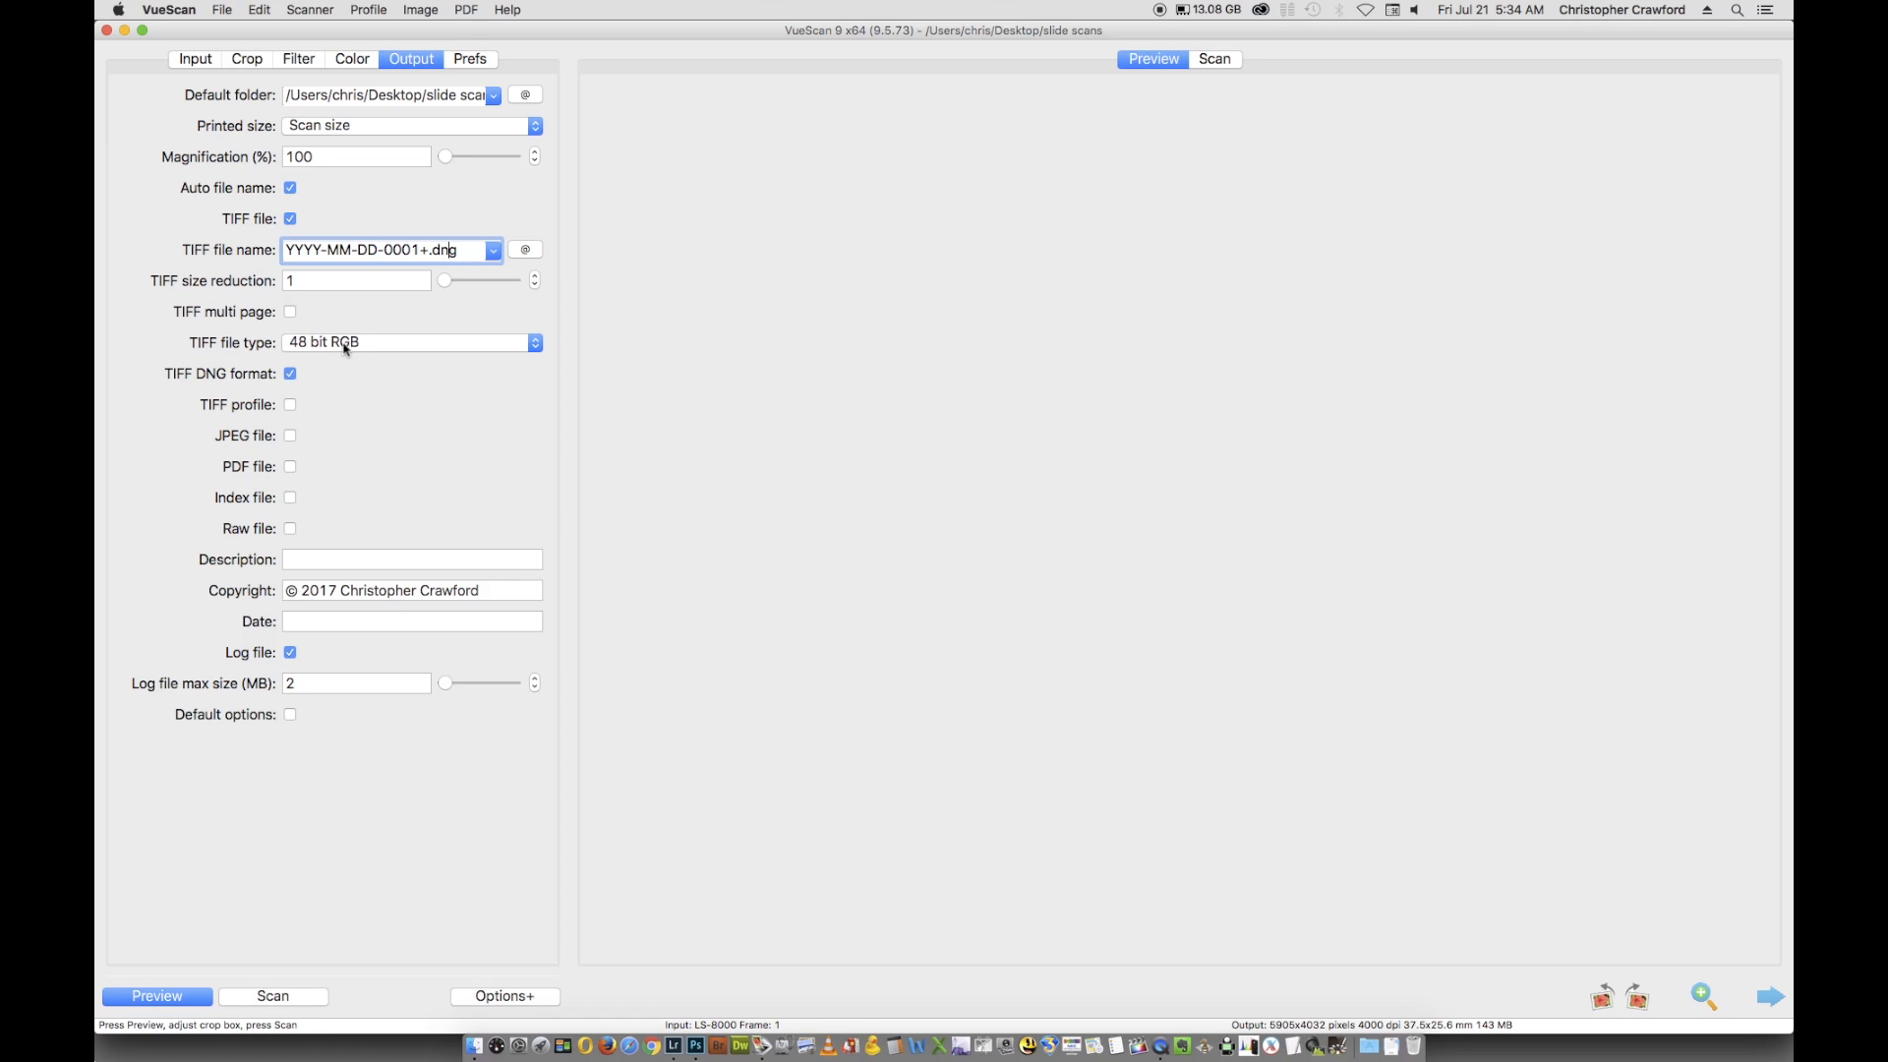
{"action": "mouse_move", "coordinate": [360, 358]}
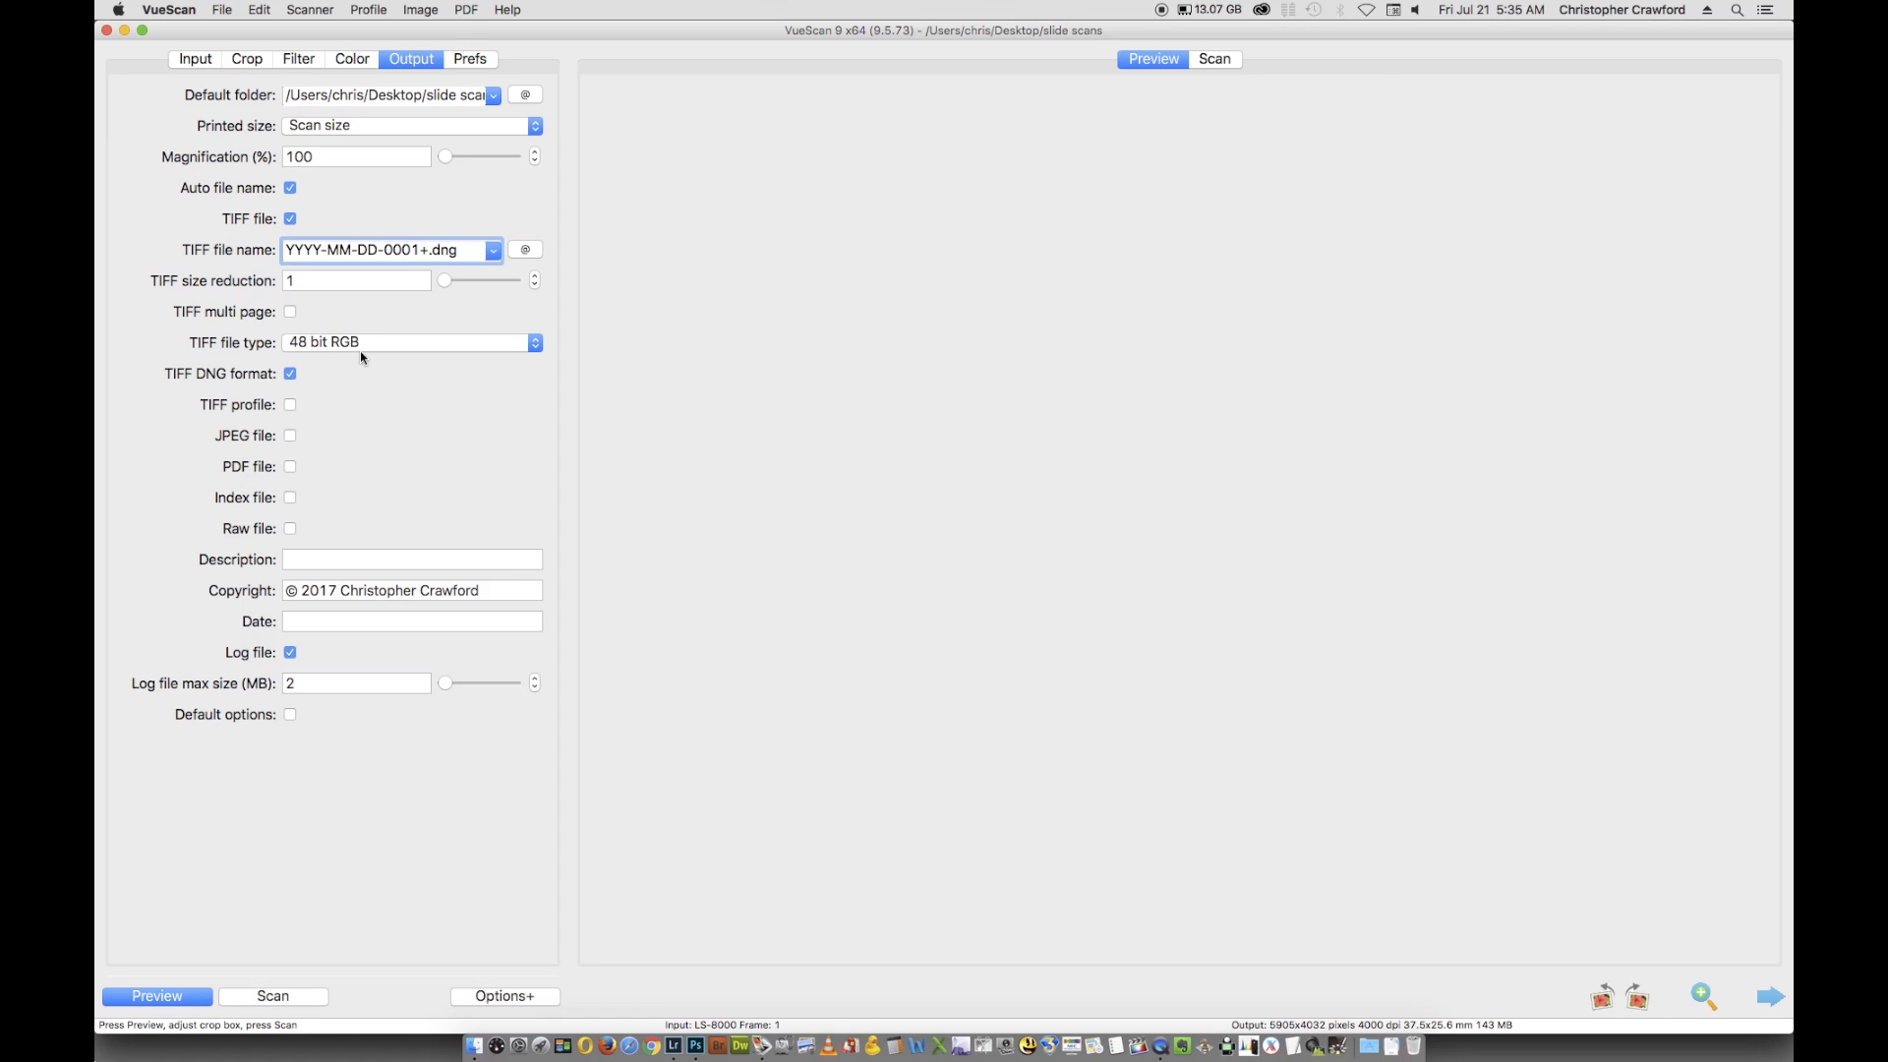
{"action": "mouse_move", "coordinate": [726, 484]}
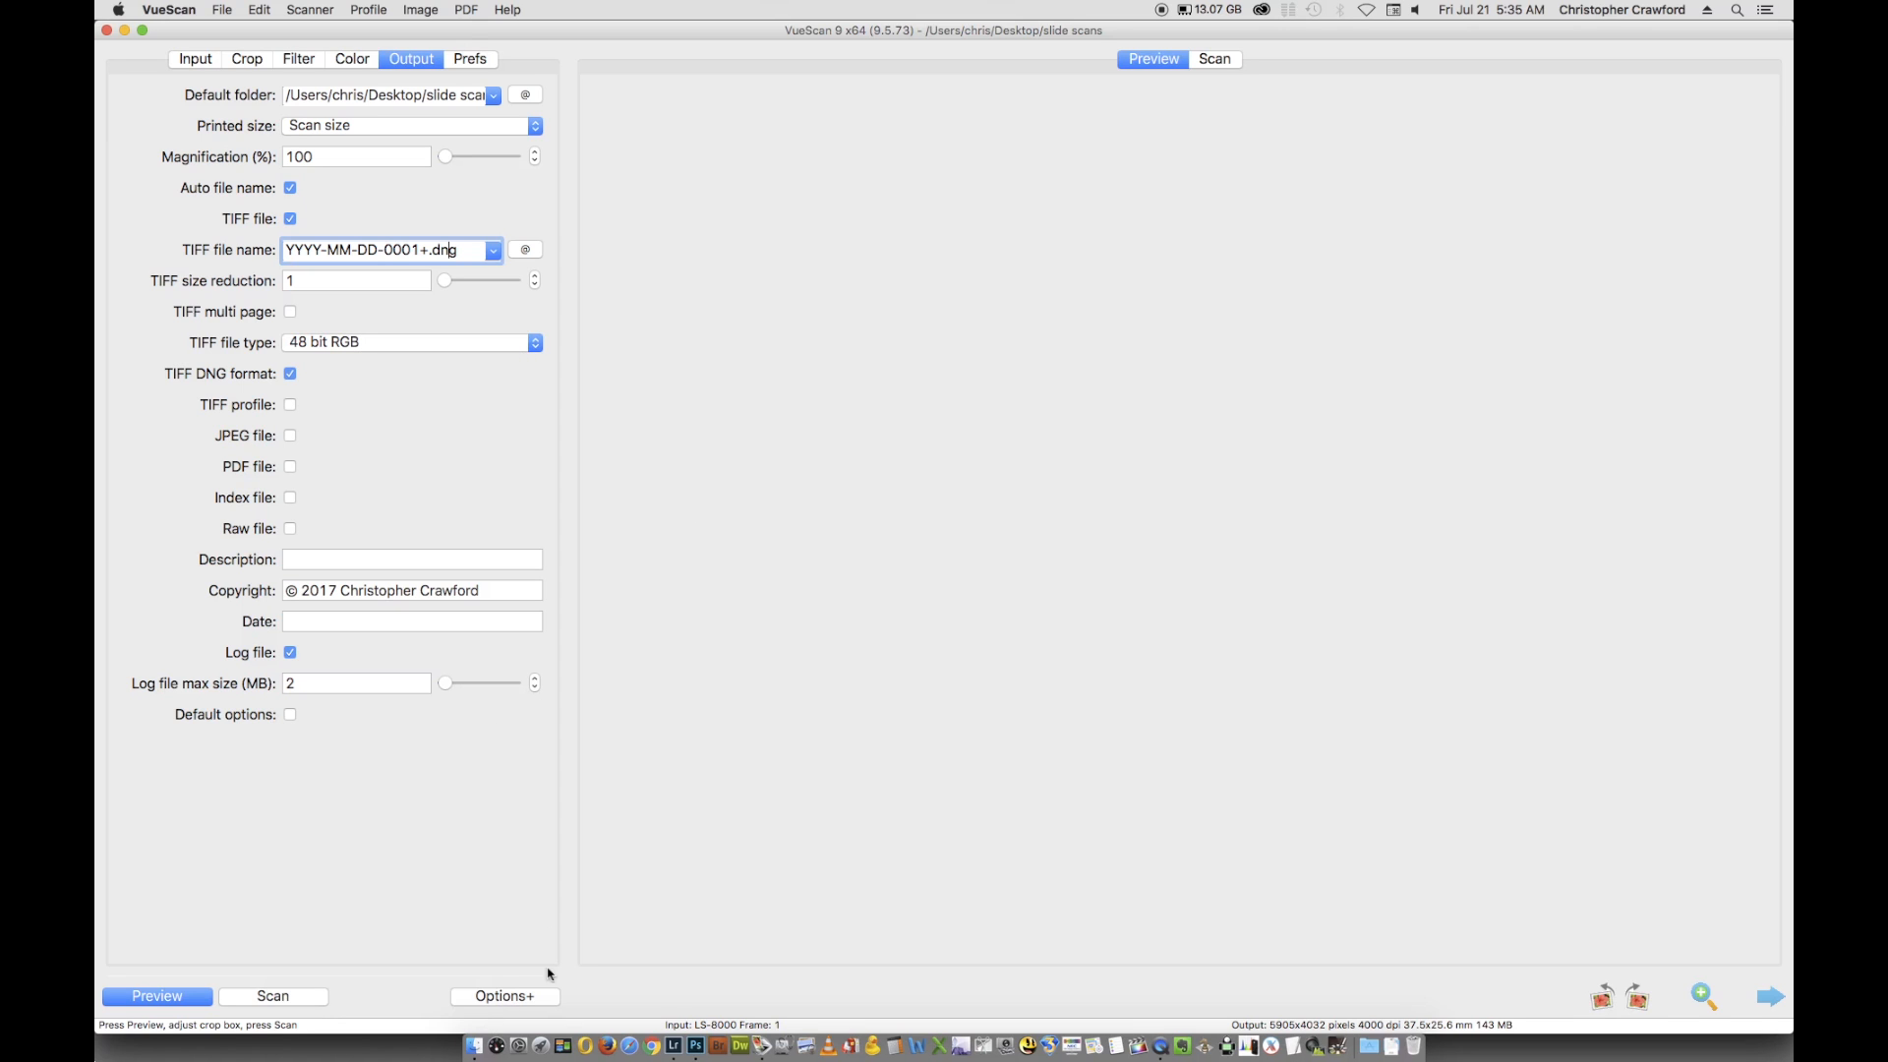
{"action": "mouse_move", "coordinate": [609, 934]}
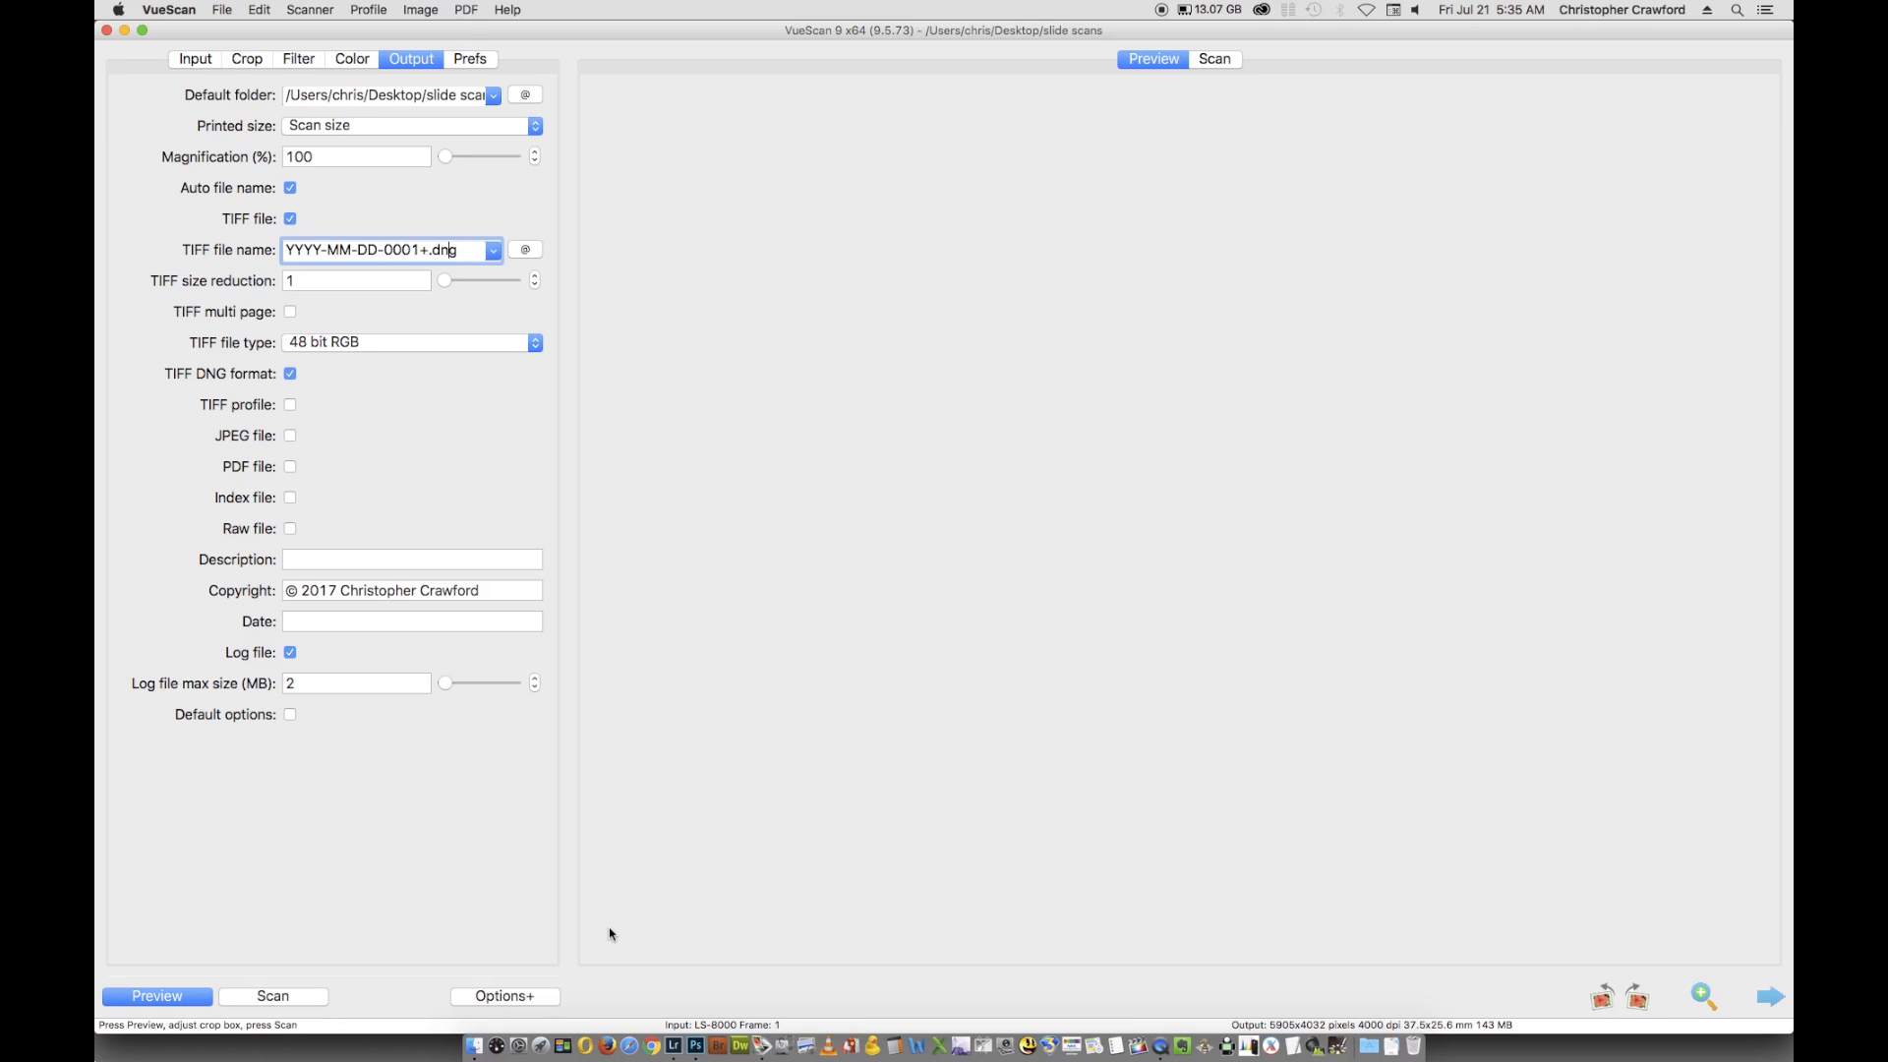
{"action": "mouse_move", "coordinate": [470, 535]}
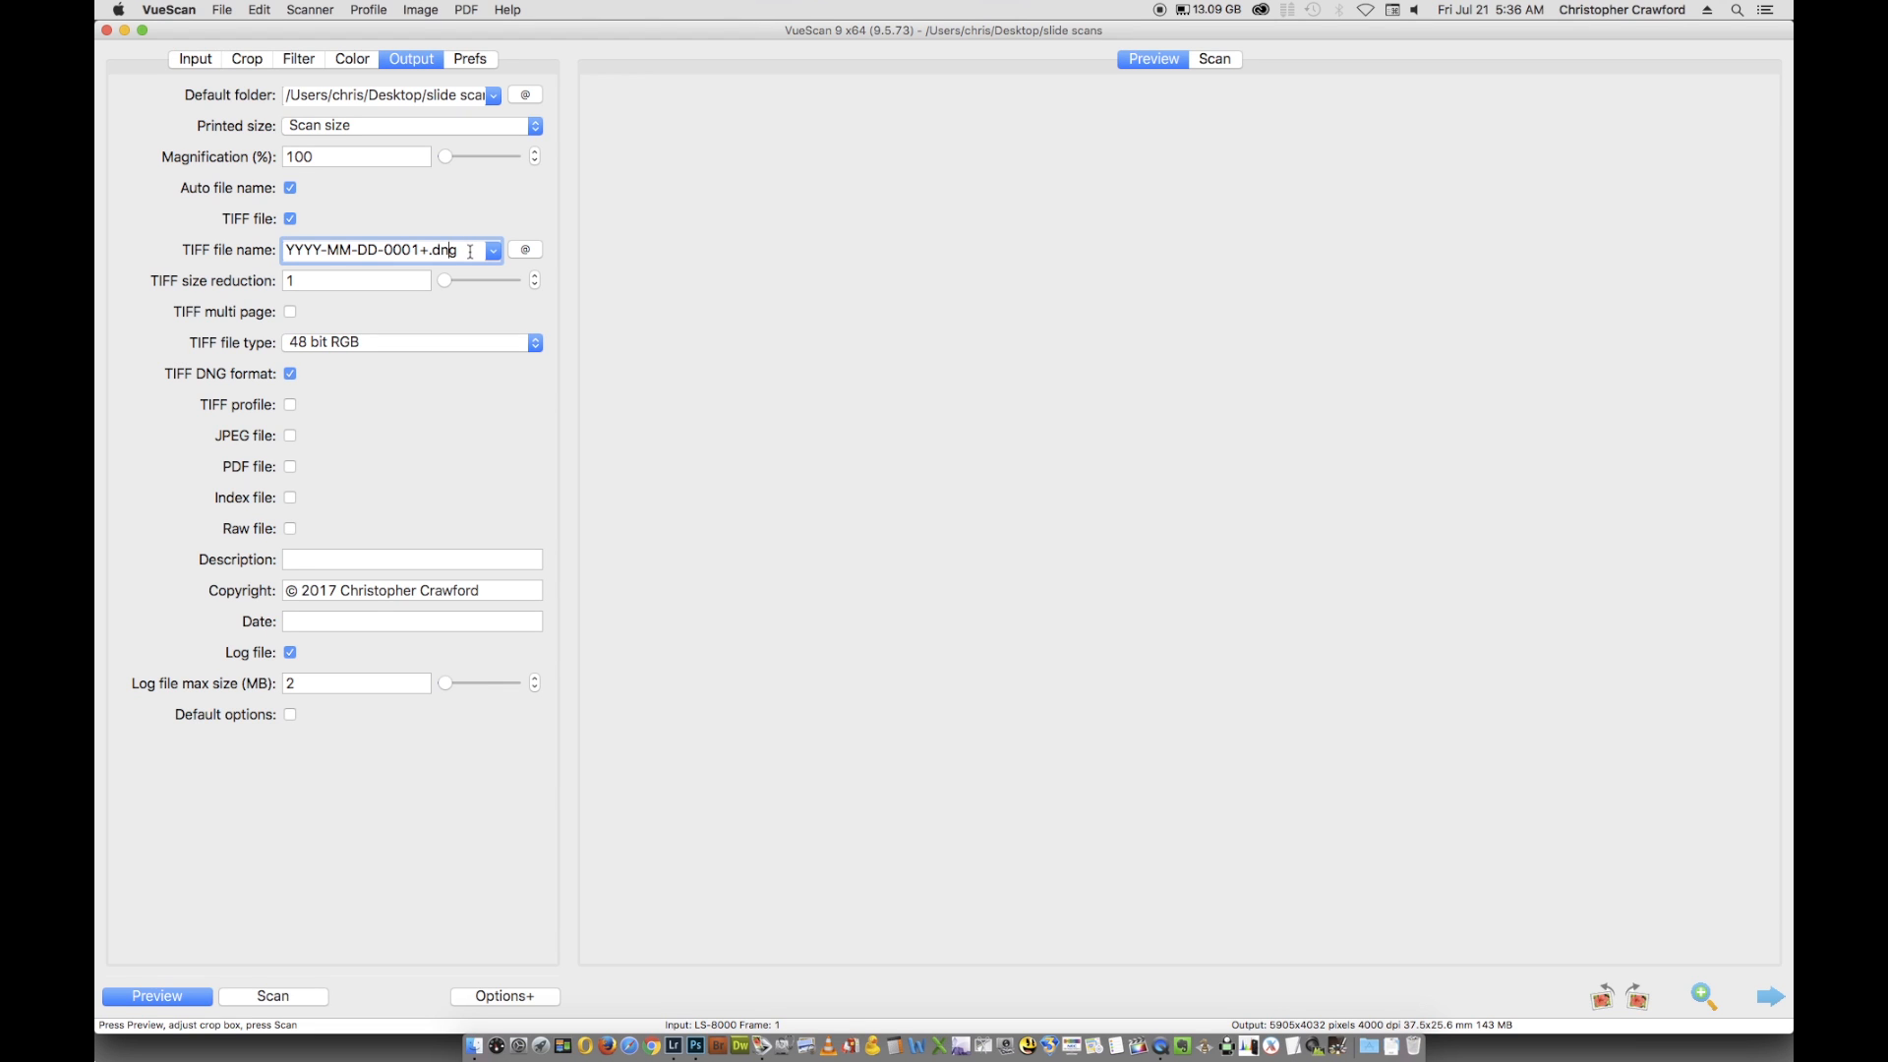
{"action": "mouse_move", "coordinate": [673, 997]}
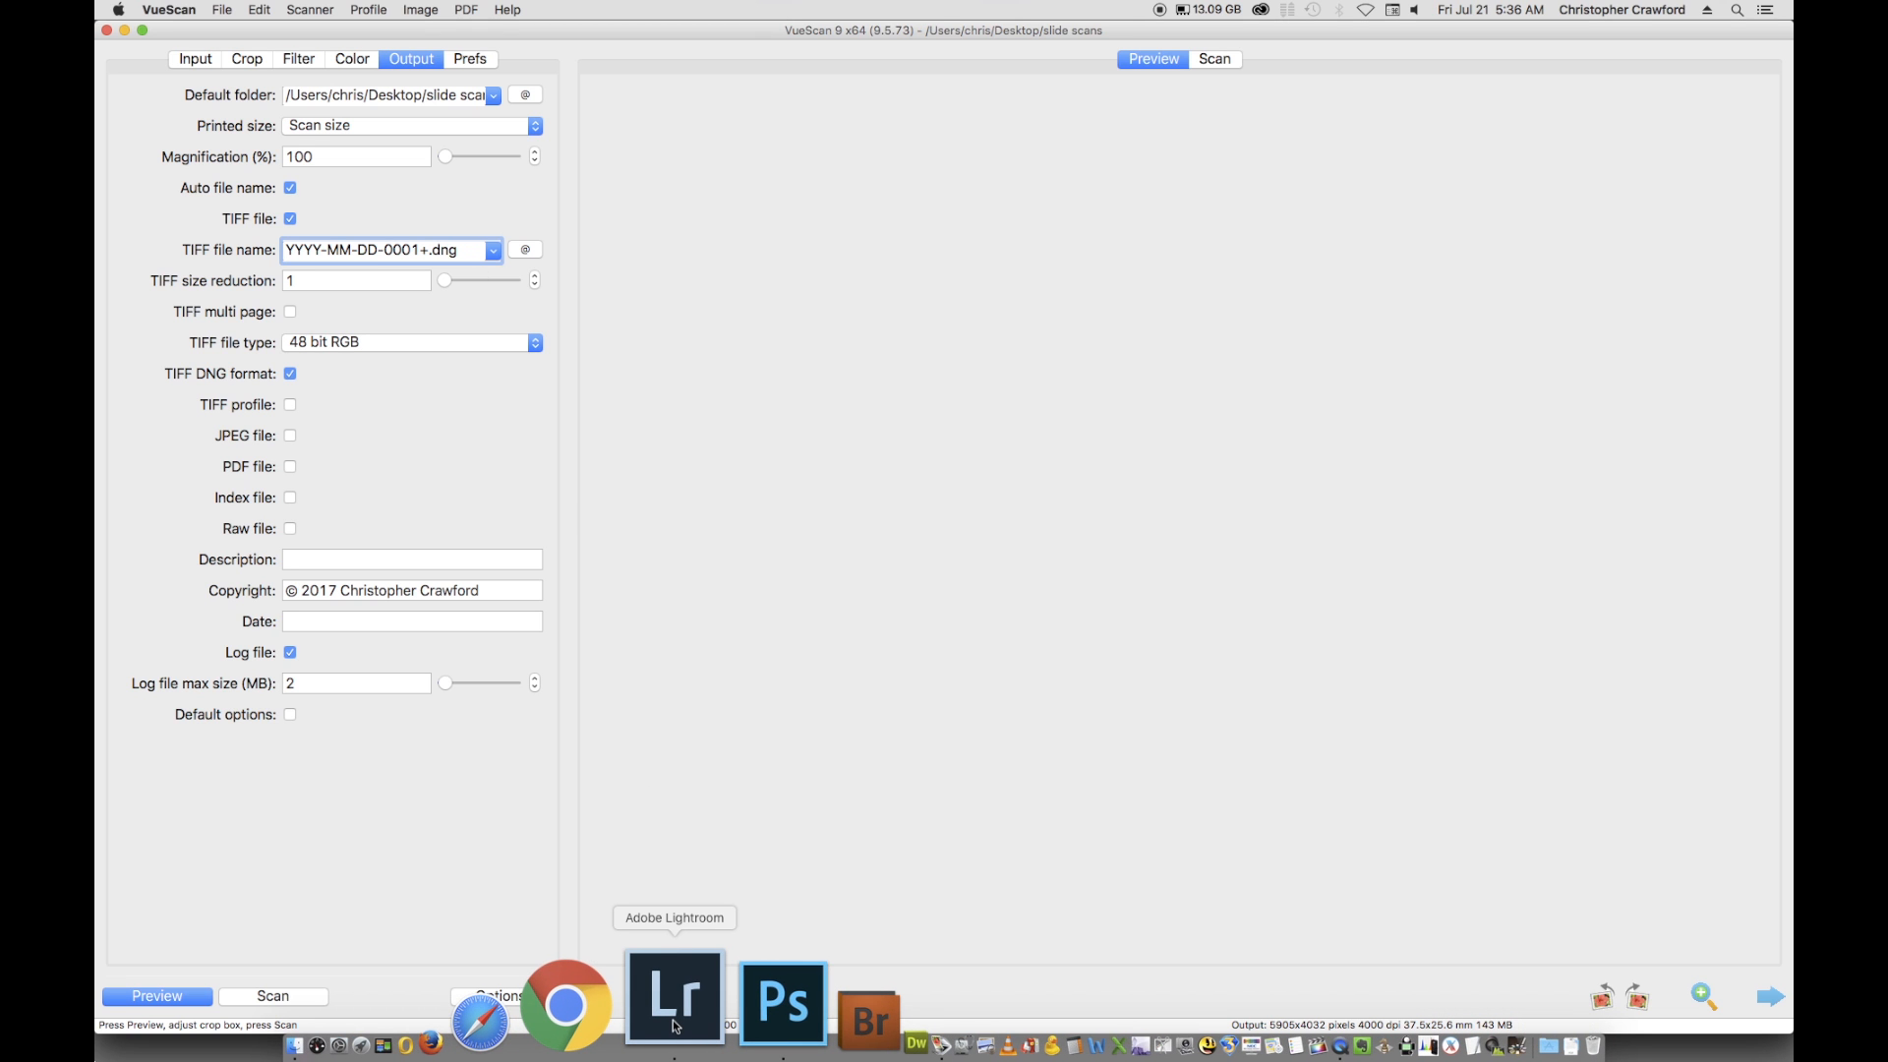
- Switch to Lightroom's Library and scroll the Folders panel toward raw scanning
{"action": "left_click", "coordinate": [675, 995]}
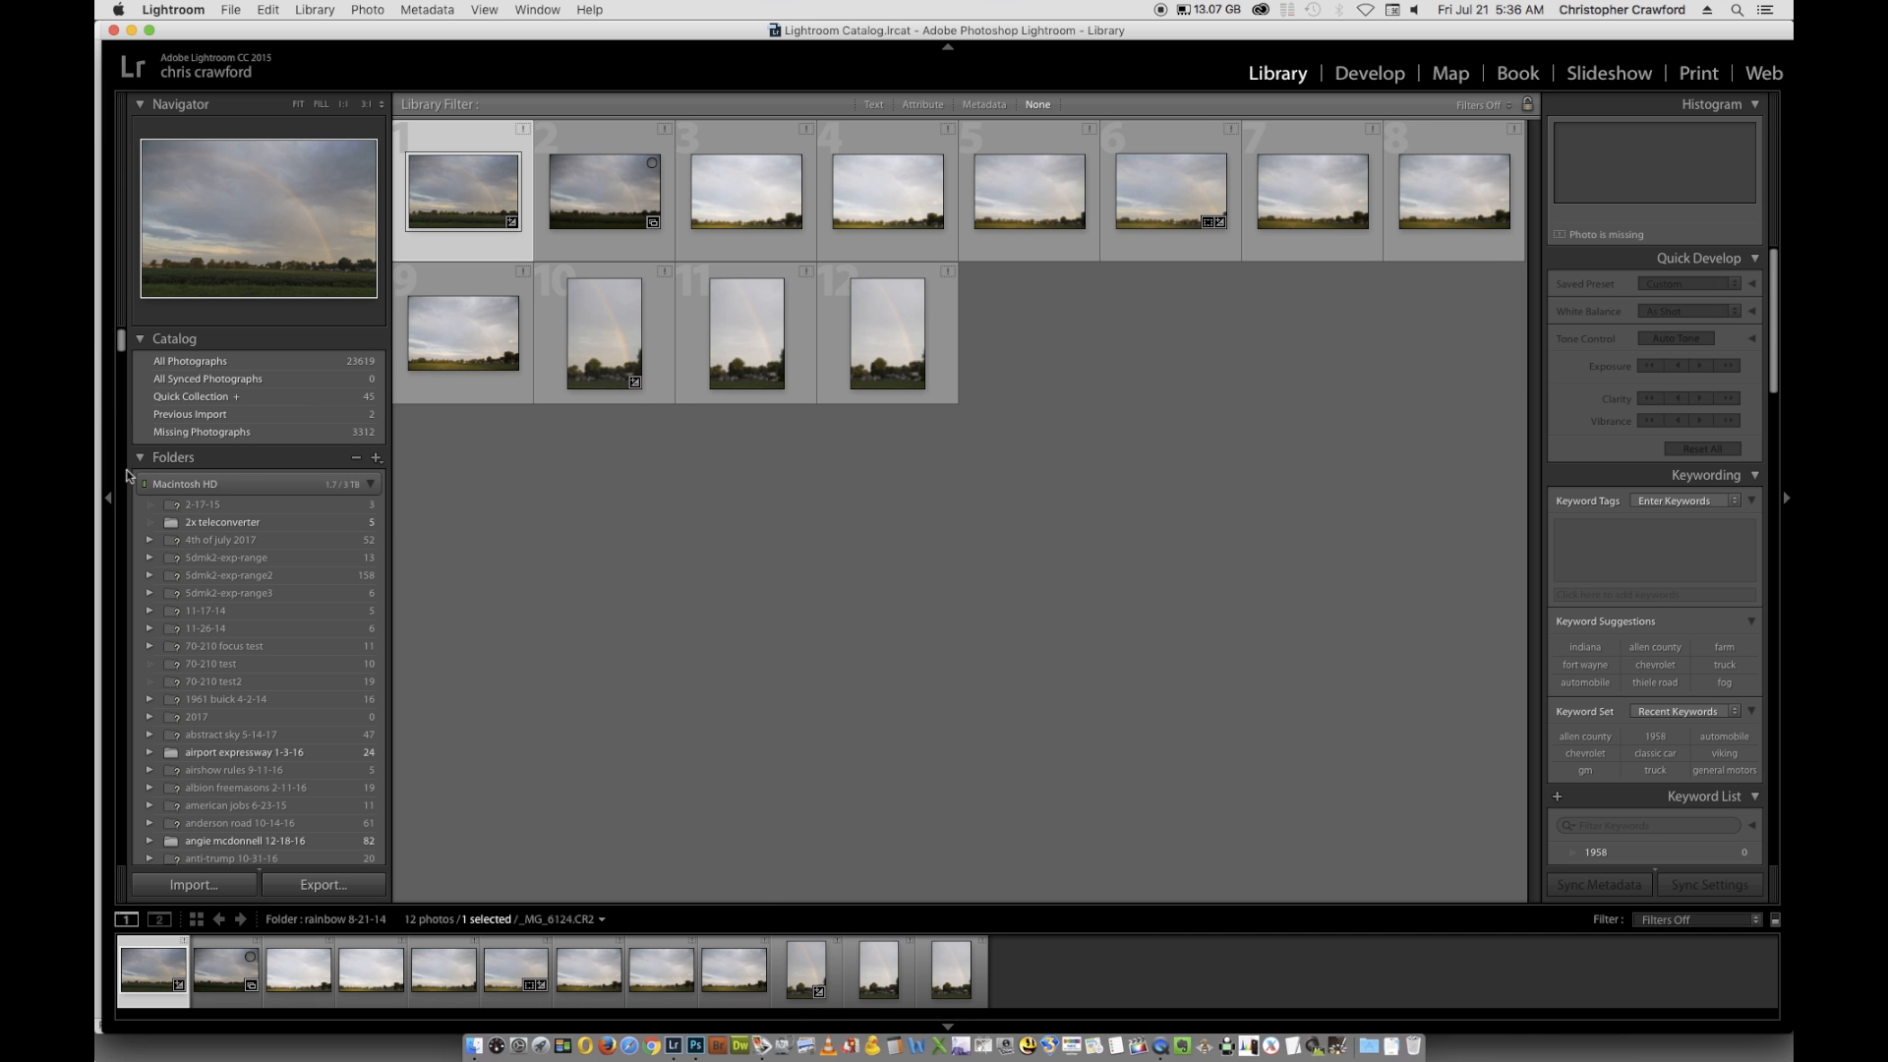
{"action": "scroll", "scroll_direction": "down", "scroll_amount": 3}
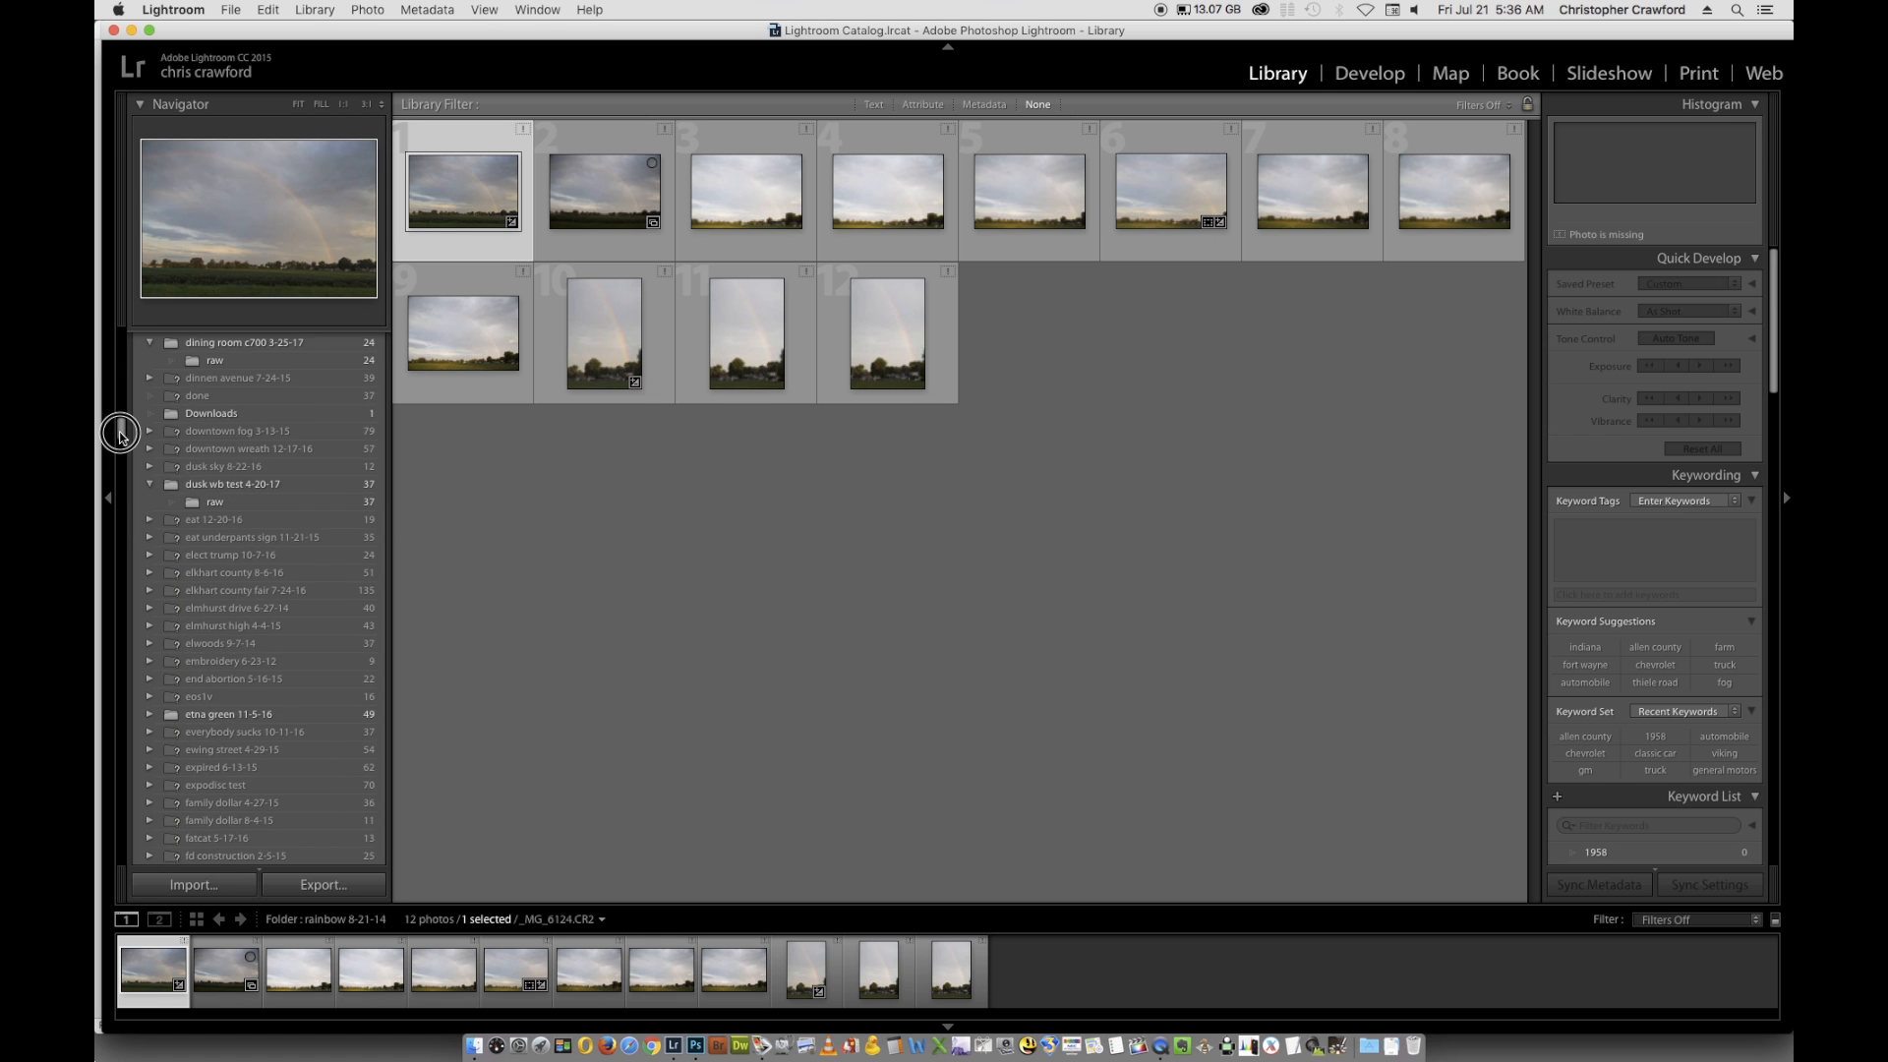
{"action": "scroll", "scroll_direction": "down", "scroll_amount": 3}
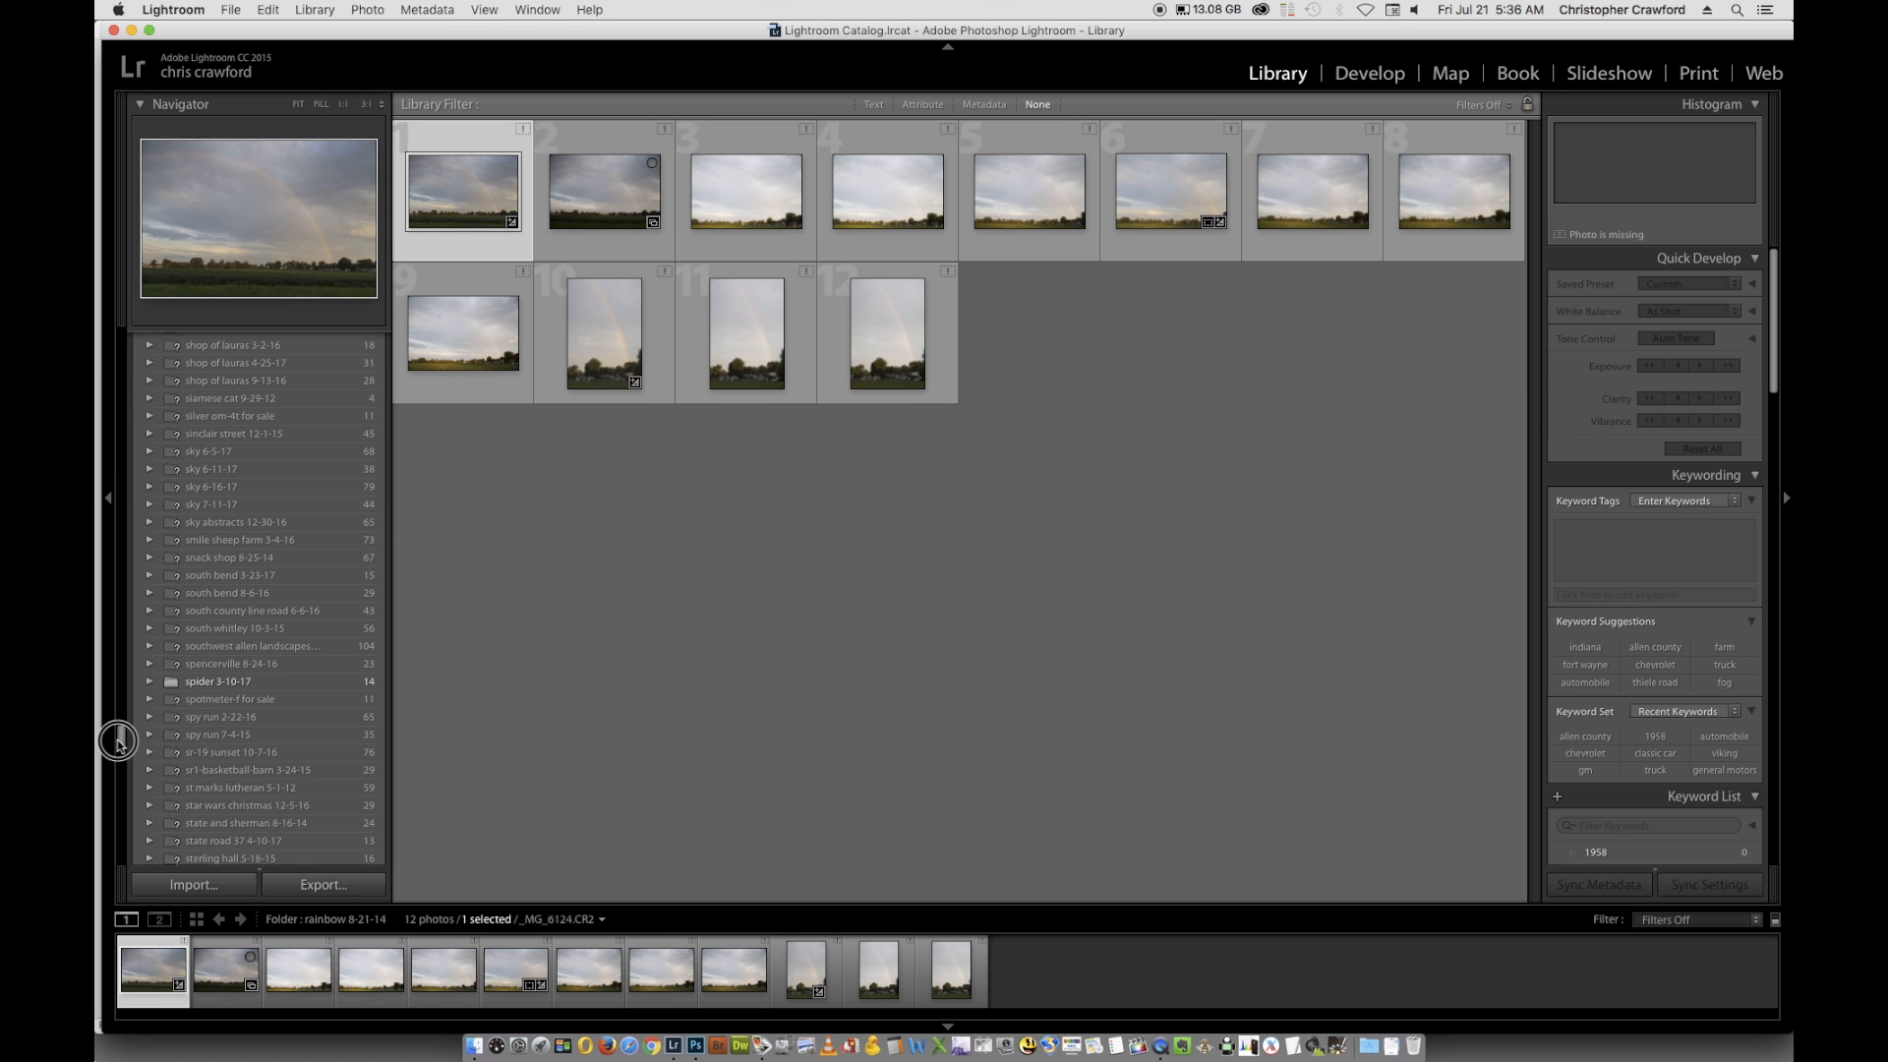
{"action": "scroll", "scroll_direction": "up", "scroll_amount": 3}
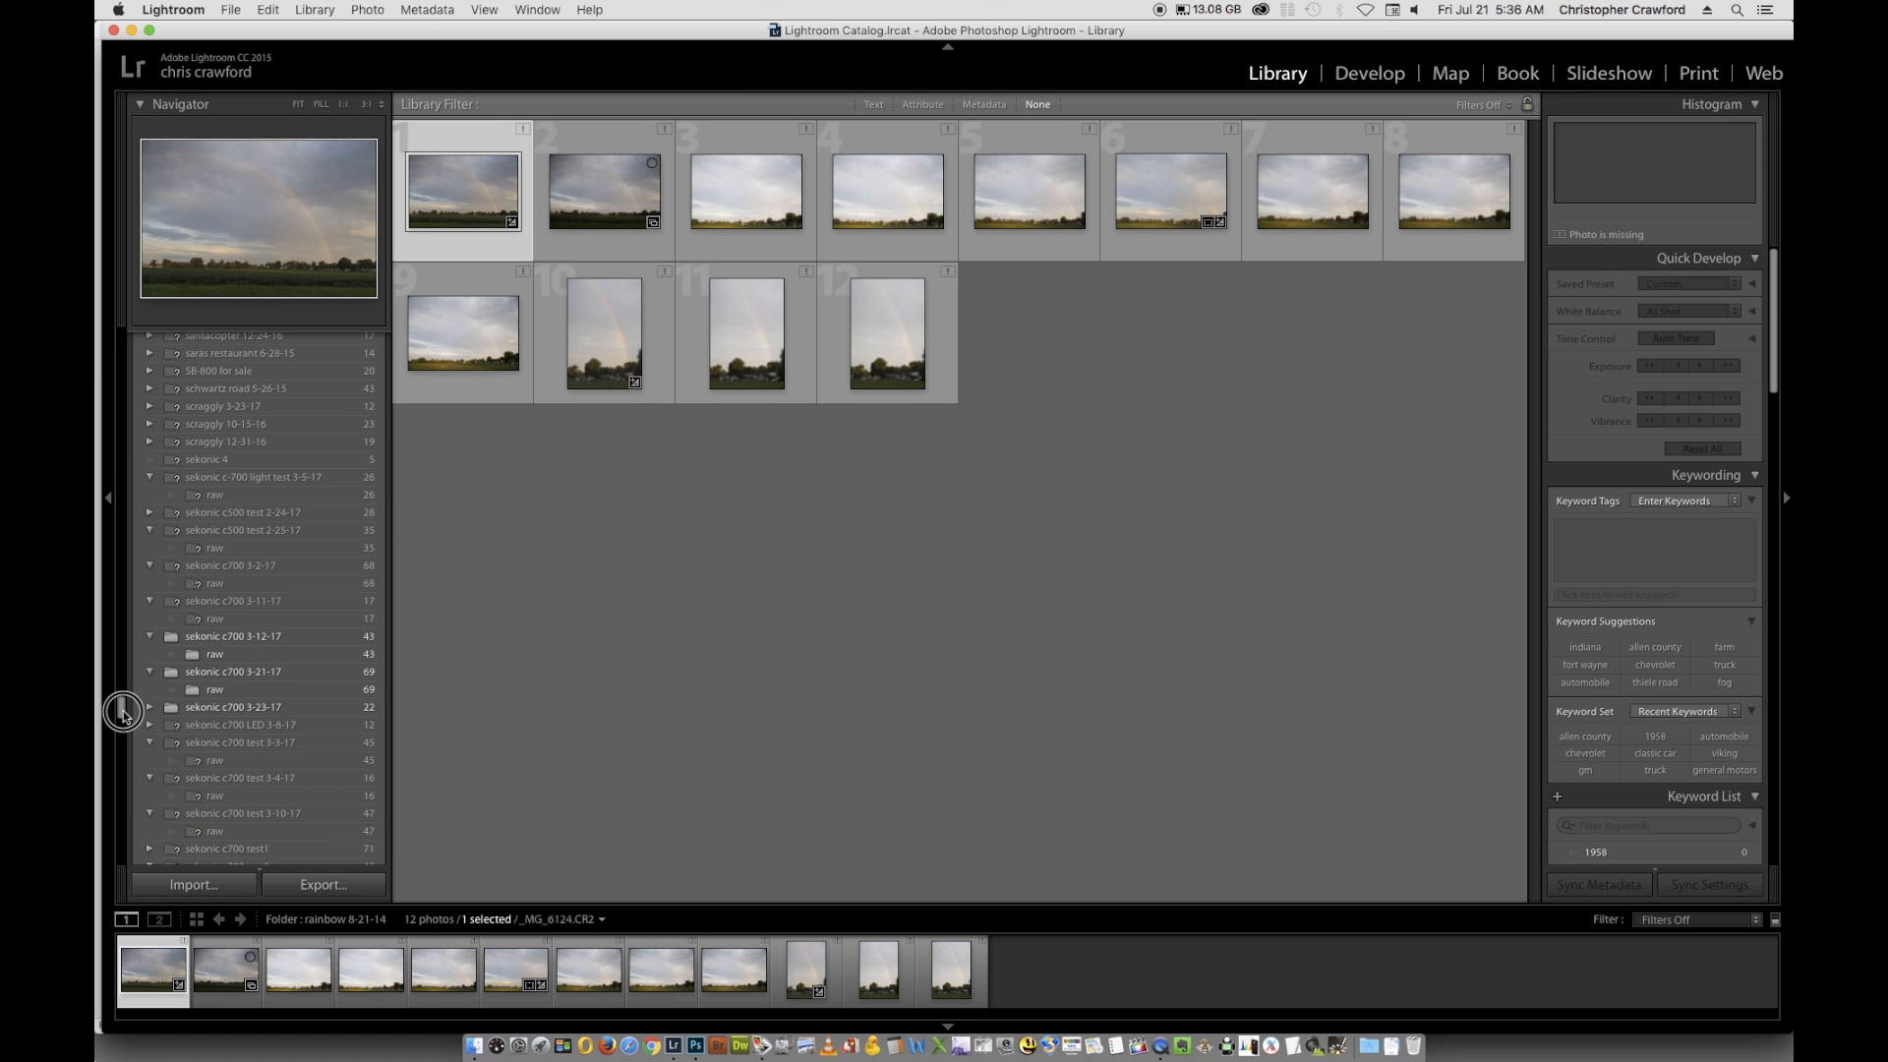
{"action": "scroll", "scroll_direction": "down", "scroll_amount": 3}
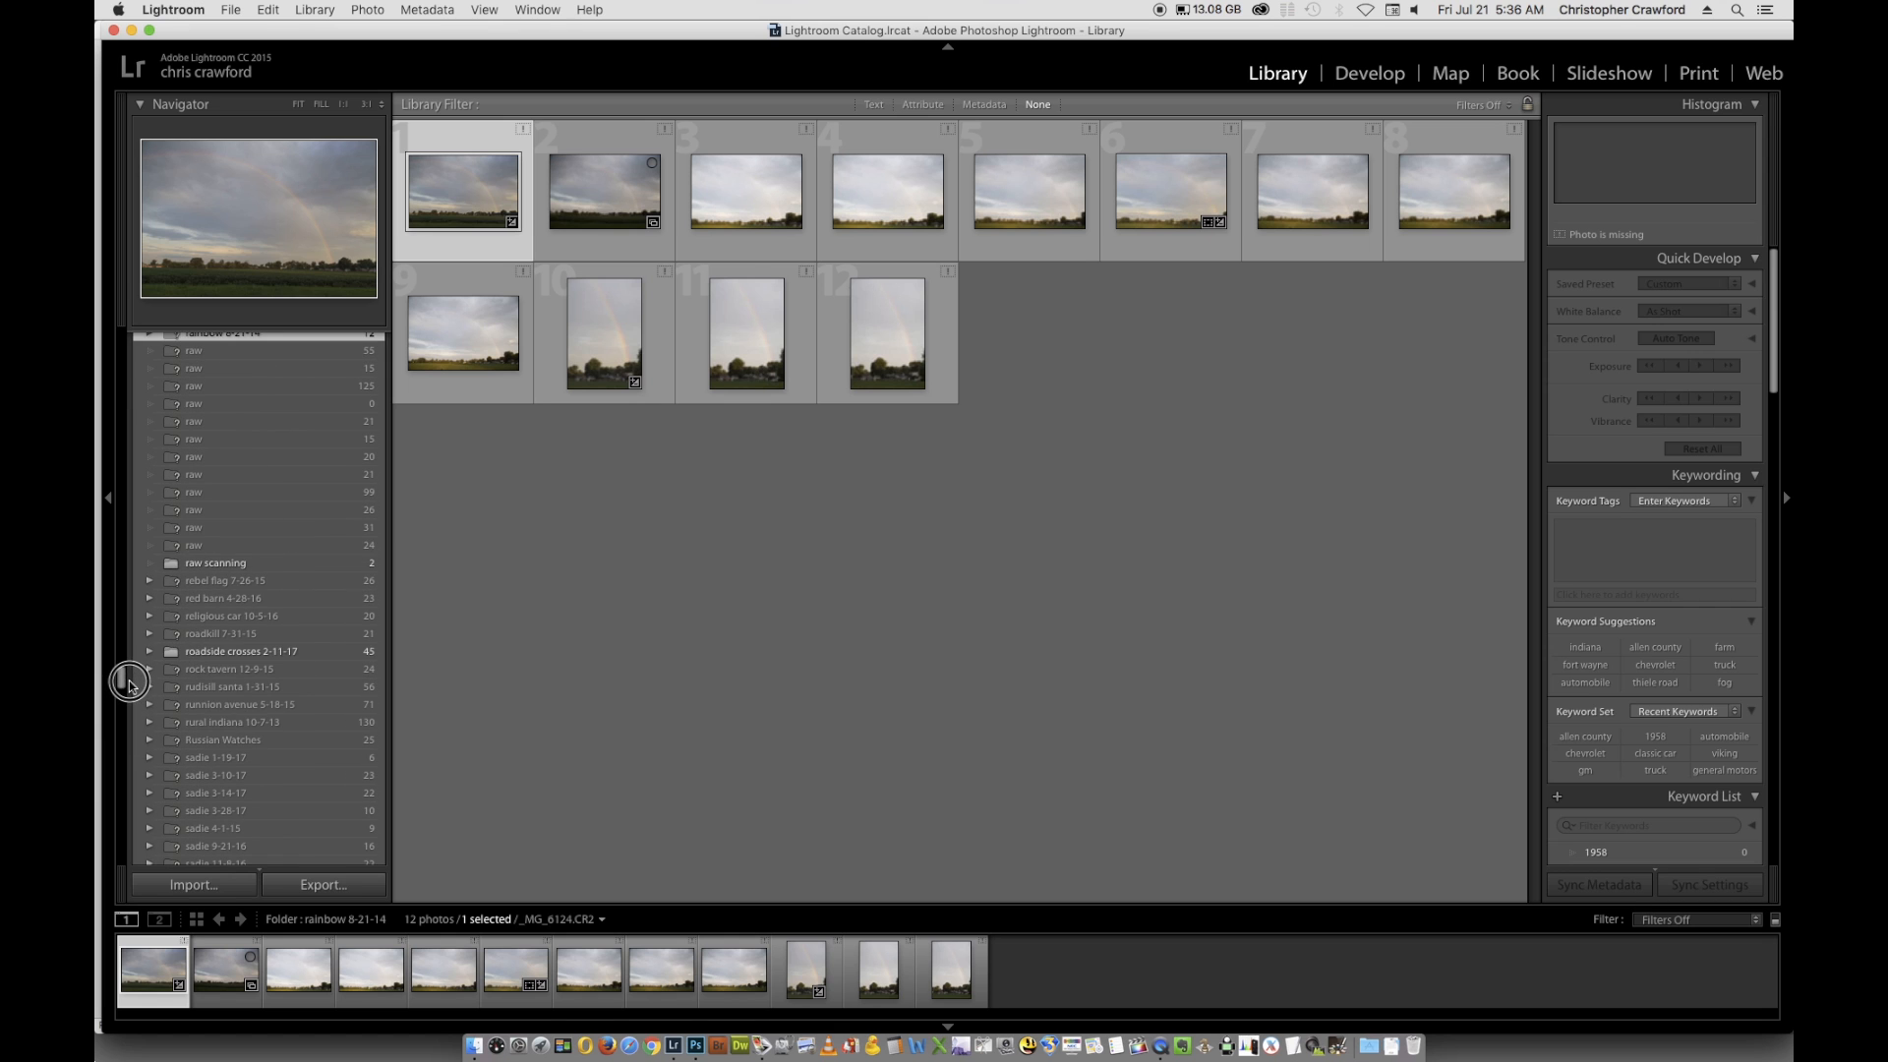
- Show the raw scanning folder and take its barn scan into Develop
{"action": "left_click", "coordinate": [214, 584]}
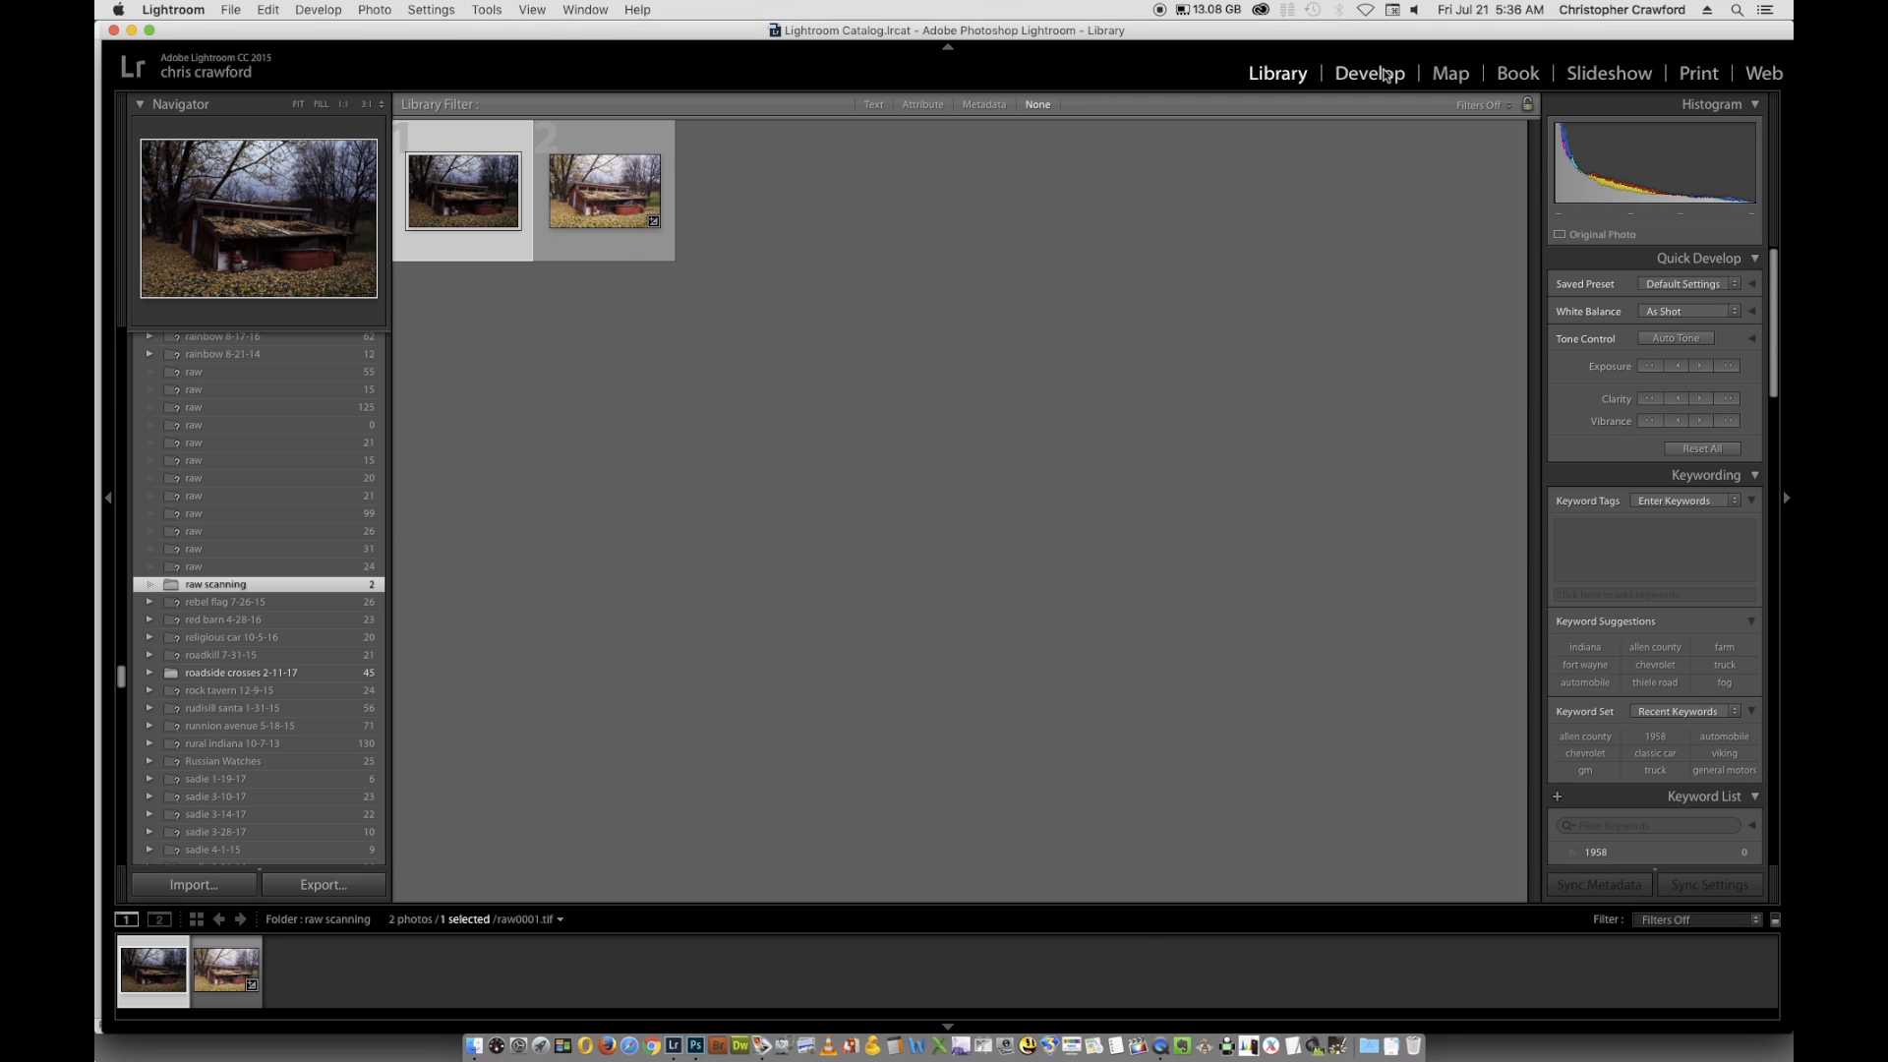
{"action": "left_click", "coordinate": [1369, 73]}
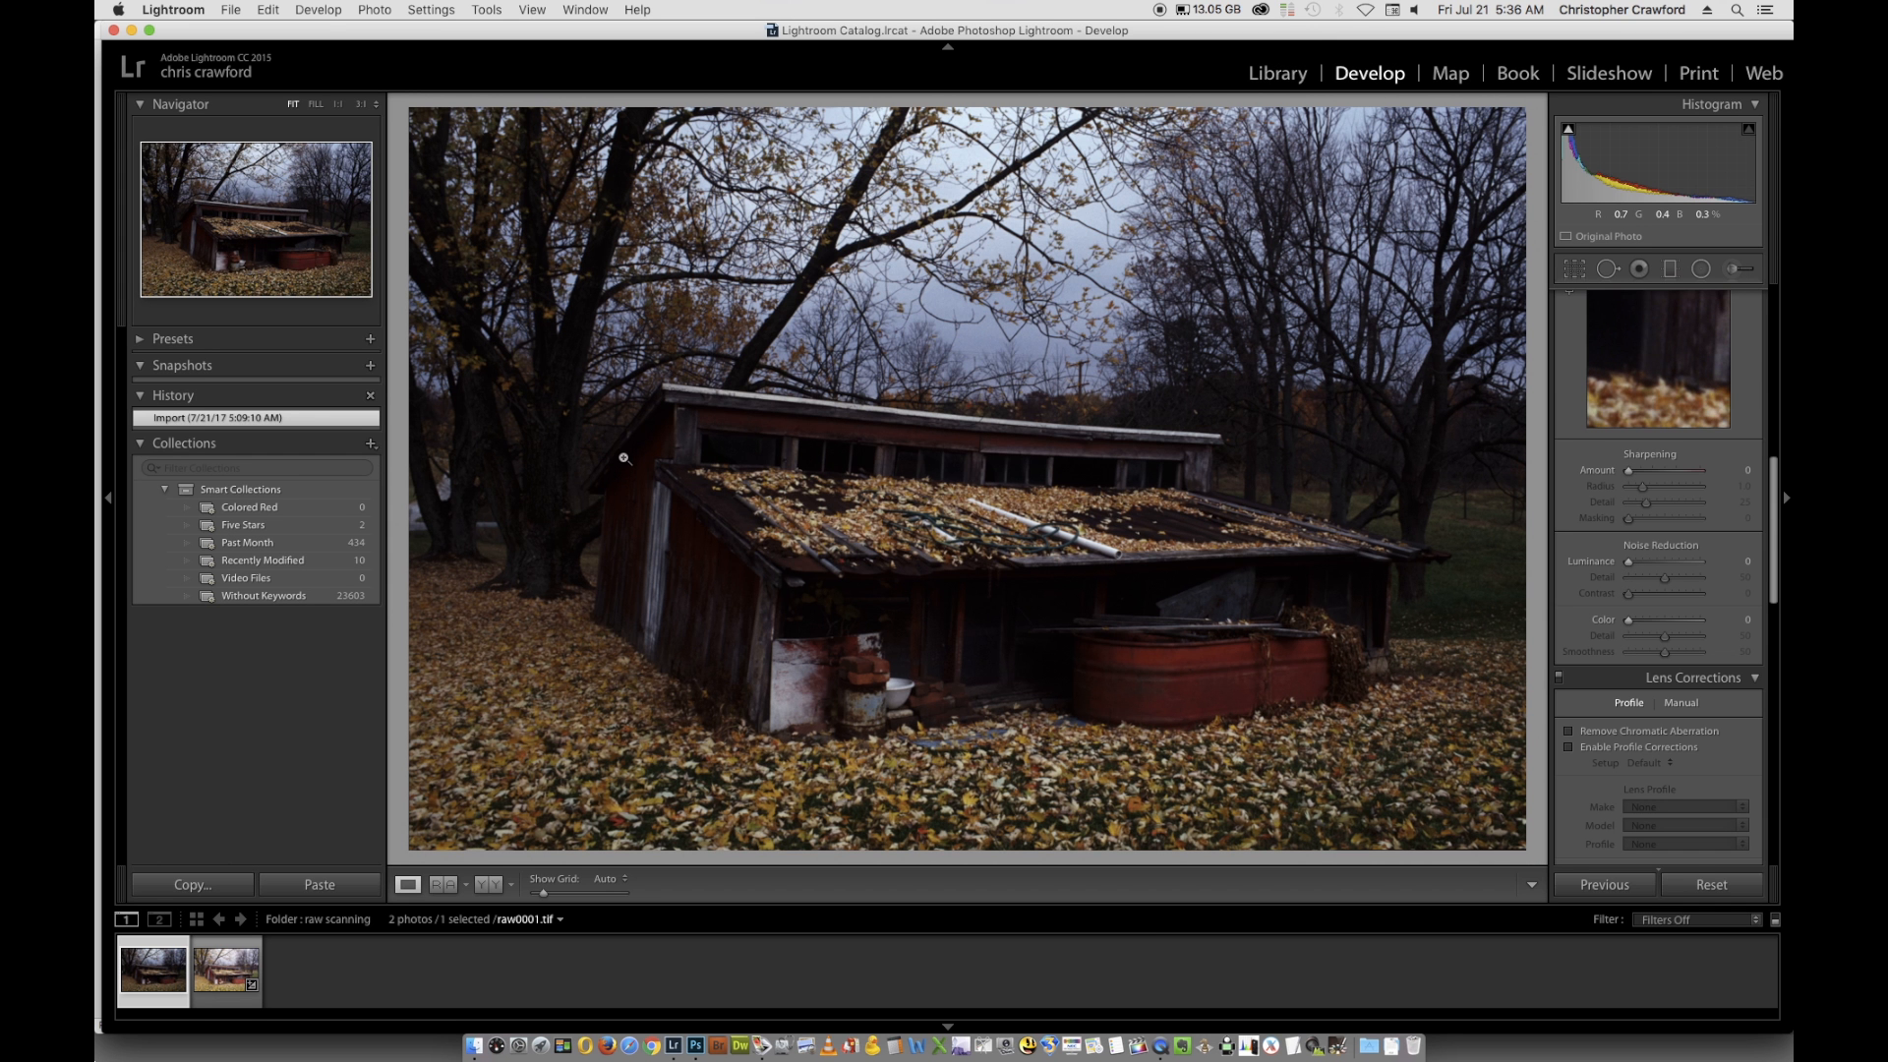
{"action": "mouse_move", "coordinate": [866, 378]}
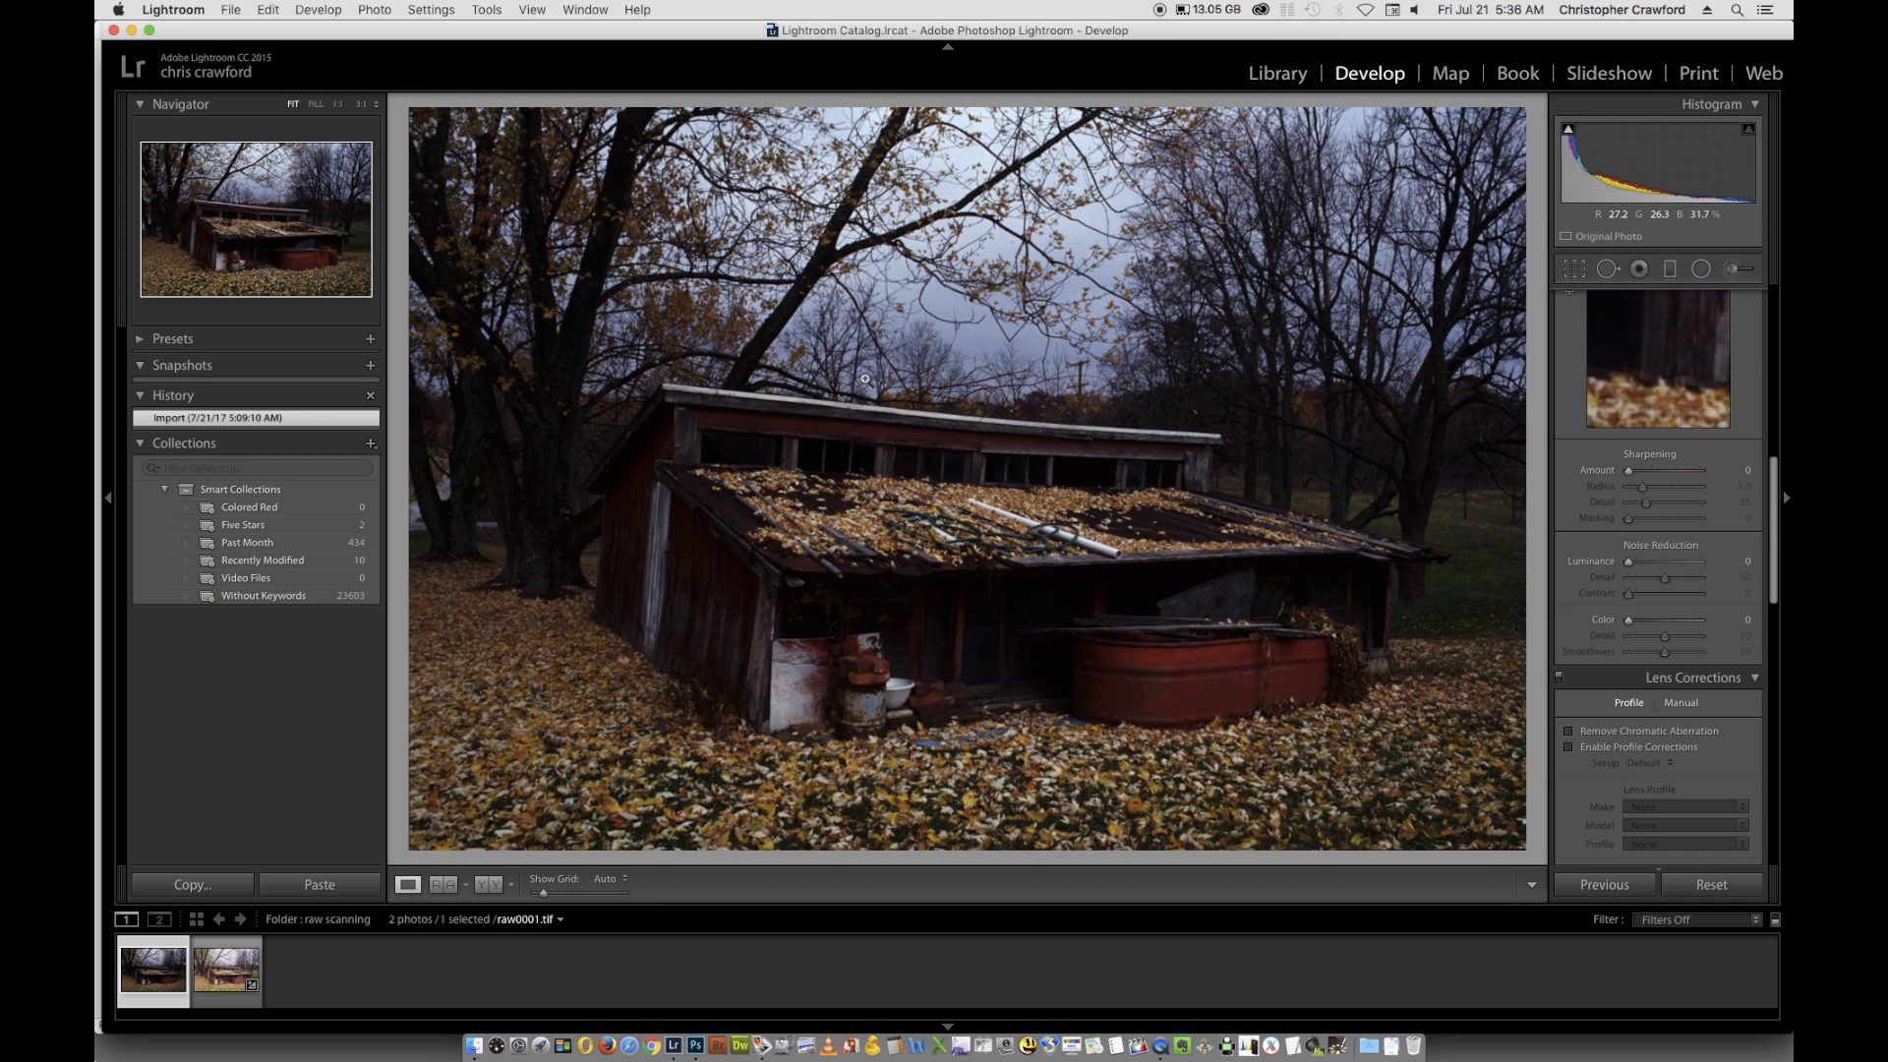
{"action": "mouse_move", "coordinate": [1020, 254]}
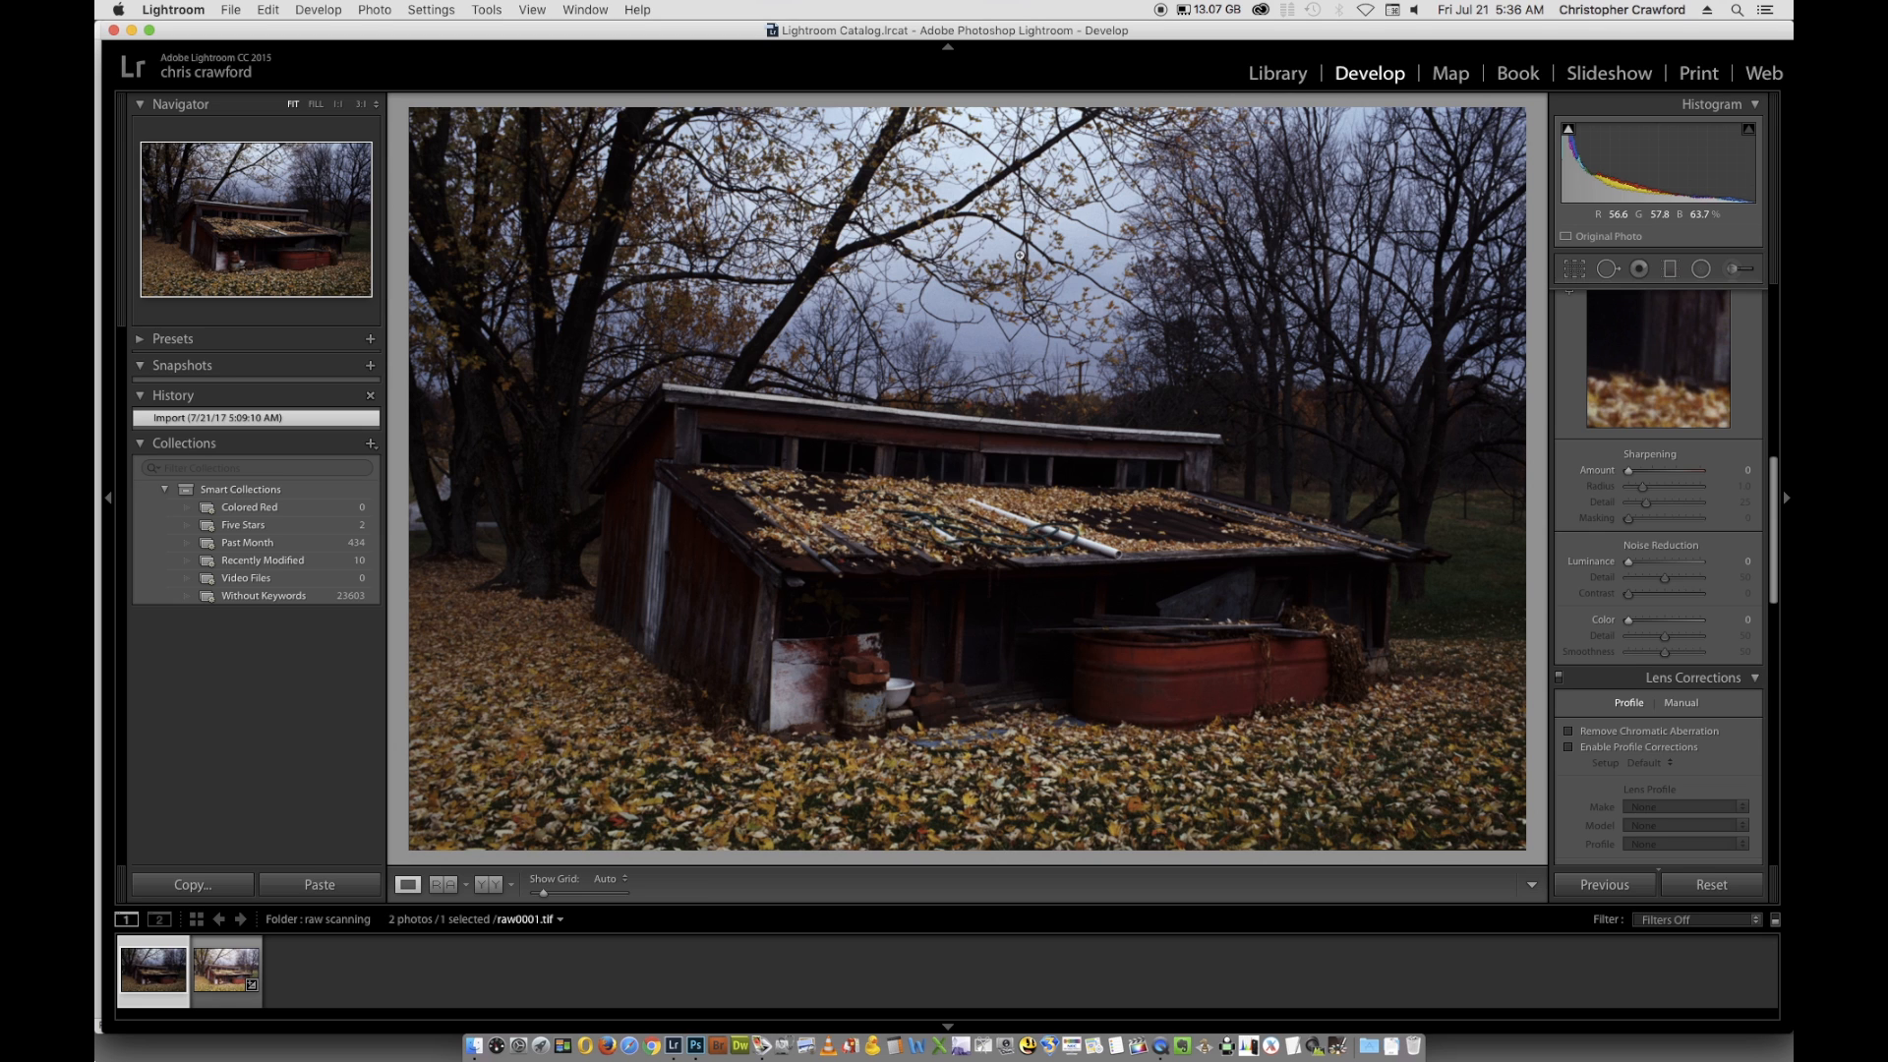
{"action": "mouse_move", "coordinate": [991, 262]}
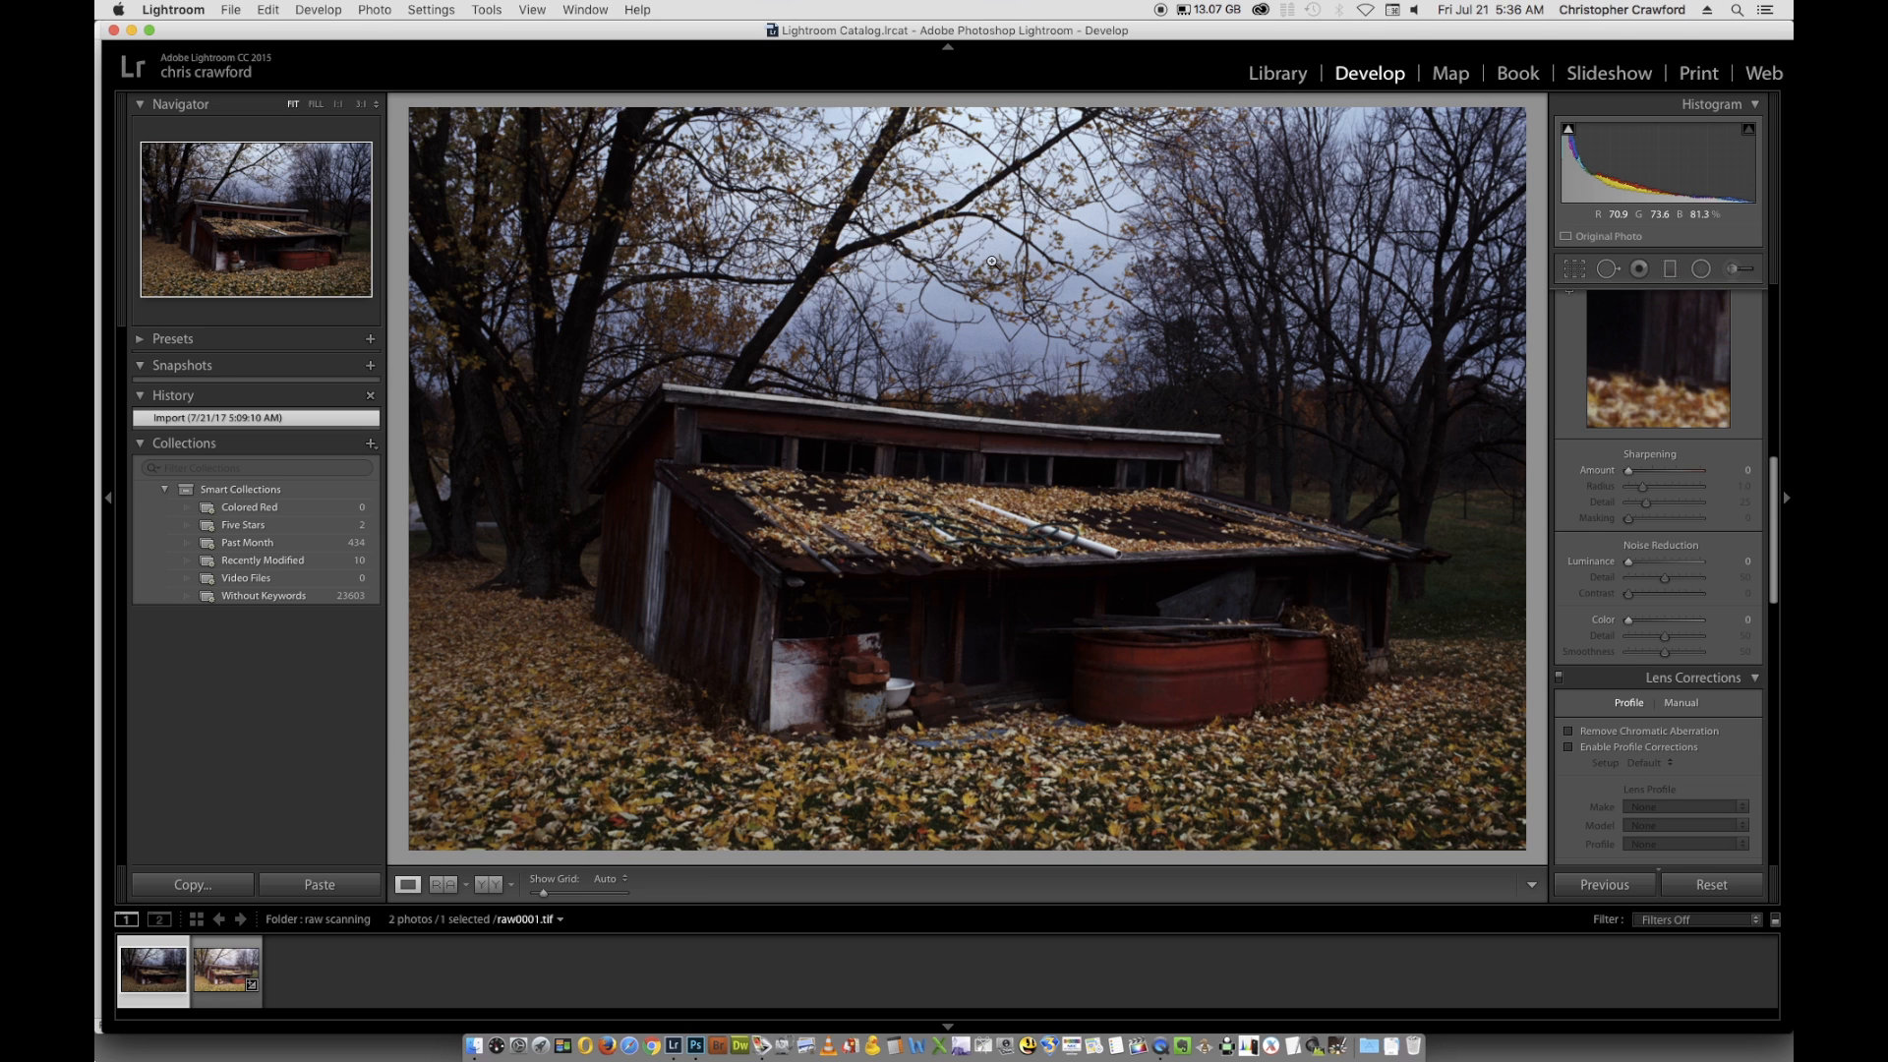
{"action": "mouse_move", "coordinate": [922, 398]}
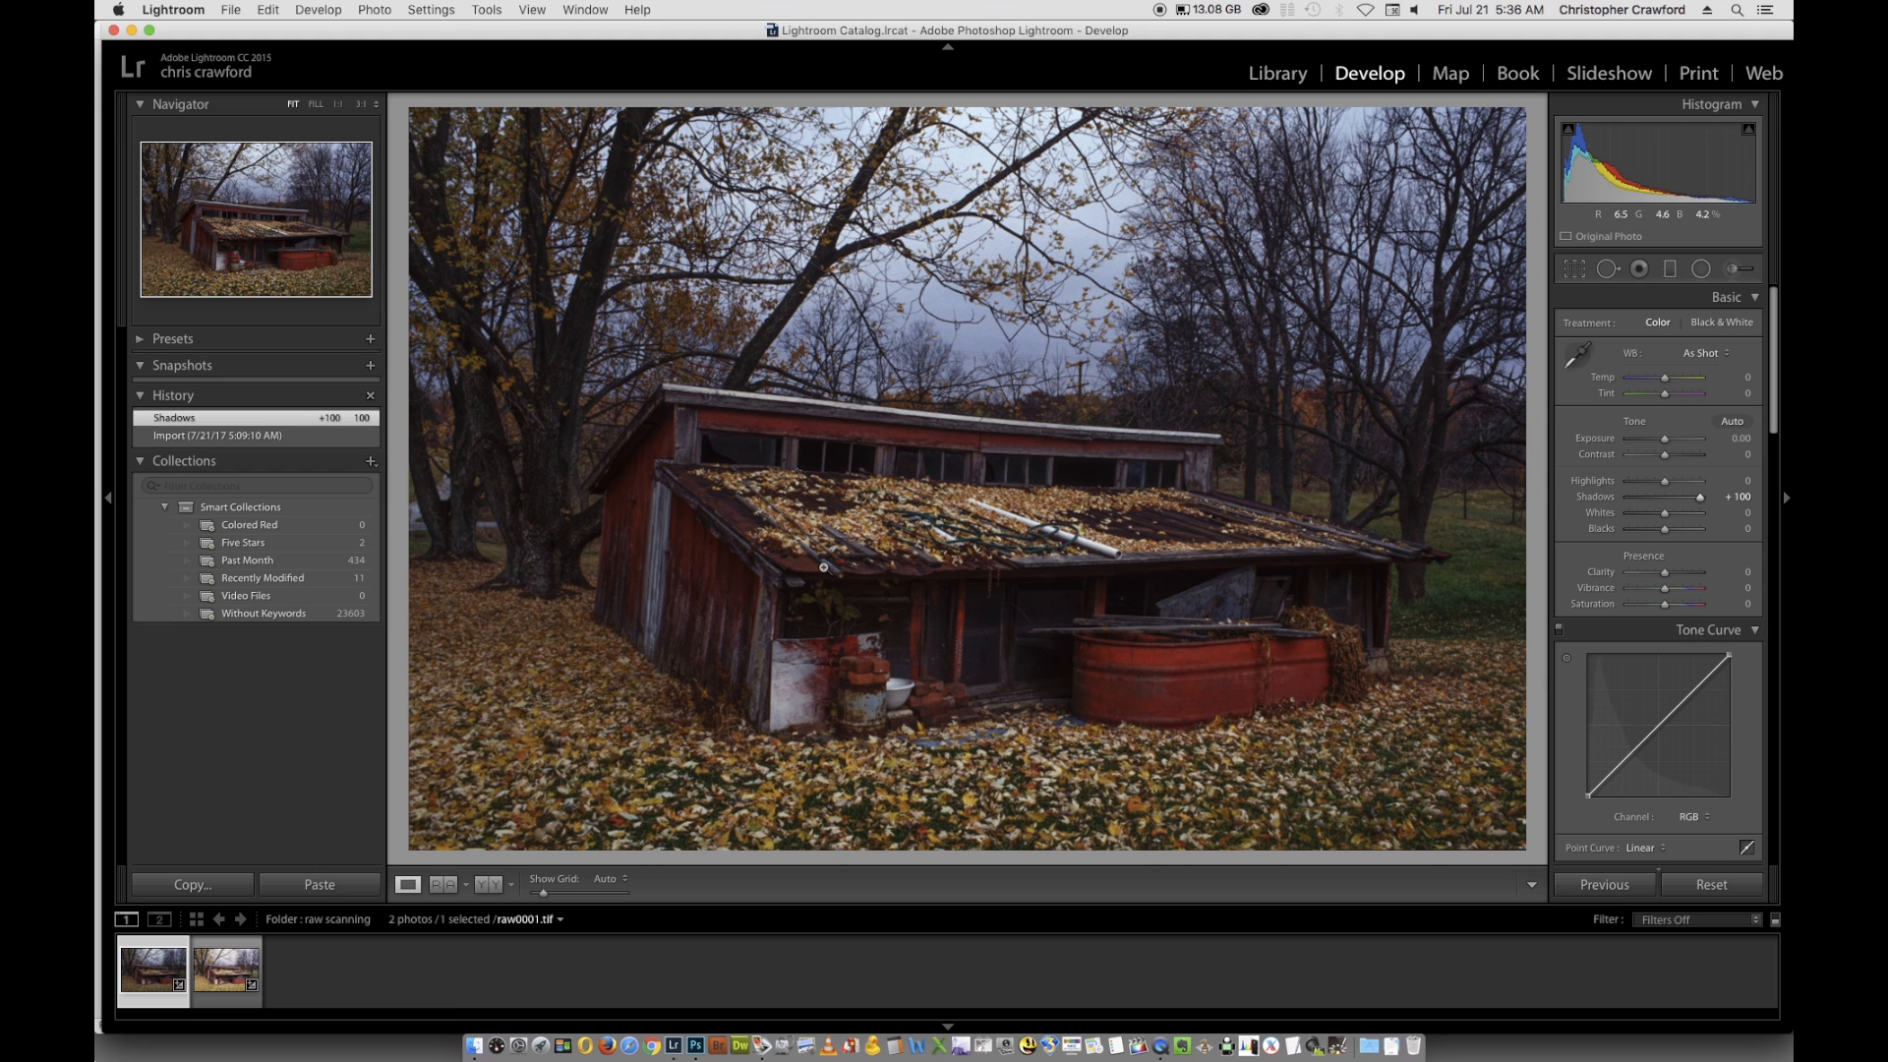
{"action": "mouse_move", "coordinate": [899, 525]}
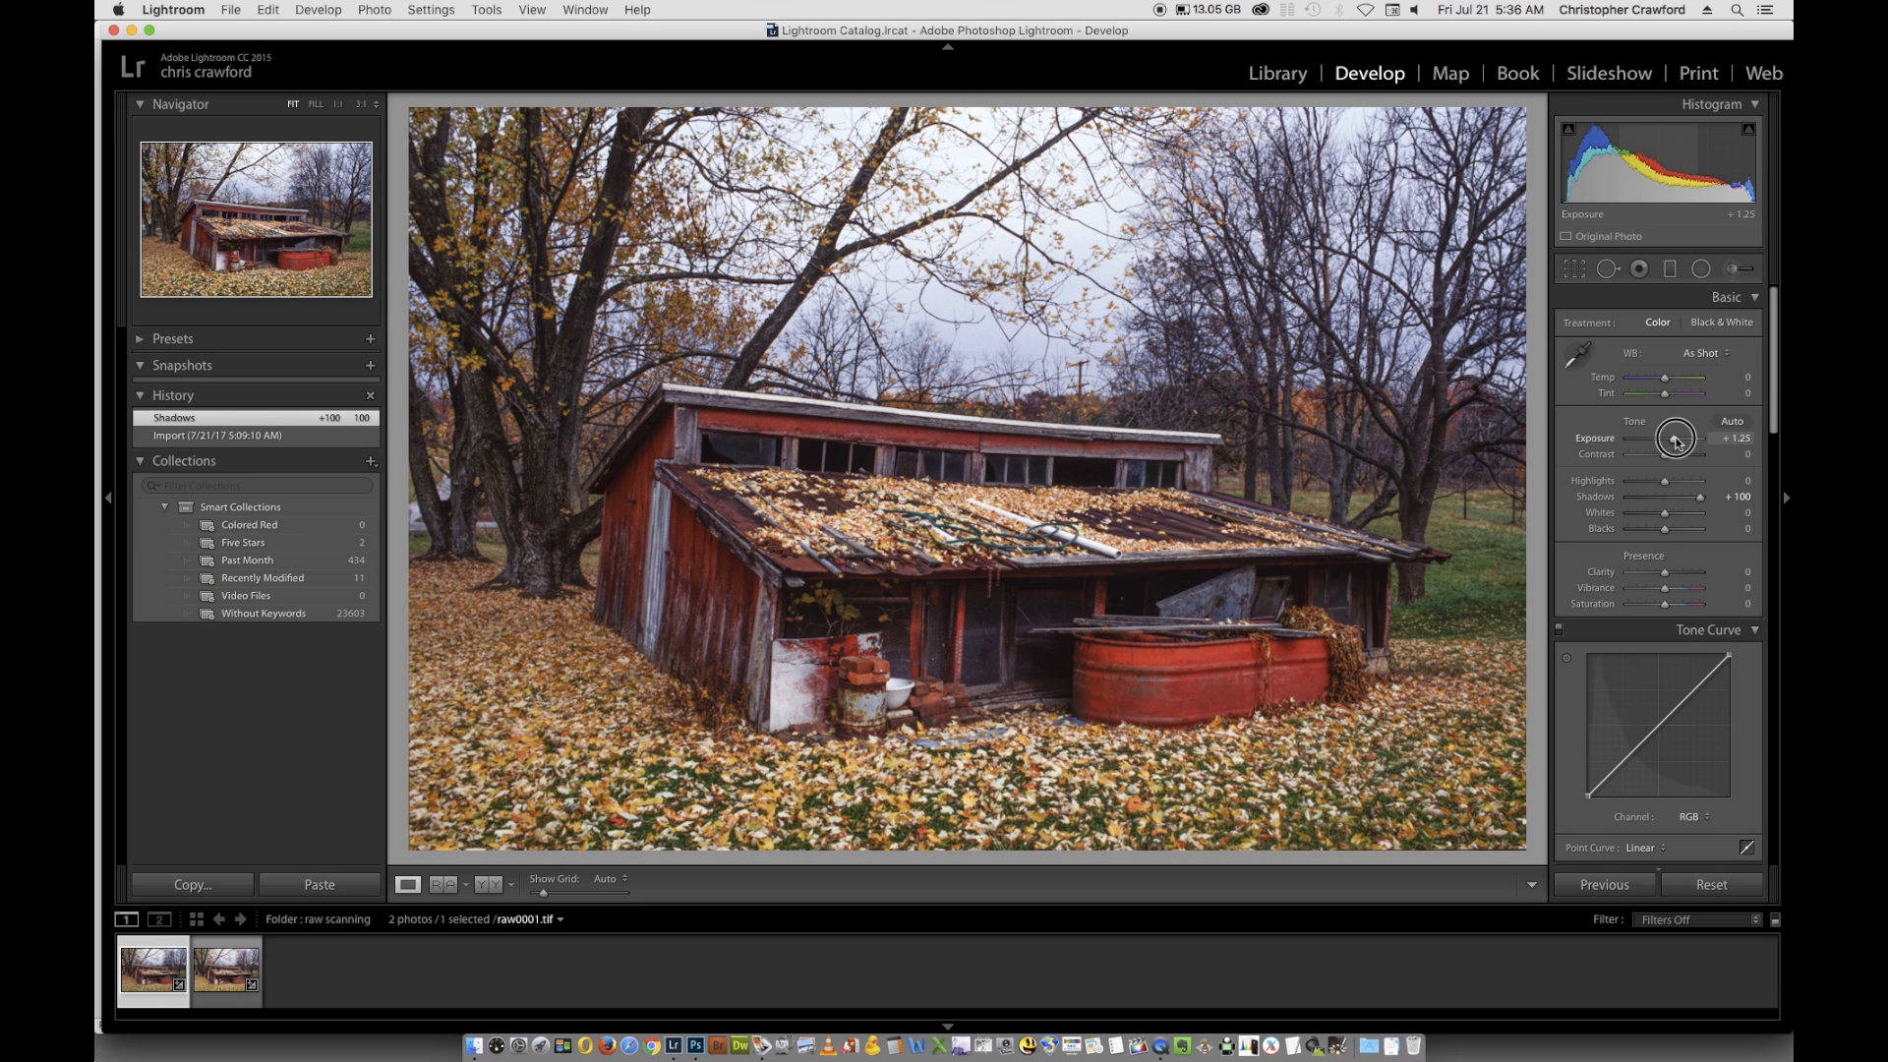
{"action": "mouse_move", "coordinate": [1676, 439]}
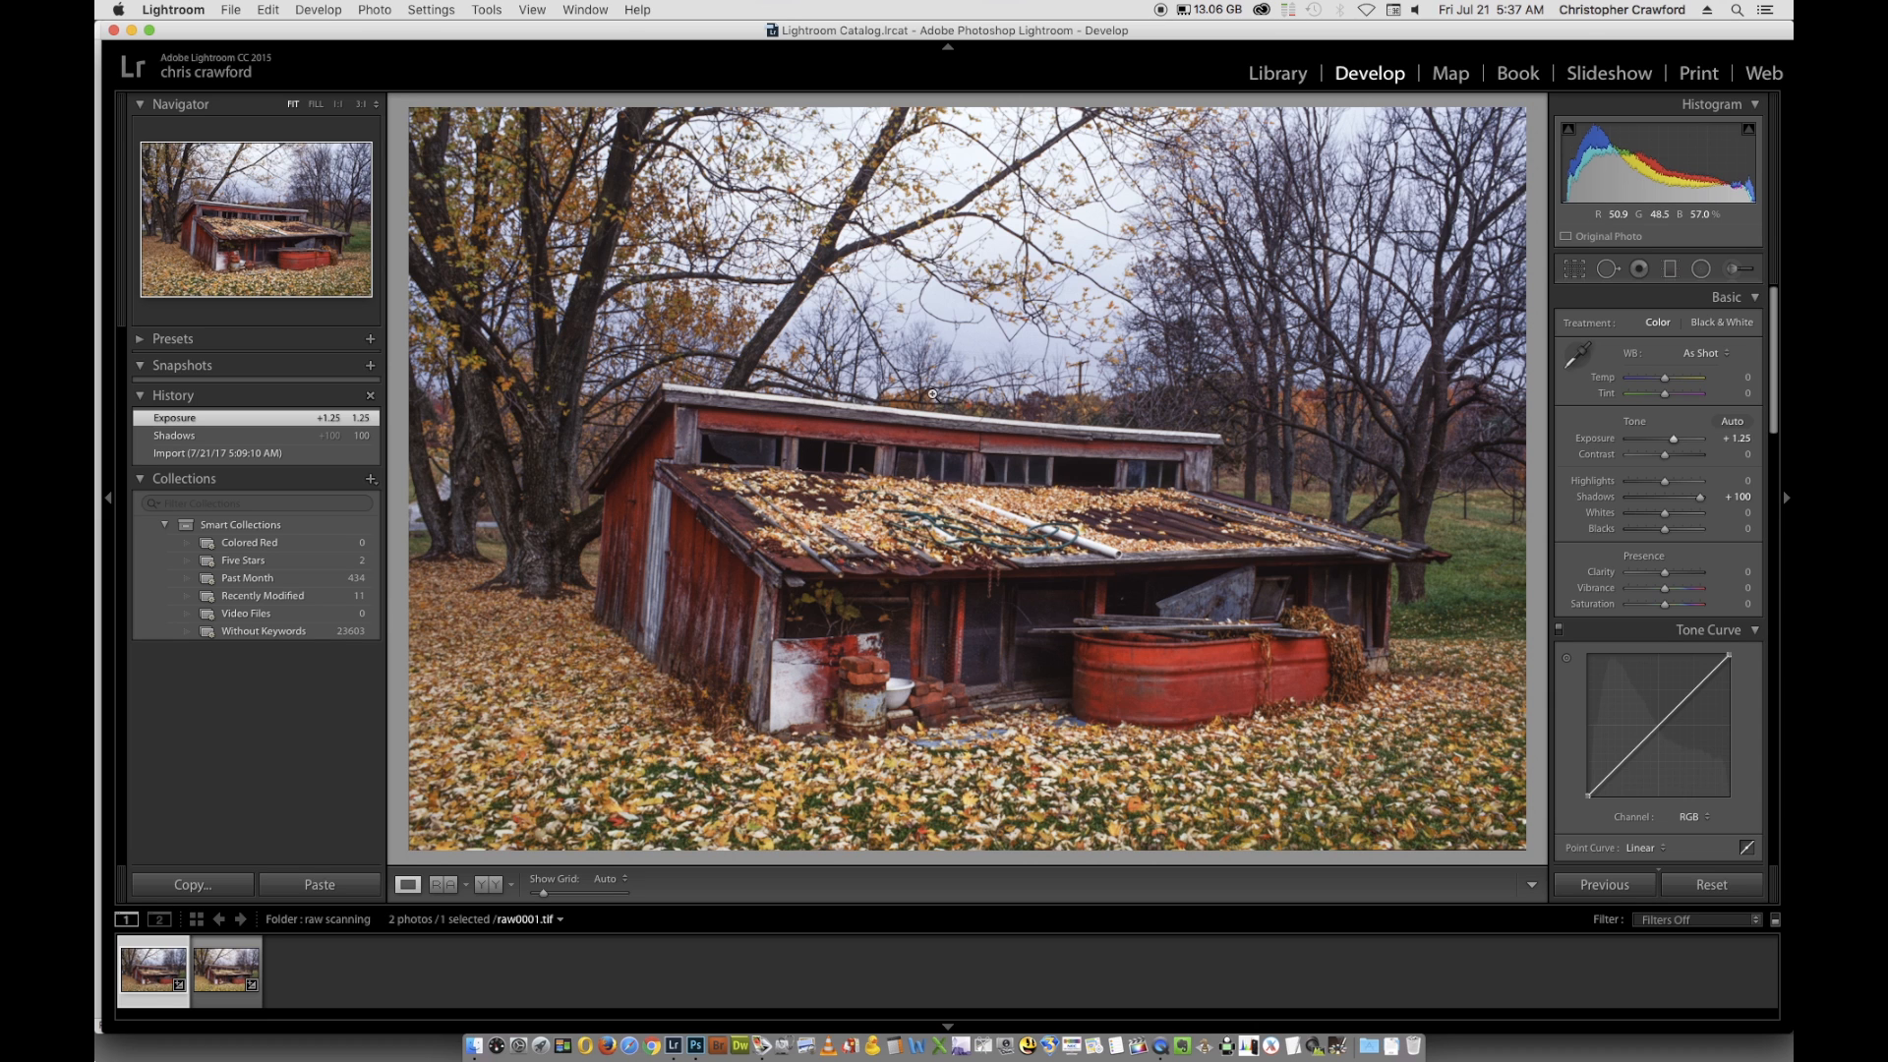
{"action": "mouse_move", "coordinate": [956, 411]}
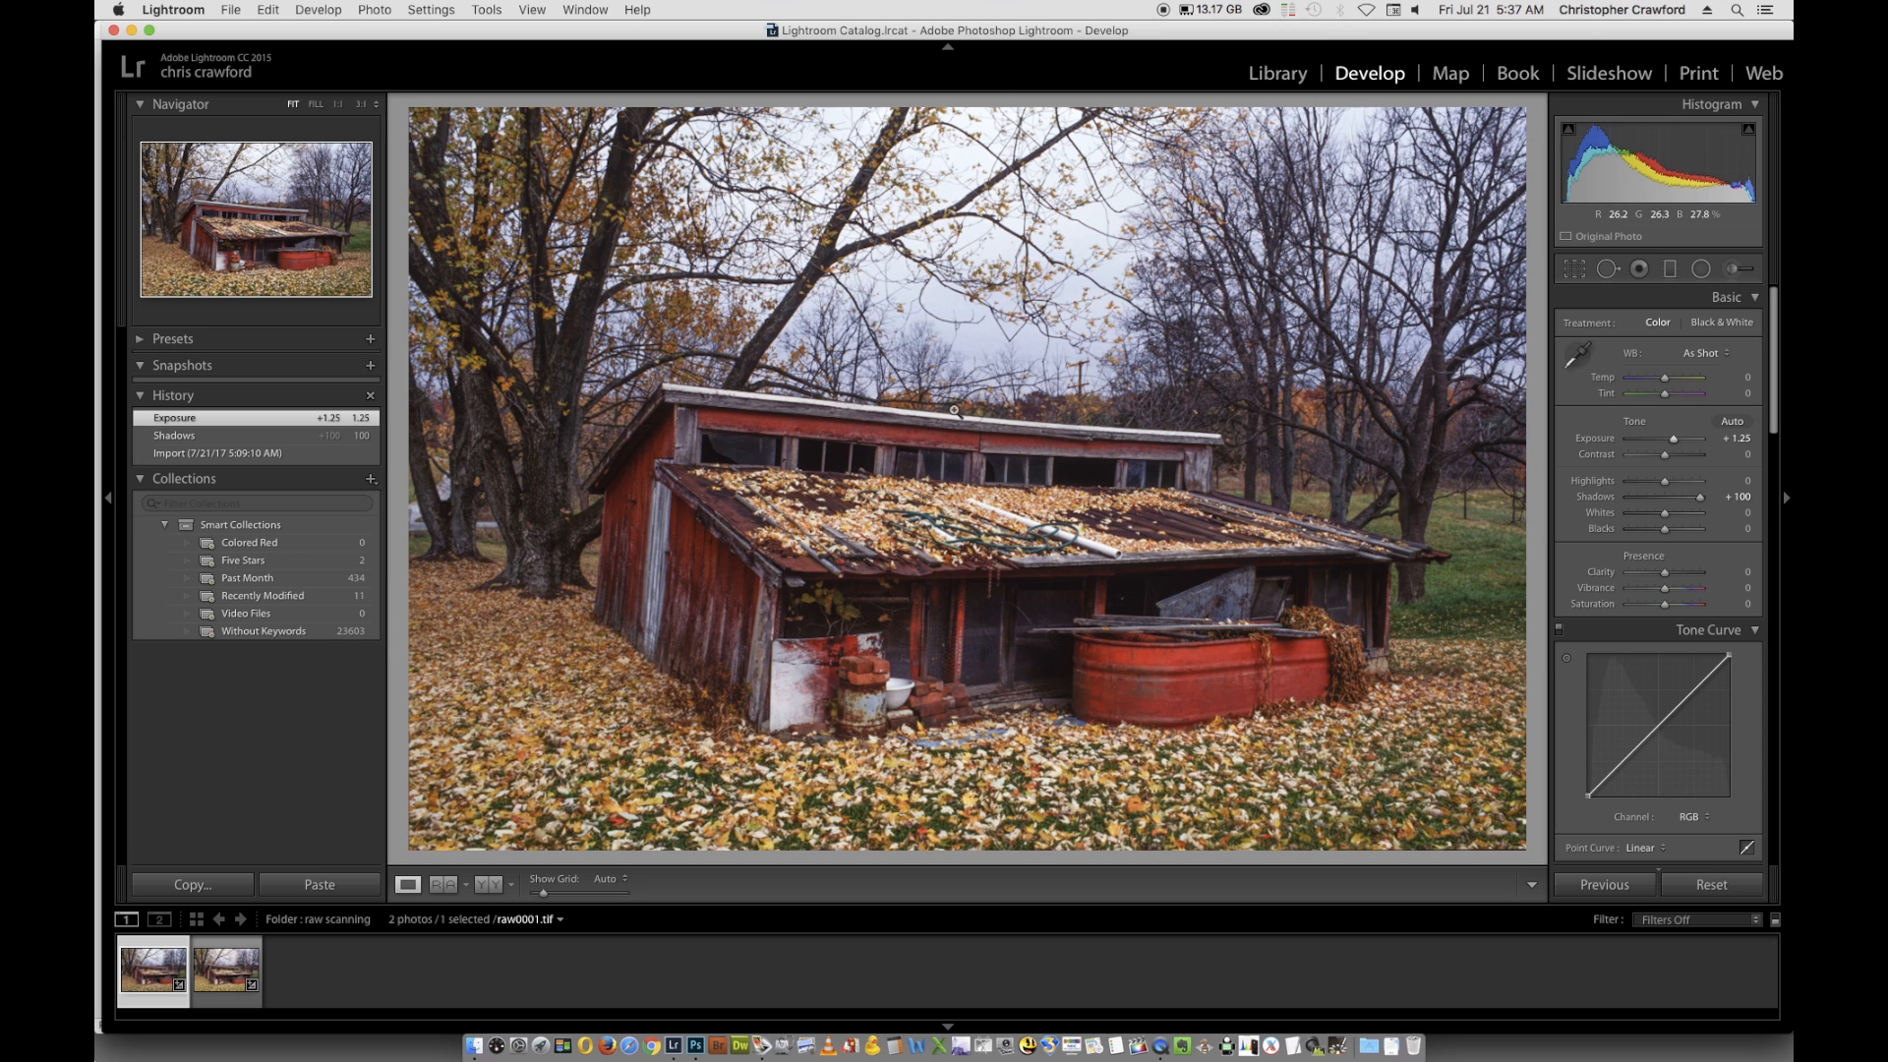
- Select the DNG version of the brightened barn scan in the filmstrip
{"action": "left_click", "coordinate": [224, 972]}
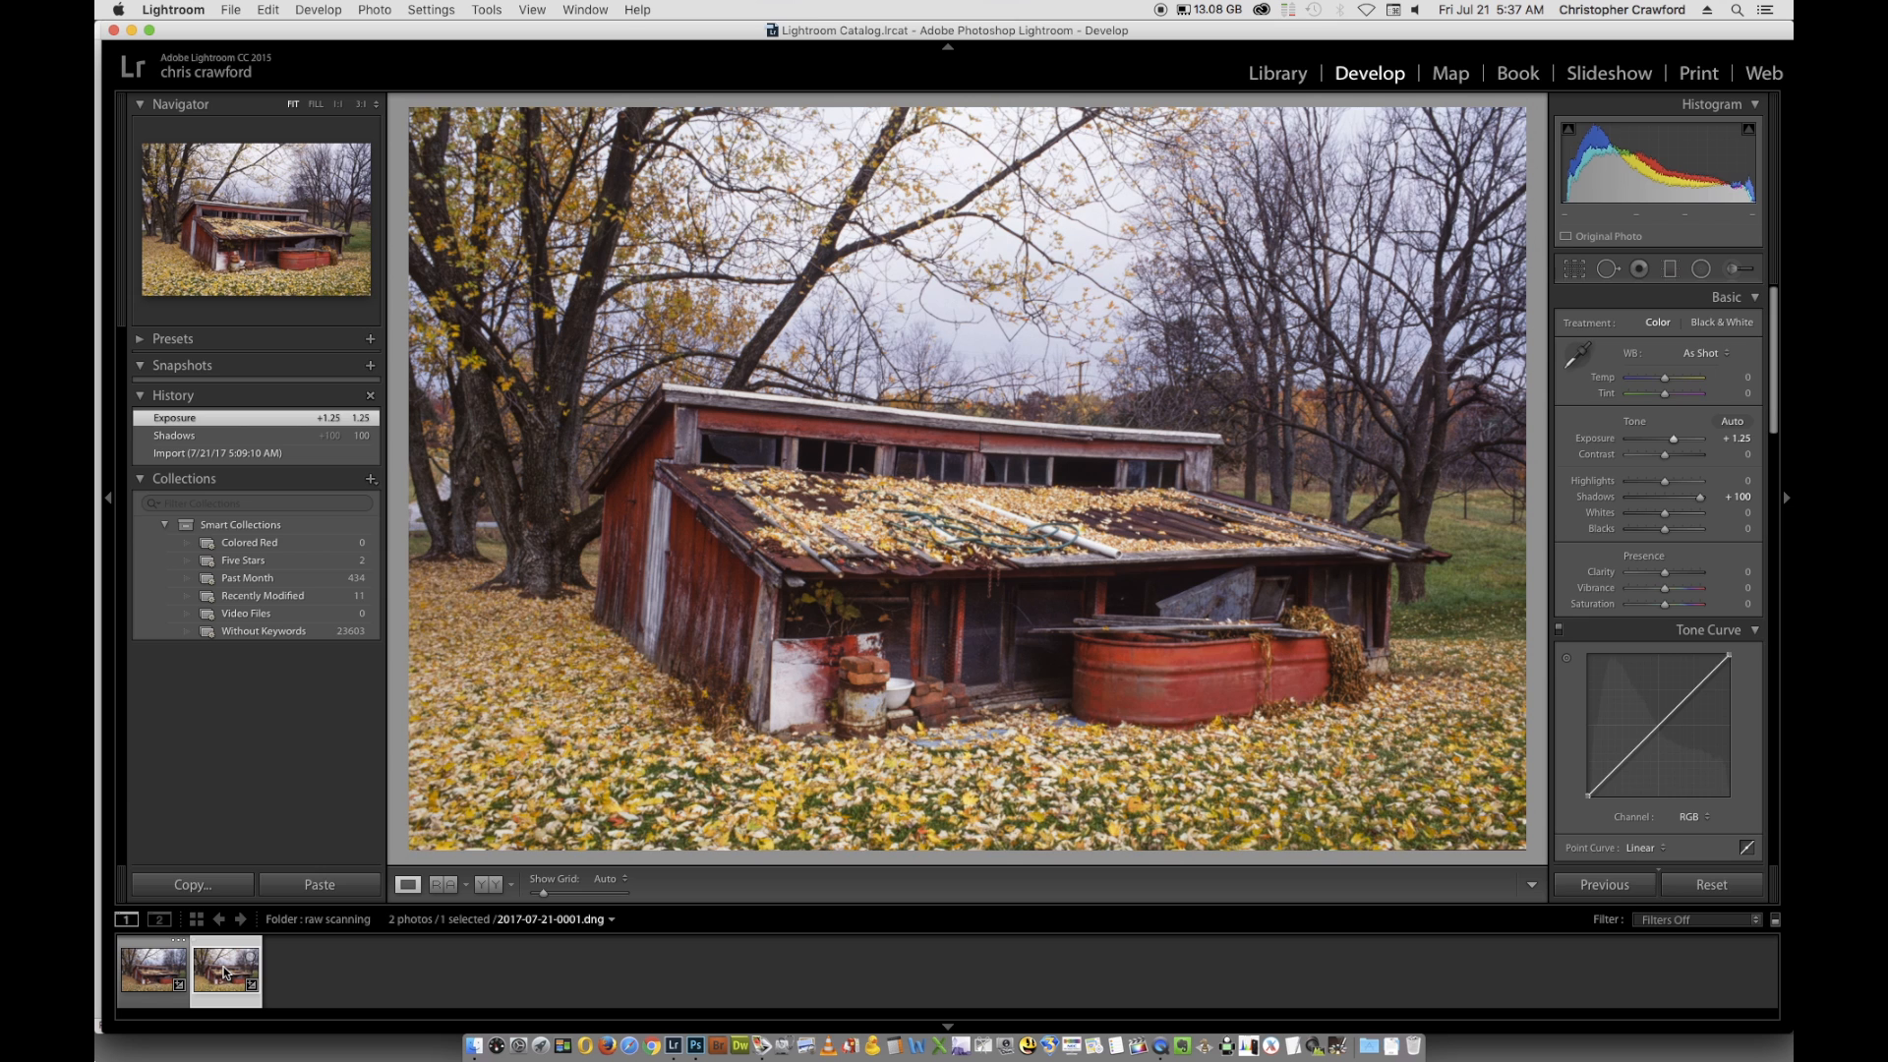
- Reset the DNG barn scan to As Shot white balance with zero exposure and shadows
{"action": "left_click", "coordinate": [224, 971]}
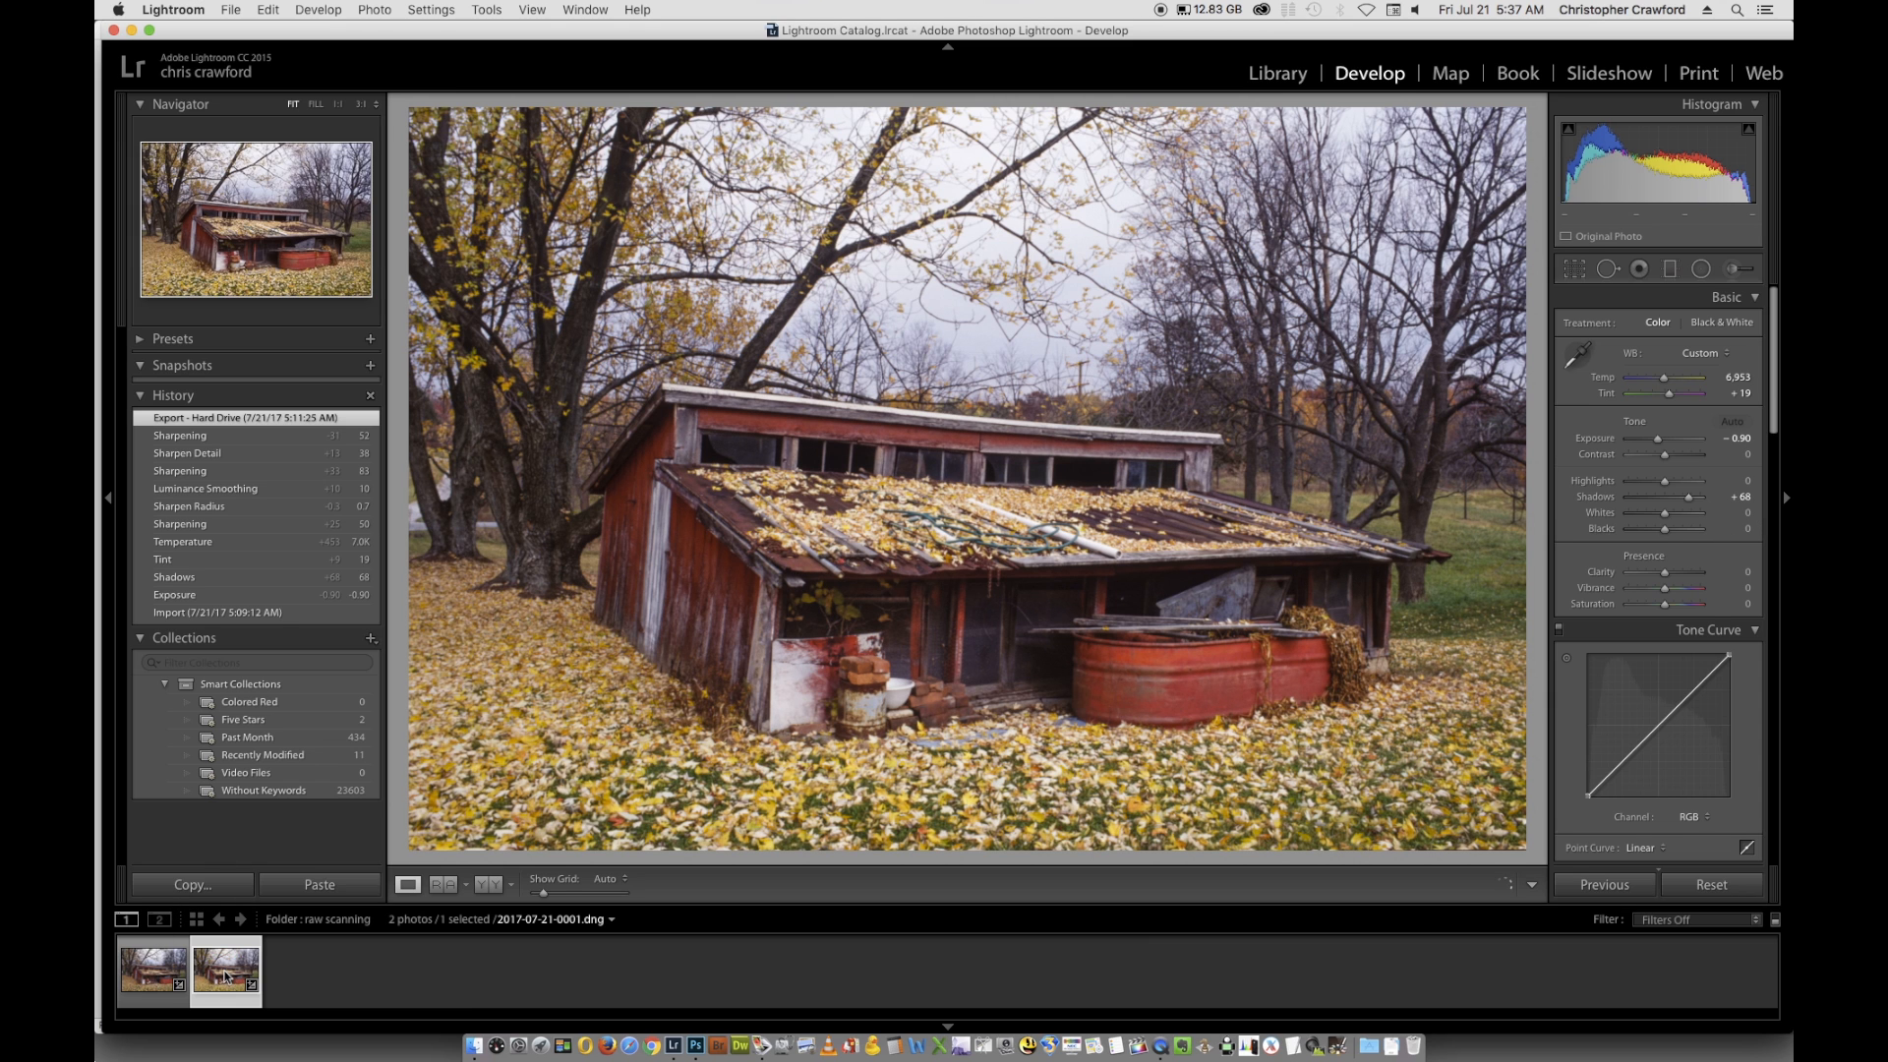
{"action": "right_click", "coordinate": [225, 970]}
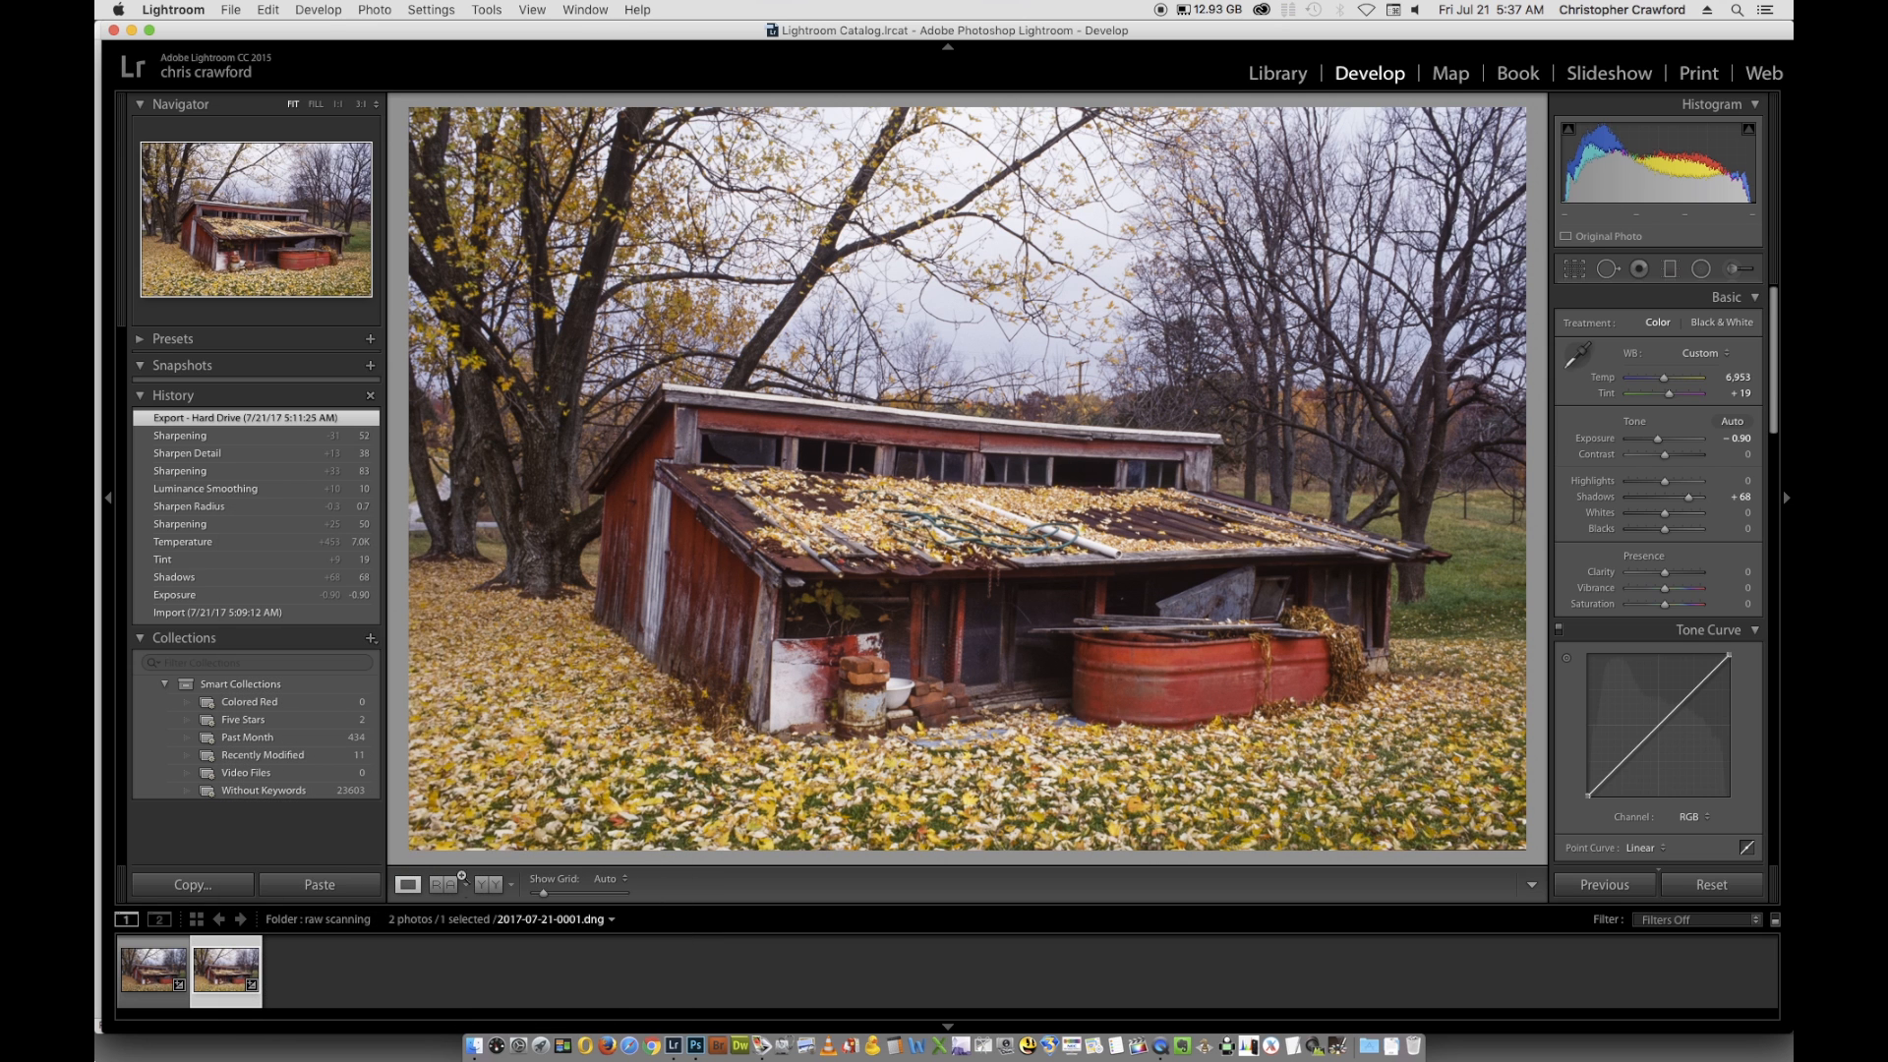
{"action": "left_click", "coordinate": [1709, 883]}
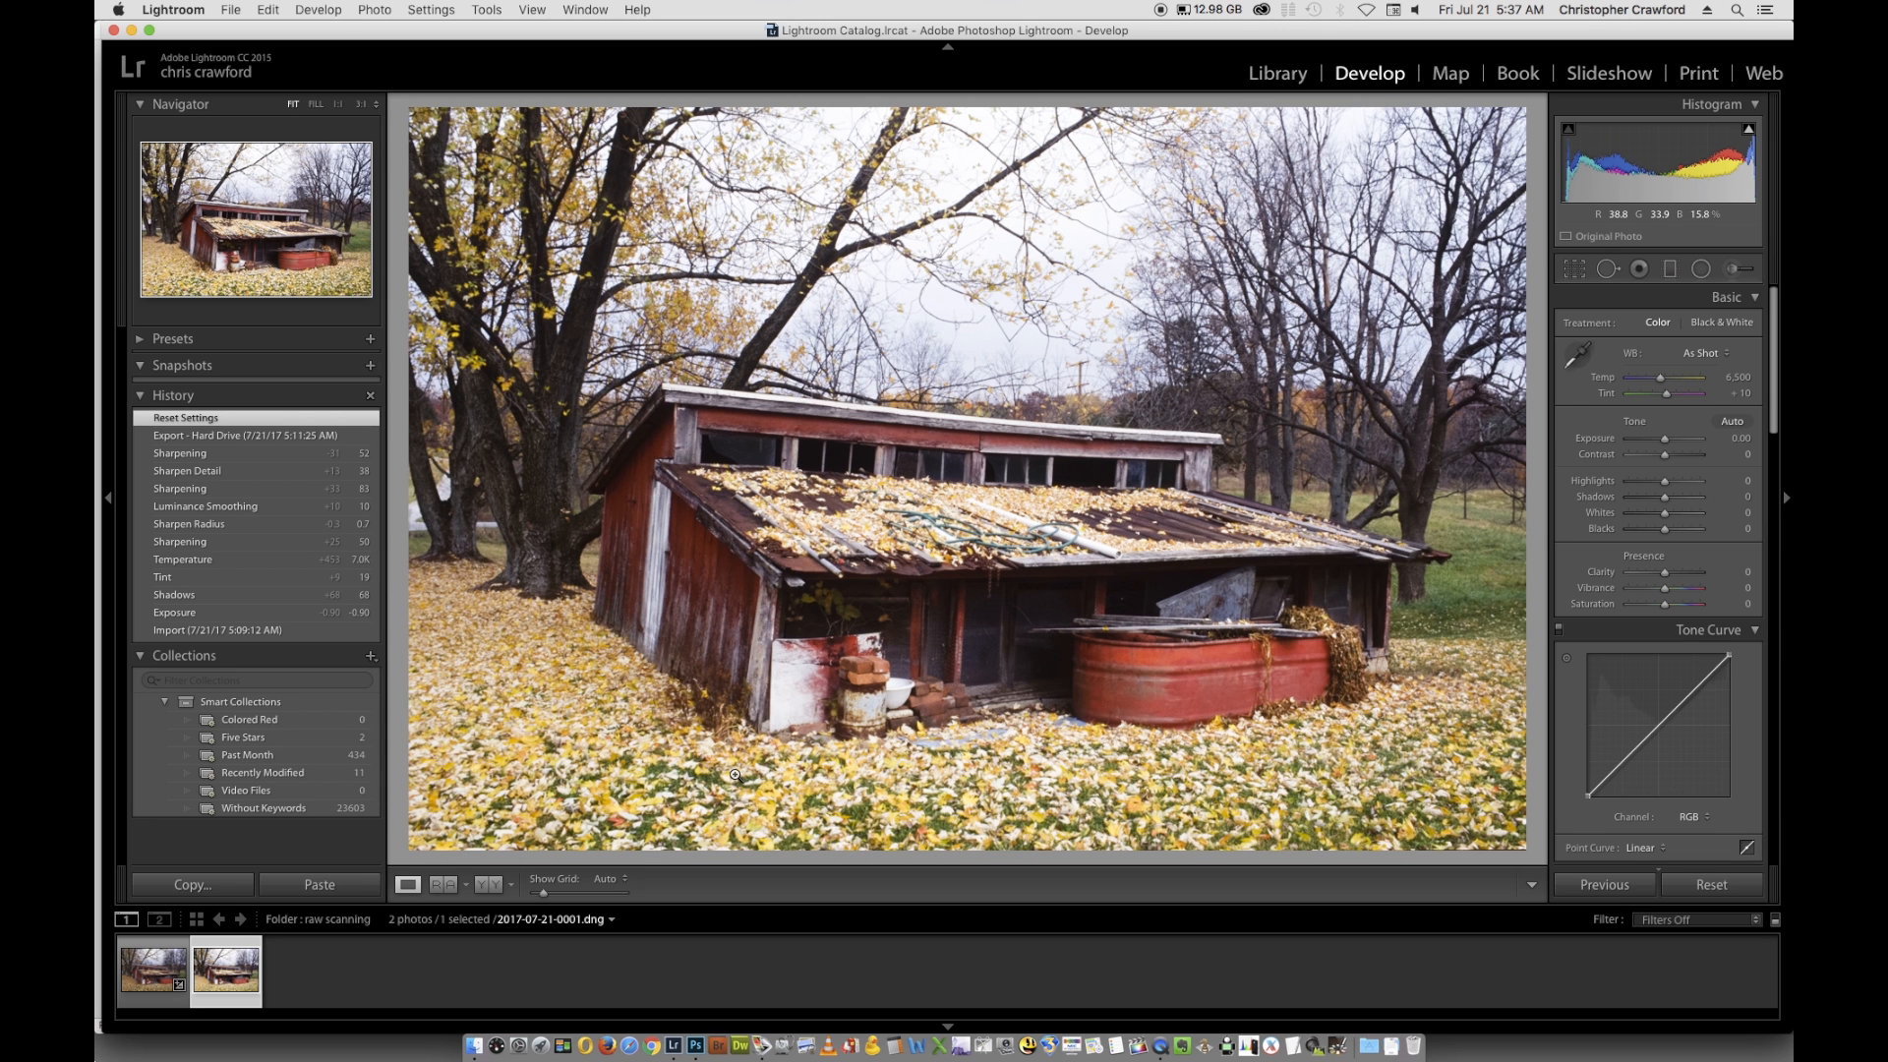
{"action": "mouse_move", "coordinate": [1072, 486]}
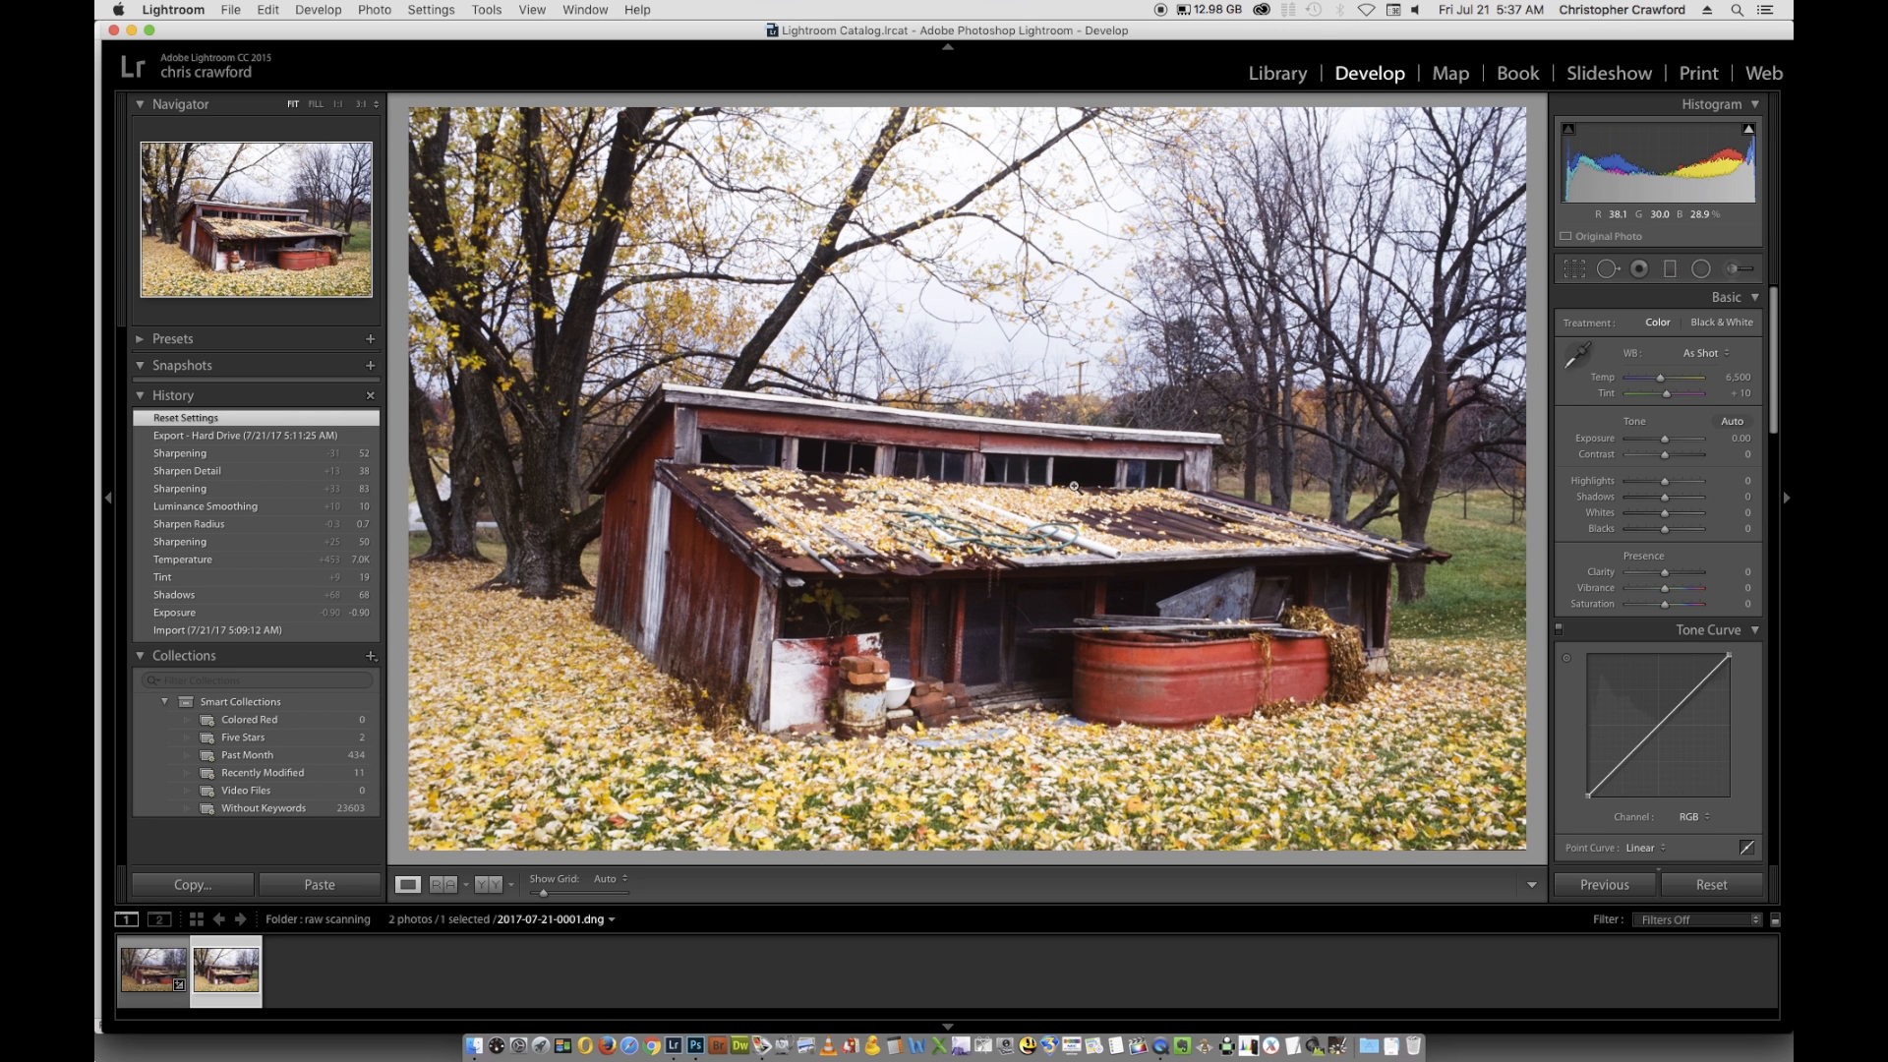
{"action": "mouse_move", "coordinate": [1007, 277]}
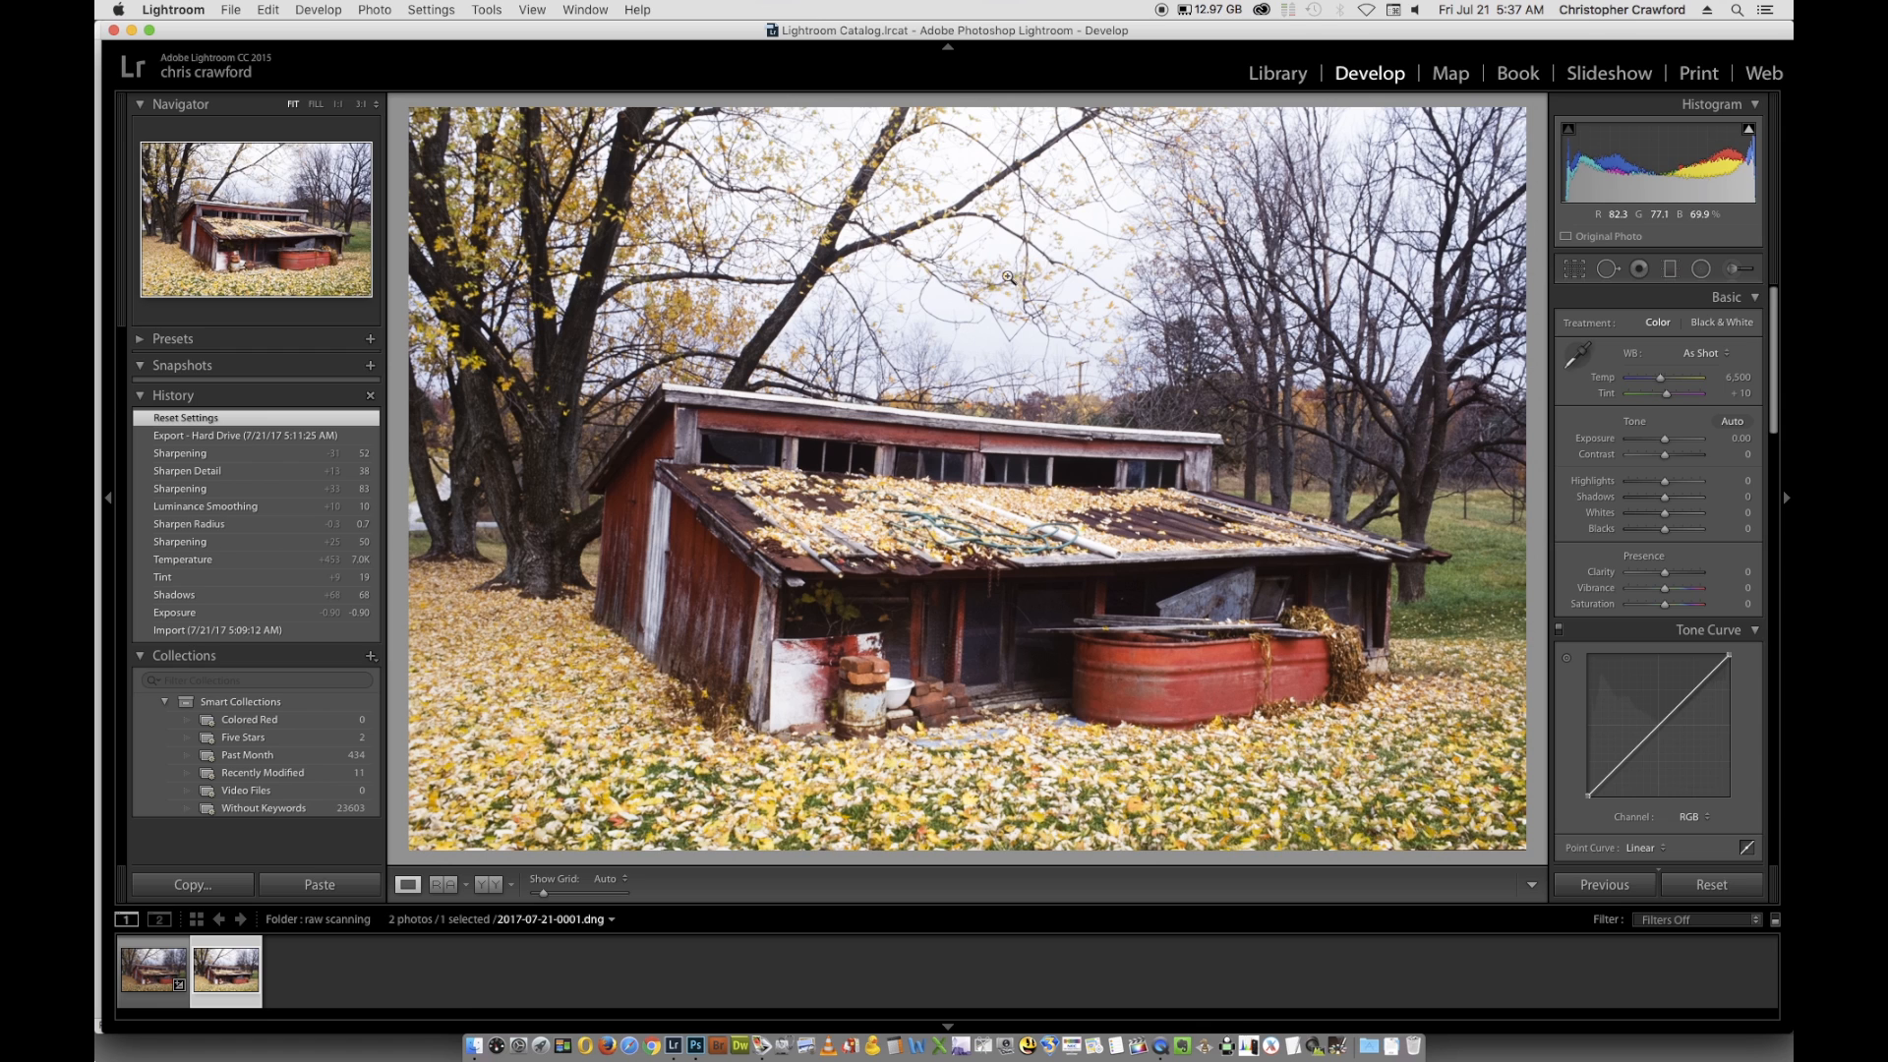
{"action": "mouse_move", "coordinate": [1044, 271]}
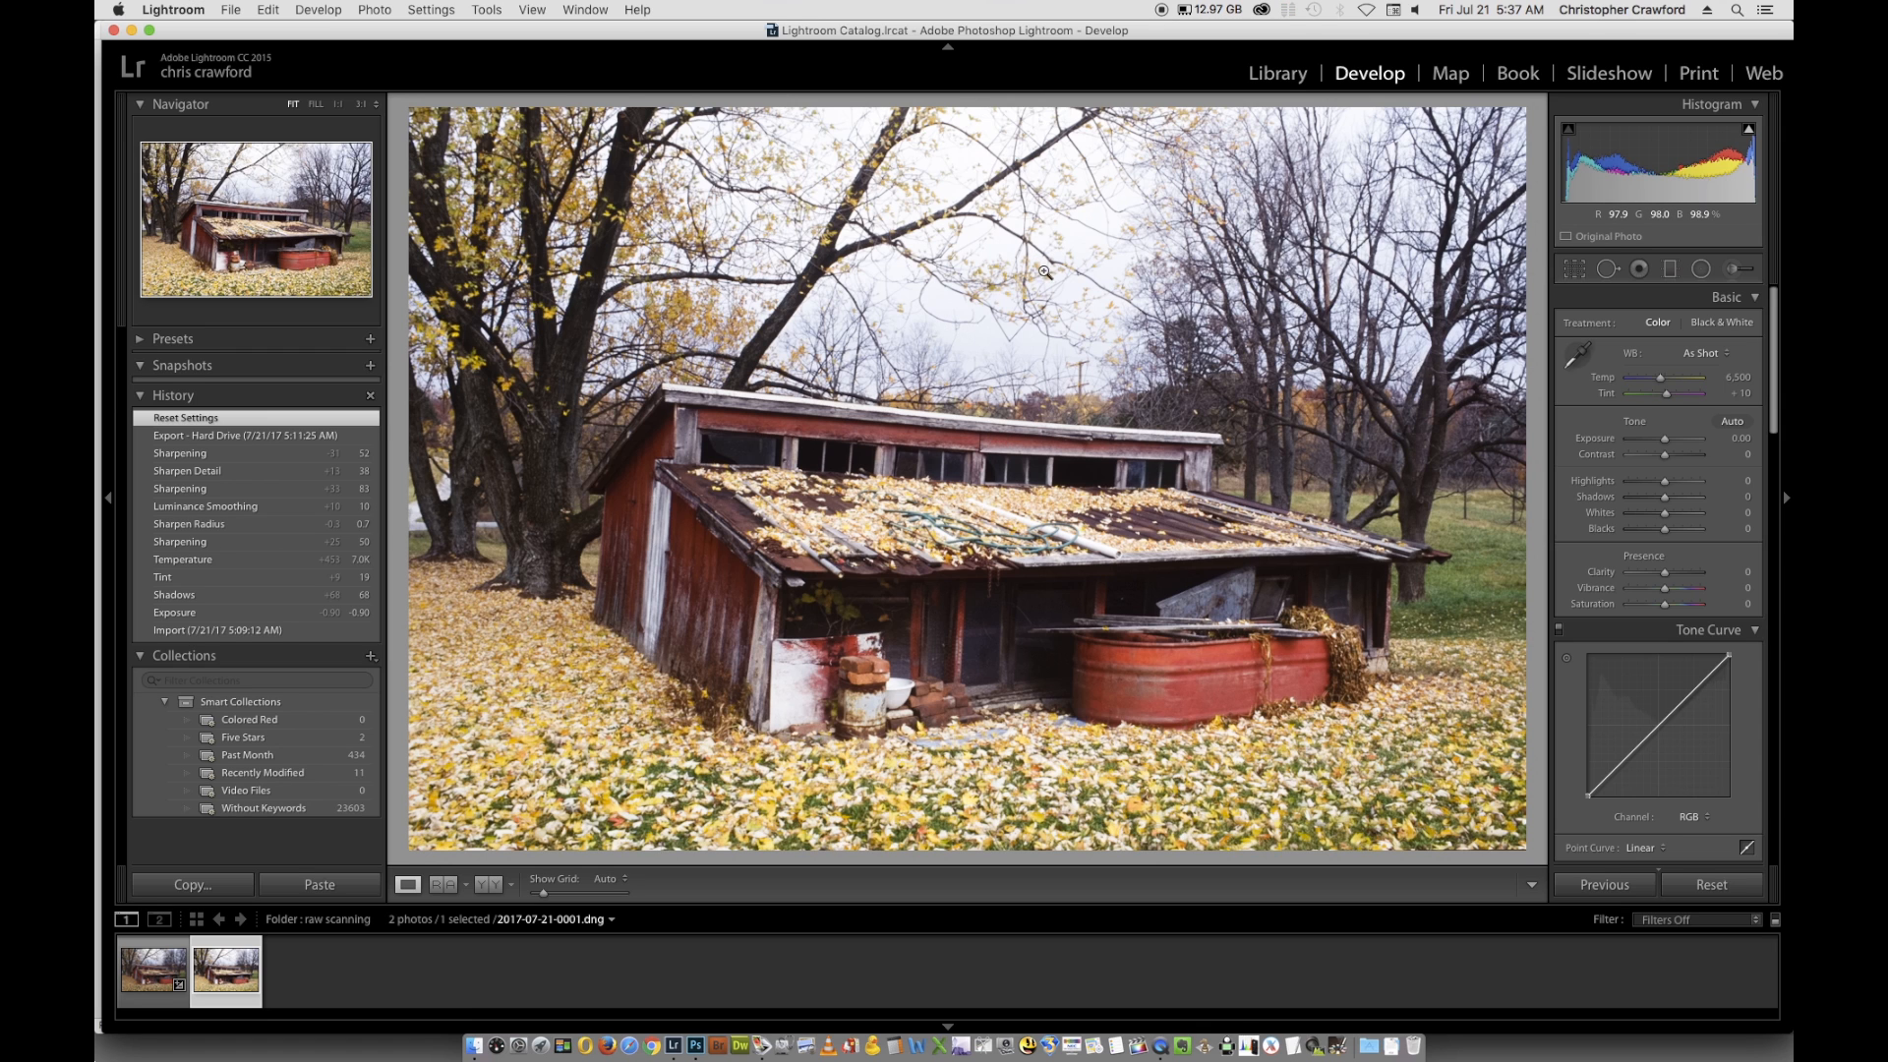
{"action": "mouse_move", "coordinate": [973, 156]}
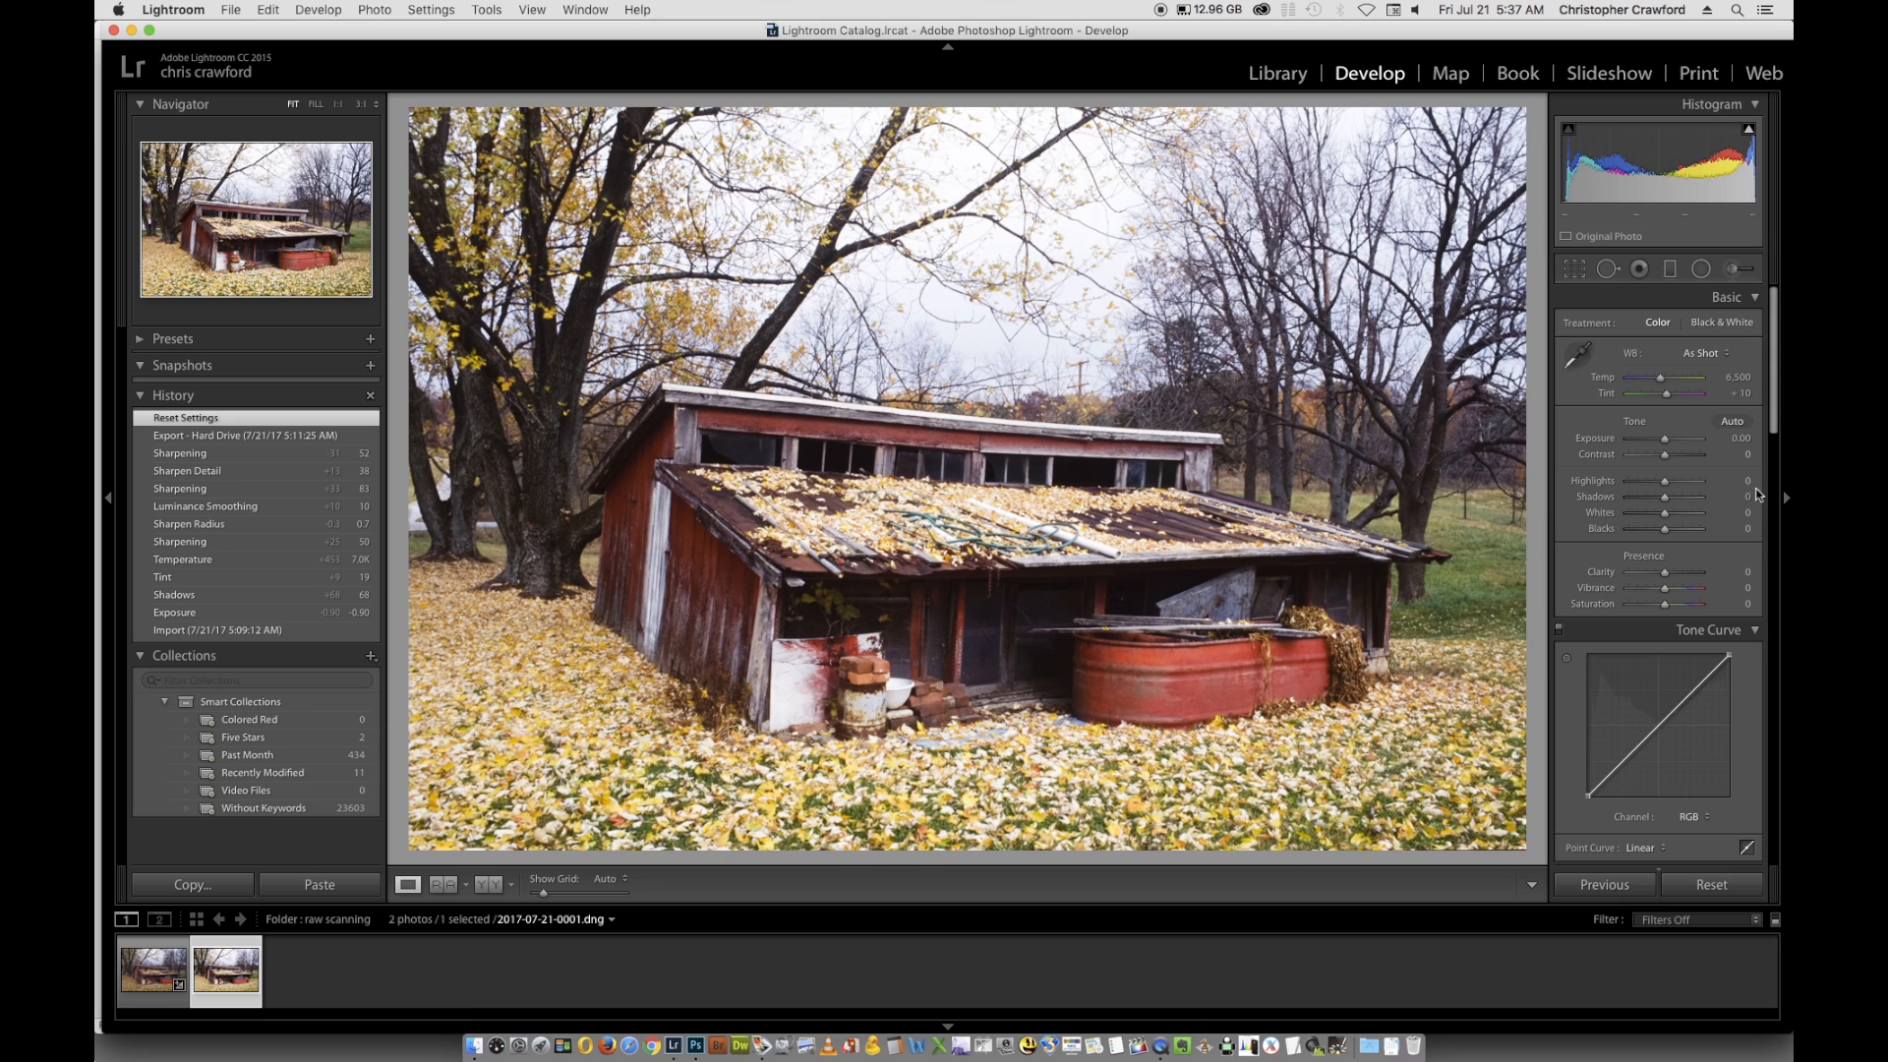
{"action": "mouse_move", "coordinate": [1666, 443]}
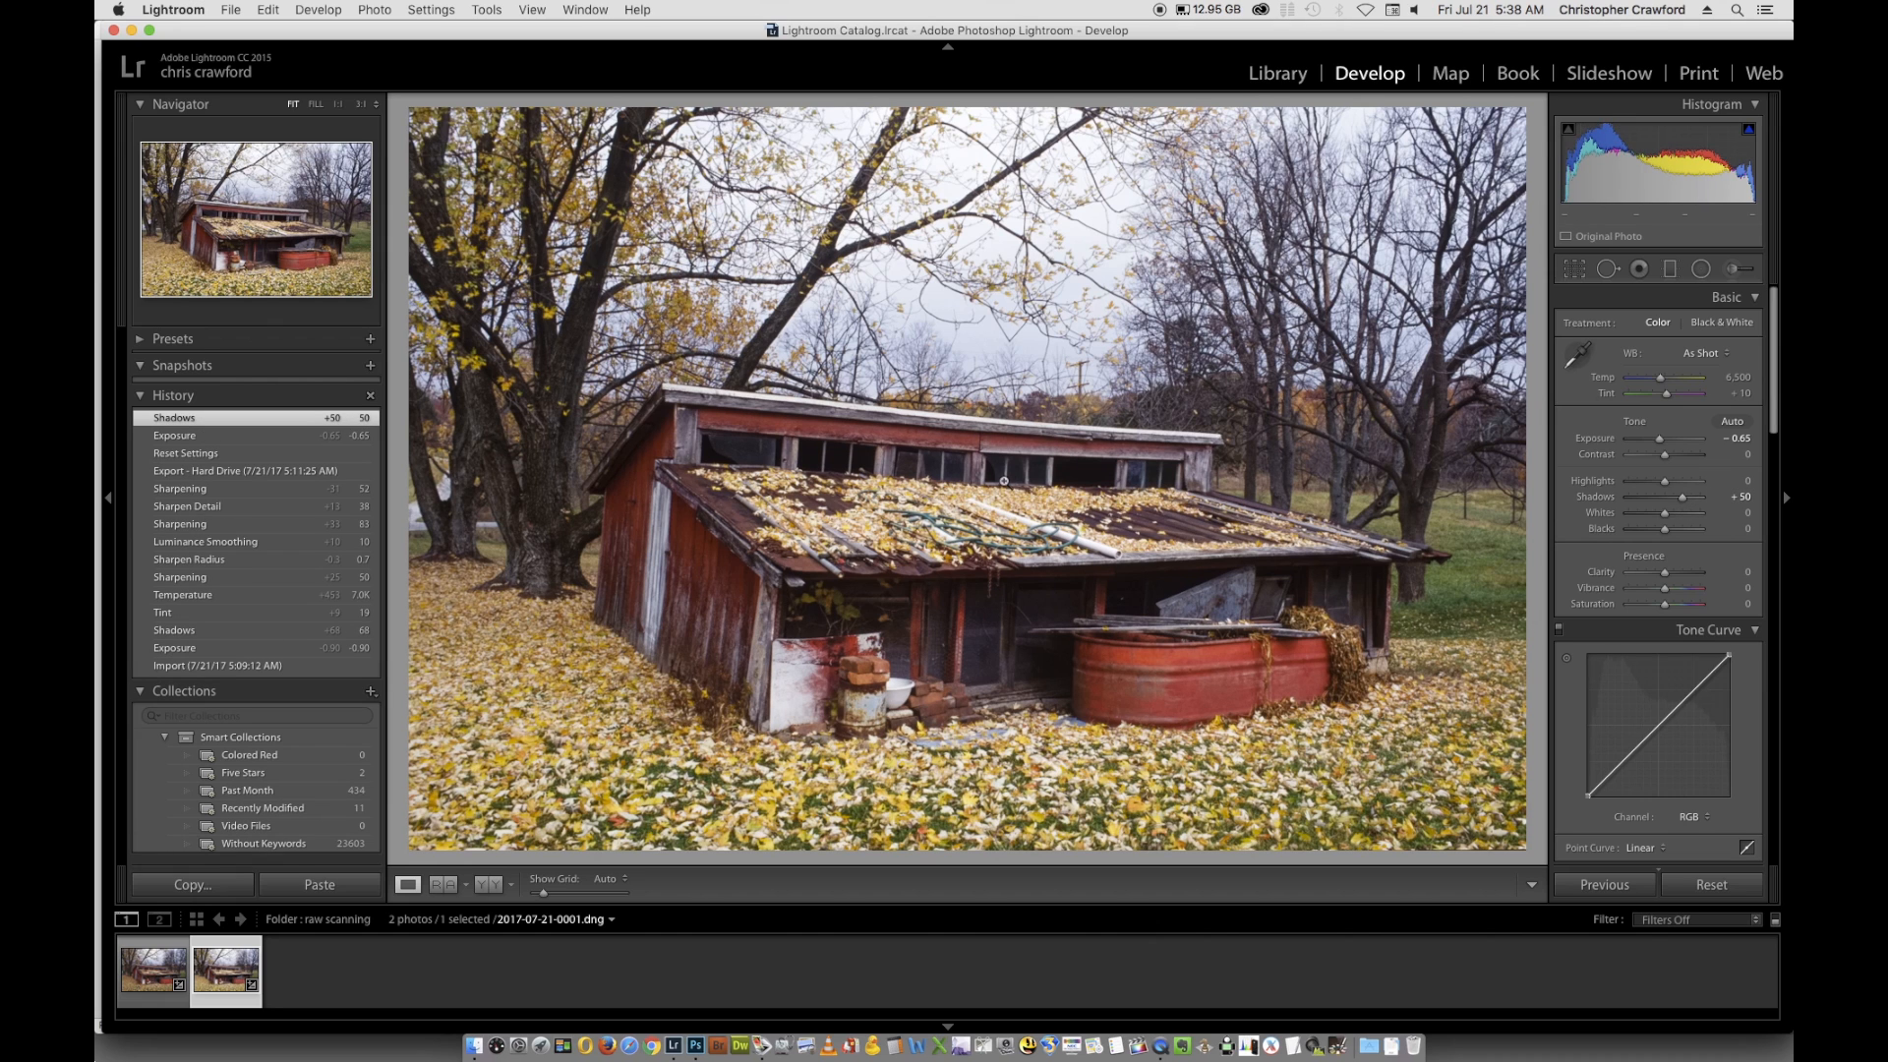
{"action": "mouse_move", "coordinate": [996, 498]}
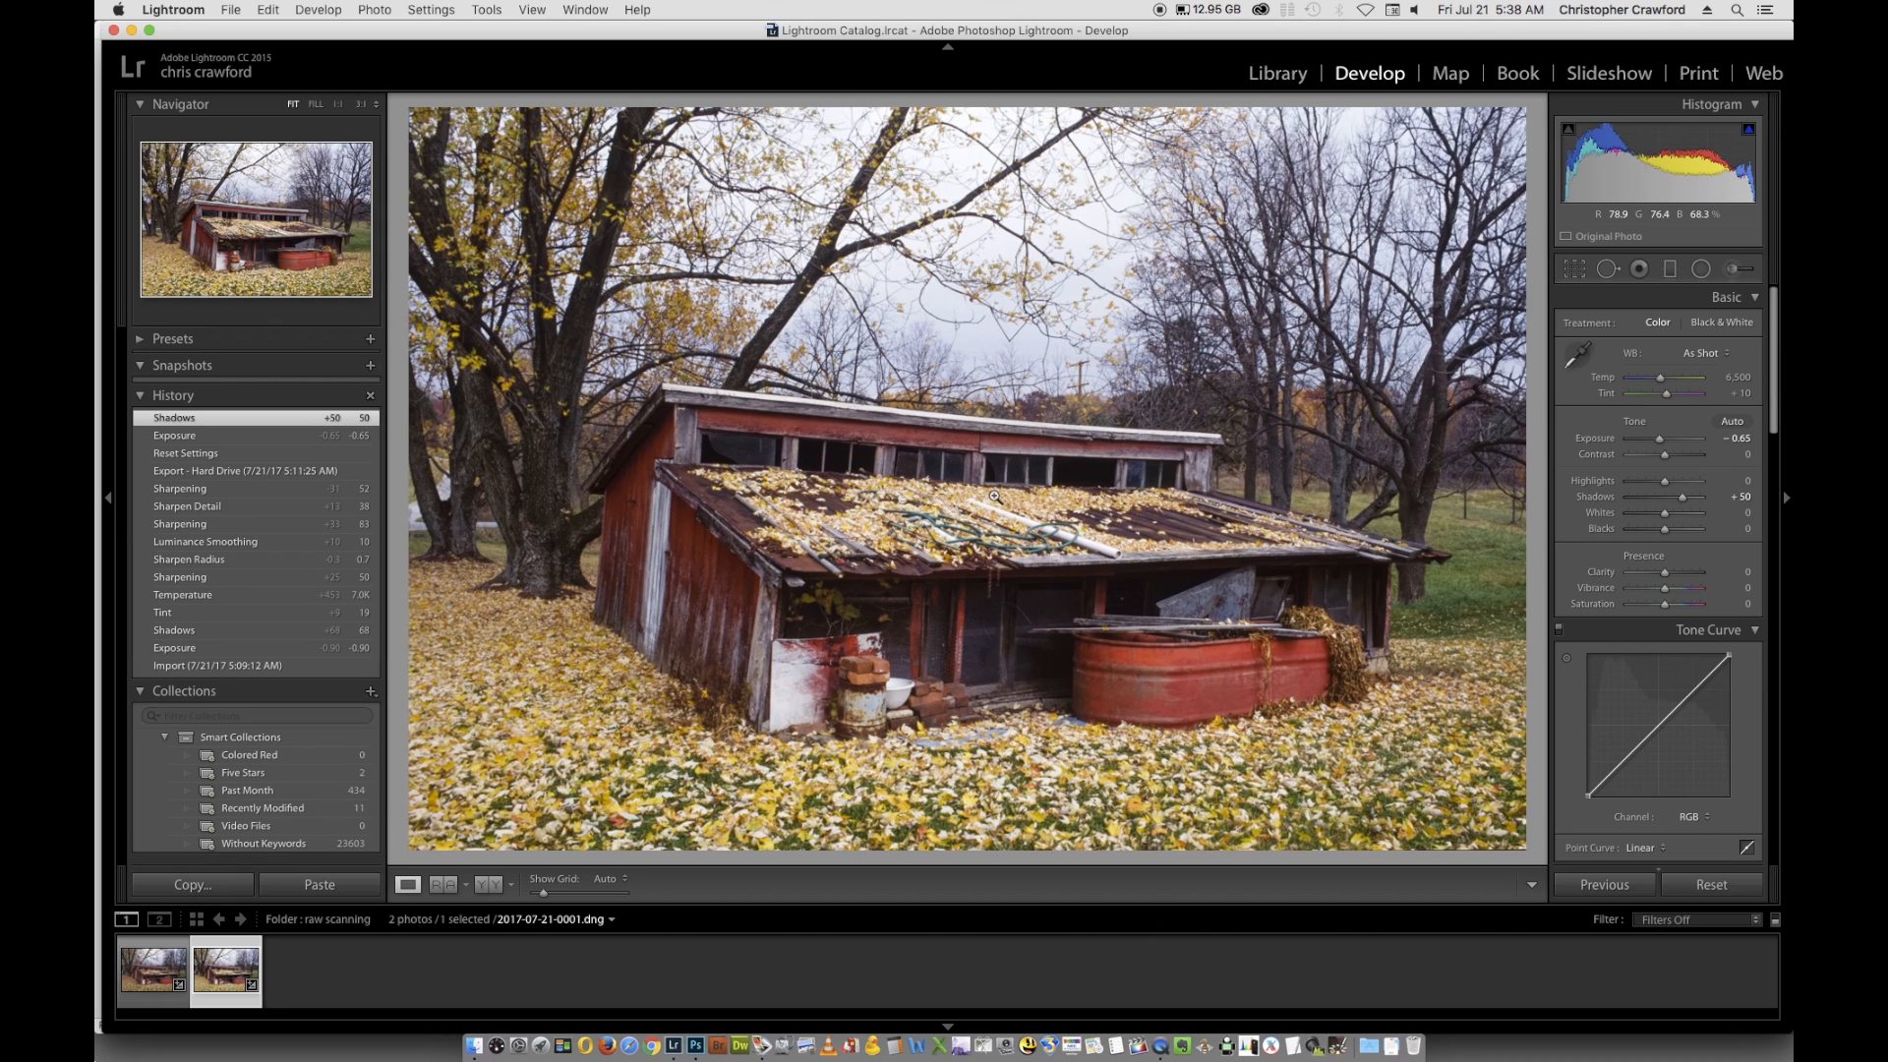
{"action": "mouse_move", "coordinate": [974, 158]}
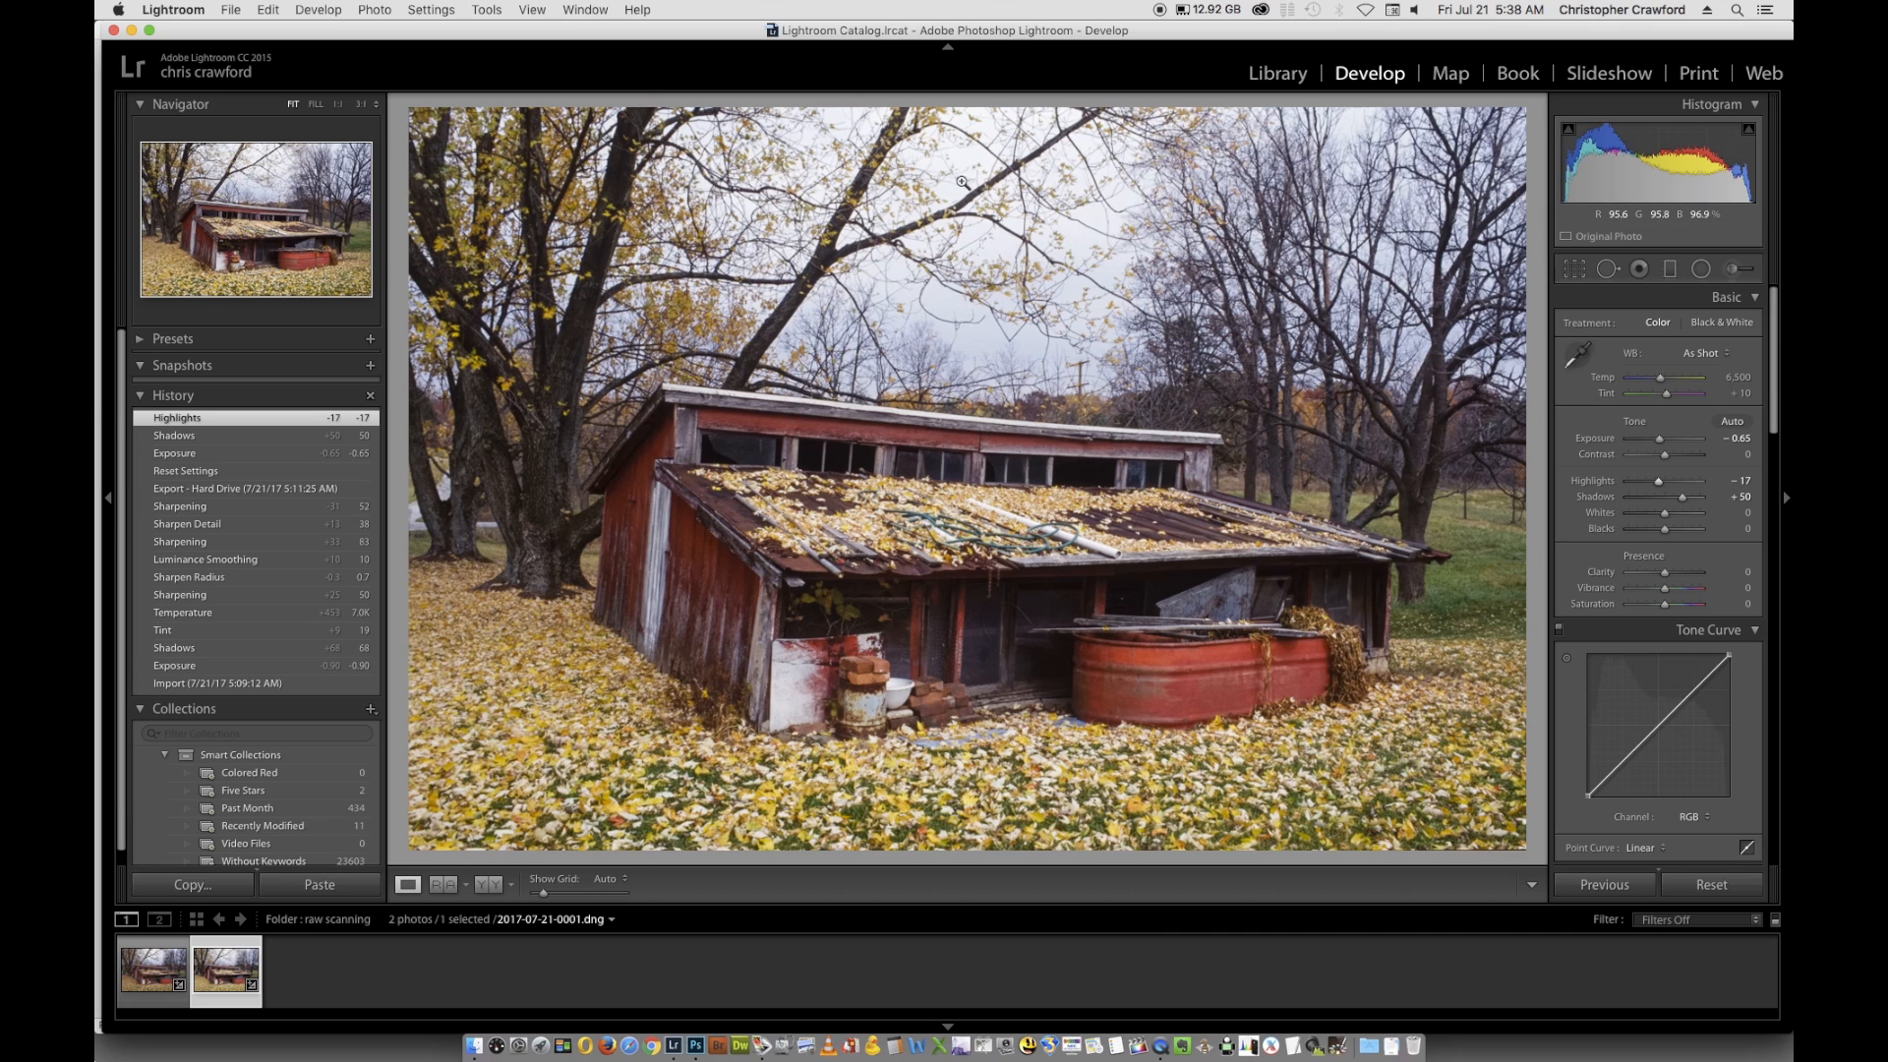
{"action": "mouse_move", "coordinate": [1030, 645]}
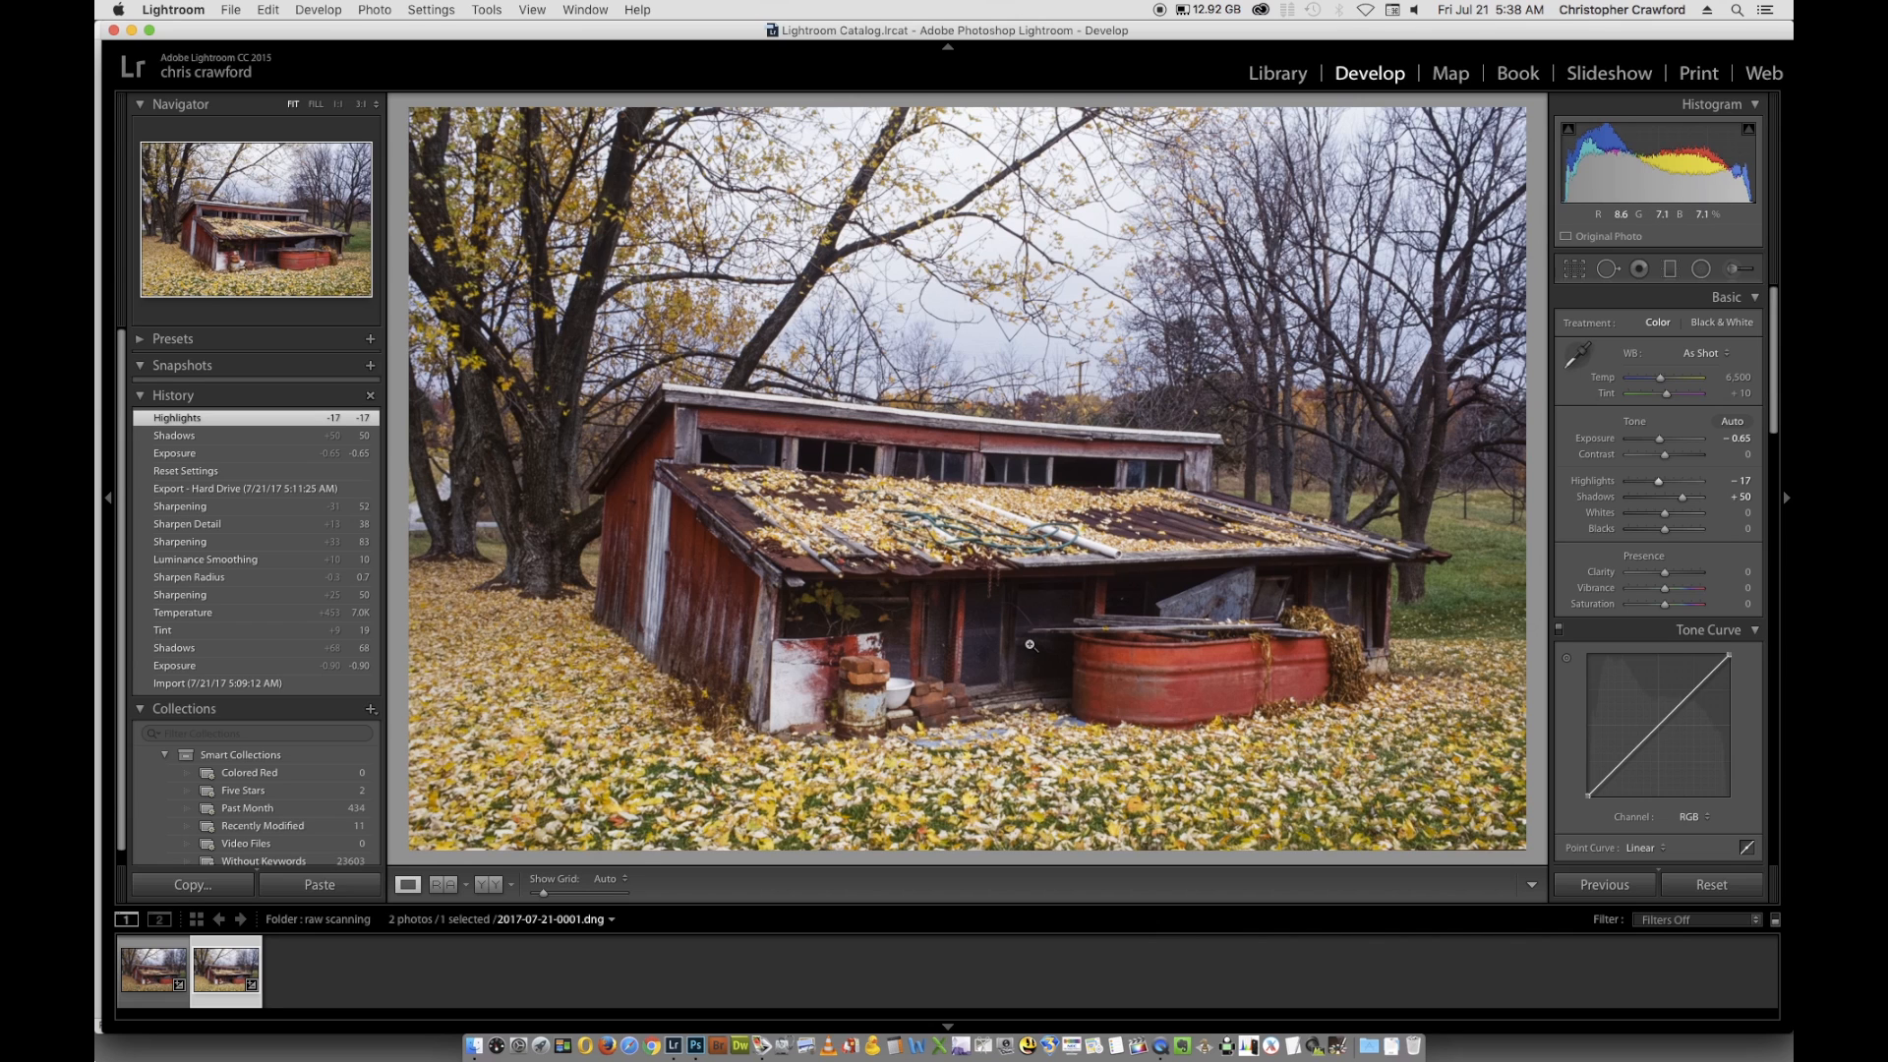
{"action": "mouse_move", "coordinate": [1060, 644]}
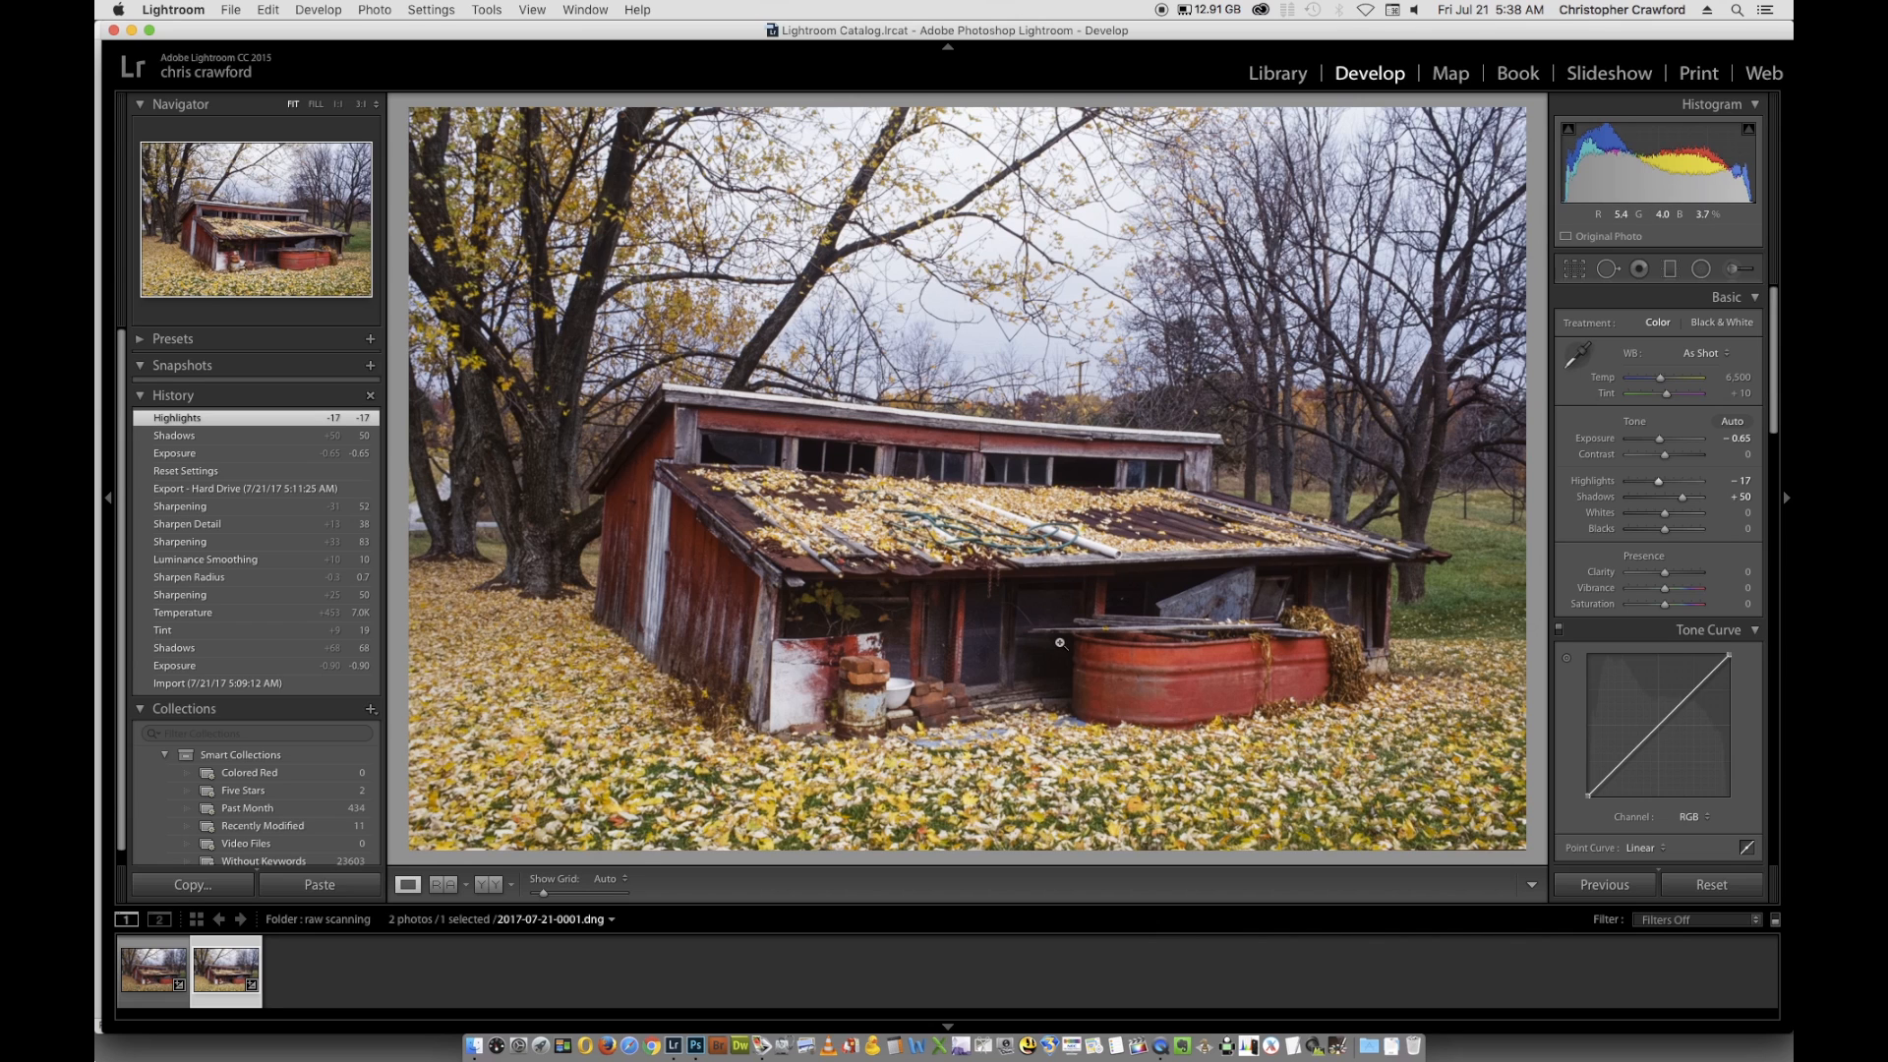
{"action": "mouse_move", "coordinate": [926, 683]}
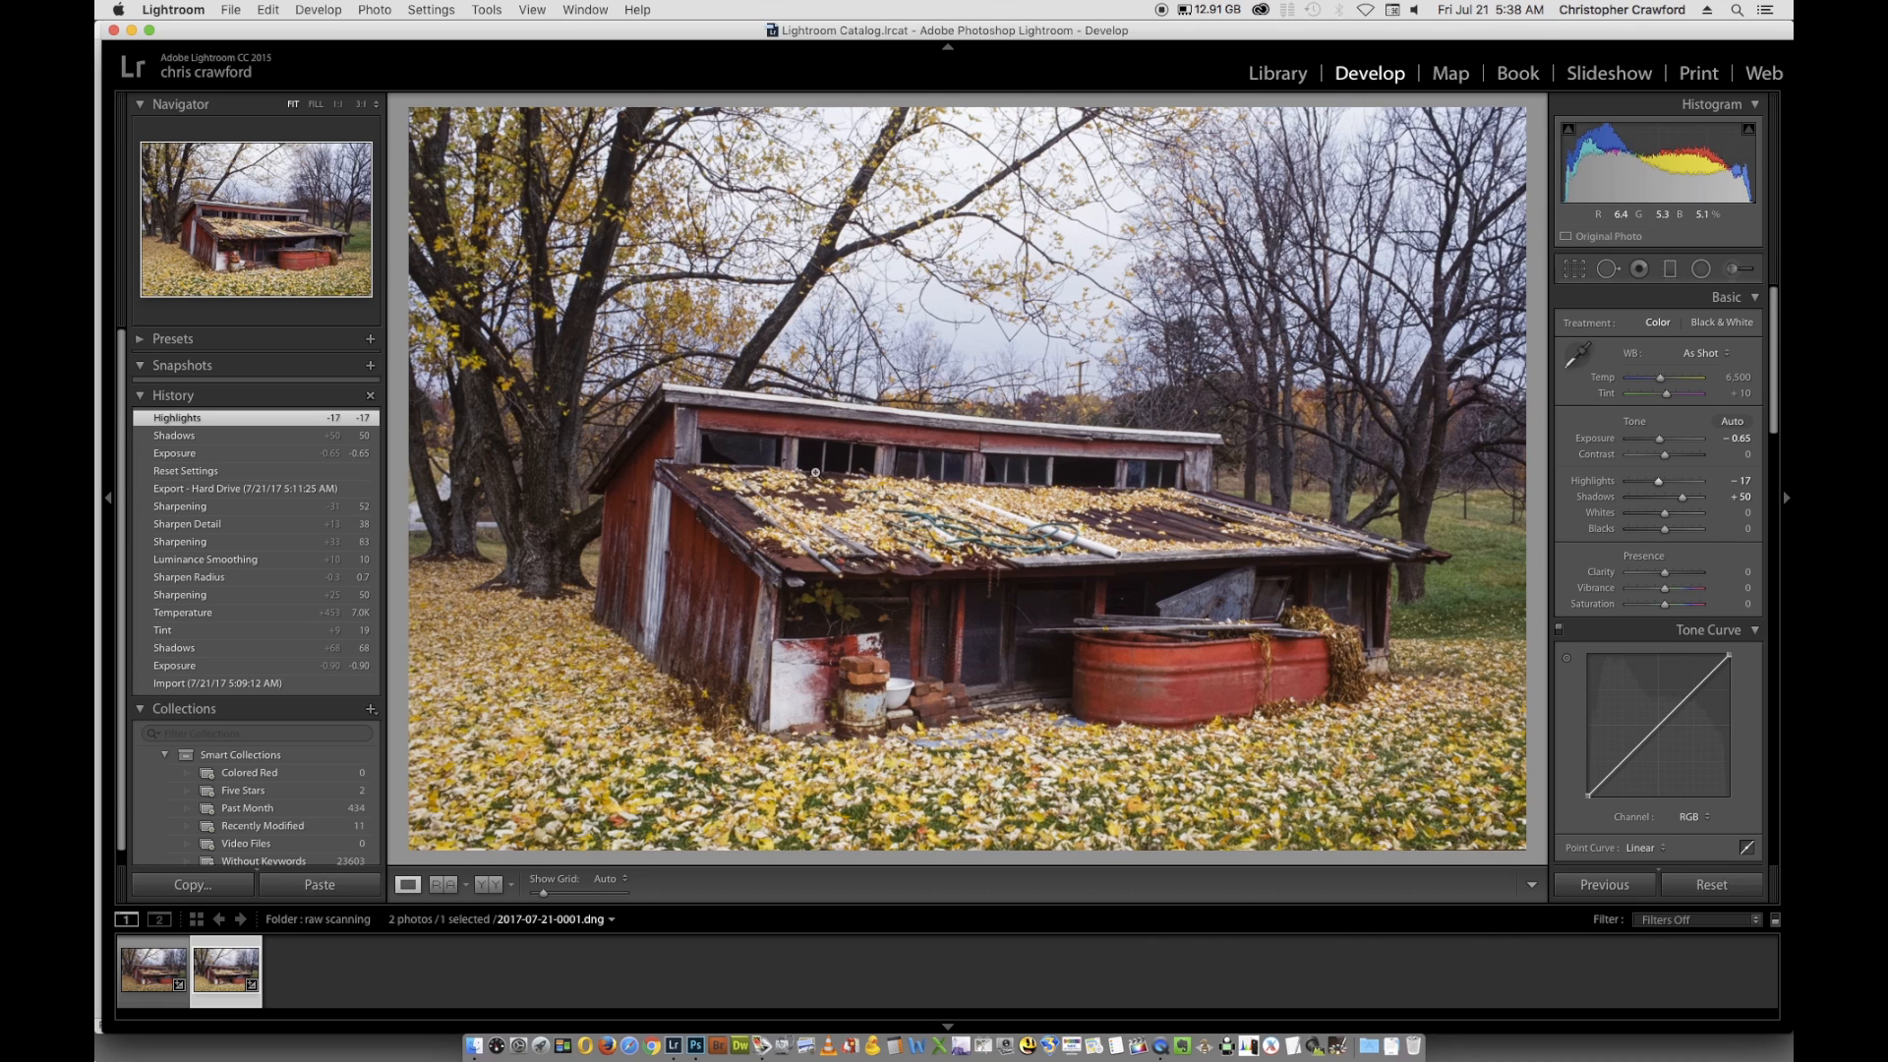
{"action": "mouse_move", "coordinate": [1483, 474]}
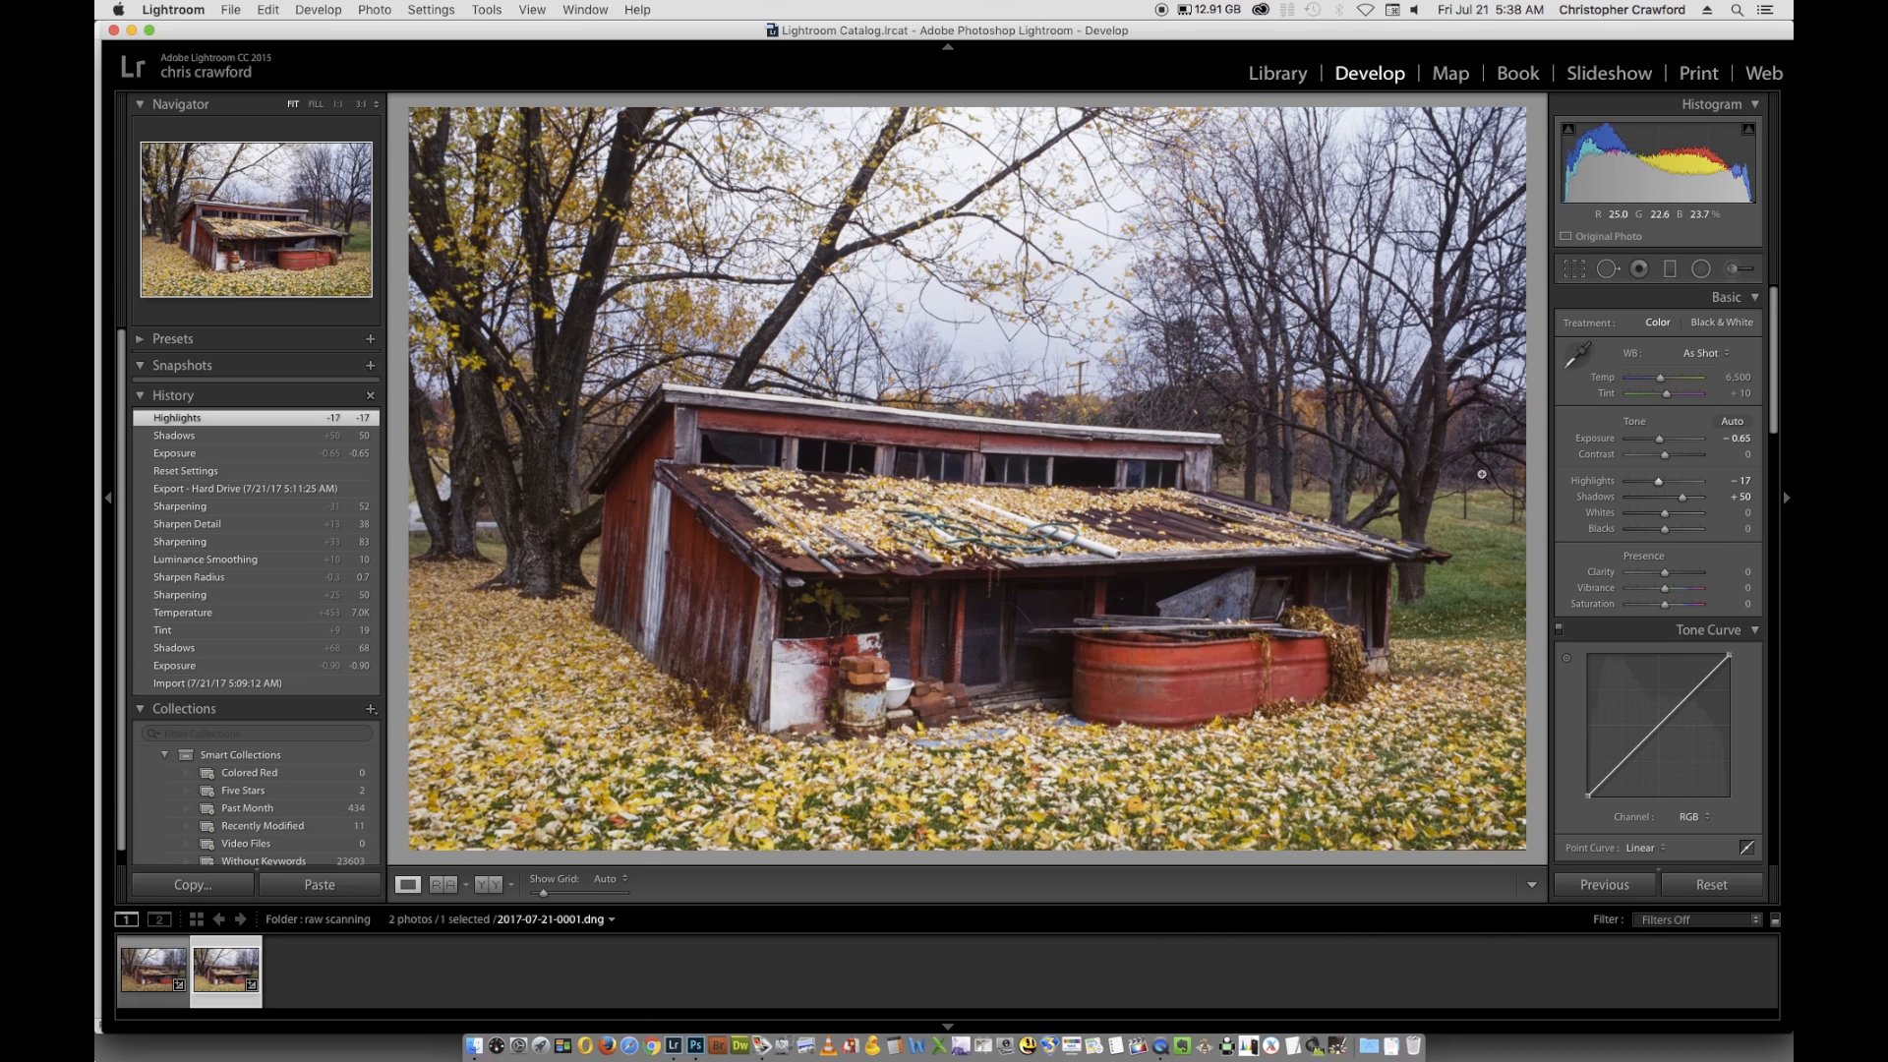
{"action": "mouse_move", "coordinate": [1662, 481]}
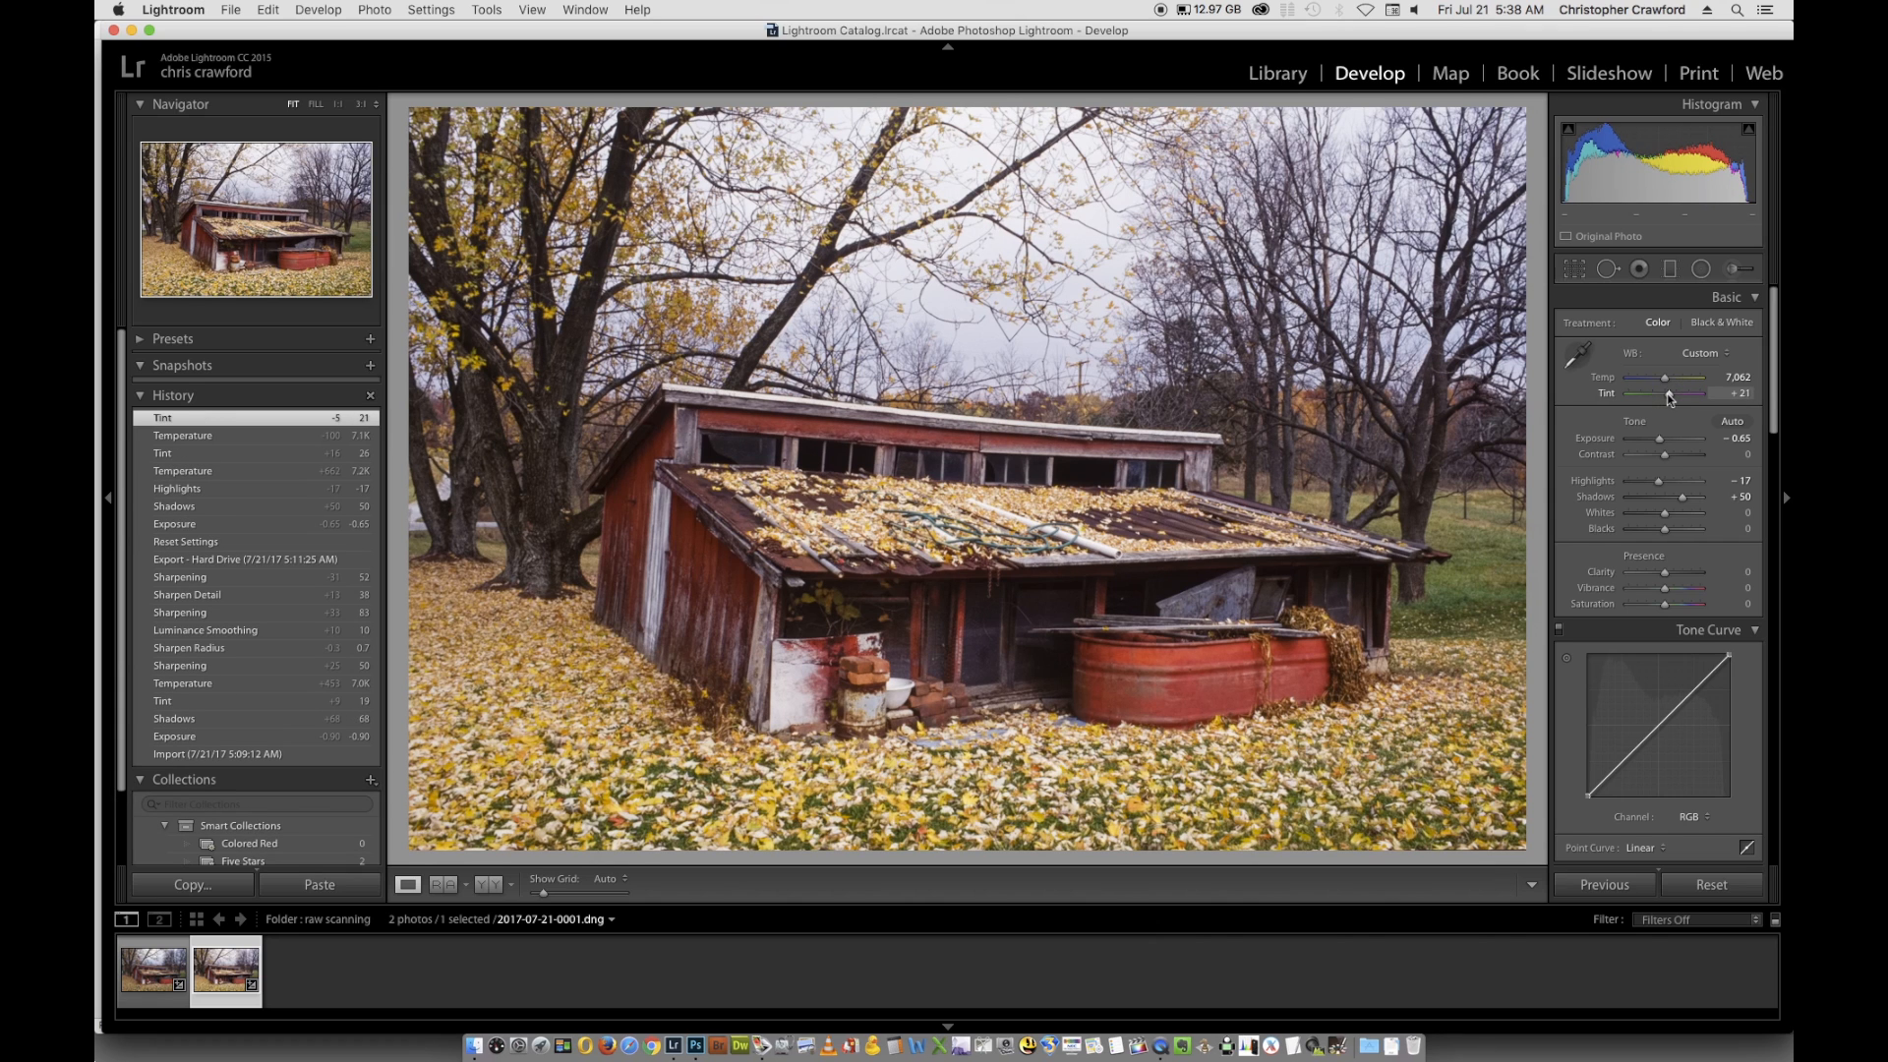
{"action": "mouse_move", "coordinate": [1662, 399]}
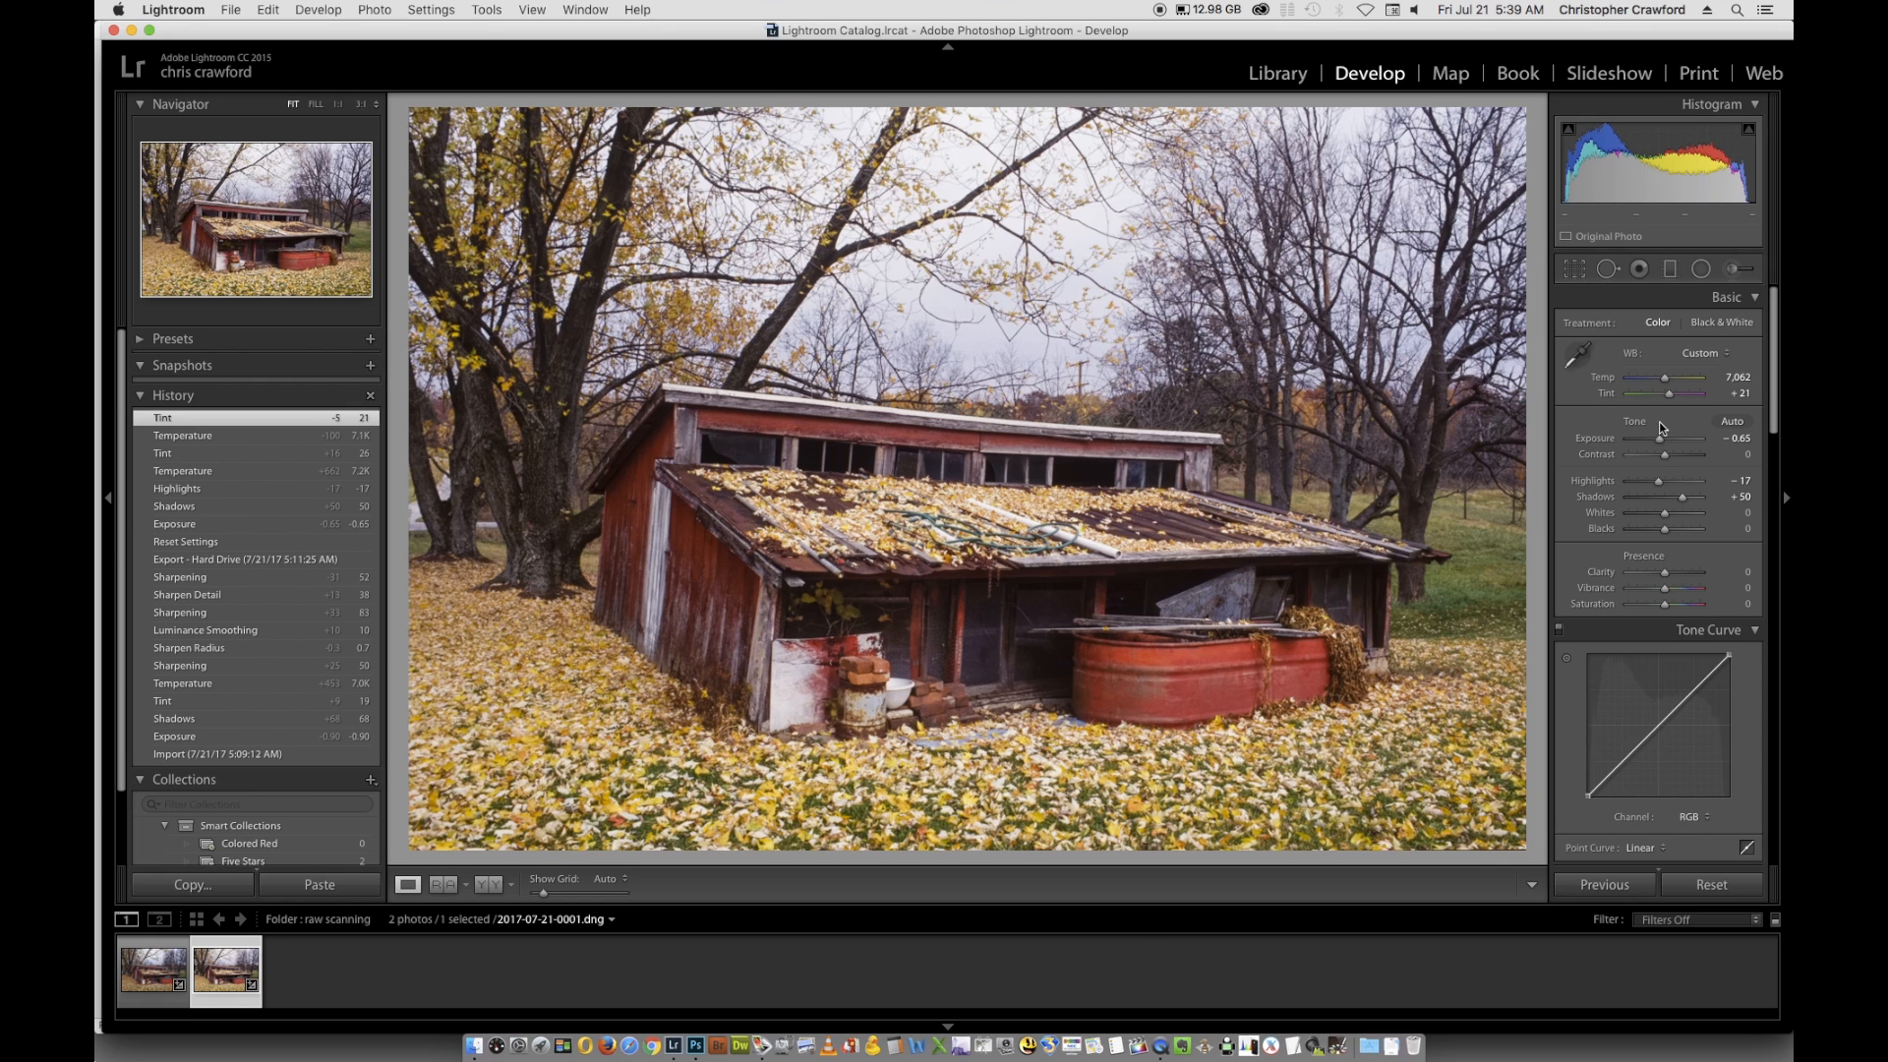
{"action": "mouse_move", "coordinate": [1648, 443]}
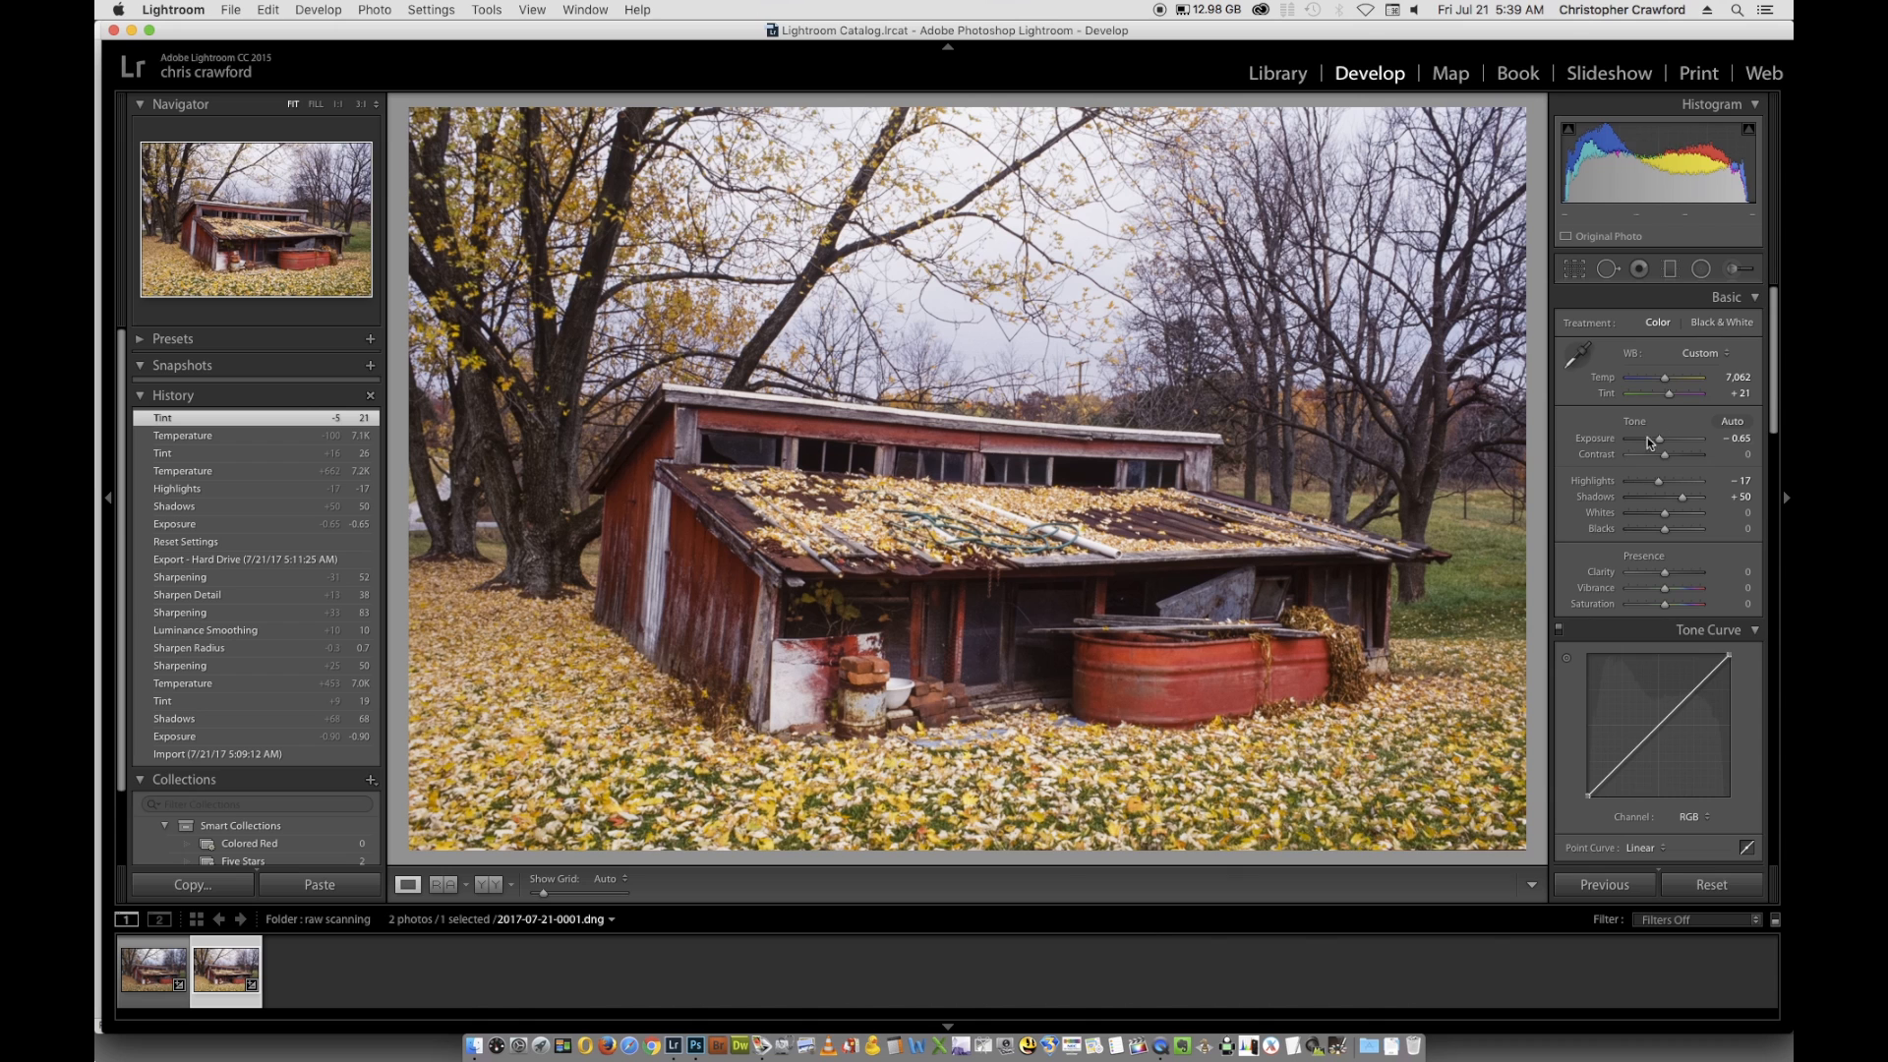
{"action": "mouse_move", "coordinate": [761, 999]}
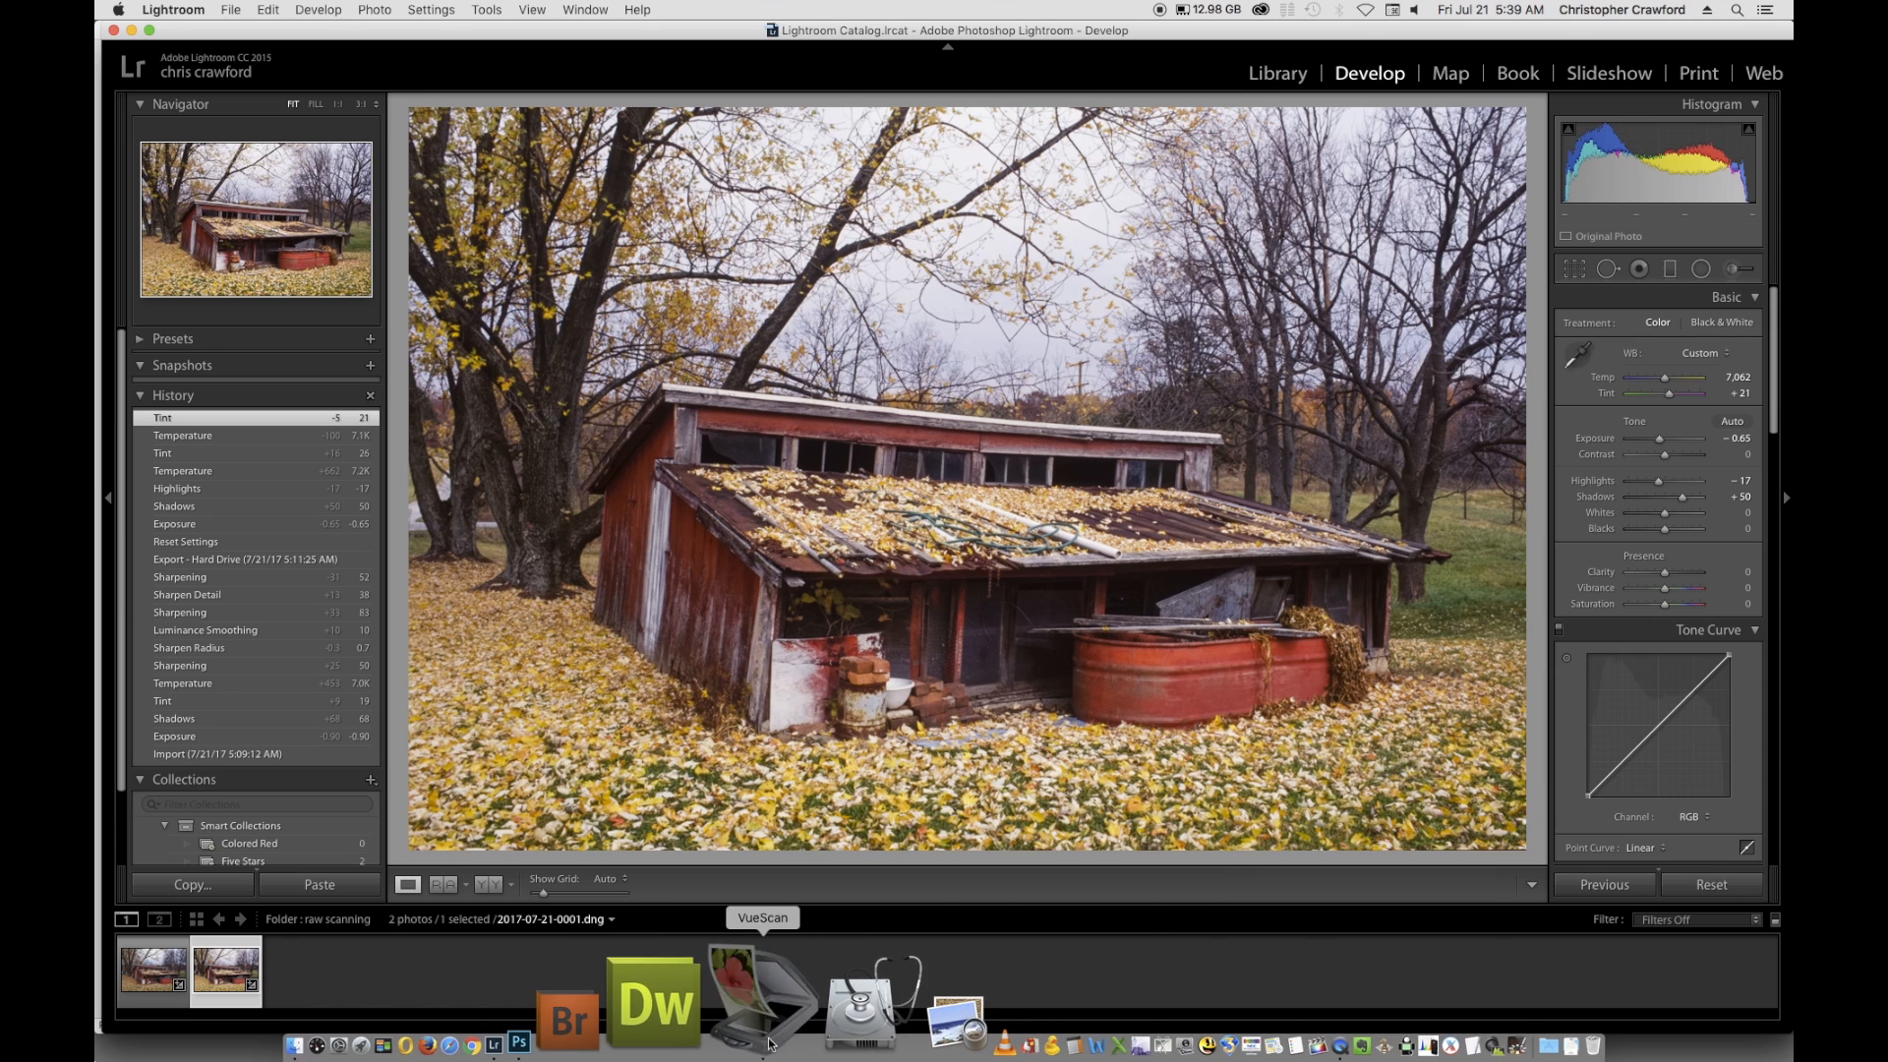
- Switch to VueScan and review the Output tab's TIFF DNG format setting
{"action": "left_click", "coordinate": [763, 993]}
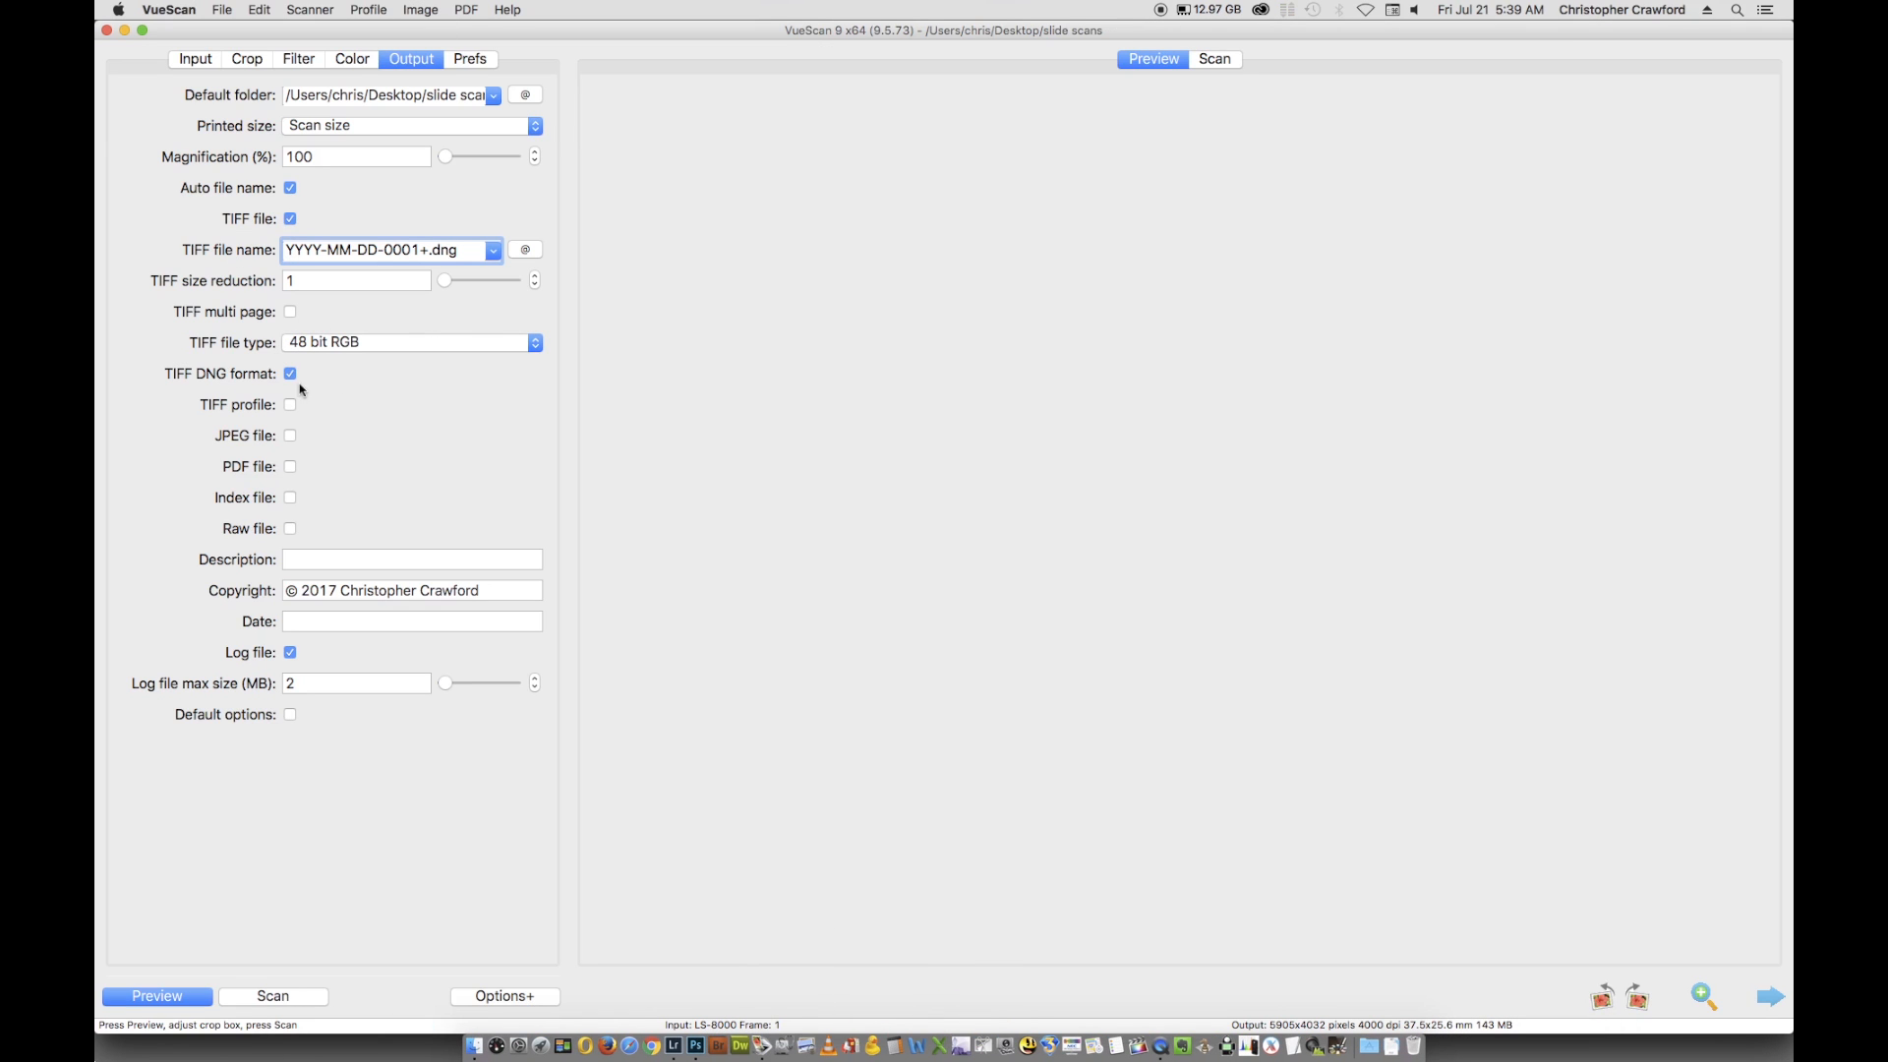
{"action": "mouse_move", "coordinate": [289, 374]}
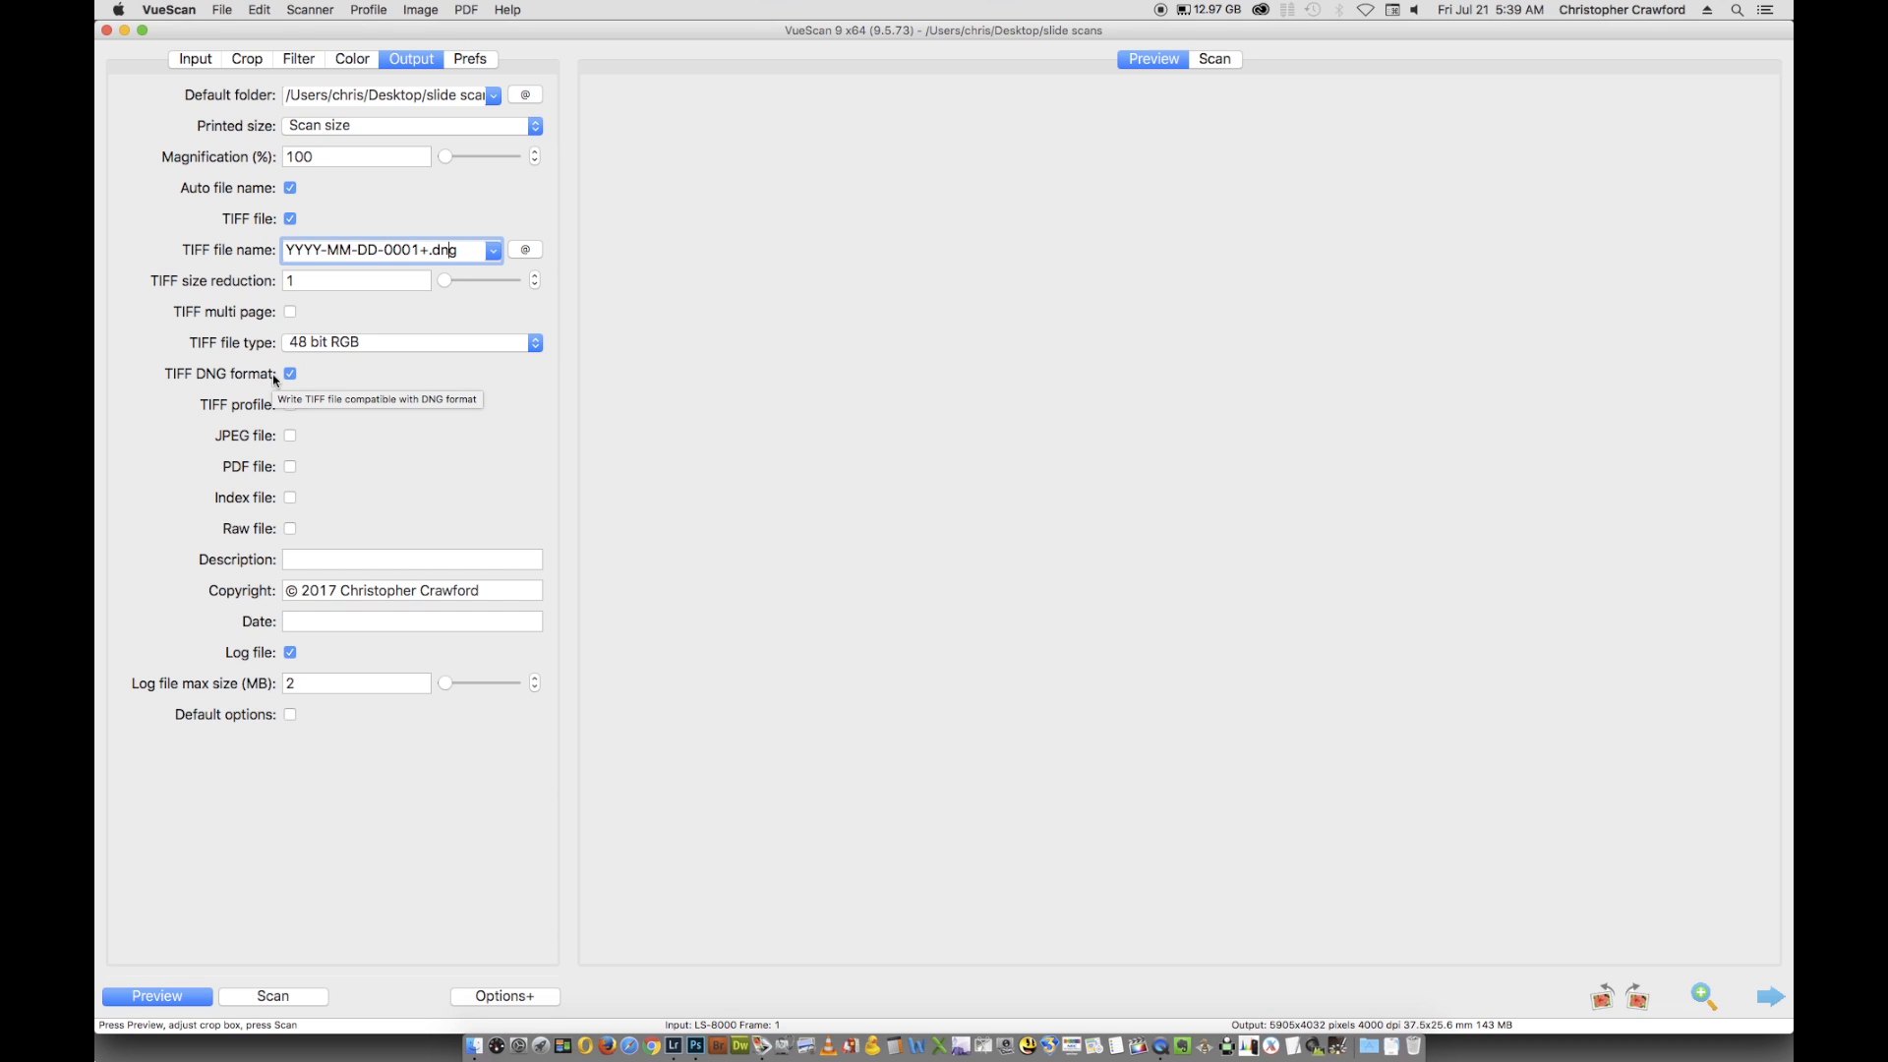
{"action": "mouse_move", "coordinate": [262, 529]}
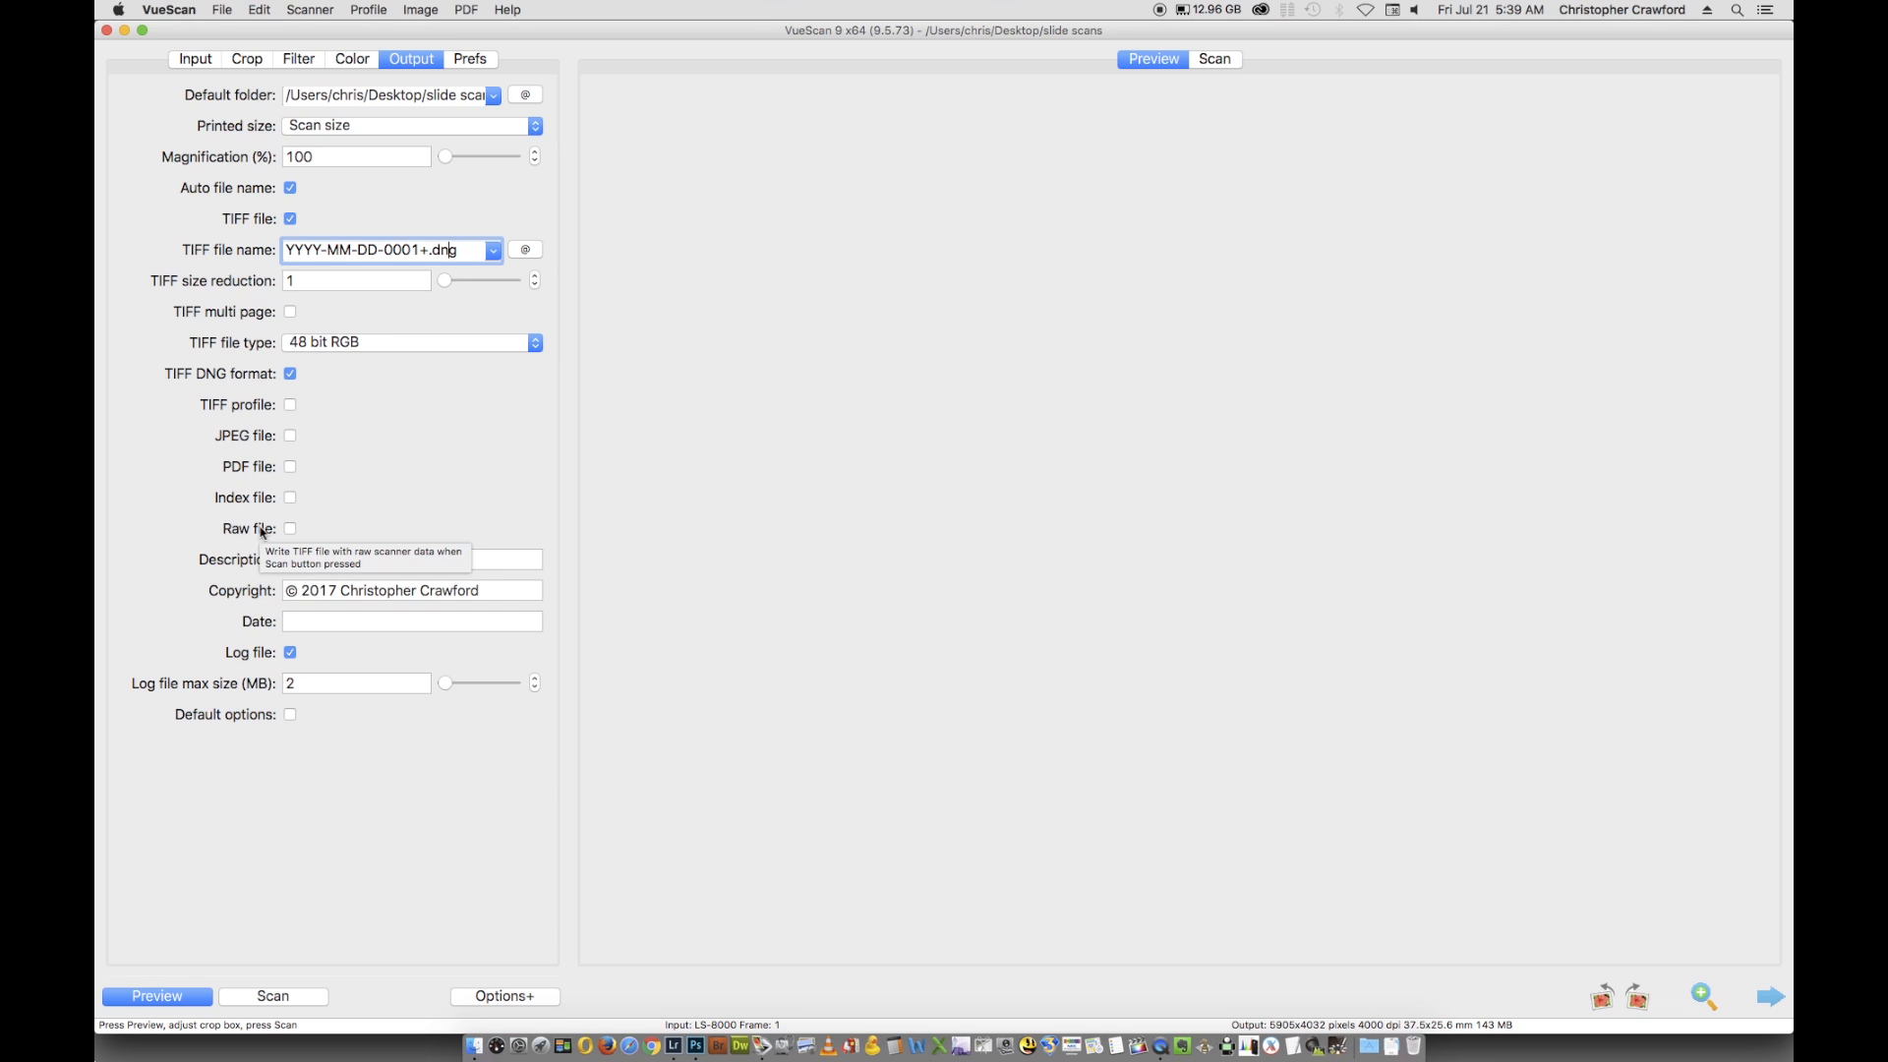
{"action": "mouse_move", "coordinate": [322, 378]}
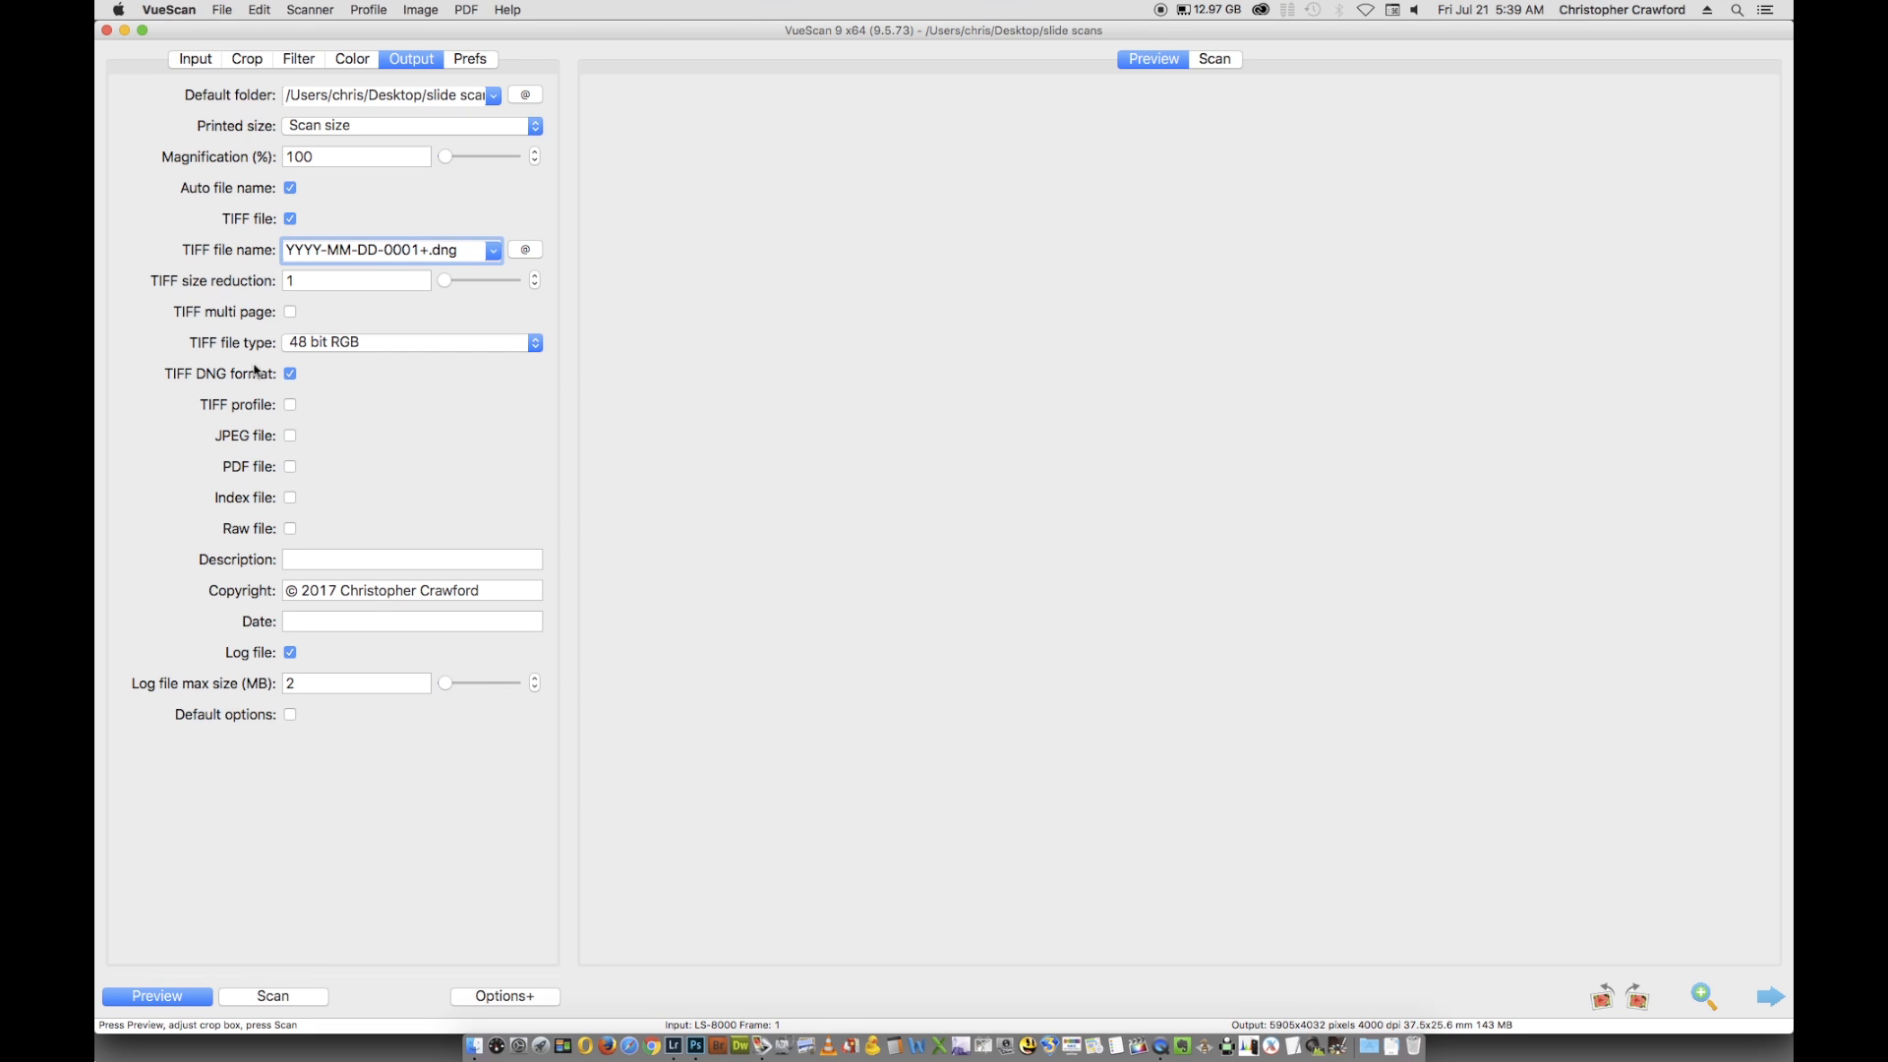
{"action": "mouse_move", "coordinate": [228, 379]}
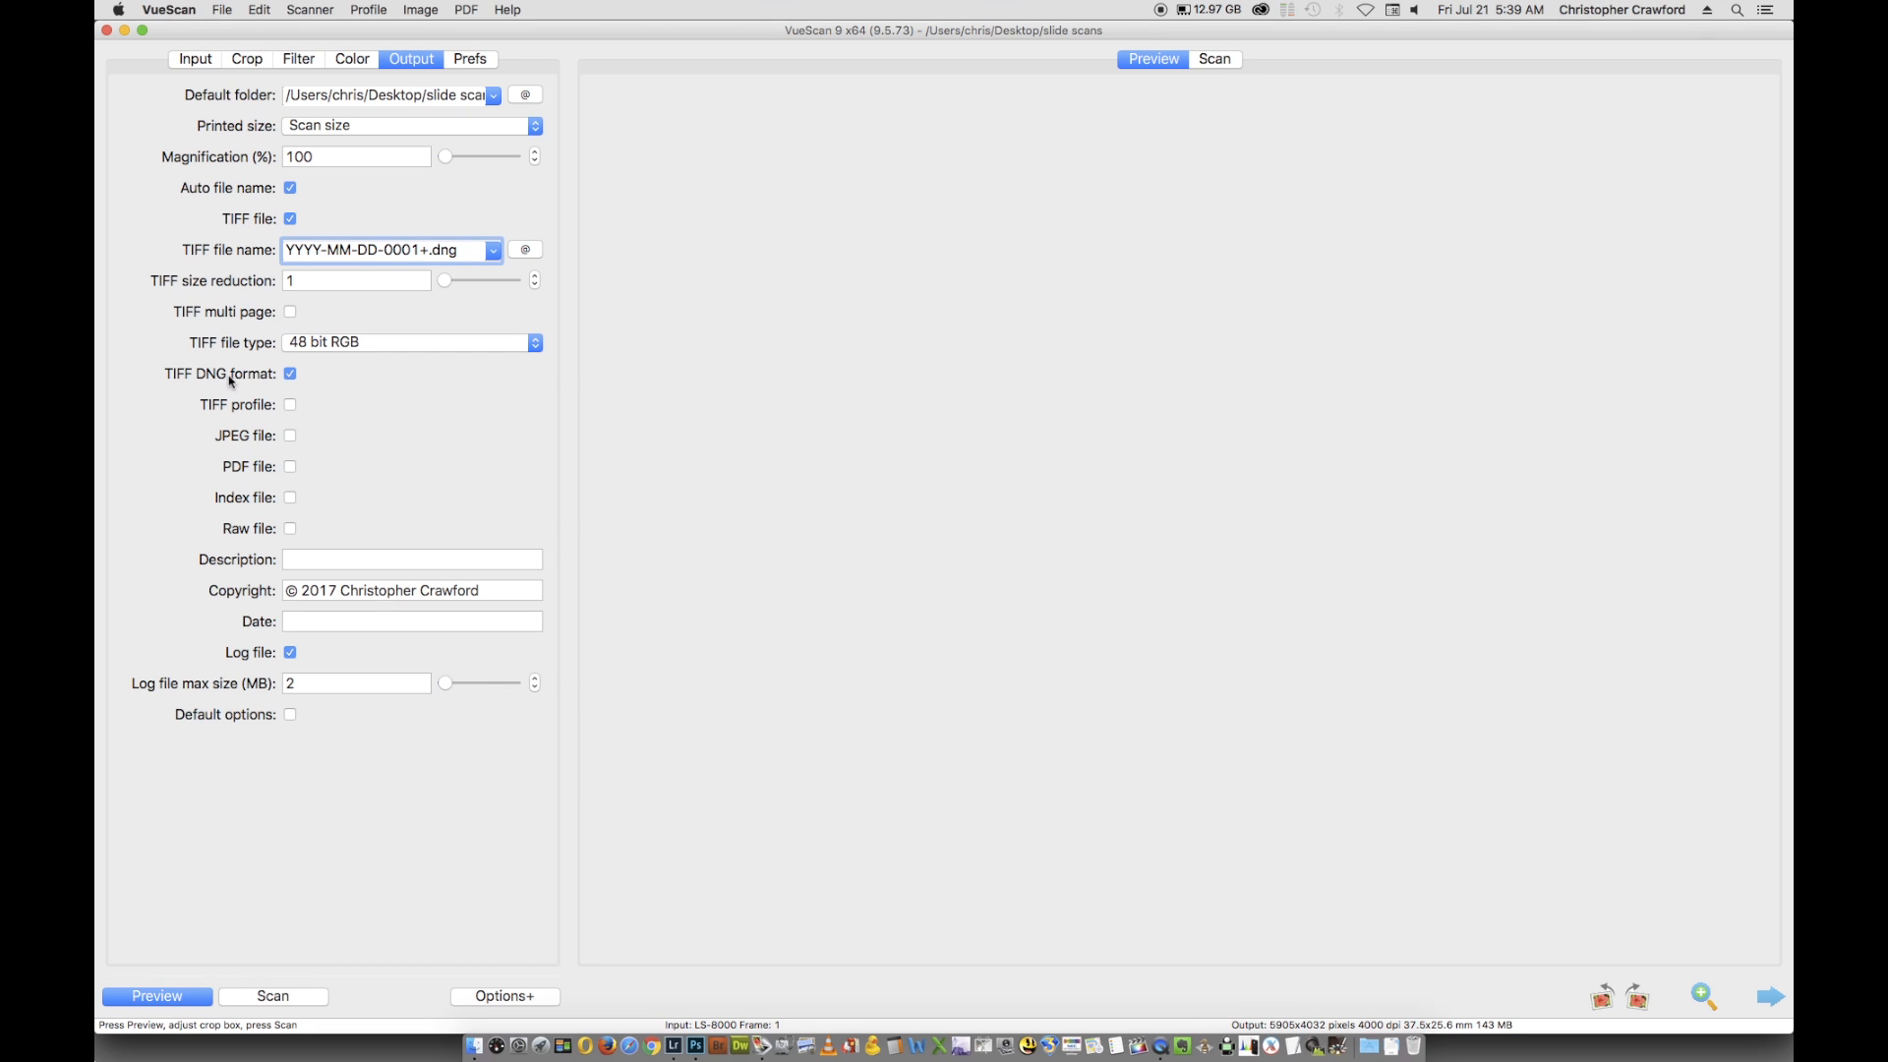
{"action": "mouse_move", "coordinate": [691, 999]}
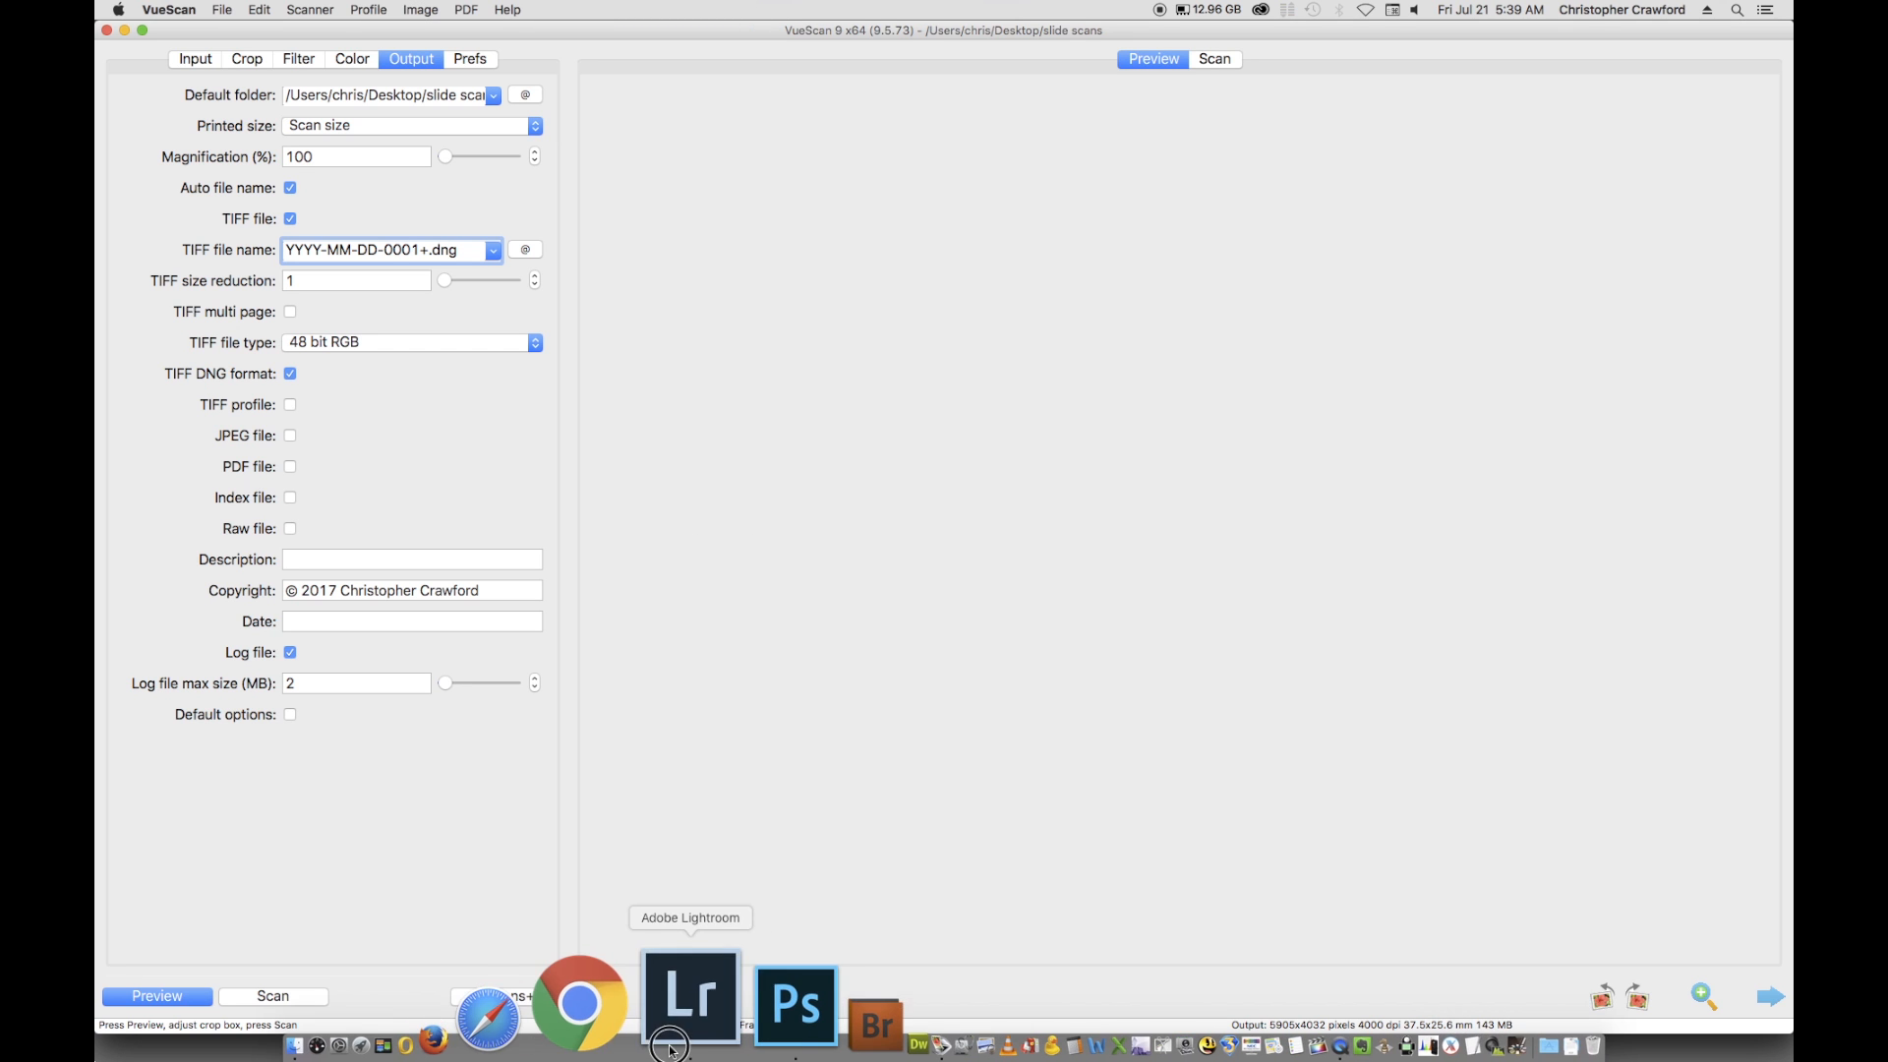
- Return to Lightroom's Develop module showing the adjusted barn scan
{"action": "left_click", "coordinate": [691, 999]}
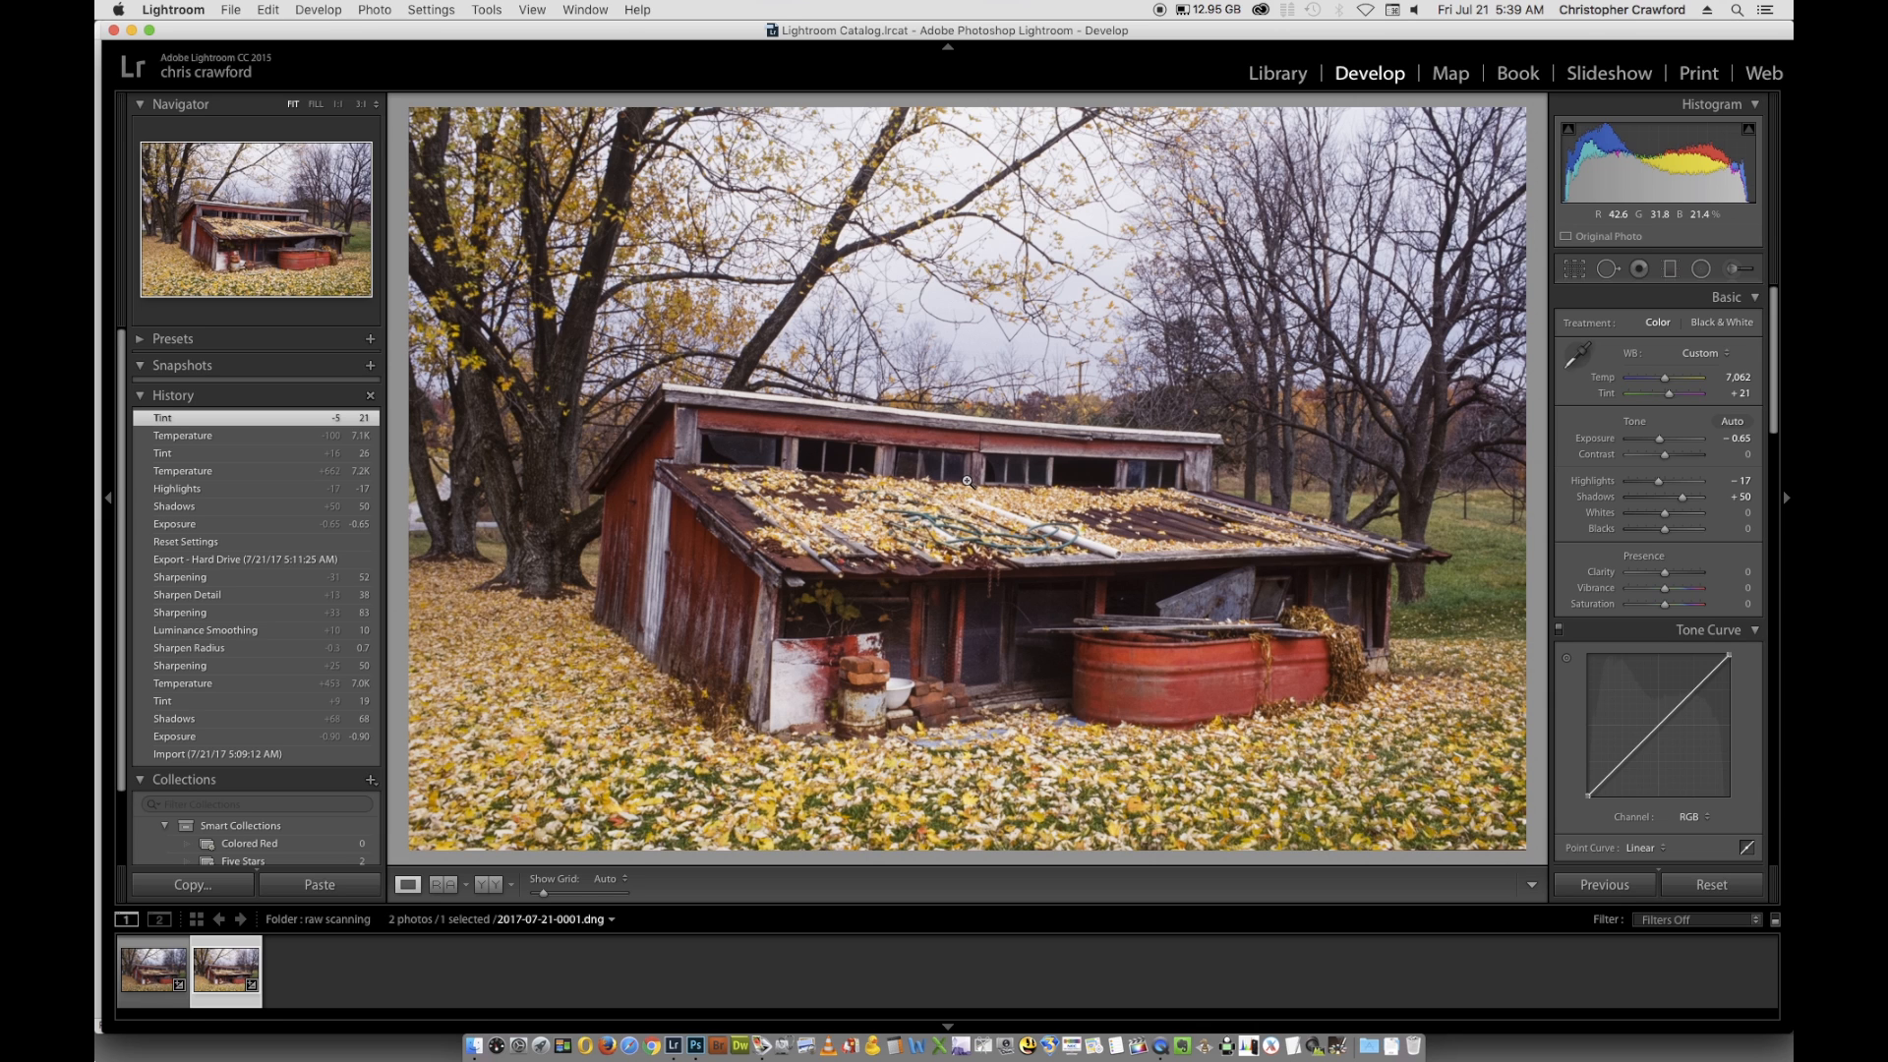
{"action": "mouse_move", "coordinate": [997, 496]}
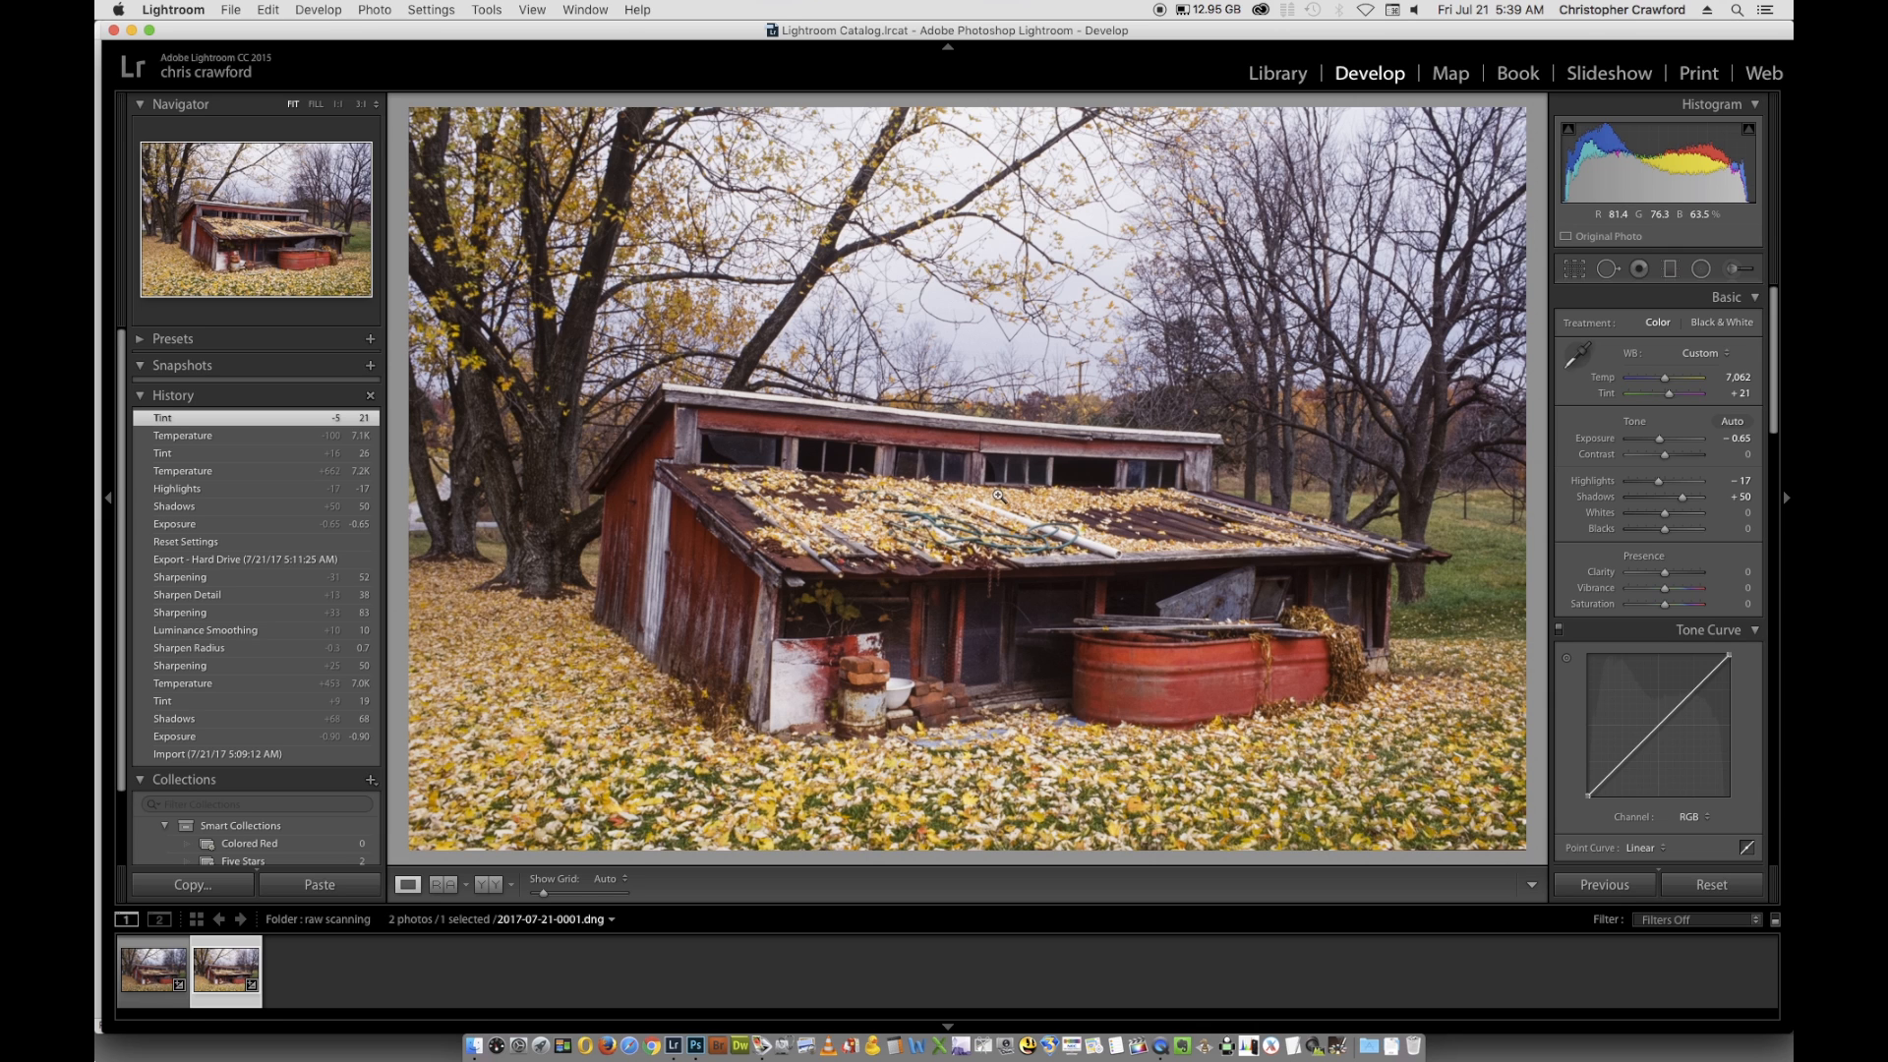
{"action": "mouse_move", "coordinate": [1206, 256]}
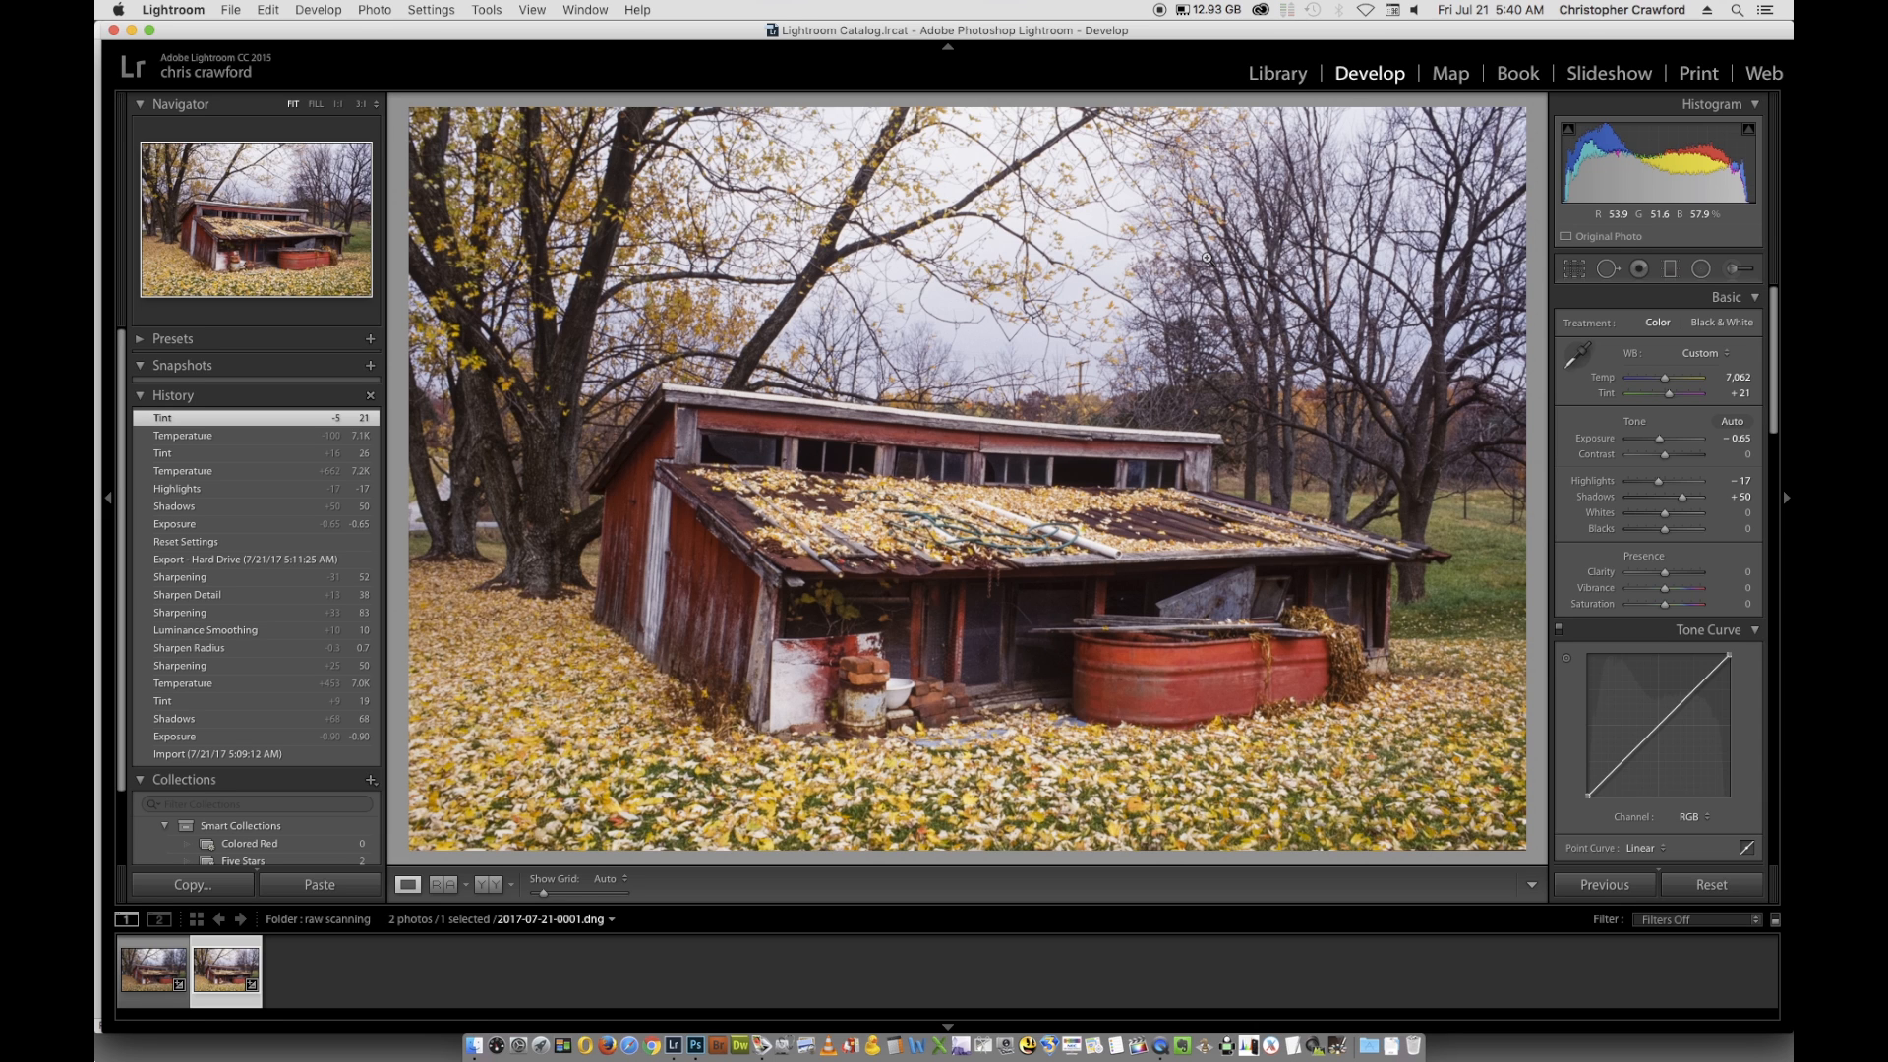
{"action": "mouse_move", "coordinate": [1590, 509]}
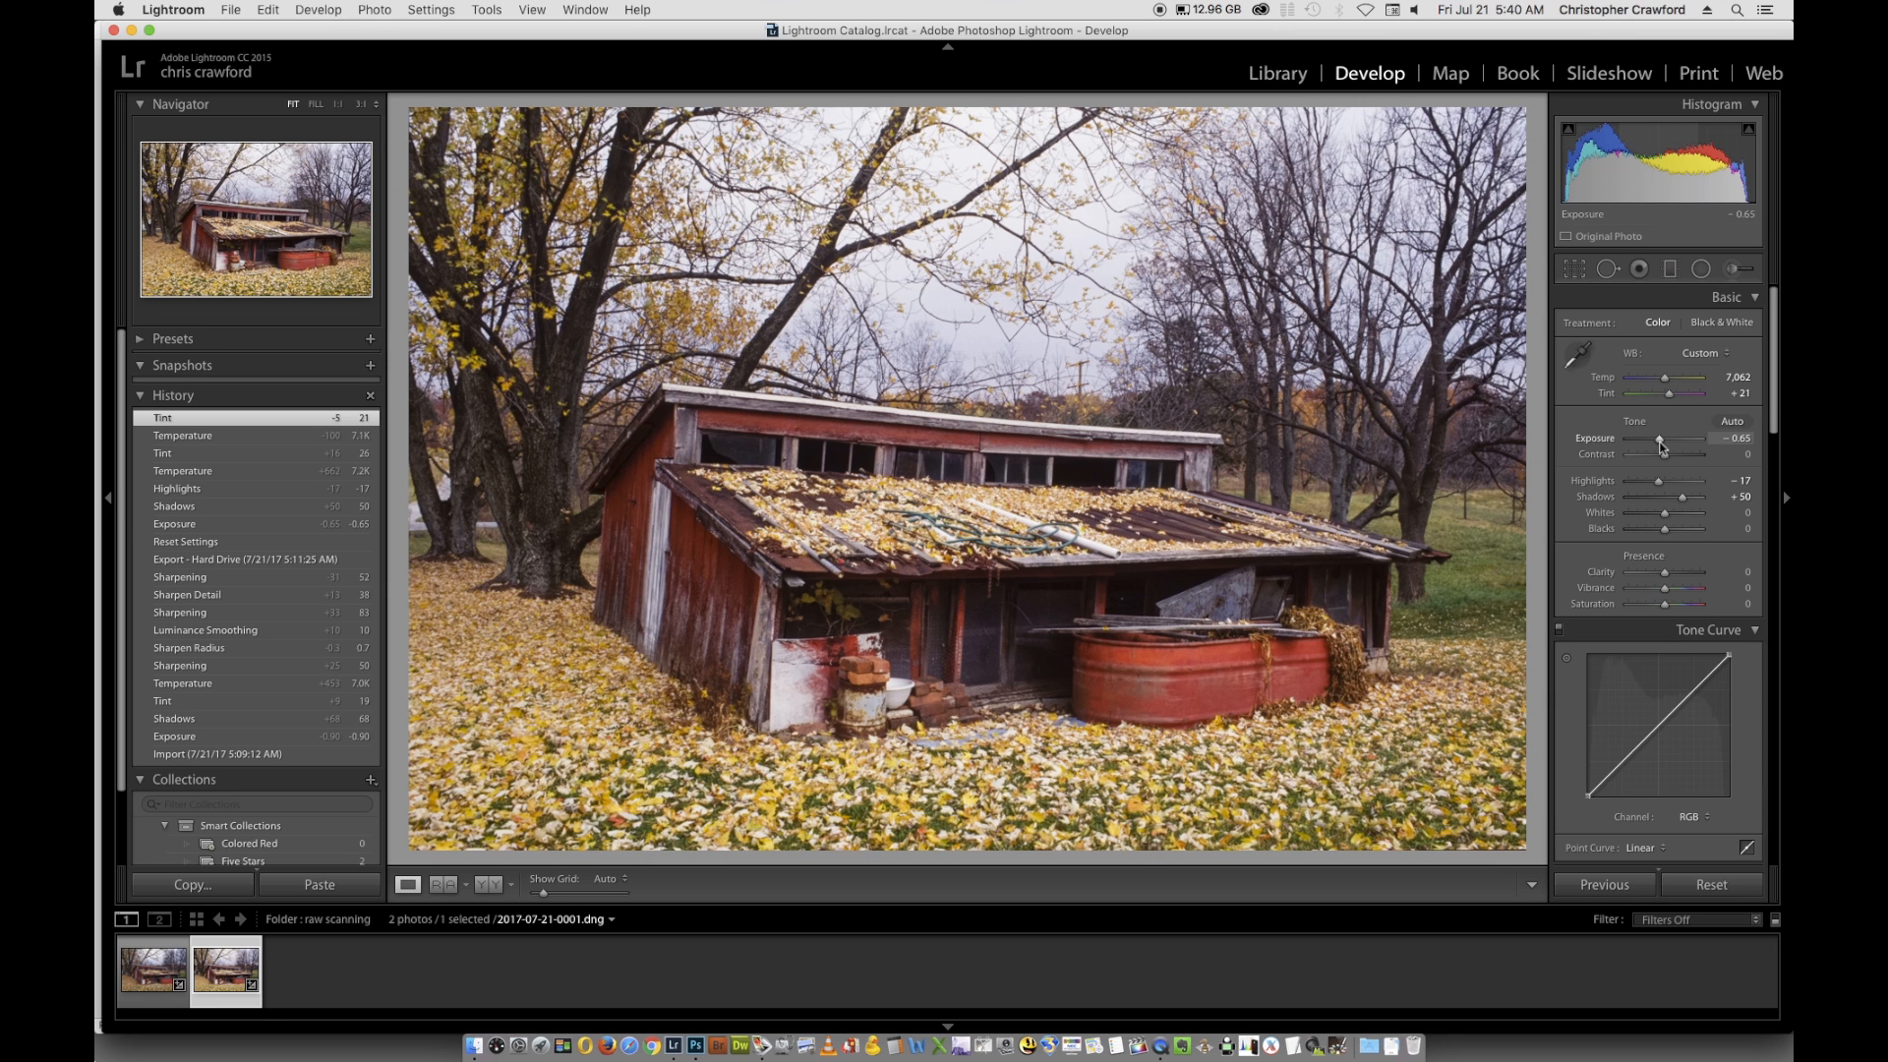
{"action": "mouse_move", "coordinate": [1605, 409]}
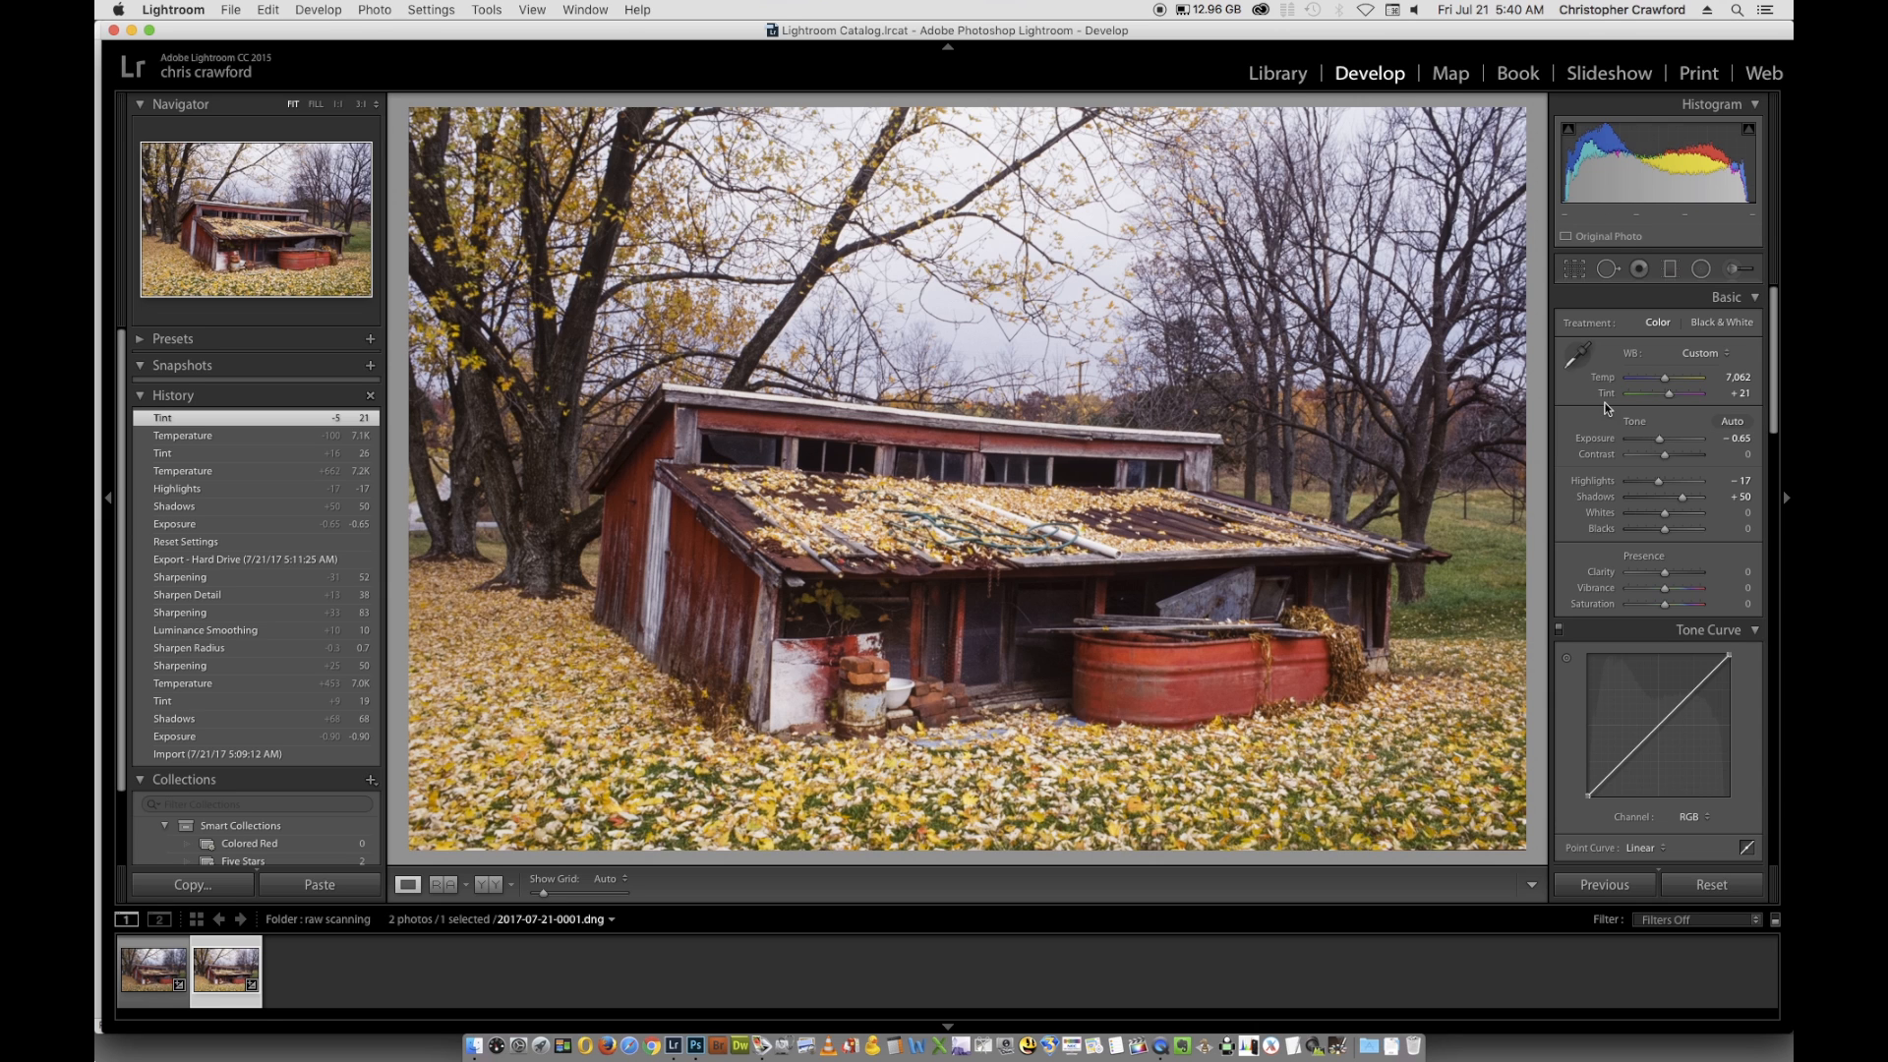